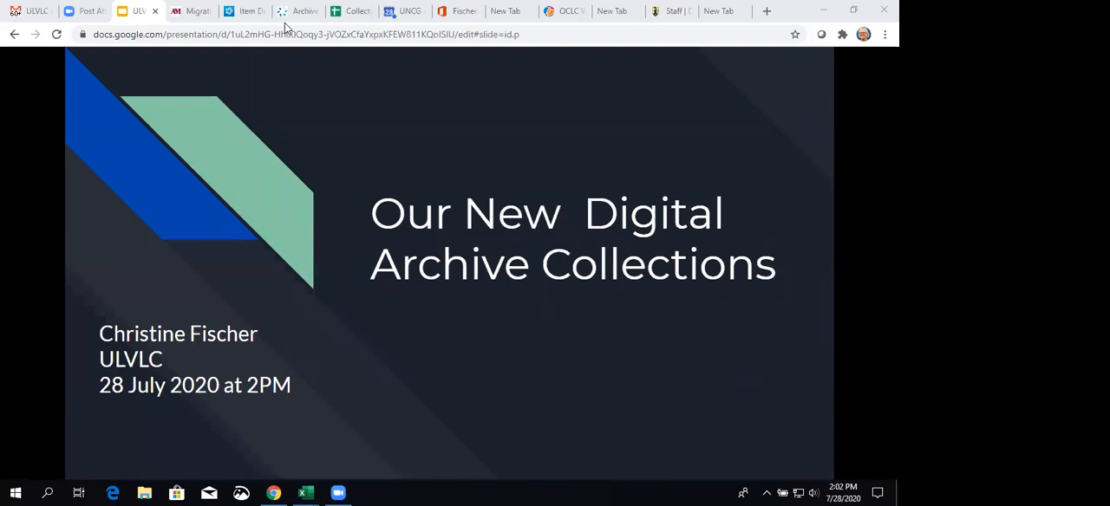
{"action": "mouse_move", "coordinate": [287, 26]}
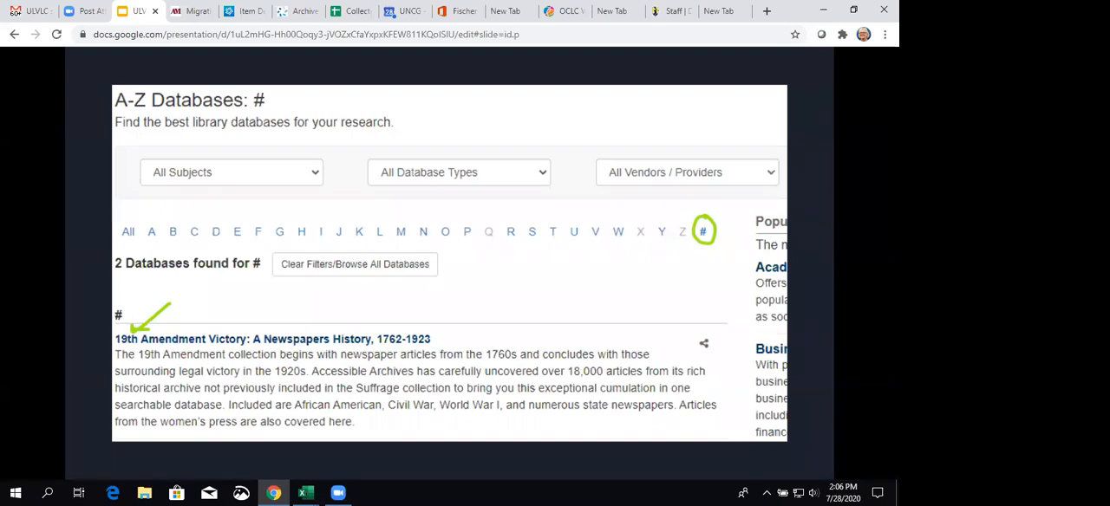
{"action": "mouse_move", "coordinate": [778, 218]}
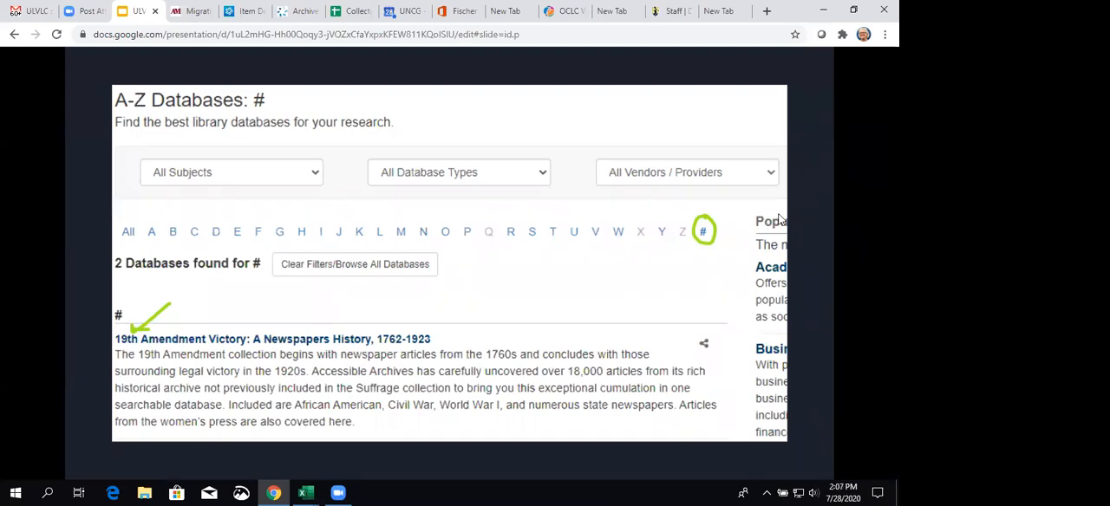
{"action": "mouse_move", "coordinate": [279, 247]}
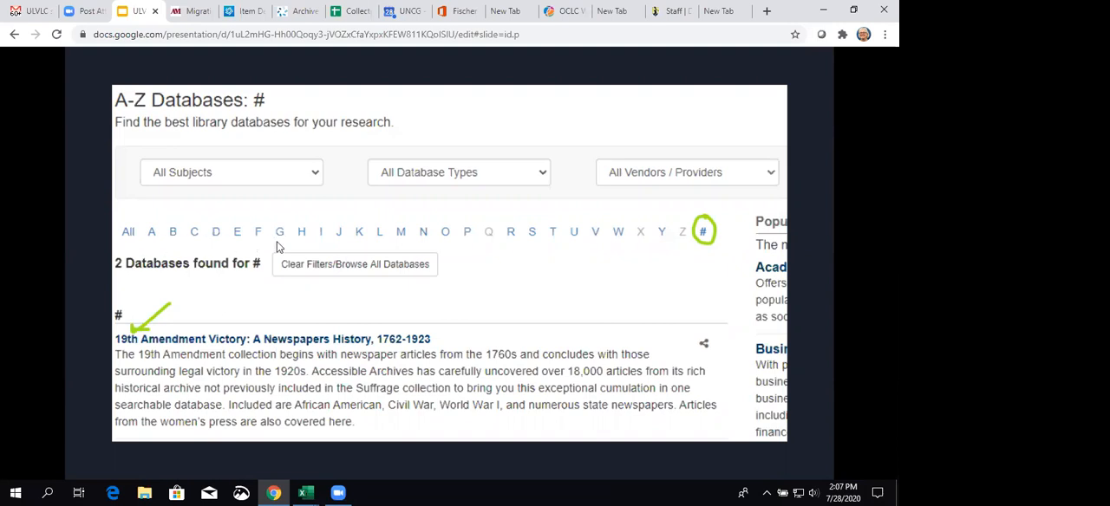
{"action": "mouse_move", "coordinate": [658, 269]}
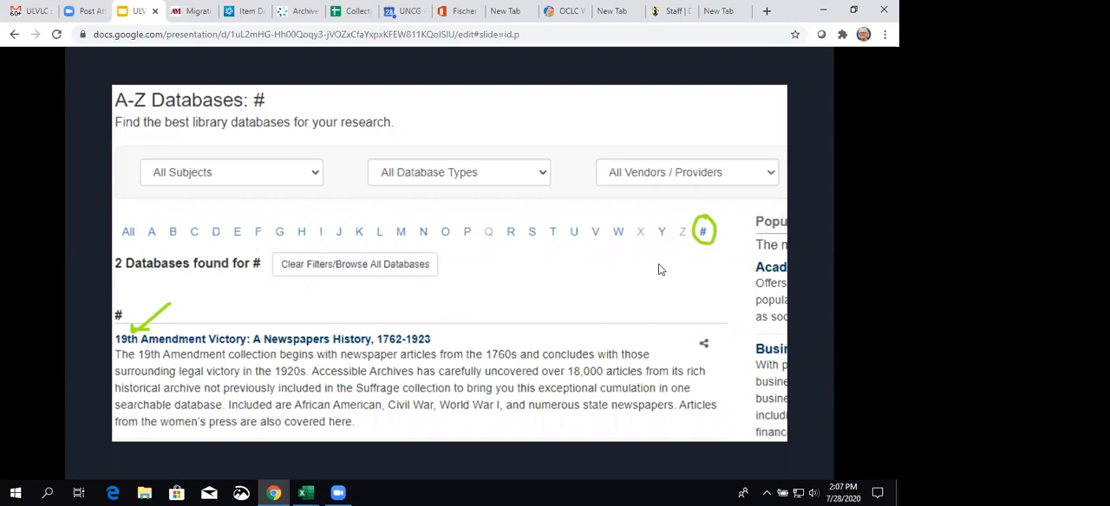
{"action": "mouse_move", "coordinate": [706, 259]}
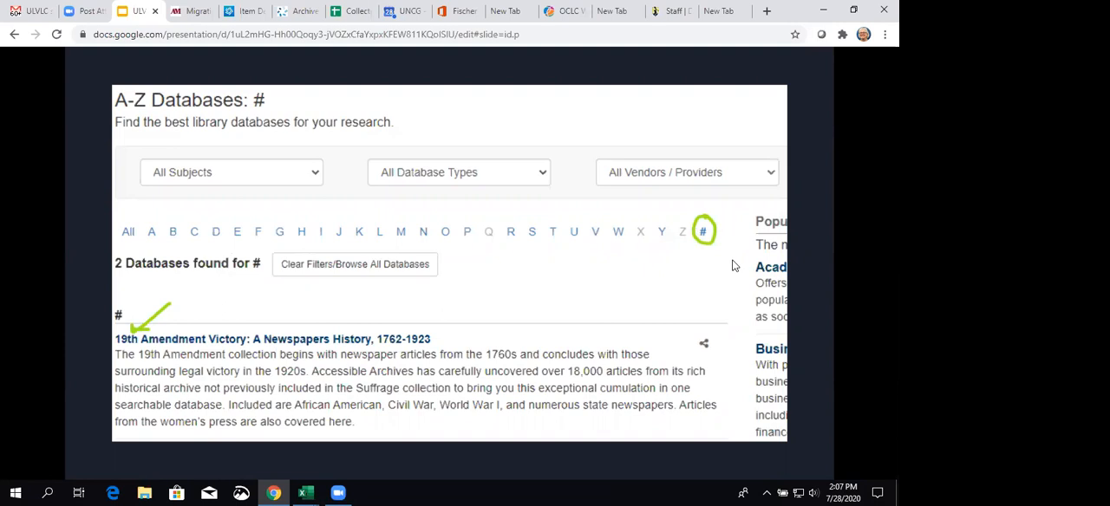
{"action": "mouse_move", "coordinate": [303, 177]}
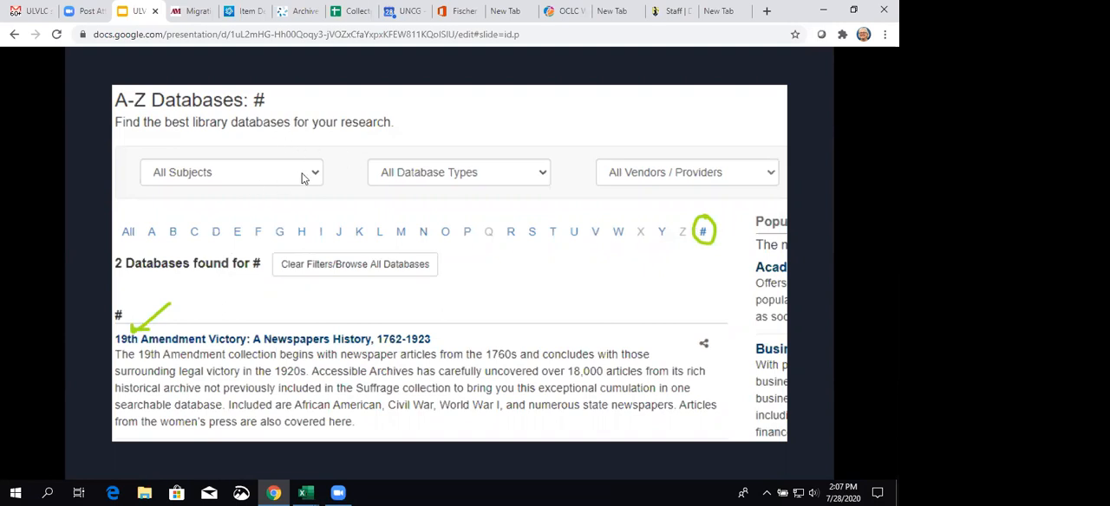
{"action": "mouse_move", "coordinate": [780, 179]}
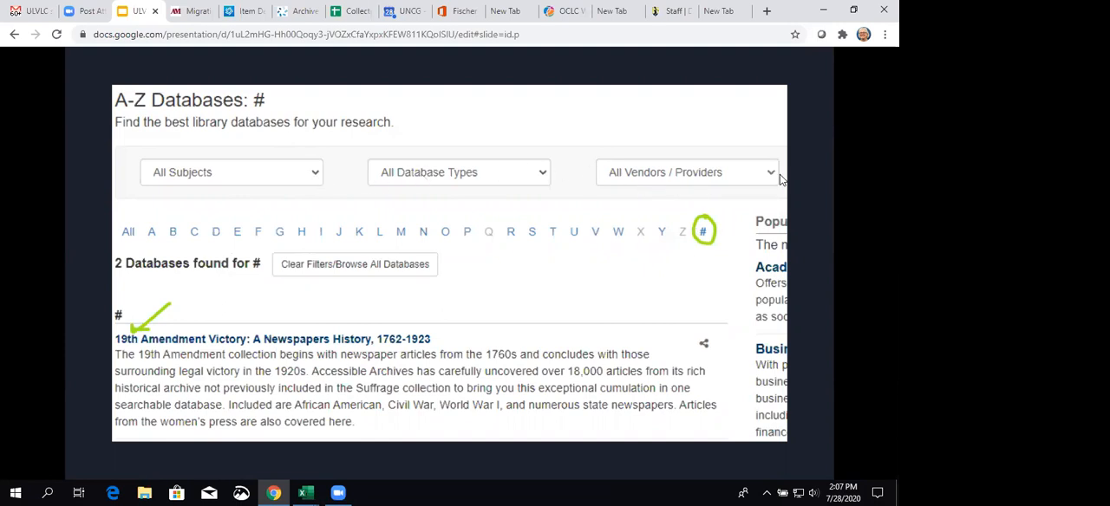
{"action": "mouse_move", "coordinate": [804, 181]}
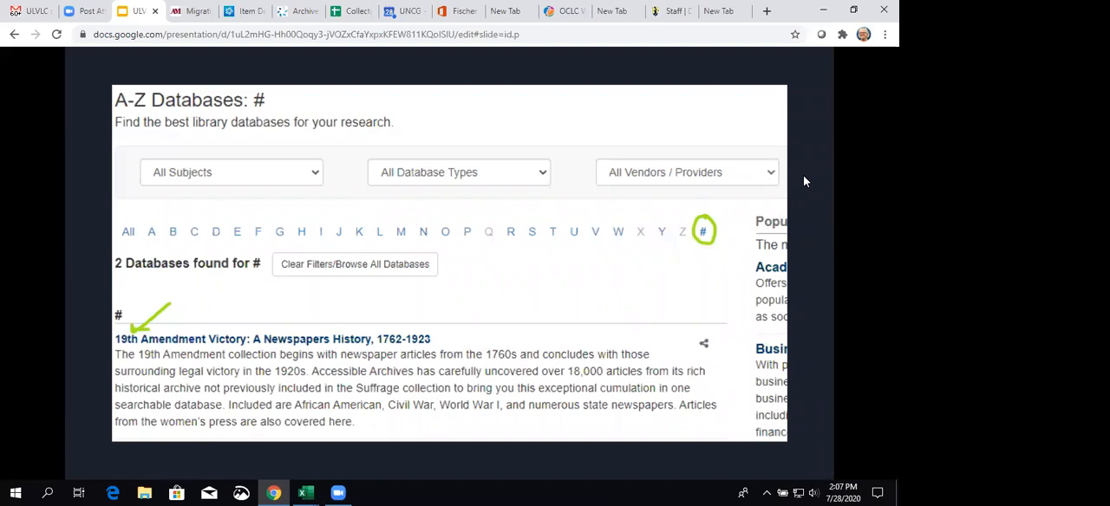
{"action": "mouse_move", "coordinate": [401, 138]}
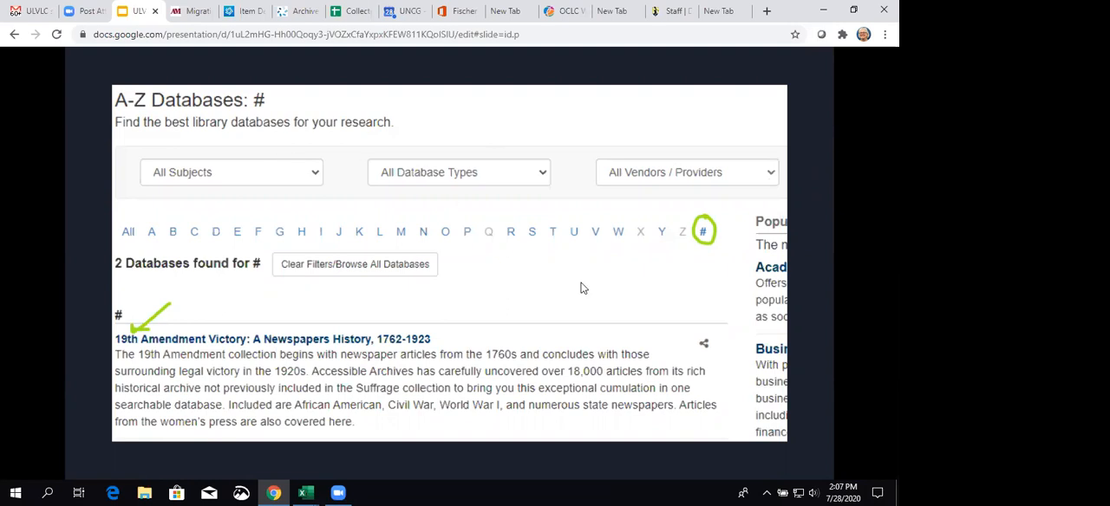
{"action": "mouse_move", "coordinate": [700, 308]}
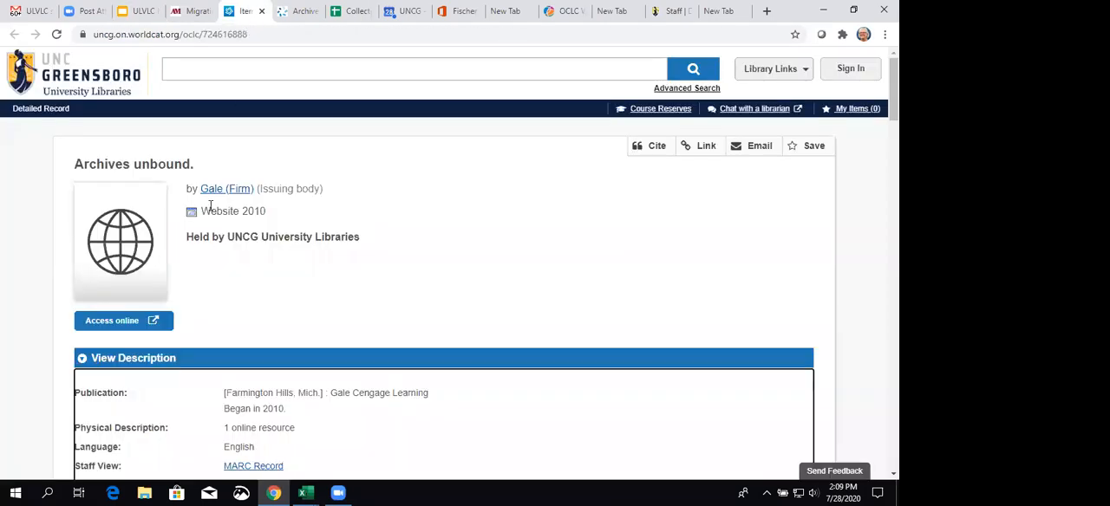
{"action": "mouse_move", "coordinate": [104, 212]}
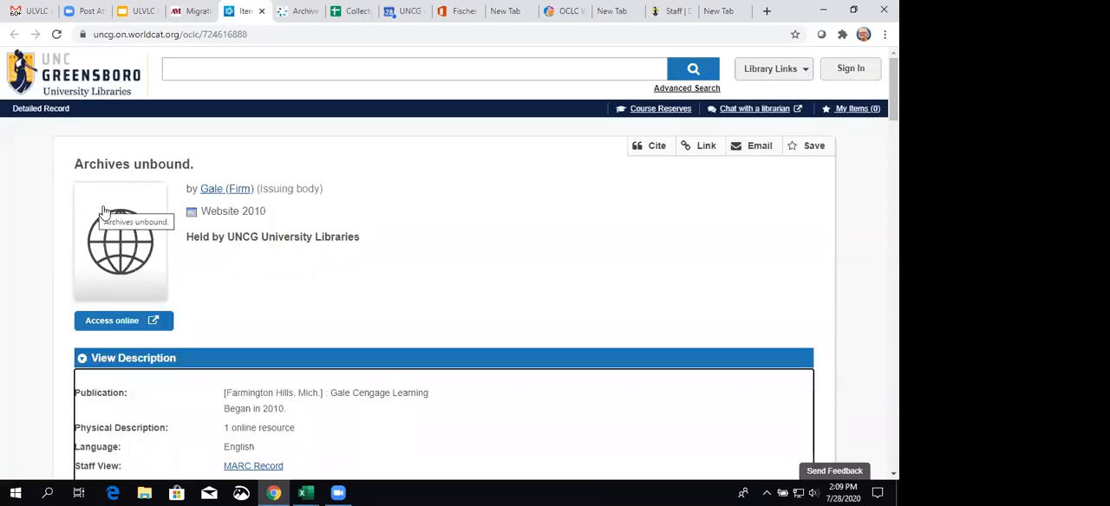
{"action": "scroll", "scroll_direction": "down", "scroll_amount": 3}
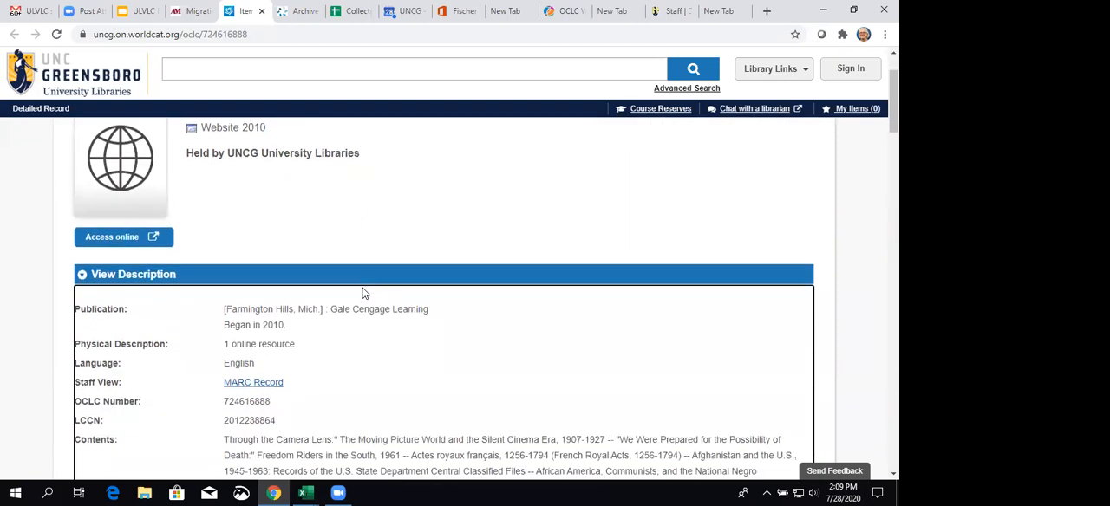
{"action": "scroll", "scroll_direction": "down", "scroll_amount": 3}
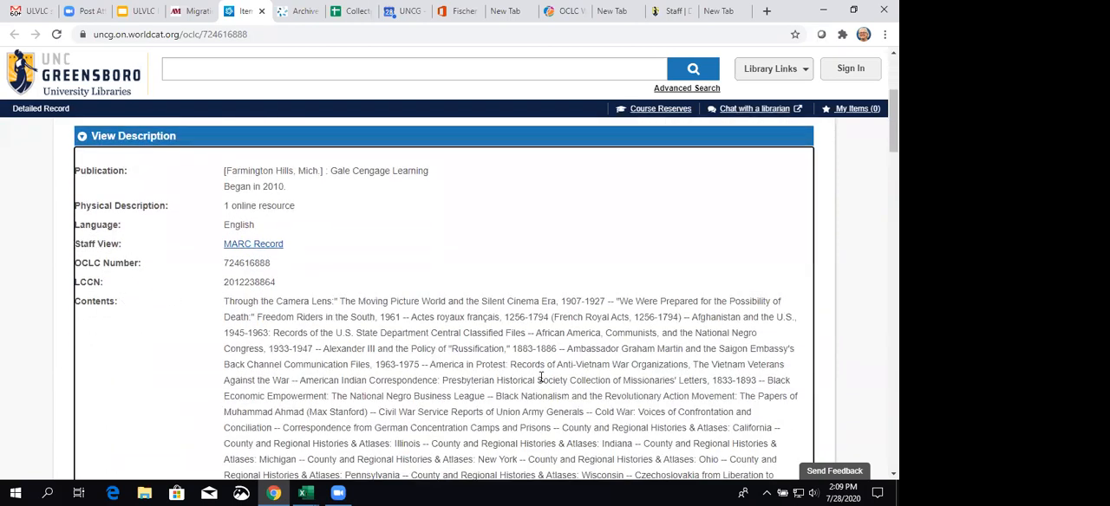
{"action": "scroll", "scroll_direction": "down", "scroll_amount": 3}
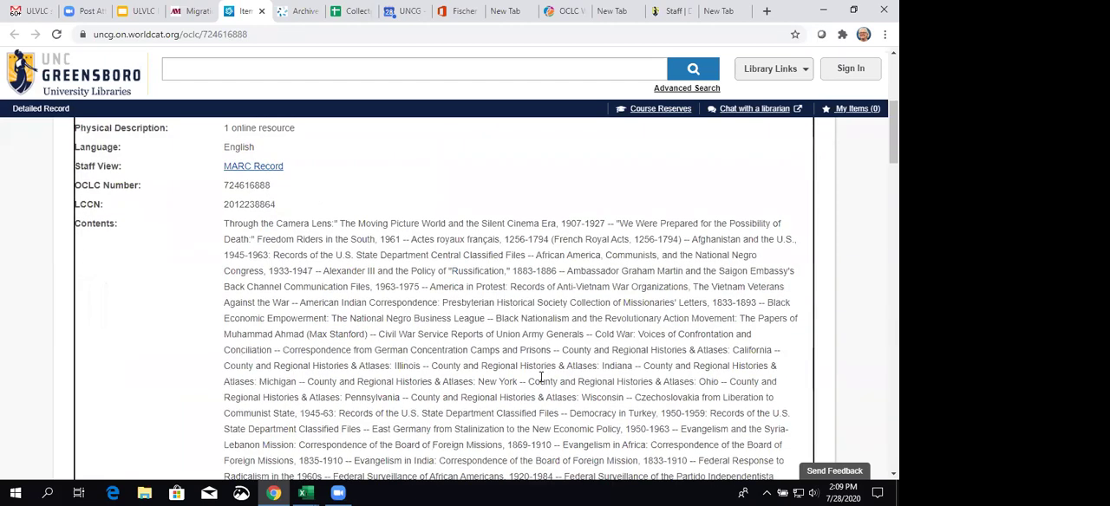
{"action": "scroll", "scroll_direction": "down", "scroll_amount": 3}
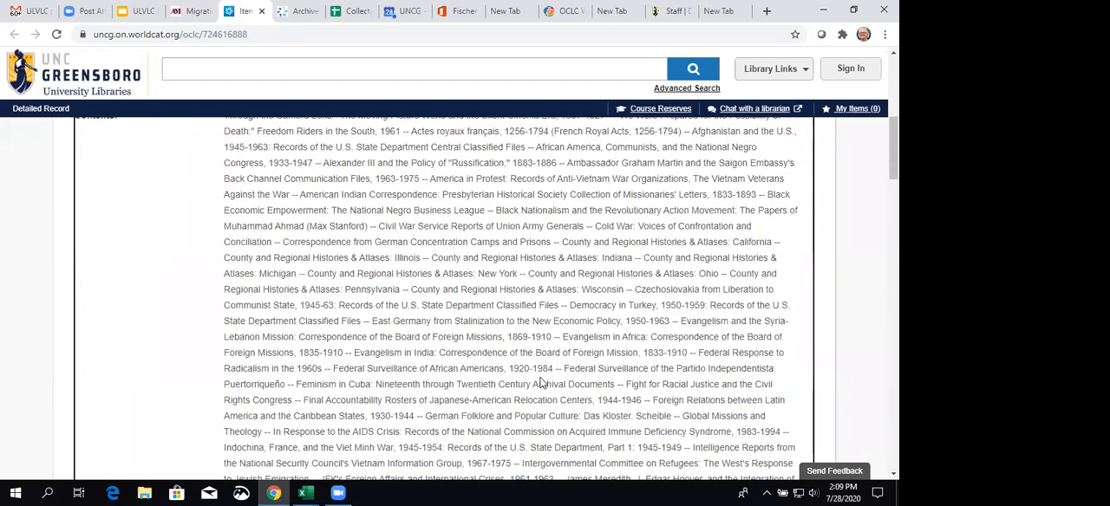
{"action": "scroll", "scroll_direction": "down", "scroll_amount": 3}
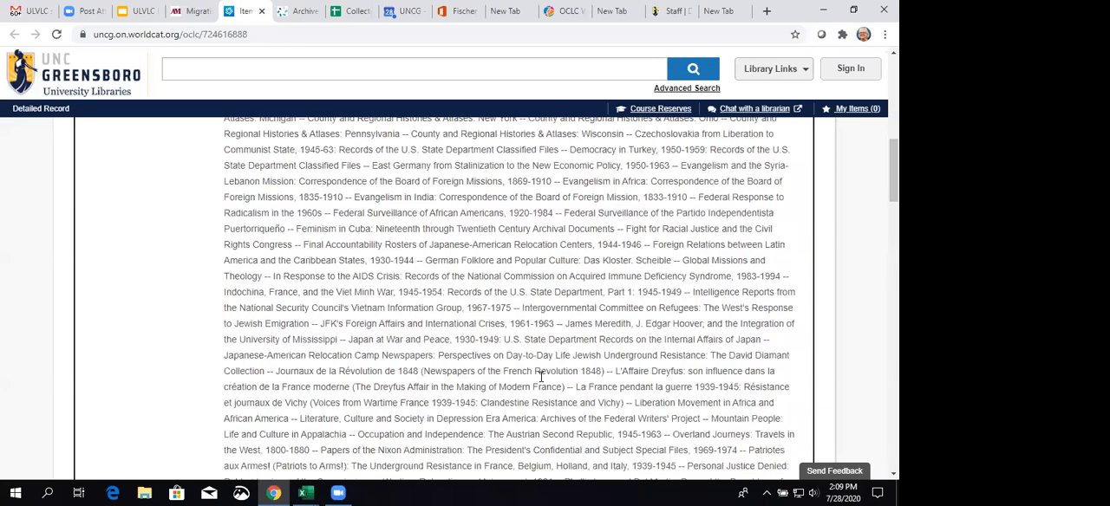
{"action": "scroll", "scroll_direction": "down", "scroll_amount": 3}
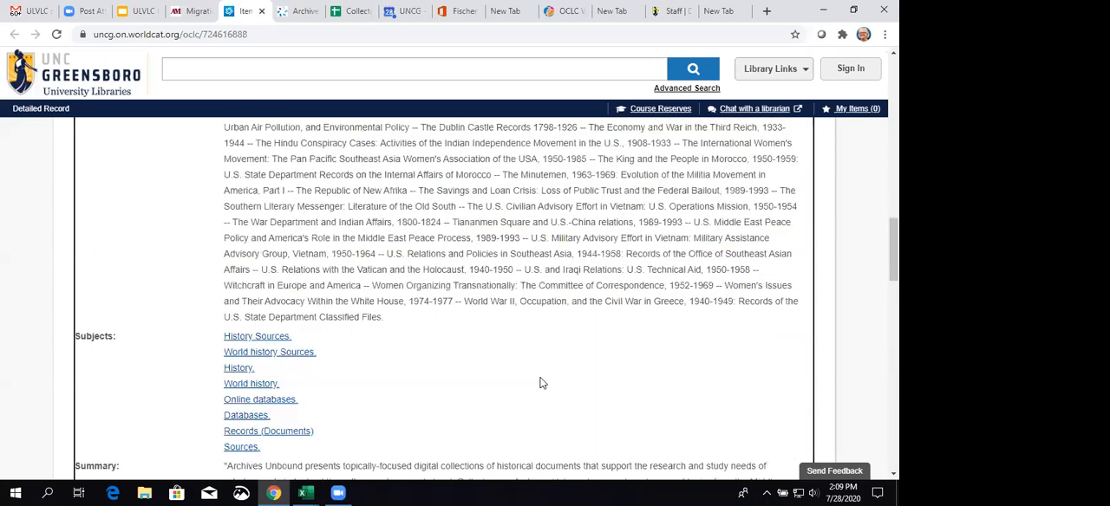
{"action": "mouse_move", "coordinate": [301, 290]}
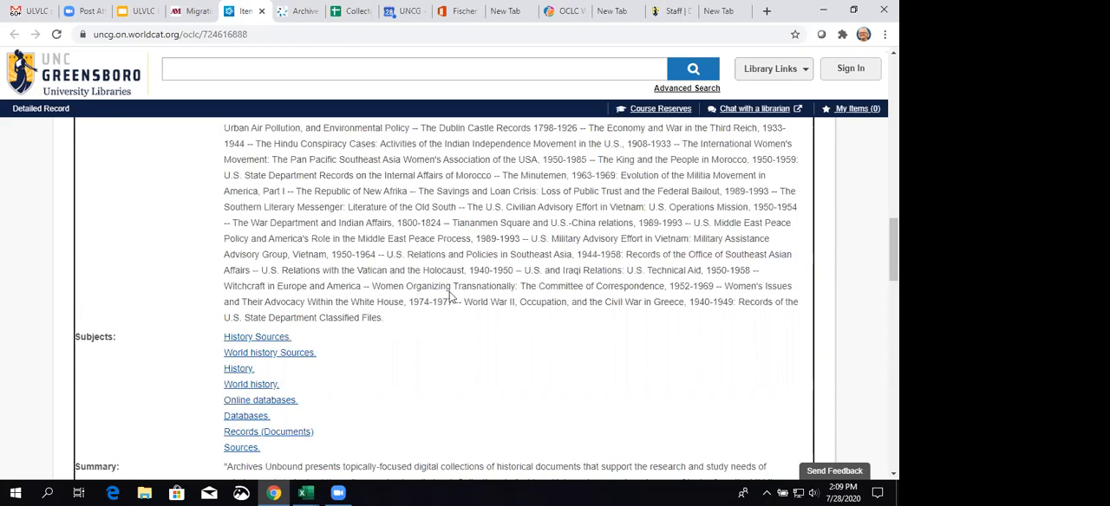
{"action": "mouse_move", "coordinate": [402, 317]}
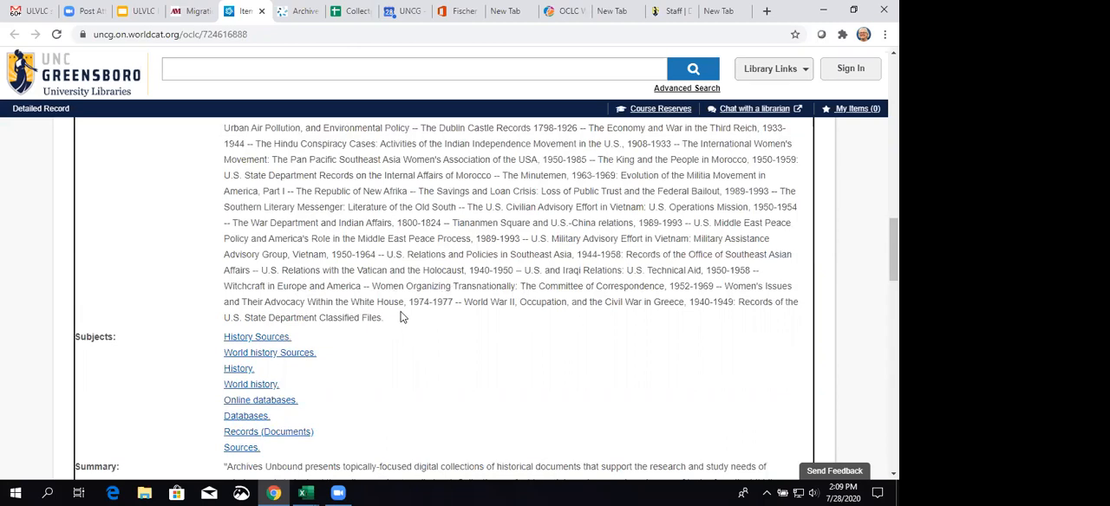
{"action": "scroll", "scroll_direction": "up", "scroll_amount": 3}
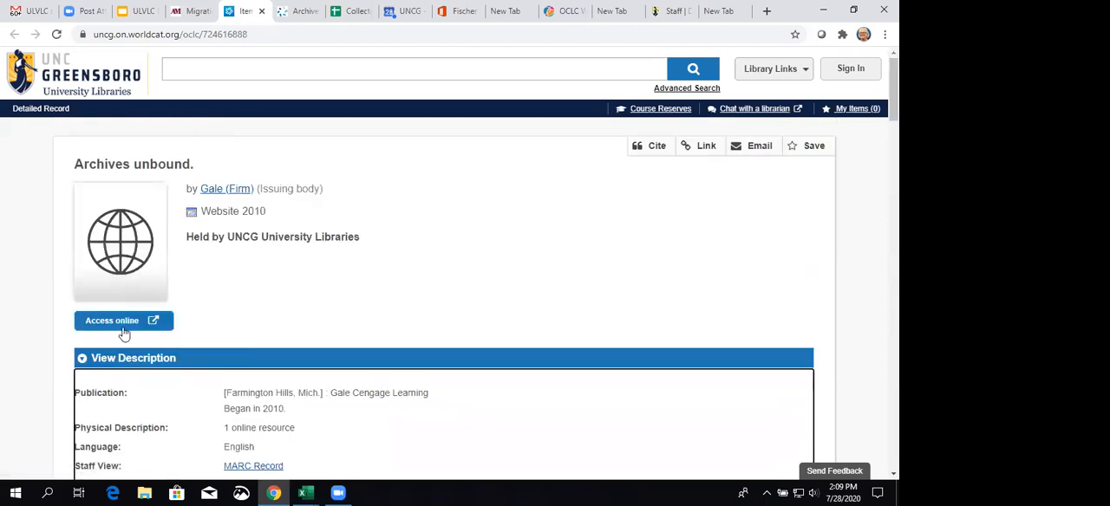
{"action": "mouse_move", "coordinate": [337, 90]}
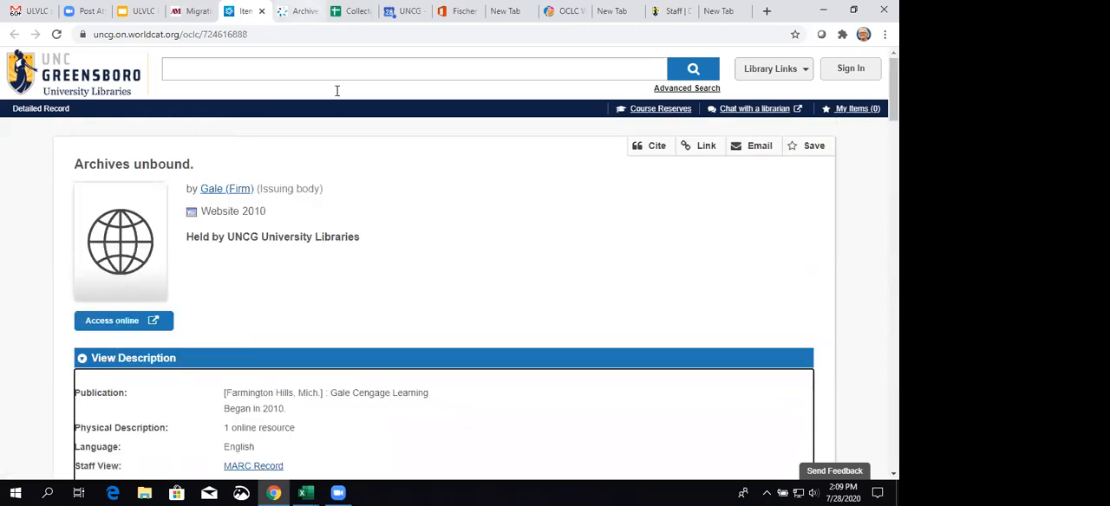
Switch to the Archives Unbound home page and browse its Explore Topics tiles.
{"action": "left_click", "coordinate": [123, 320]}
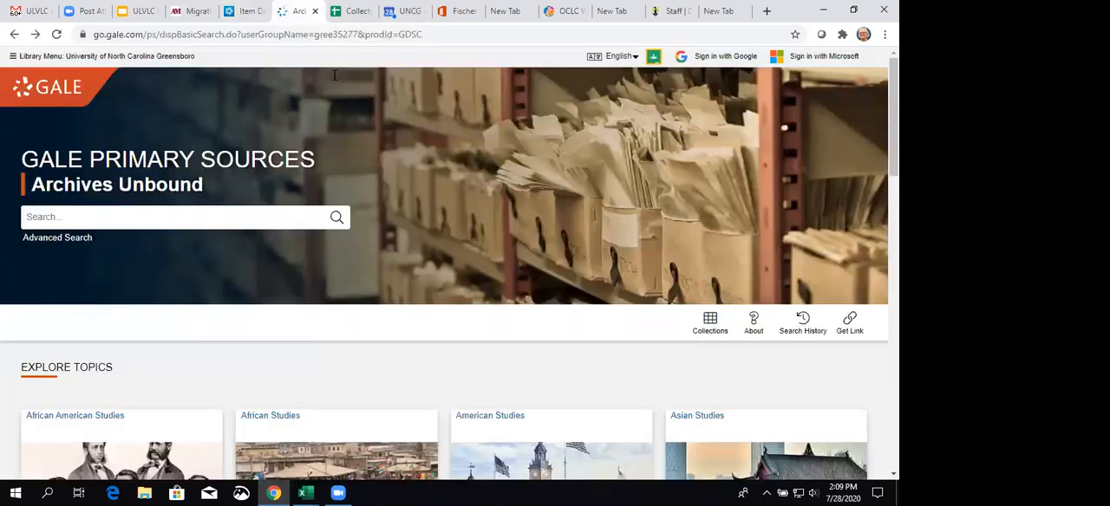
{"action": "mouse_move", "coordinate": [475, 300]}
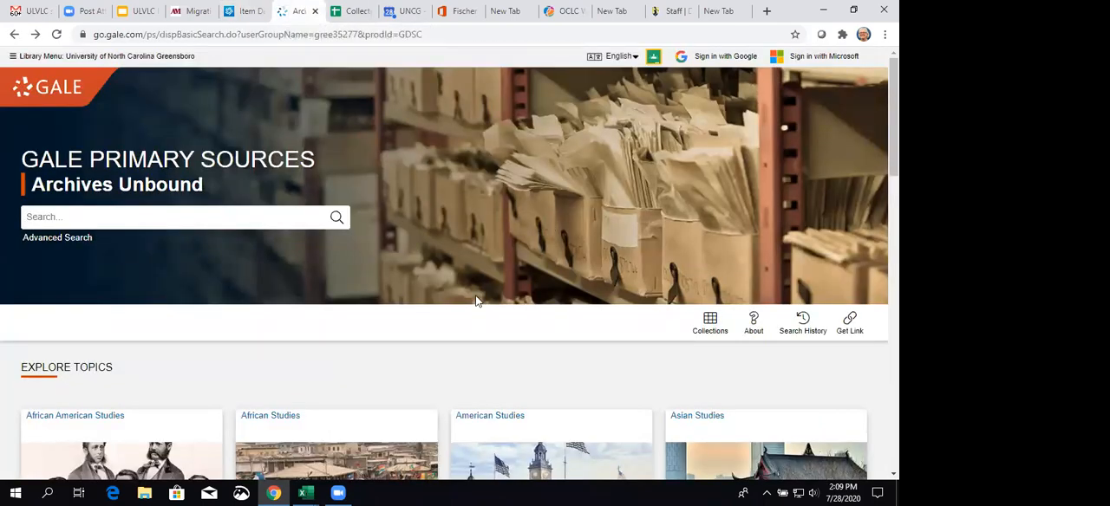
{"action": "mouse_move", "coordinate": [328, 254]}
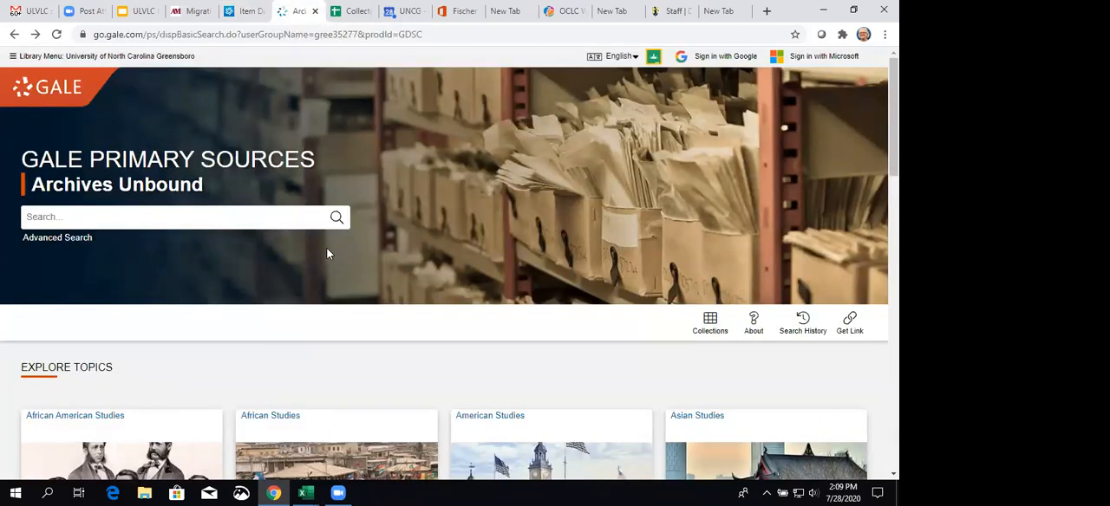
{"action": "mouse_move", "coordinate": [384, 298]}
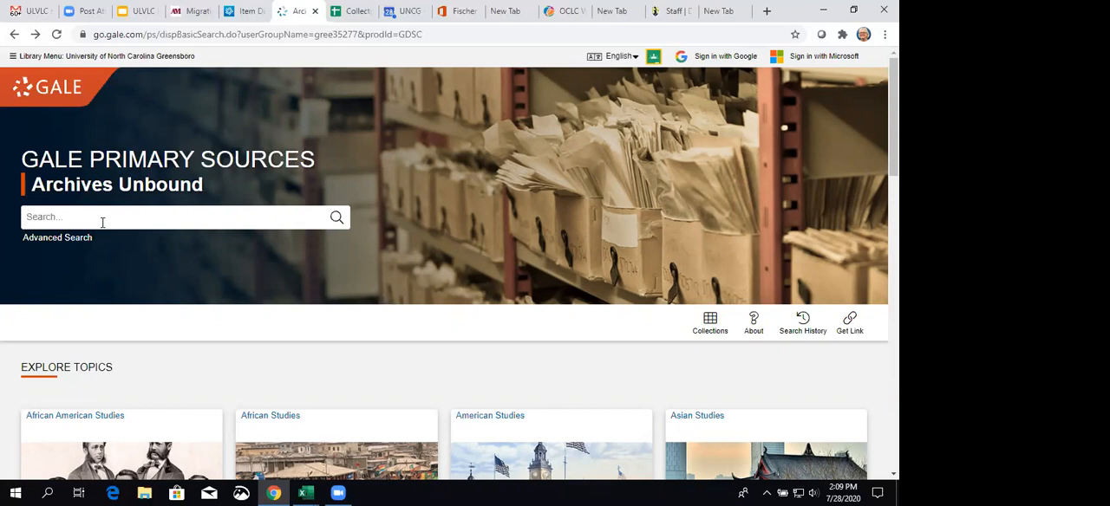
{"action": "mouse_move", "coordinate": [552, 391]}
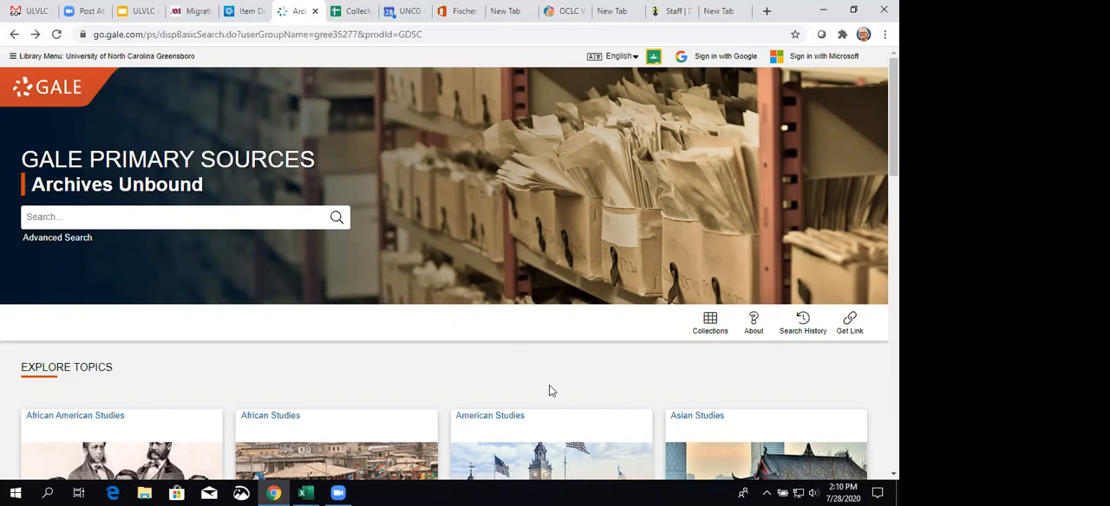
{"action": "scroll", "scroll_direction": "down", "scroll_amount": 3}
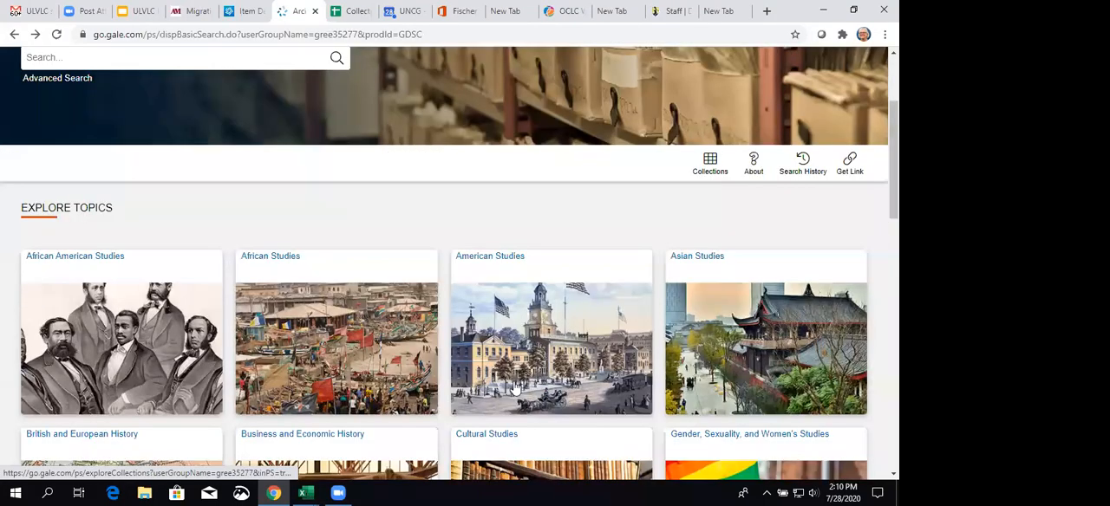
{"action": "scroll", "scroll_direction": "down", "scroll_amount": 3}
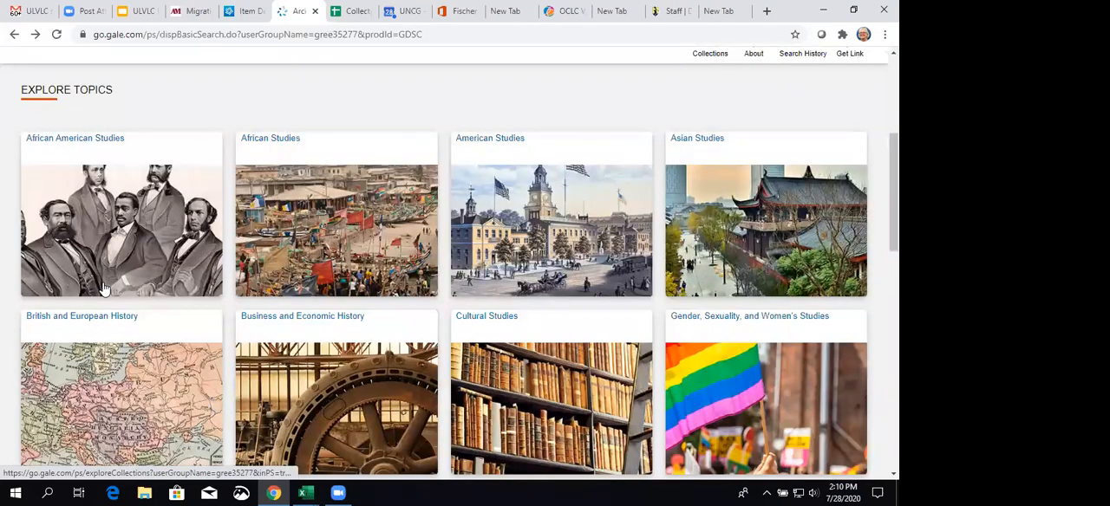
{"action": "mouse_move", "coordinate": [151, 386]}
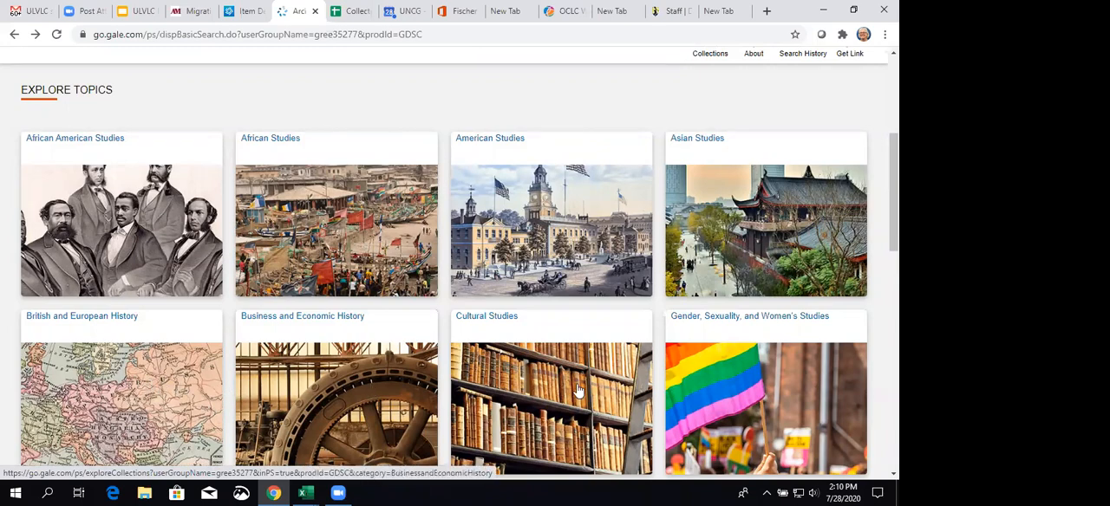
{"action": "scroll", "scroll_direction": "down", "scroll_amount": 3}
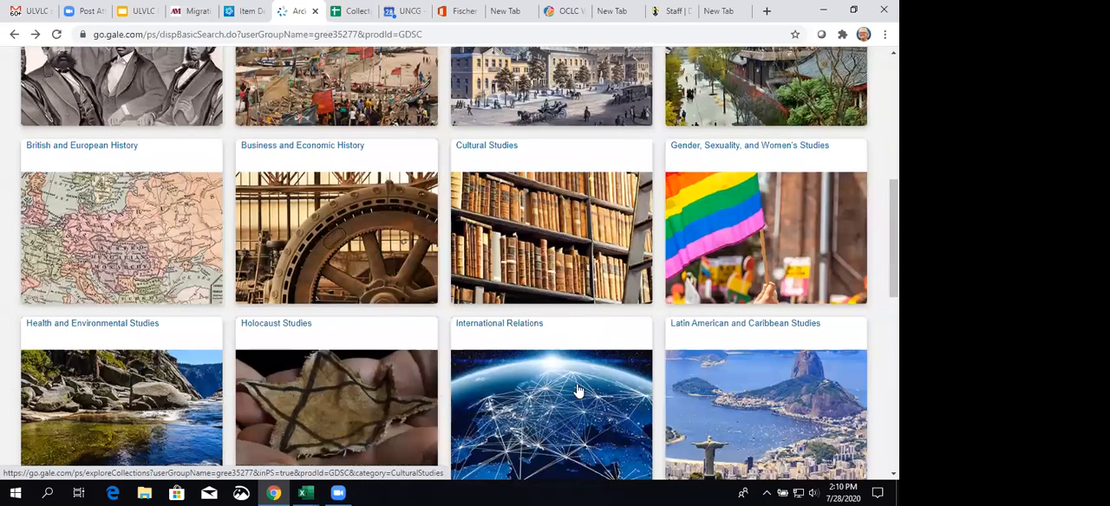
{"action": "scroll", "scroll_direction": "up", "scroll_amount": 3}
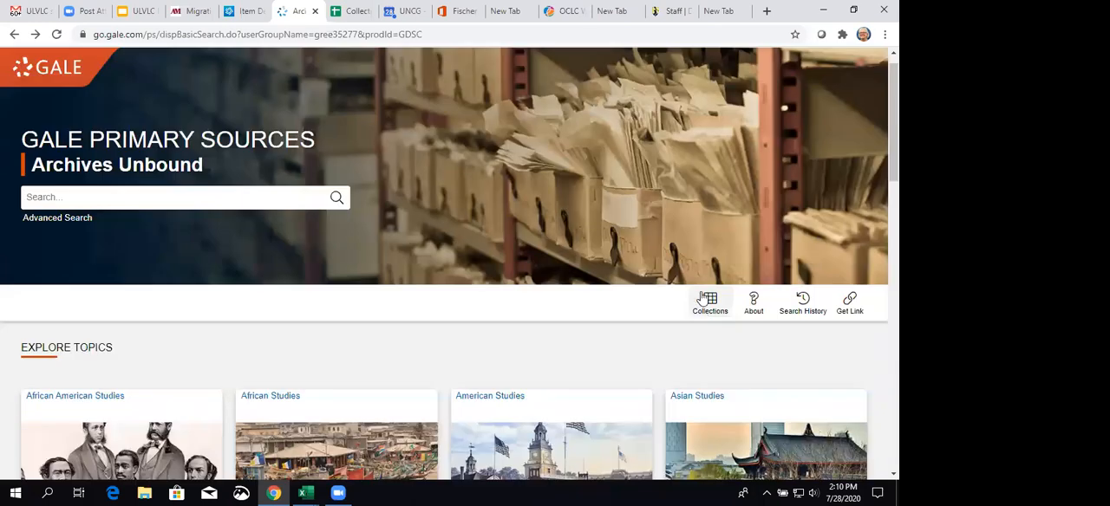
Open Explore Collections from the header and scroll to the end of all 105 collections.
{"action": "left_click", "coordinate": [709, 302]}
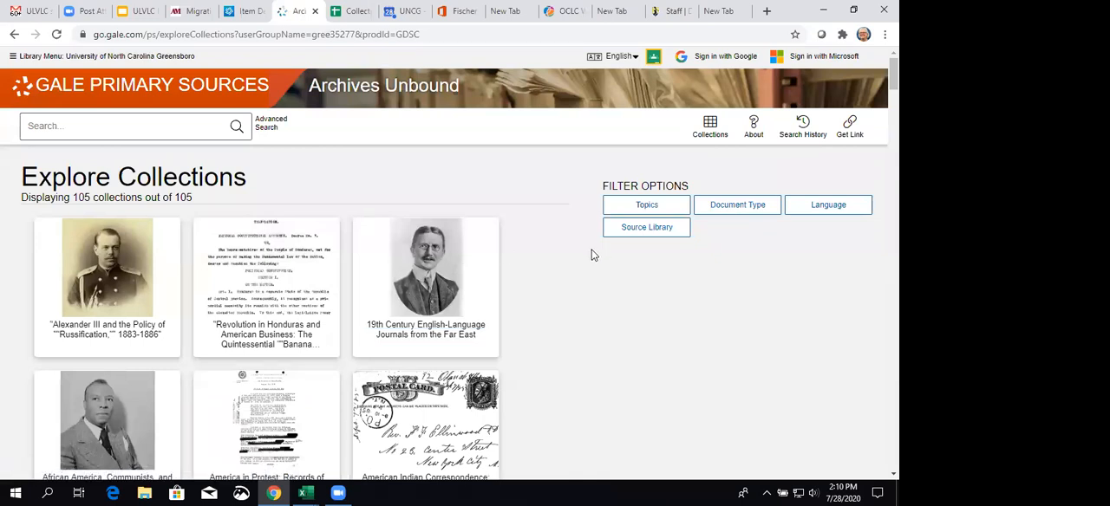
{"action": "mouse_move", "coordinate": [788, 343]}
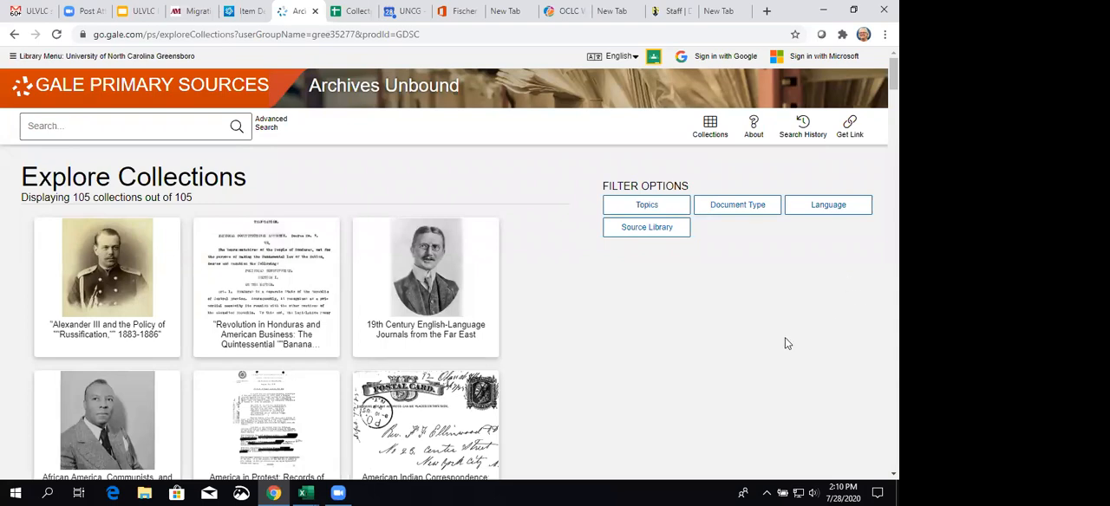
{"action": "scroll", "scroll_direction": "down", "scroll_amount": 3}
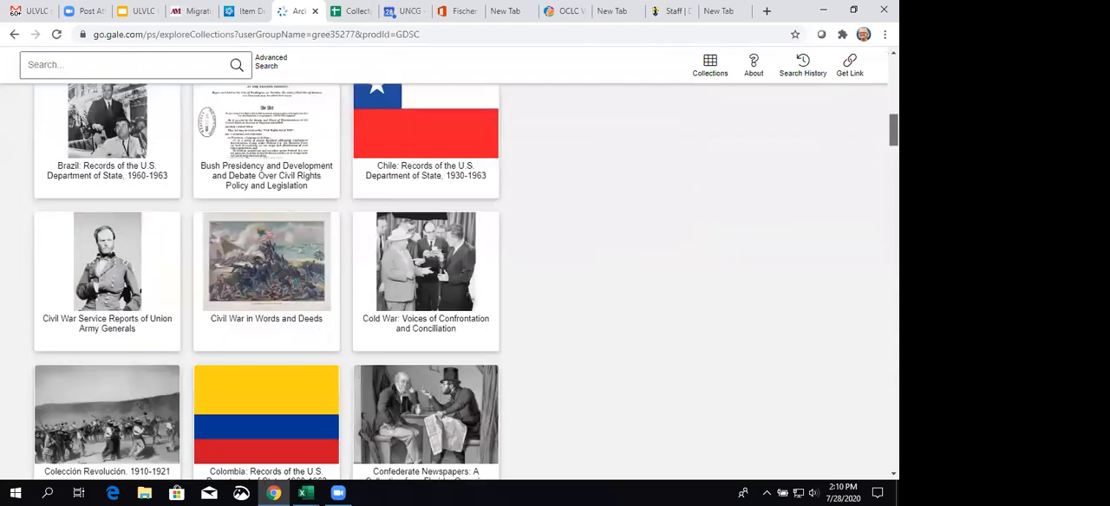
{"action": "scroll", "scroll_direction": "down", "scroll_amount": 3}
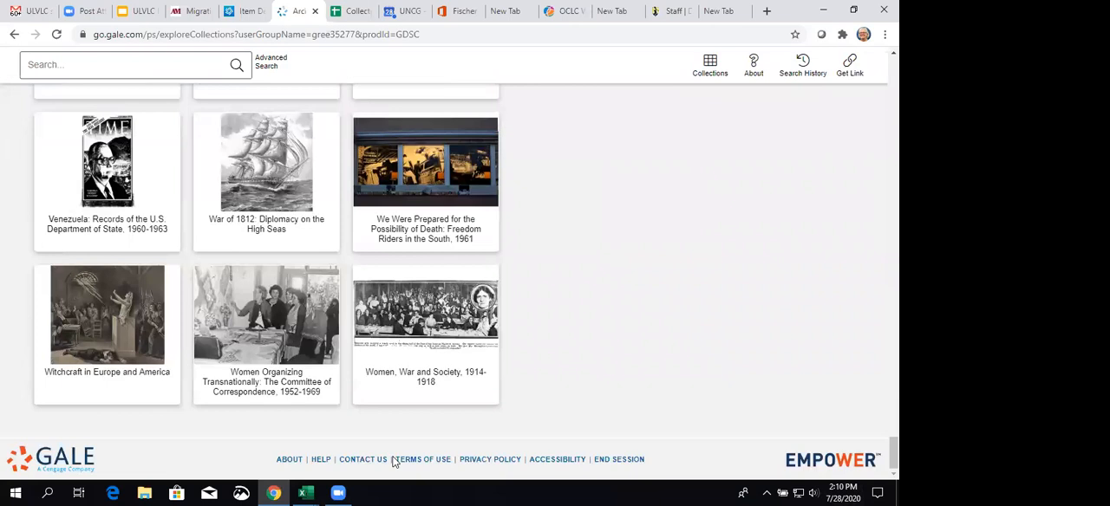
{"action": "mouse_move", "coordinate": [96, 400]}
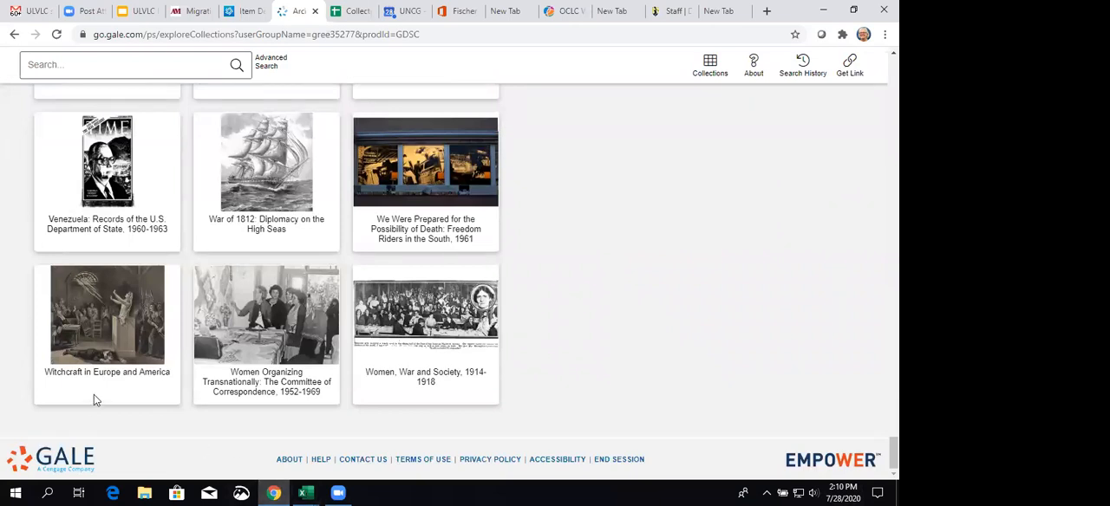
{"action": "mouse_move", "coordinate": [171, 397]}
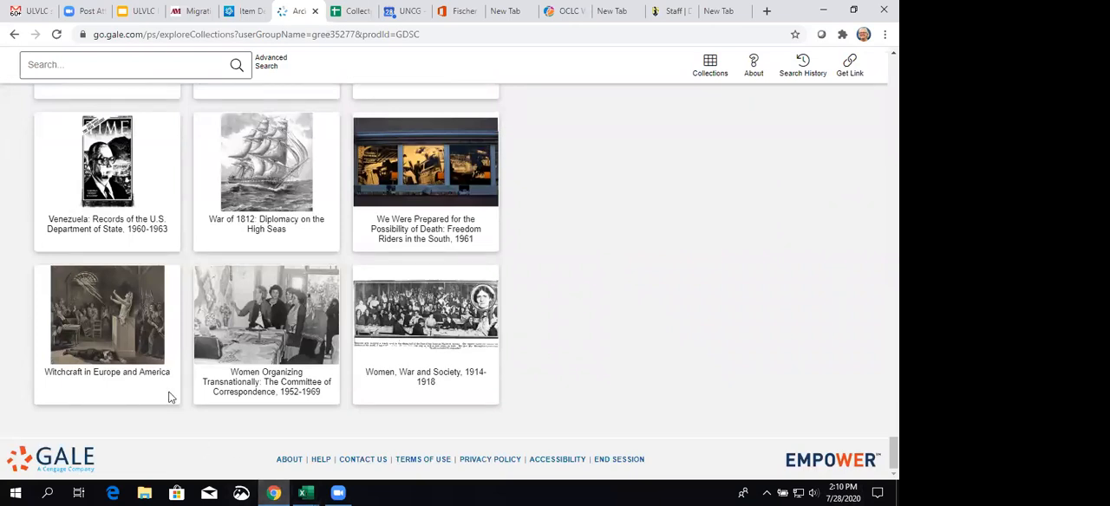
{"action": "mouse_move", "coordinate": [119, 350]}
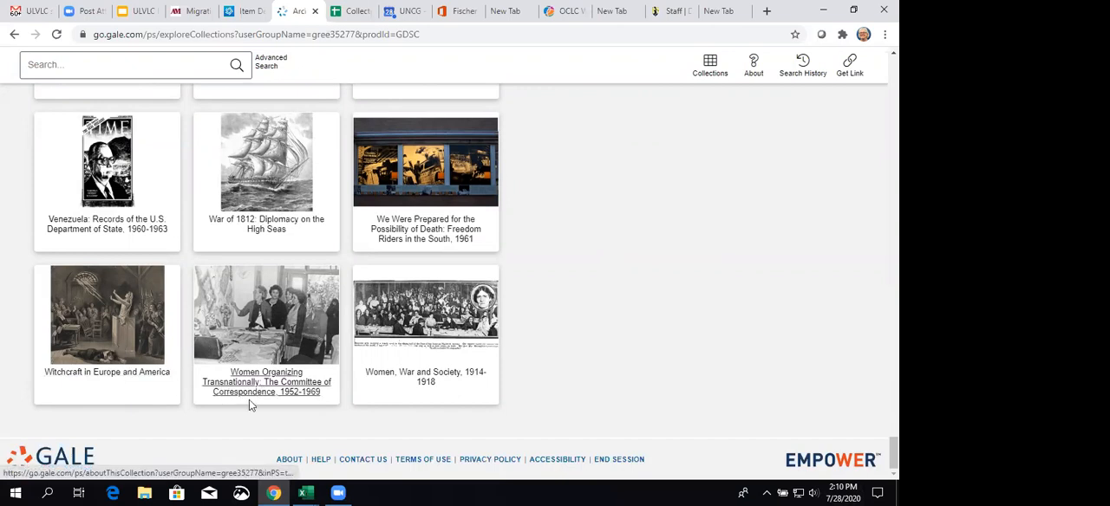
{"action": "mouse_move", "coordinate": [251, 406]}
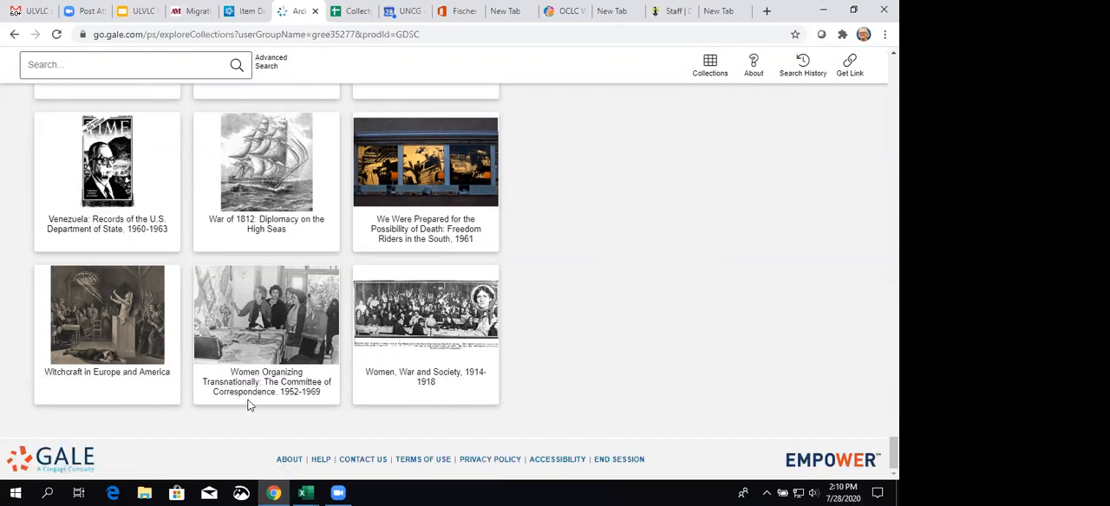
{"action": "mouse_move", "coordinate": [266, 381]}
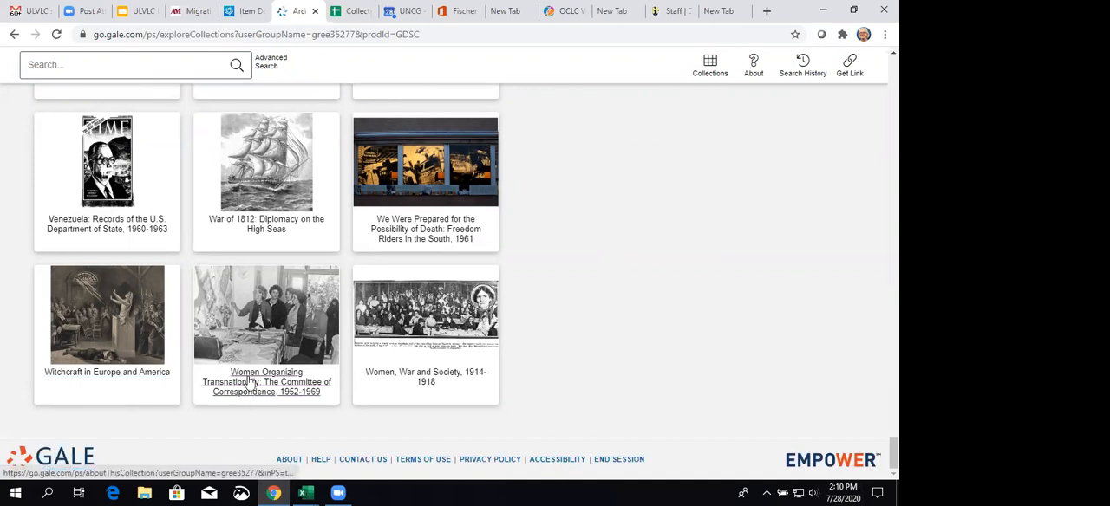
Open the Women Organizing Transnationally, 1952-1969 collection and read its overview and Collection Facts.
{"action": "left_click", "coordinate": [266, 381]}
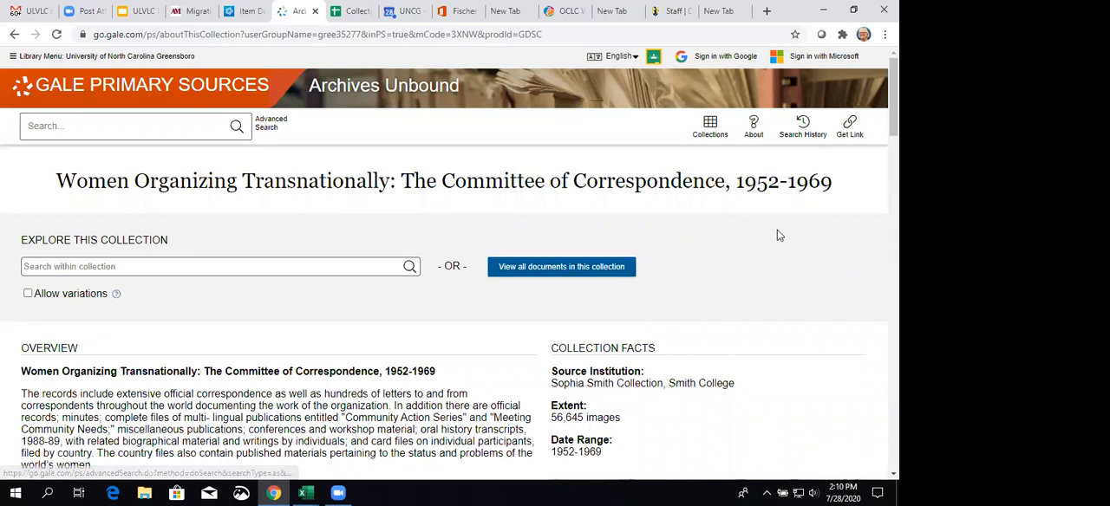
{"action": "mouse_move", "coordinate": [736, 205]}
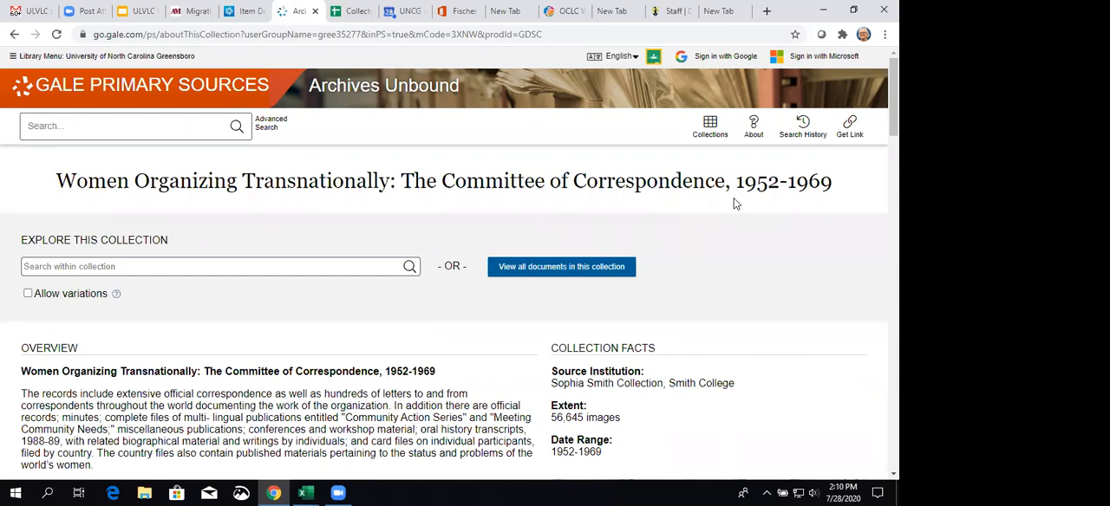
{"action": "mouse_move", "coordinate": [672, 308]}
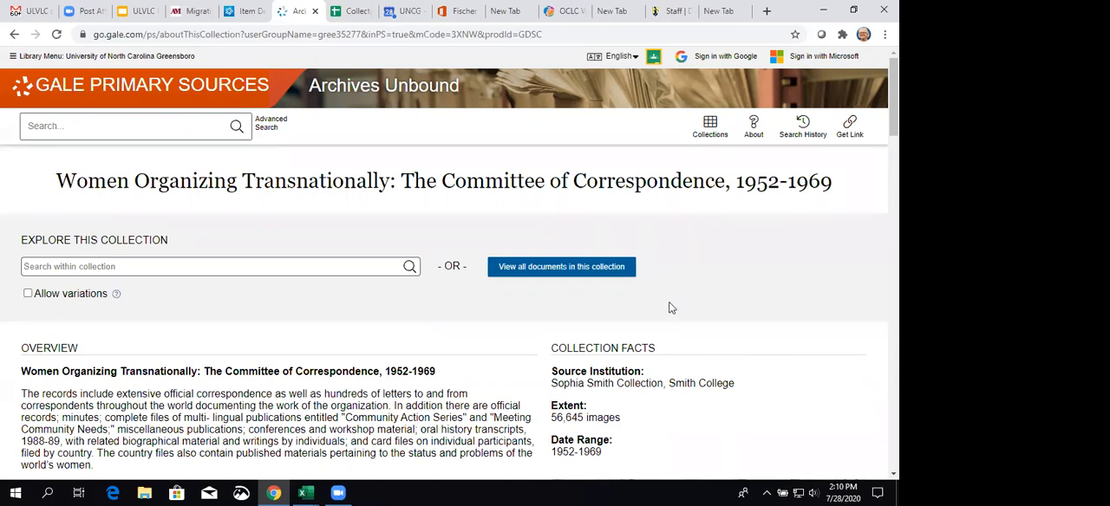
{"action": "scroll", "scroll_direction": "down", "scroll_amount": 3}
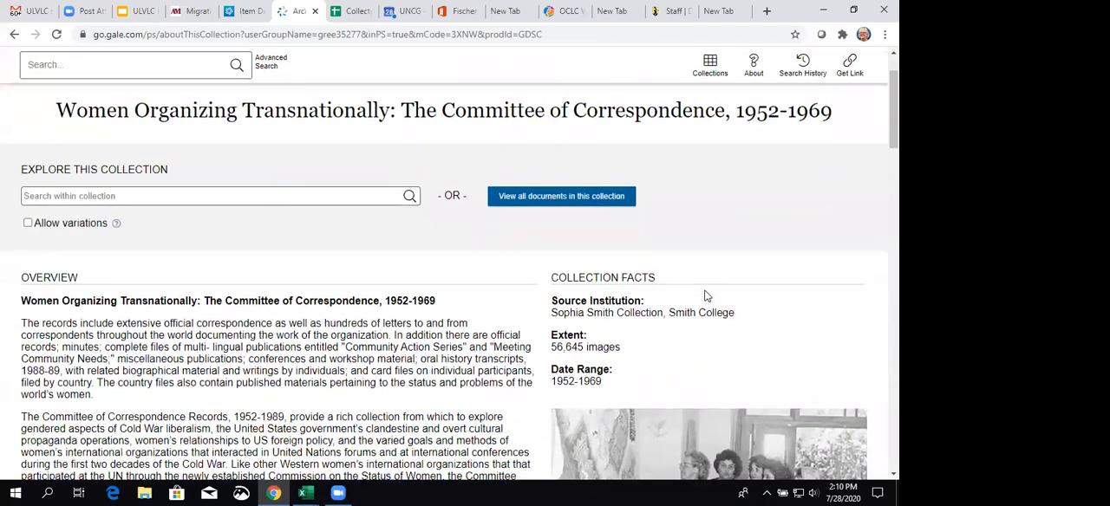
{"action": "scroll", "scroll_direction": "down", "scroll_amount": 3}
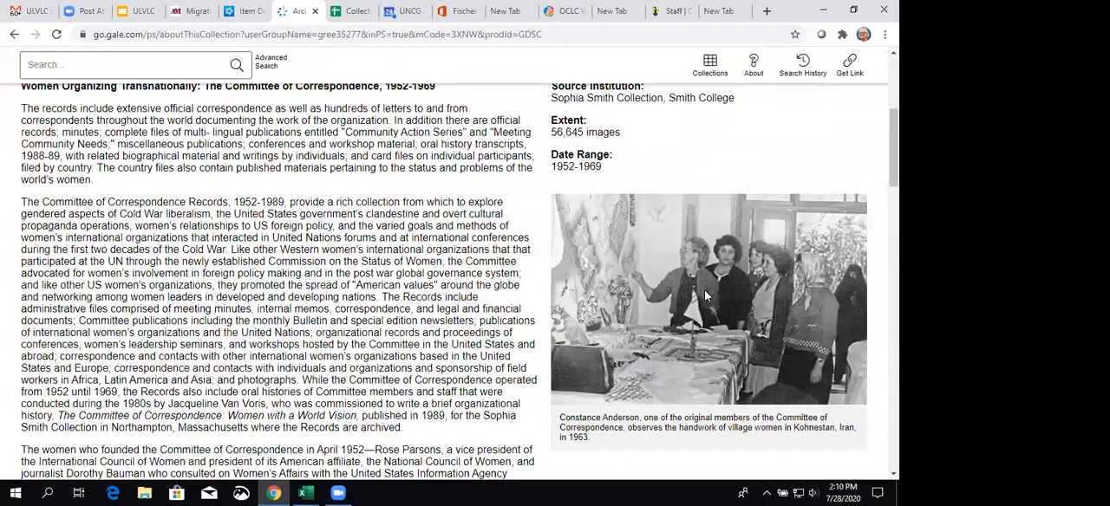
{"action": "scroll", "scroll_direction": "up", "scroll_amount": 3}
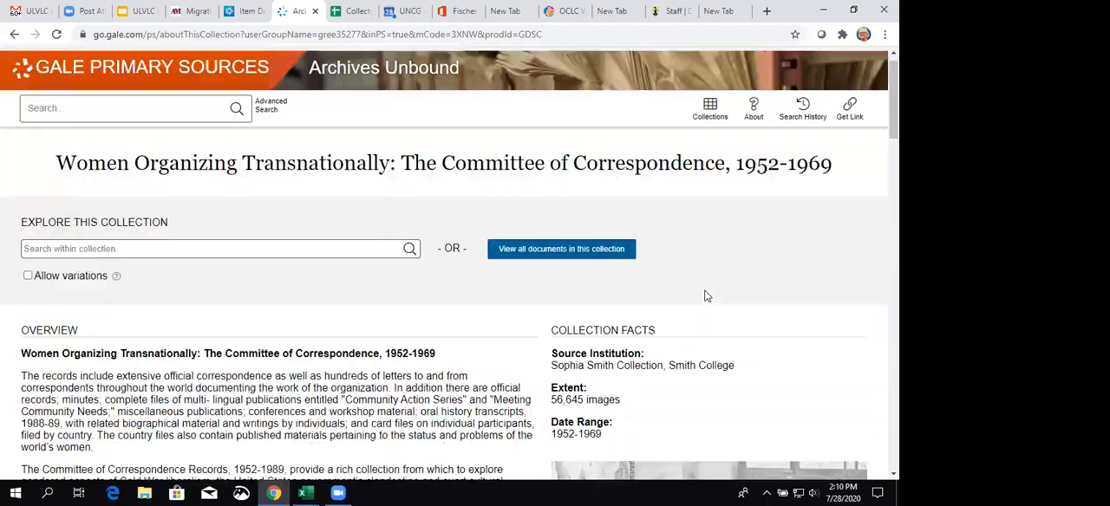
{"action": "mouse_move", "coordinate": [545, 374]}
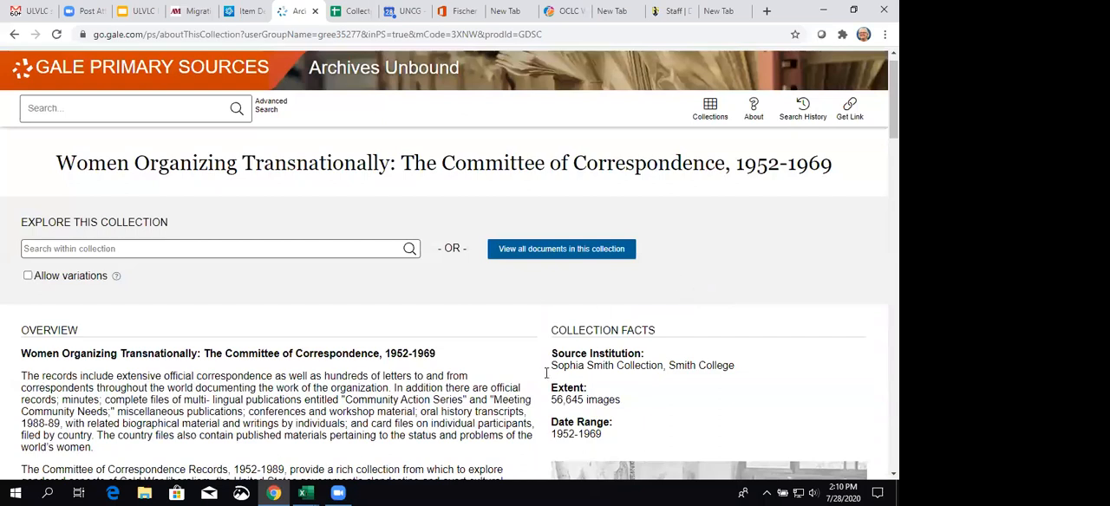
{"action": "mouse_move", "coordinate": [655, 391]}
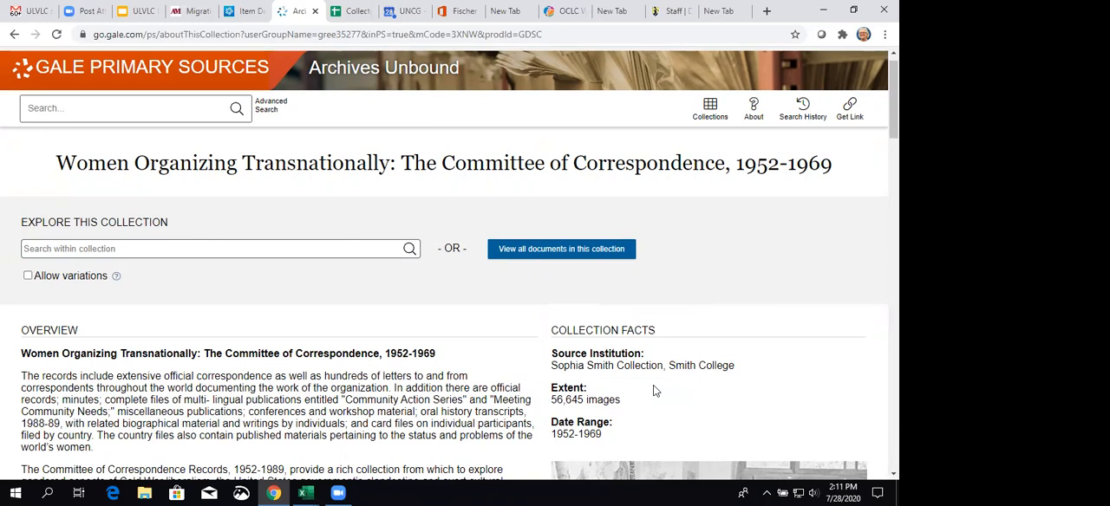
{"action": "mouse_move", "coordinate": [739, 381]}
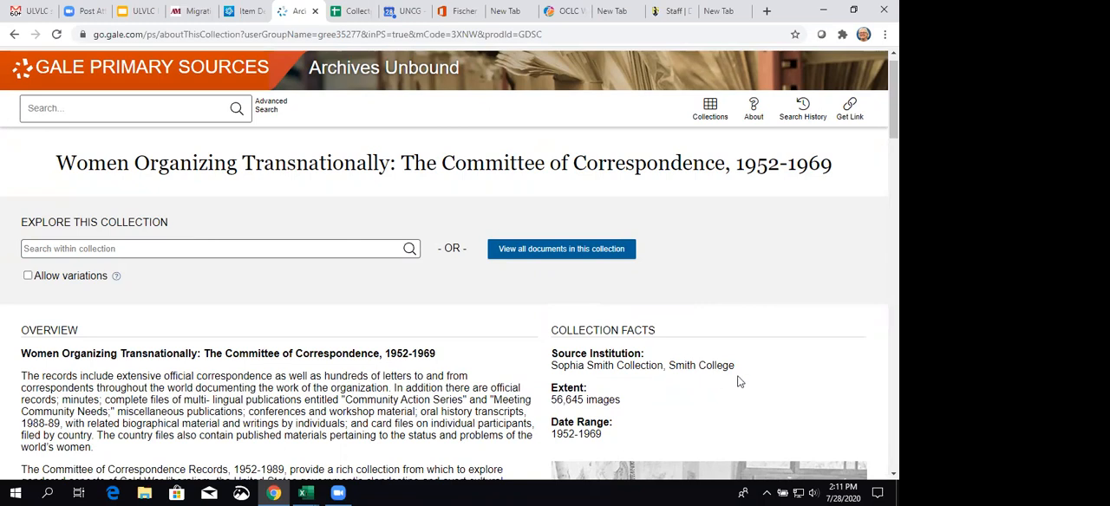
{"action": "mouse_move", "coordinate": [663, 408]}
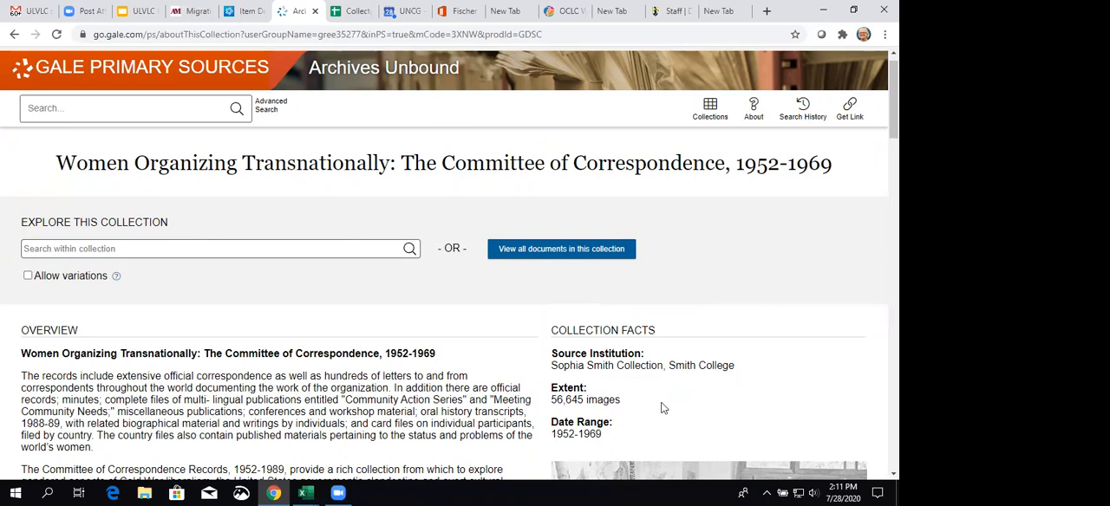
{"action": "mouse_move", "coordinate": [555, 417]}
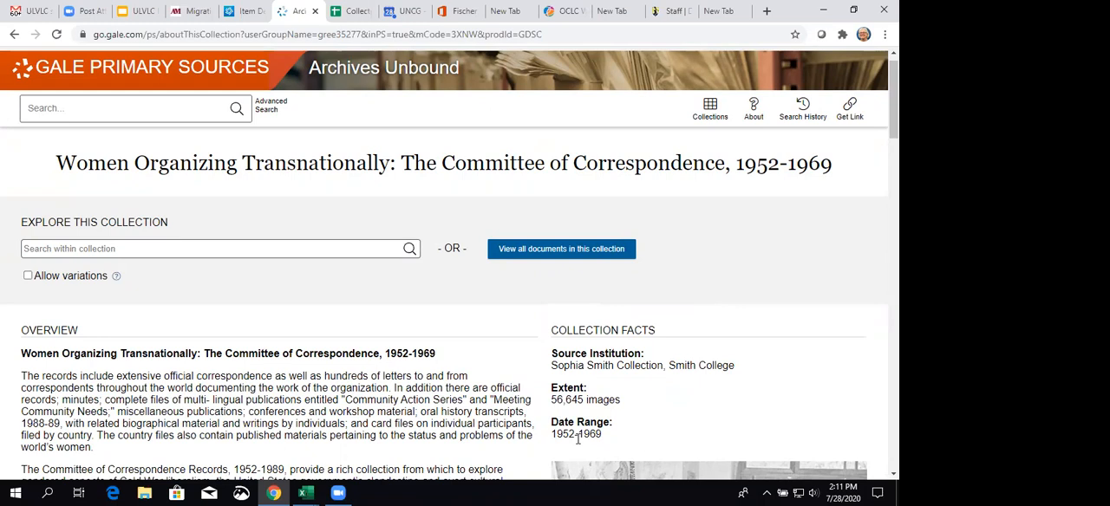
{"action": "mouse_move", "coordinate": [327, 378]}
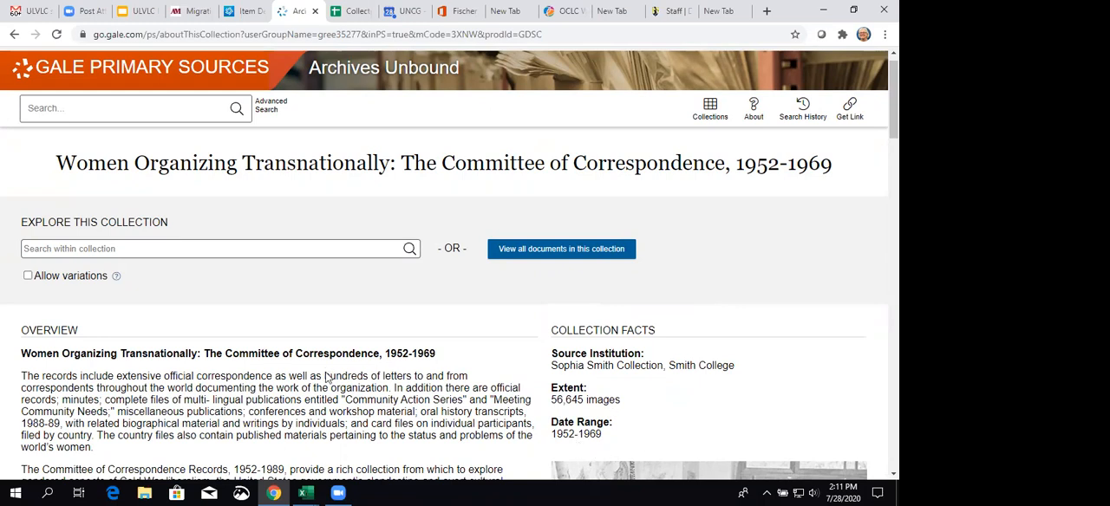
{"action": "left_click", "coordinate": [409, 249]}
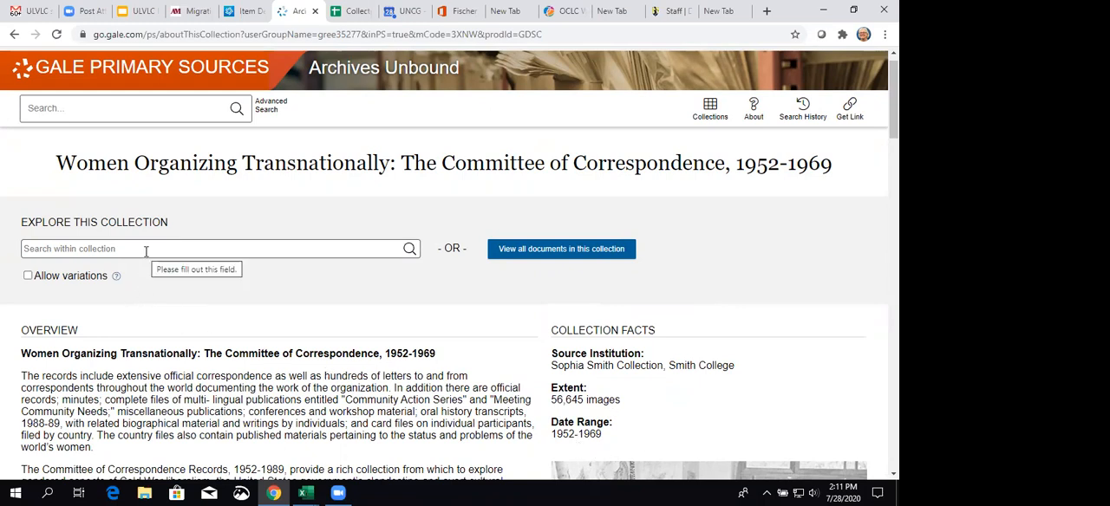
{"action": "type", "text": "rose parsons"}
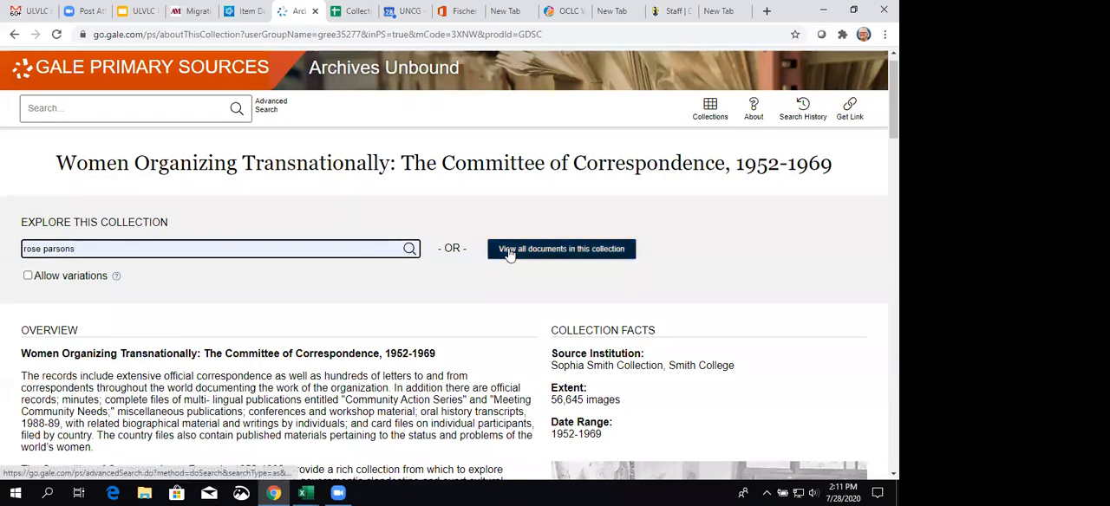
{"action": "left_click", "coordinate": [560, 249]}
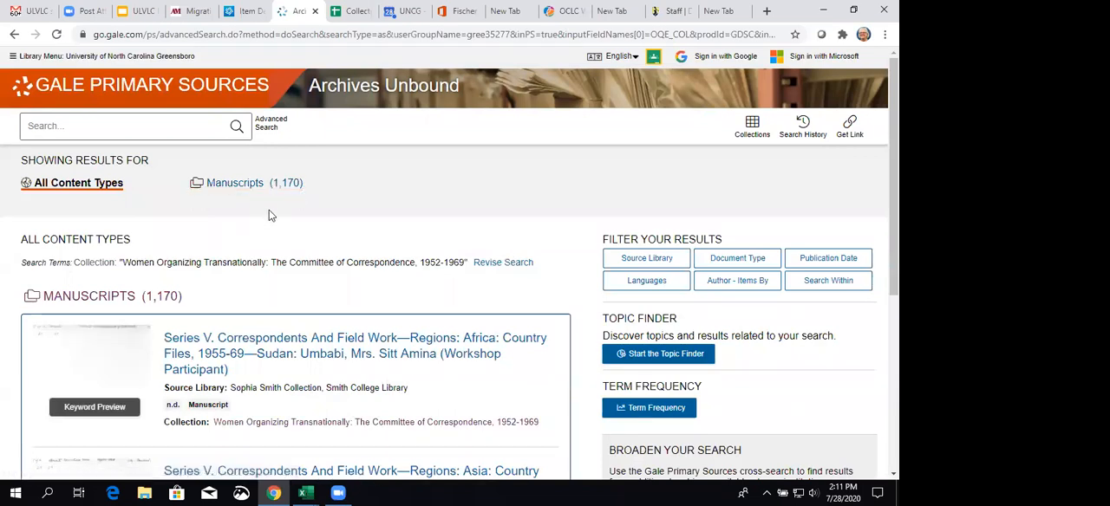
{"action": "mouse_move", "coordinate": [167, 323]}
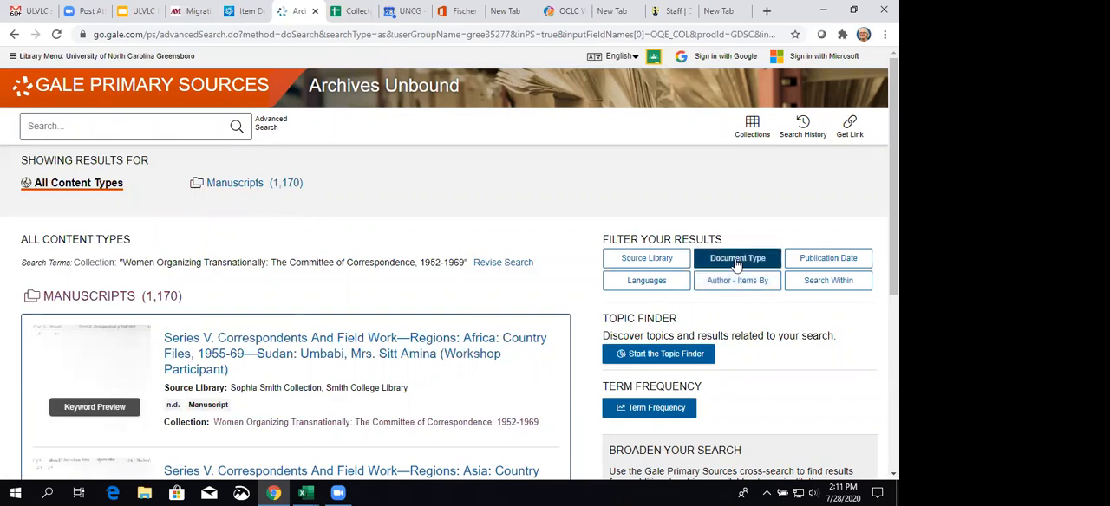
{"action": "left_click", "coordinate": [737, 257]}
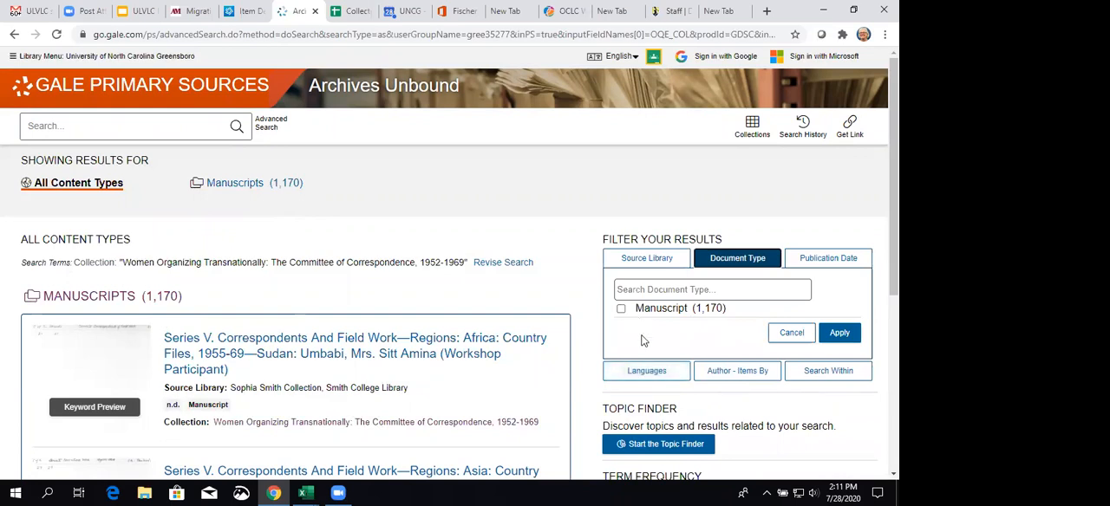
{"action": "mouse_move", "coordinate": [744, 263]}
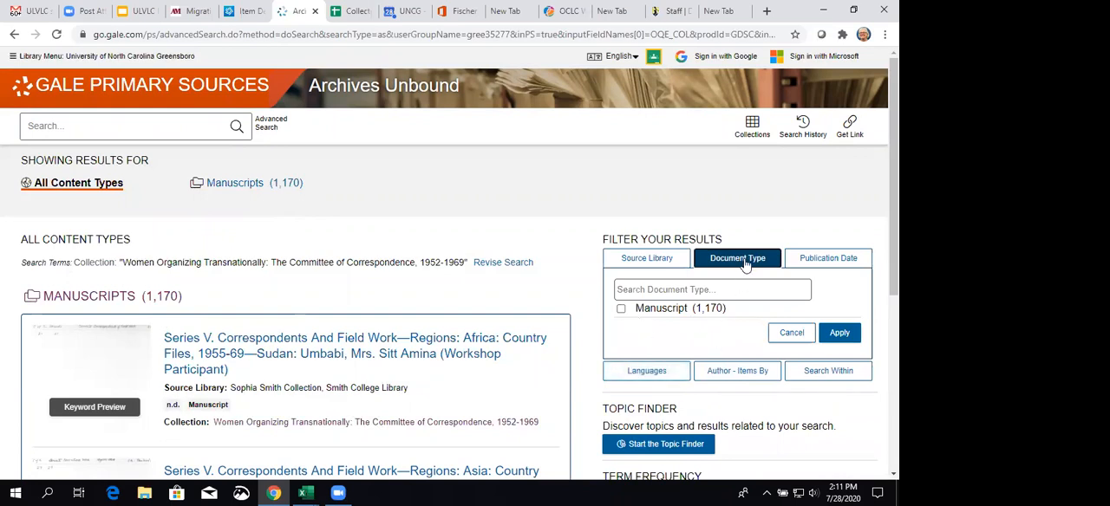
{"action": "left_click", "coordinate": [737, 257]}
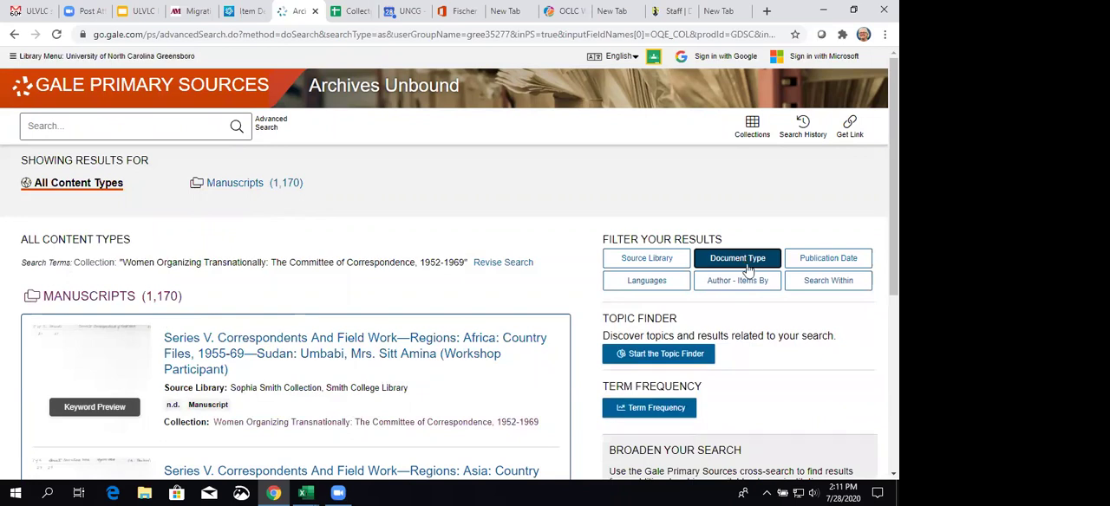
{"action": "mouse_move", "coordinate": [306, 368]}
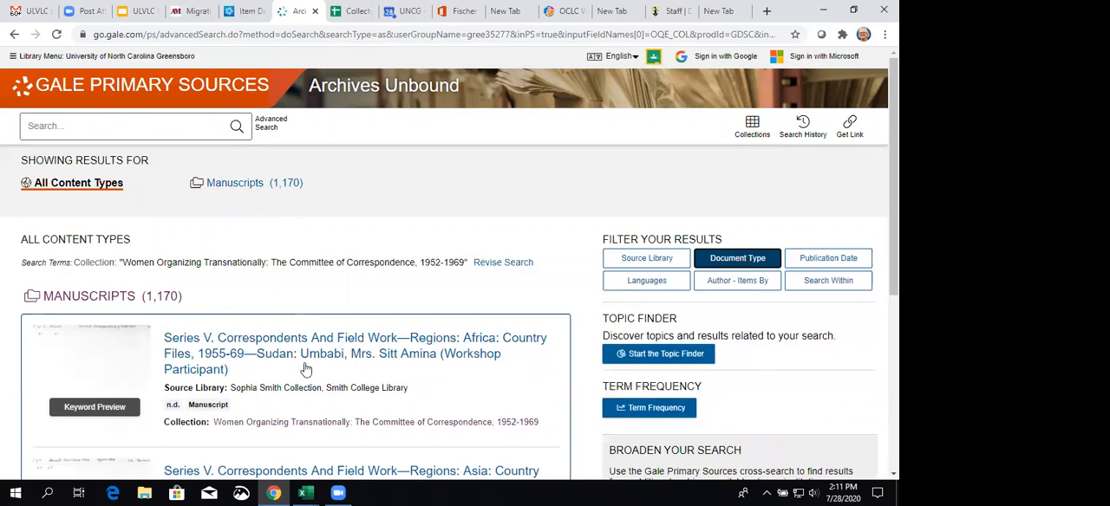
{"action": "scroll", "scroll_direction": "down", "scroll_amount": 3}
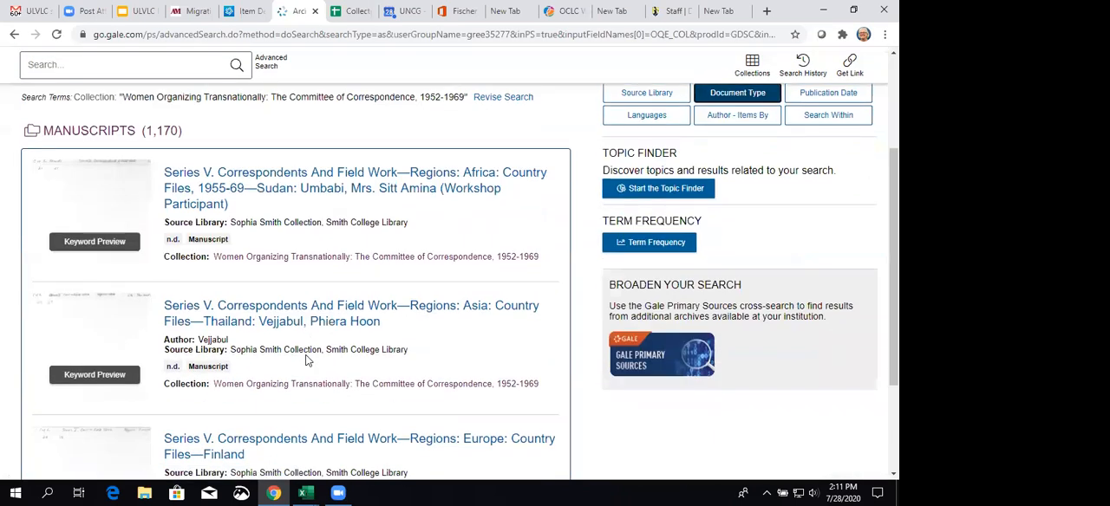
{"action": "scroll", "scroll_direction": "down", "scroll_amount": 3}
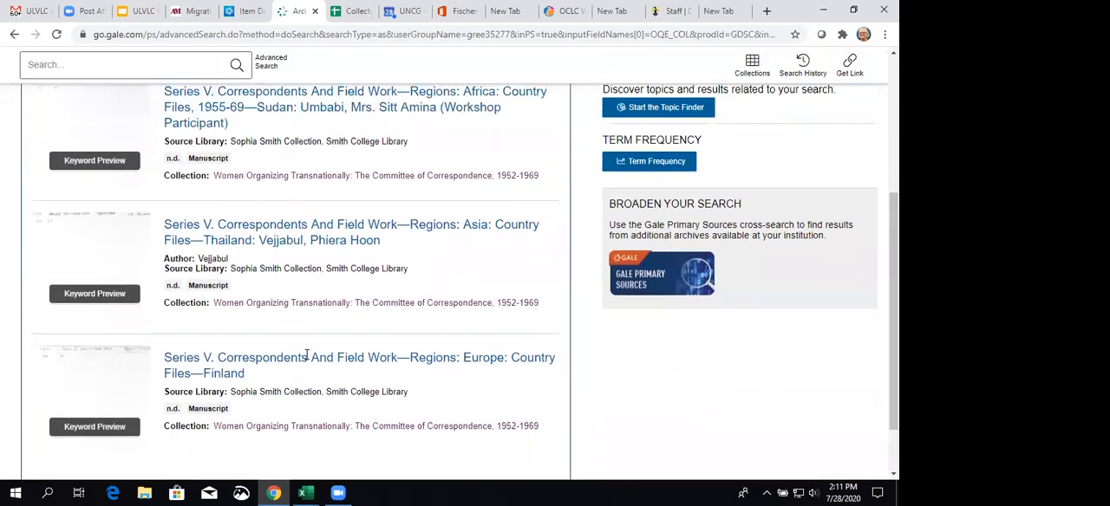
{"action": "scroll", "scroll_direction": "up", "scroll_amount": 3}
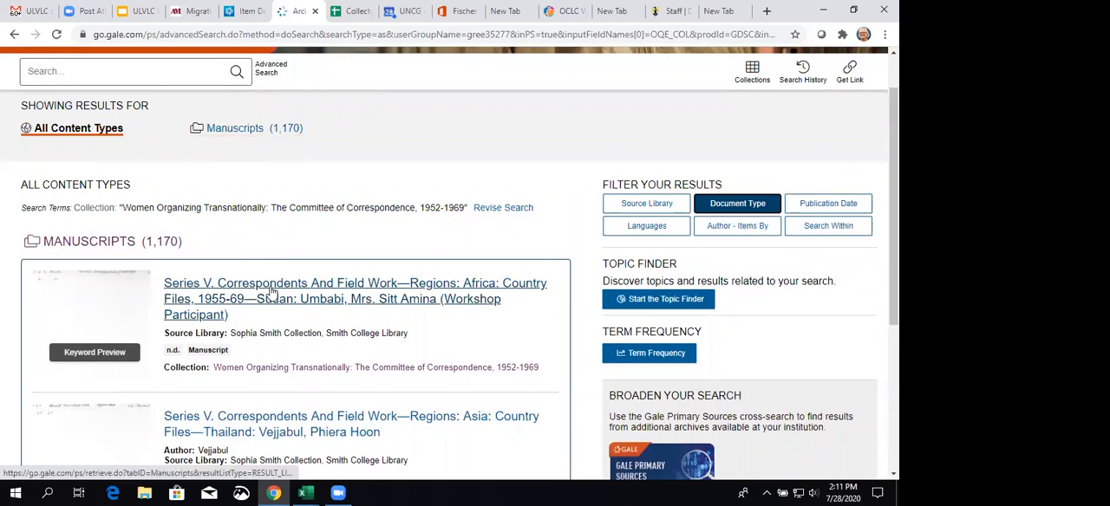
Open the first result, the Sudan: Umbabi, Mrs. Sitt Amina manuscript, in the viewer.
{"action": "left_click", "coordinate": [355, 290]}
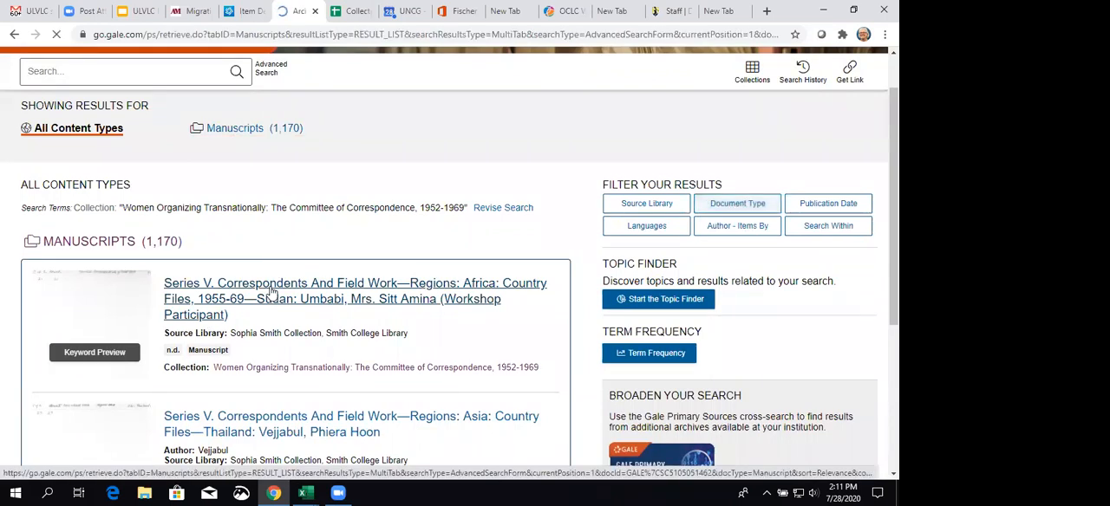
{"action": "left_click", "coordinate": [354, 298]}
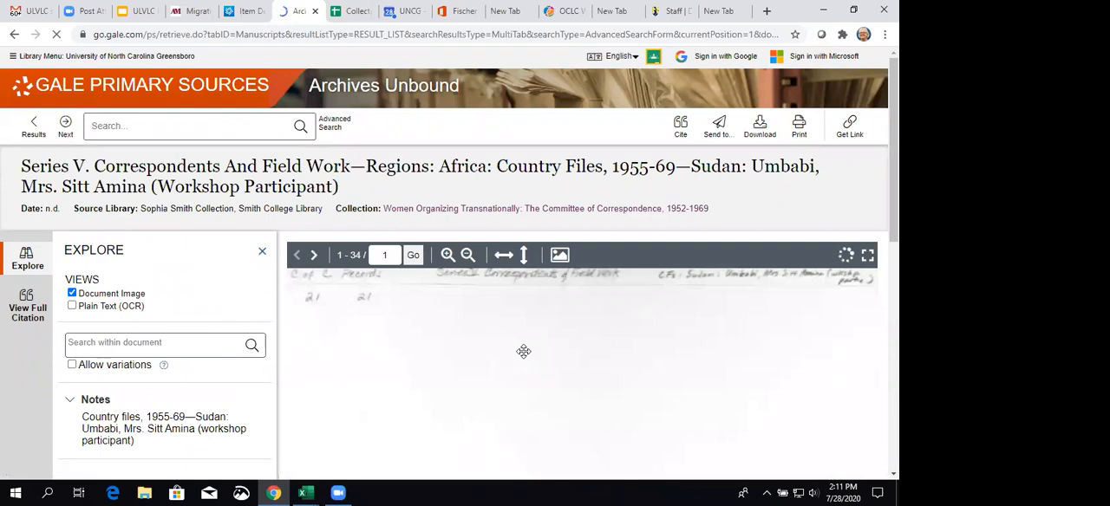
{"action": "scroll", "scroll_direction": "down", "scroll_amount": 3}
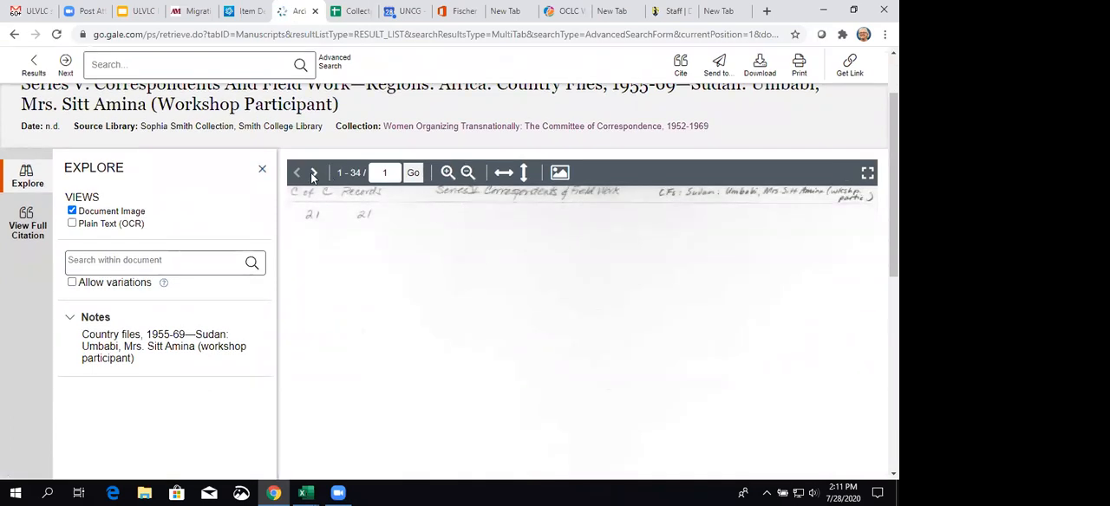
Advance the viewer to page 2 of 34, the 1959 letter.
{"action": "left_click", "coordinate": [313, 172]}
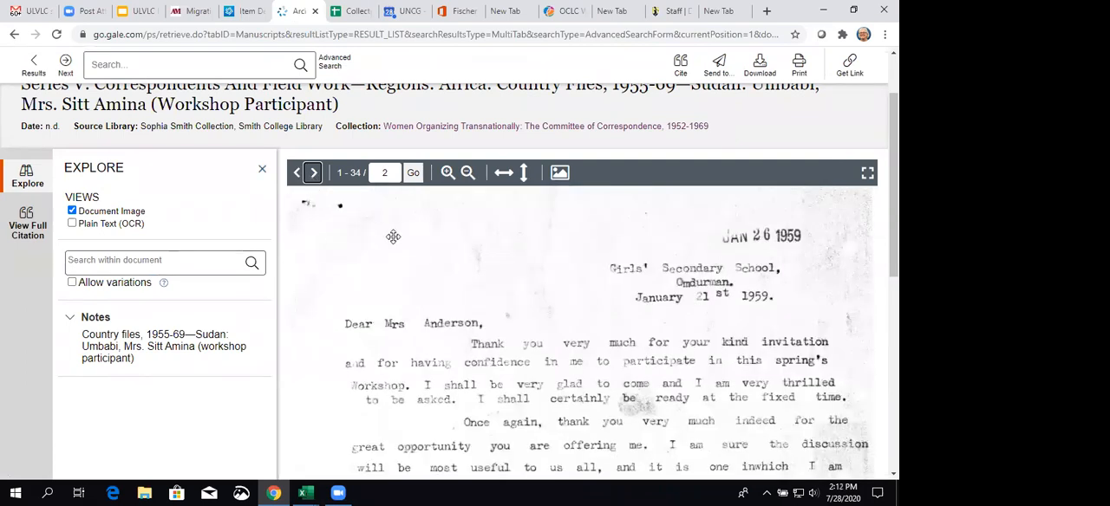
{"action": "scroll", "scroll_direction": "up", "scroll_amount": 3}
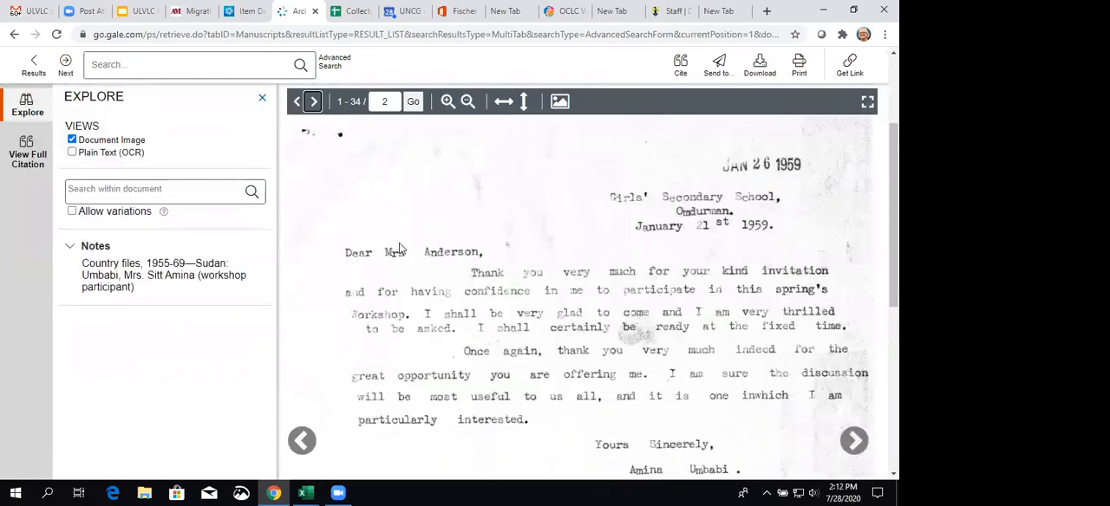
{"action": "scroll", "scroll_direction": "up", "scroll_amount": 3}
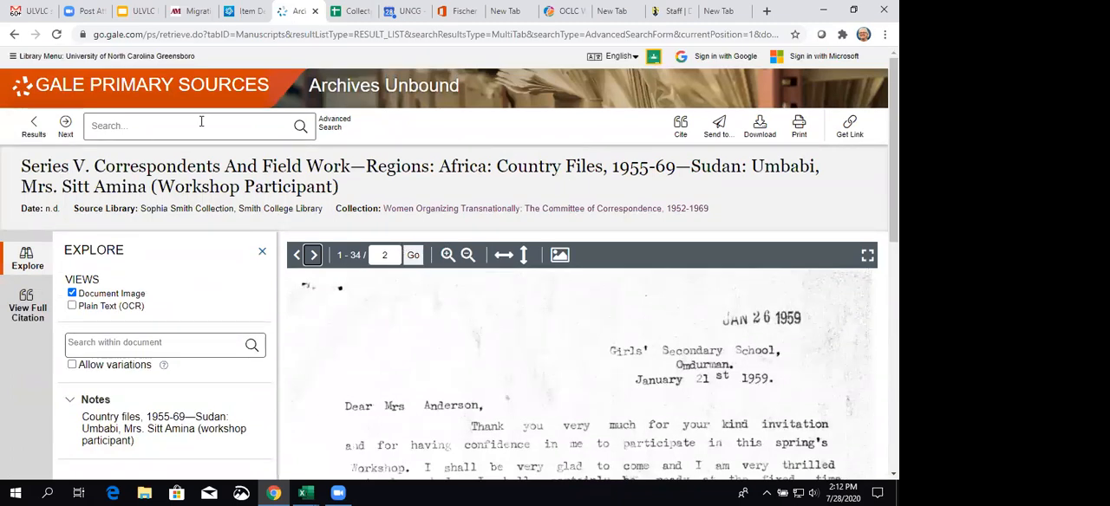
{"action": "mouse_move", "coordinate": [141, 10]}
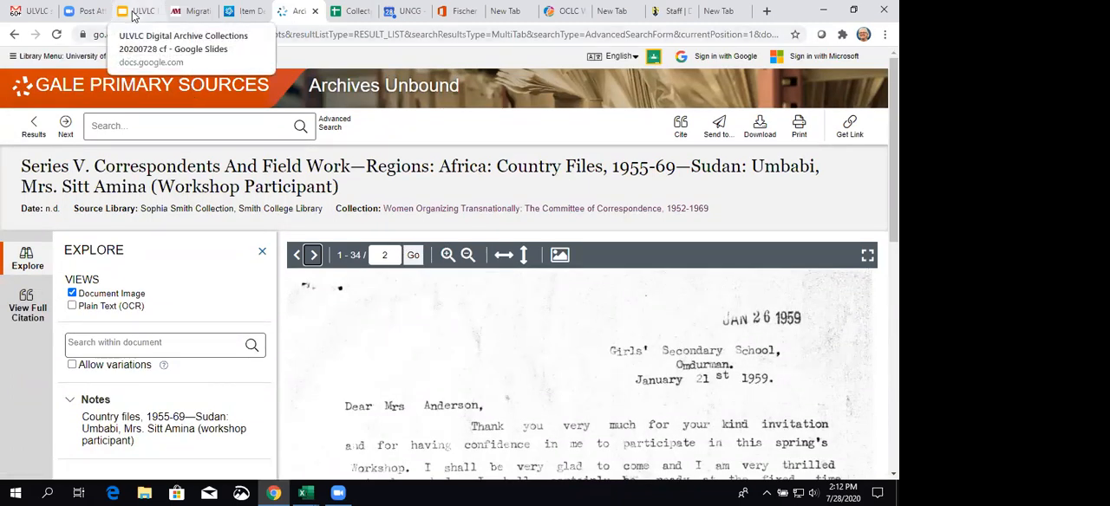
Return to Google Slides and advance to the Readex slide.
{"action": "left_click", "coordinate": [139, 11]}
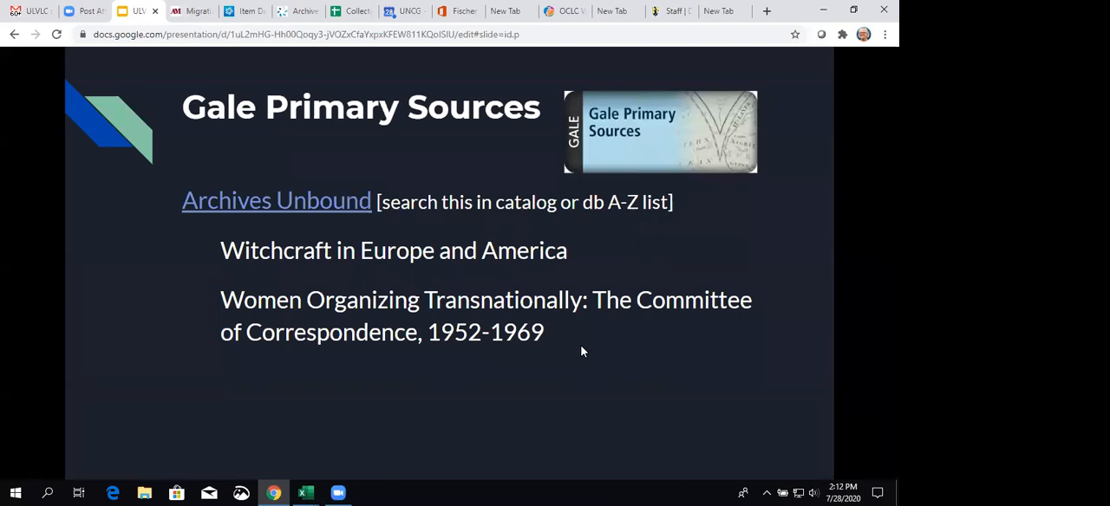
{"action": "key", "text": "Right"}
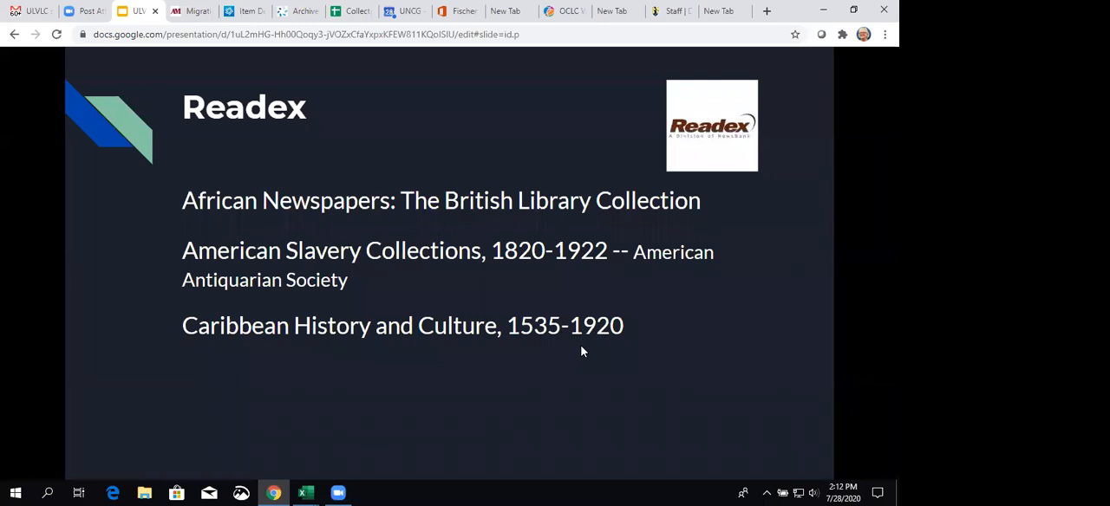
{"action": "mouse_move", "coordinate": [656, 271]}
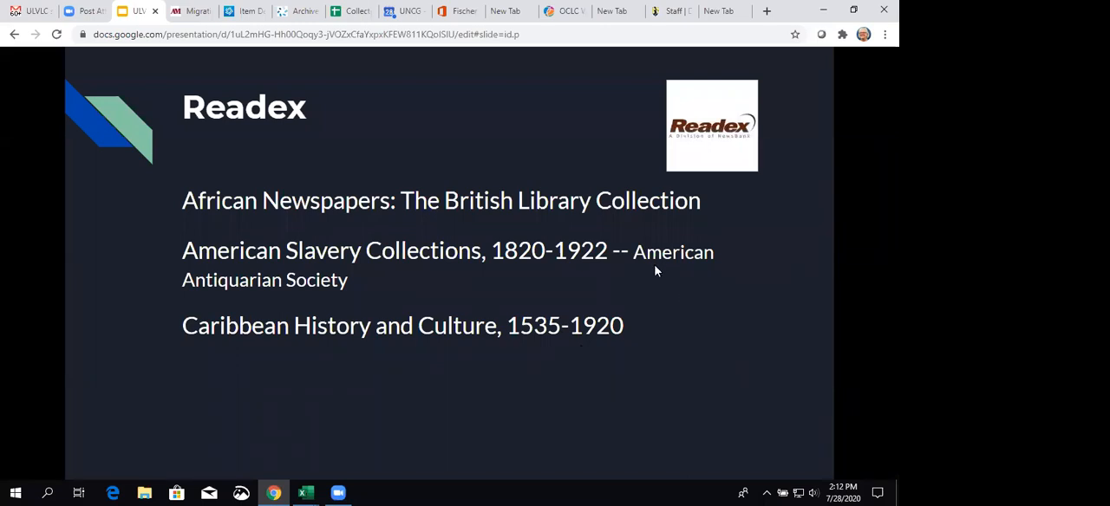
{"action": "mouse_move", "coordinate": [780, 411]}
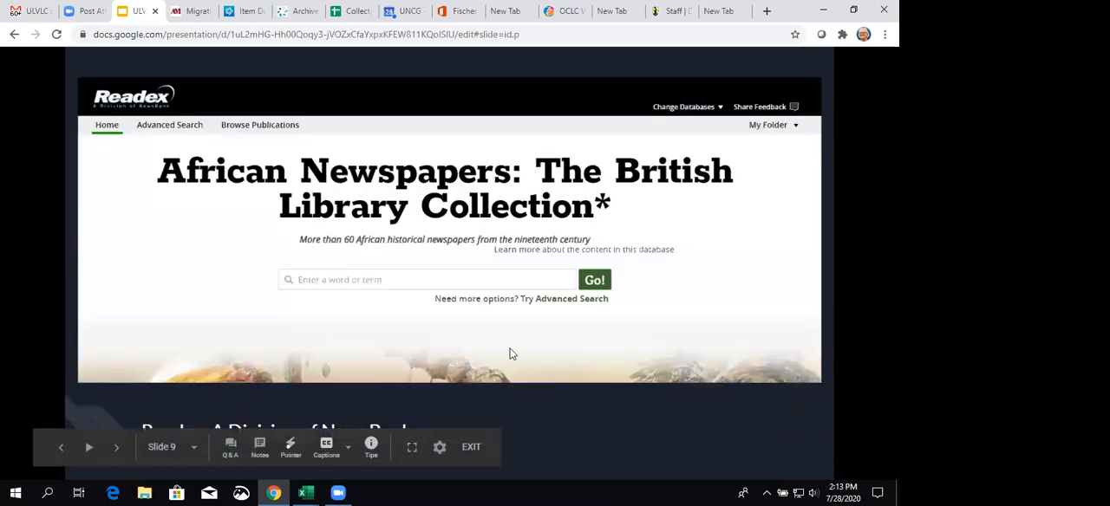
{"action": "mouse_move", "coordinate": [314, 295]}
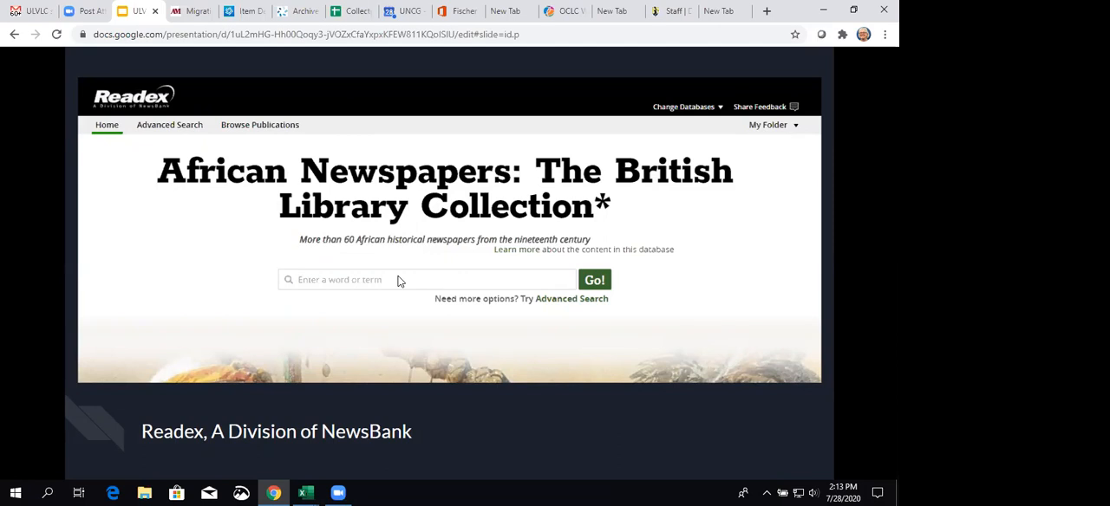
{"action": "mouse_move", "coordinate": [215, 295]}
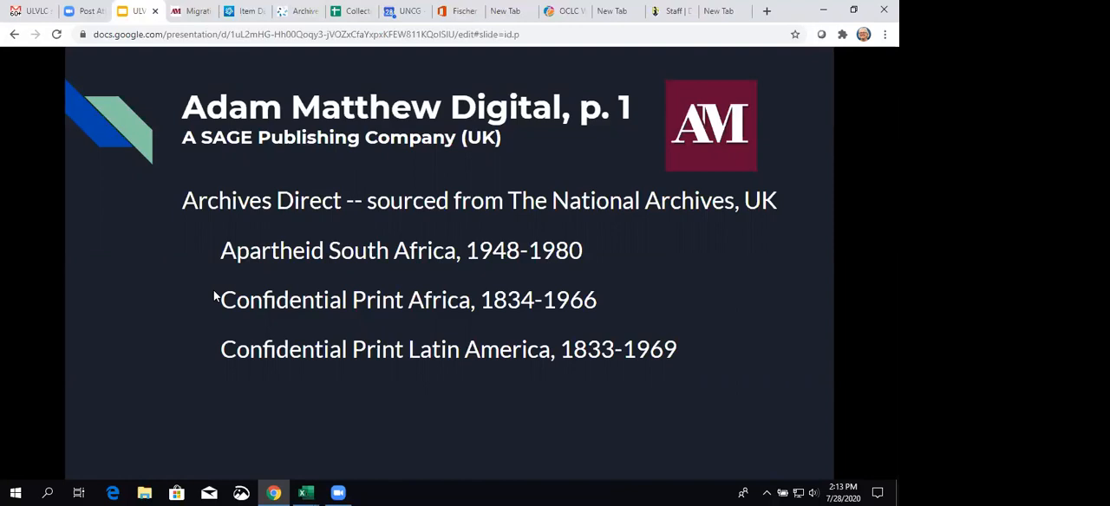
{"action": "mouse_move", "coordinate": [50, 410]}
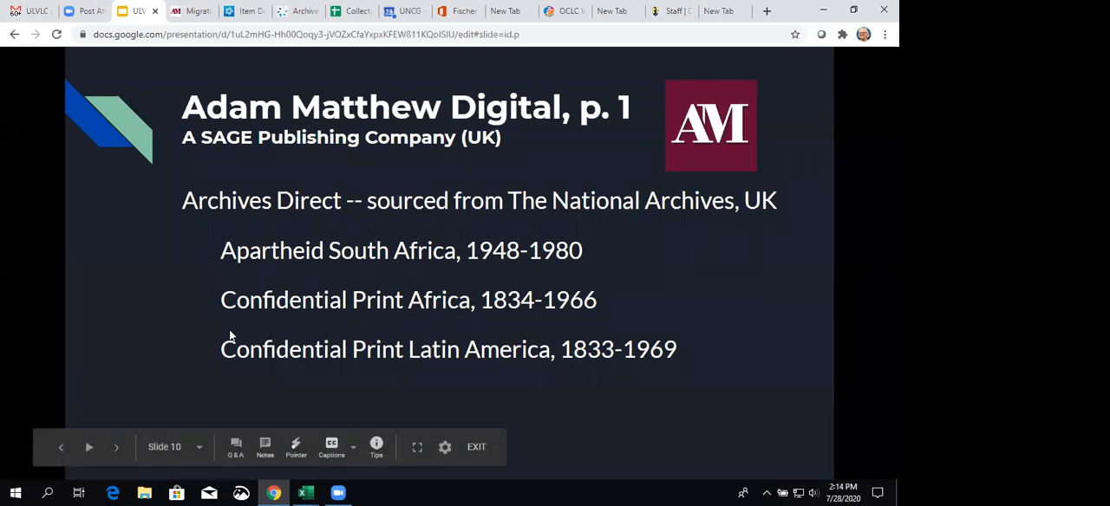
{"action": "mouse_move", "coordinate": [269, 431]}
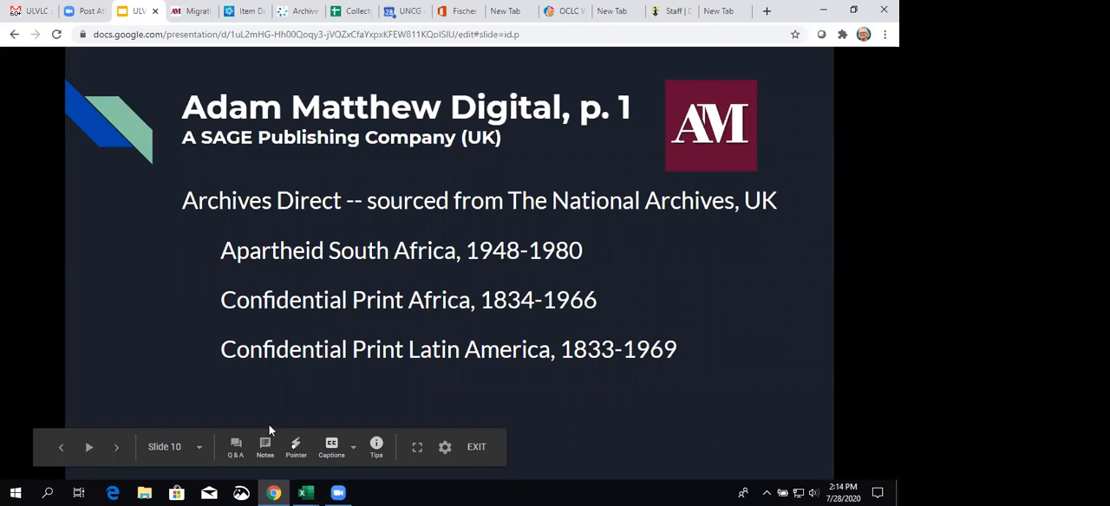
{"action": "mouse_move", "coordinate": [776, 388]}
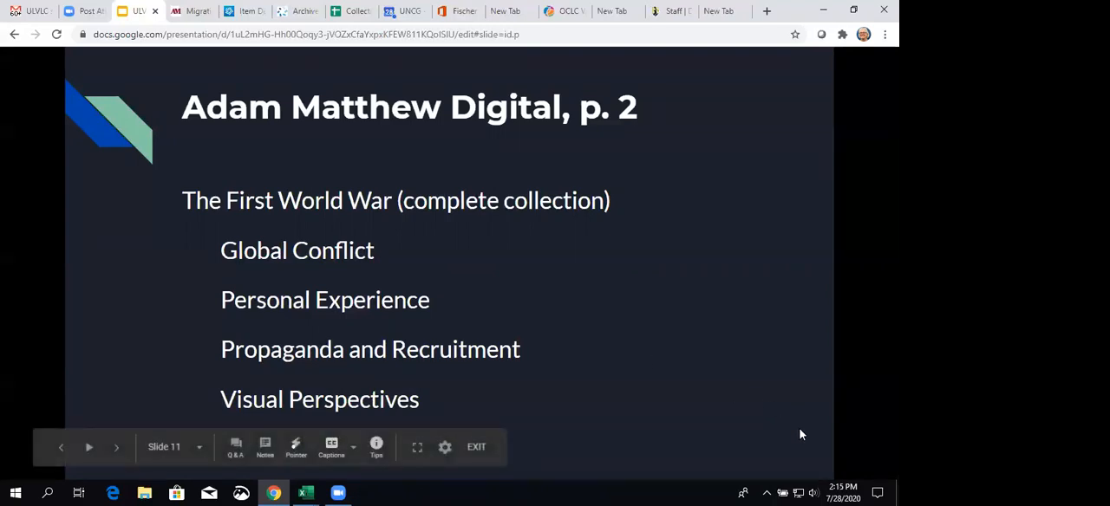
{"action": "mouse_move", "coordinate": [875, 432]}
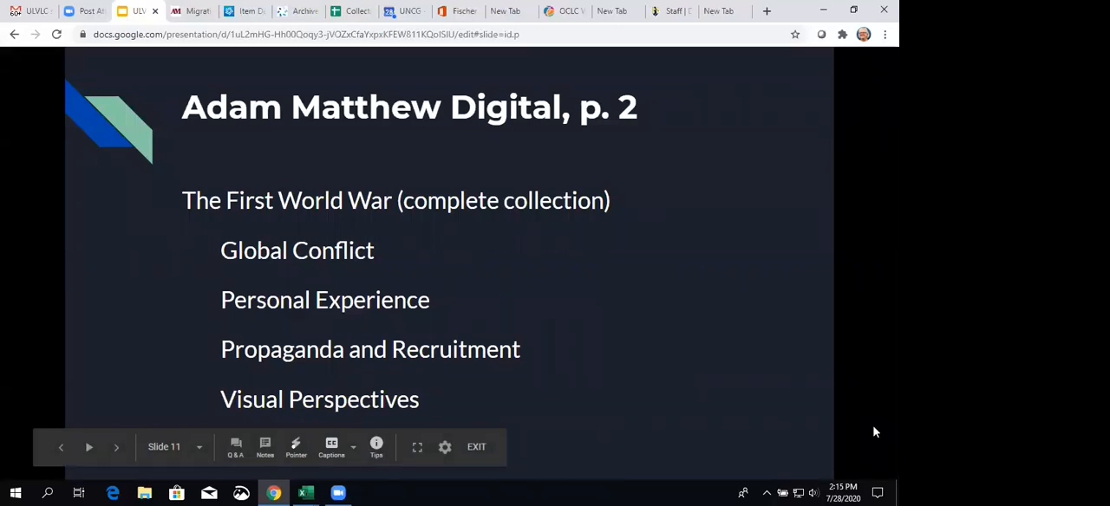
{"action": "mouse_move", "coordinate": [685, 286]}
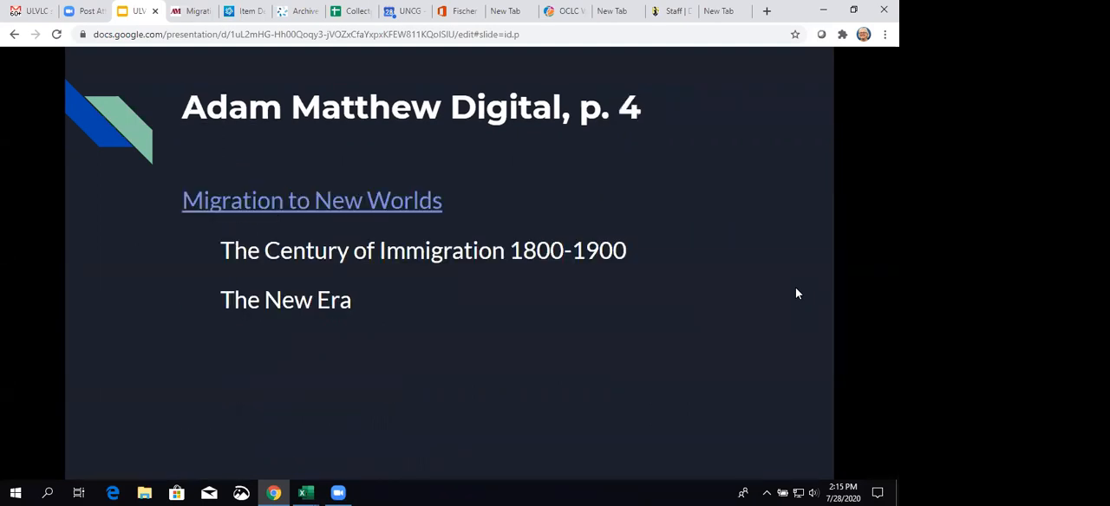
{"action": "mouse_move", "coordinate": [712, 288]}
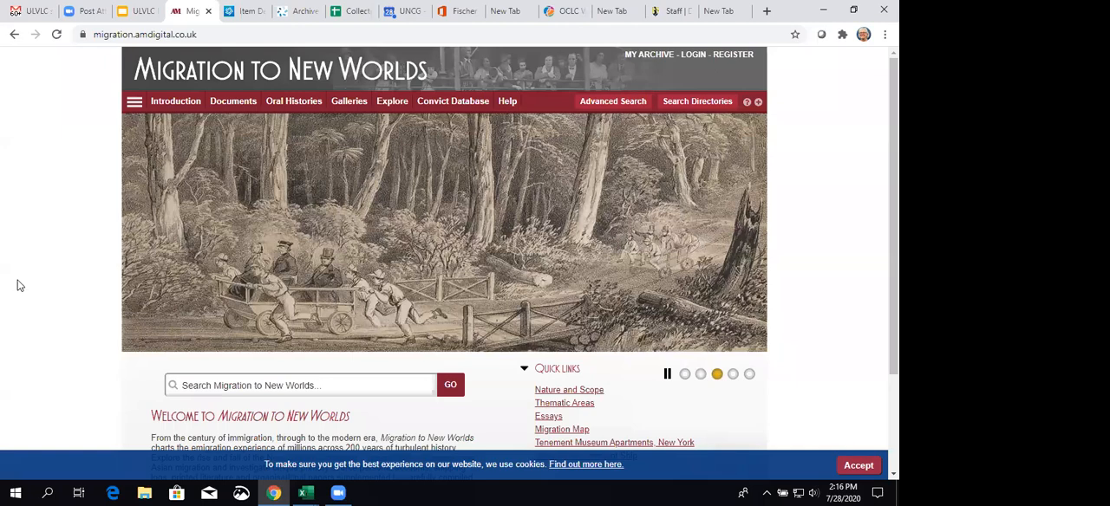
Review the Migration to New Worlds homepage and start loading the Introduction section.
{"action": "scroll", "scroll_direction": "down", "scroll_amount": 3}
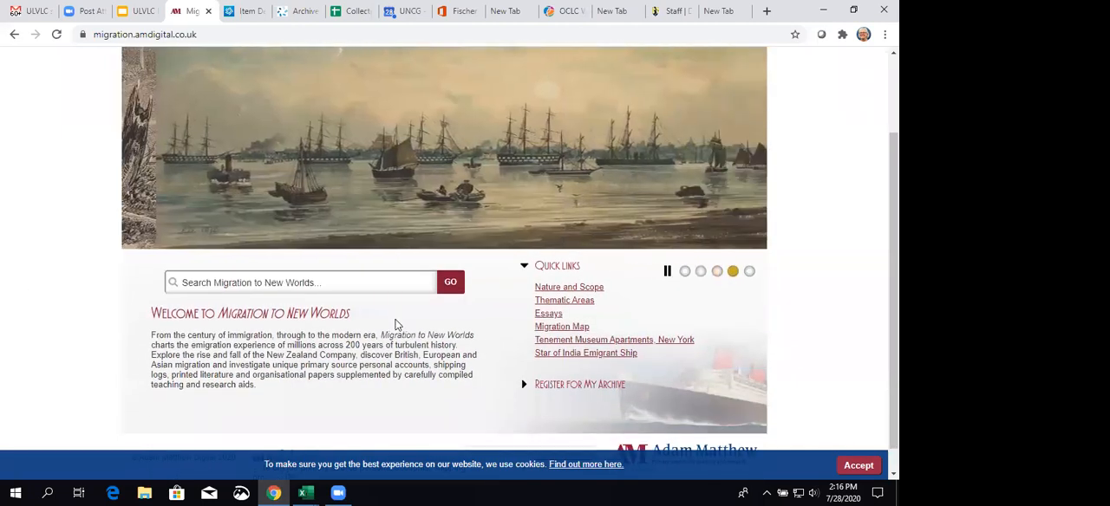
{"action": "scroll", "scroll_direction": "up", "scroll_amount": 3}
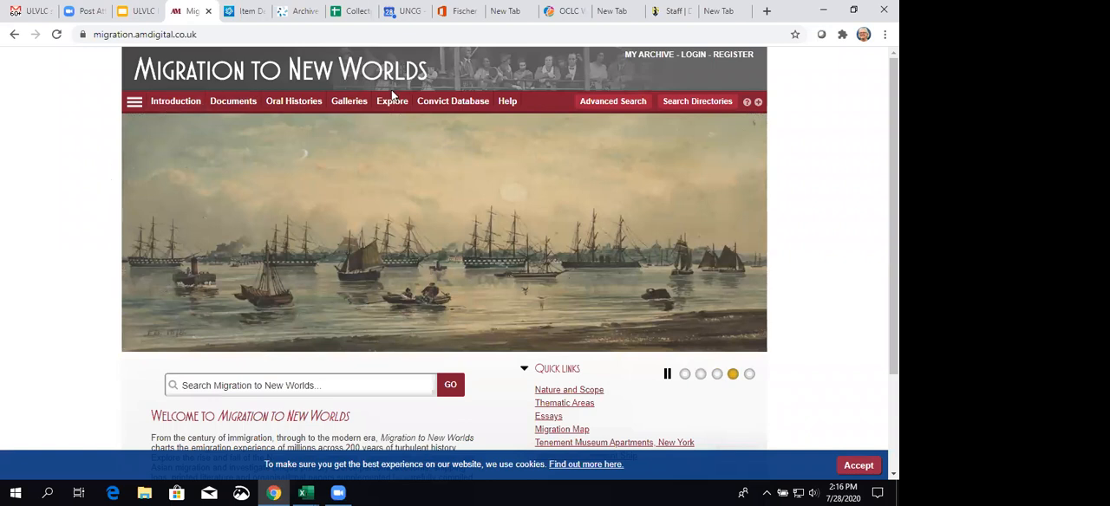
{"action": "left_click", "coordinate": [175, 100]}
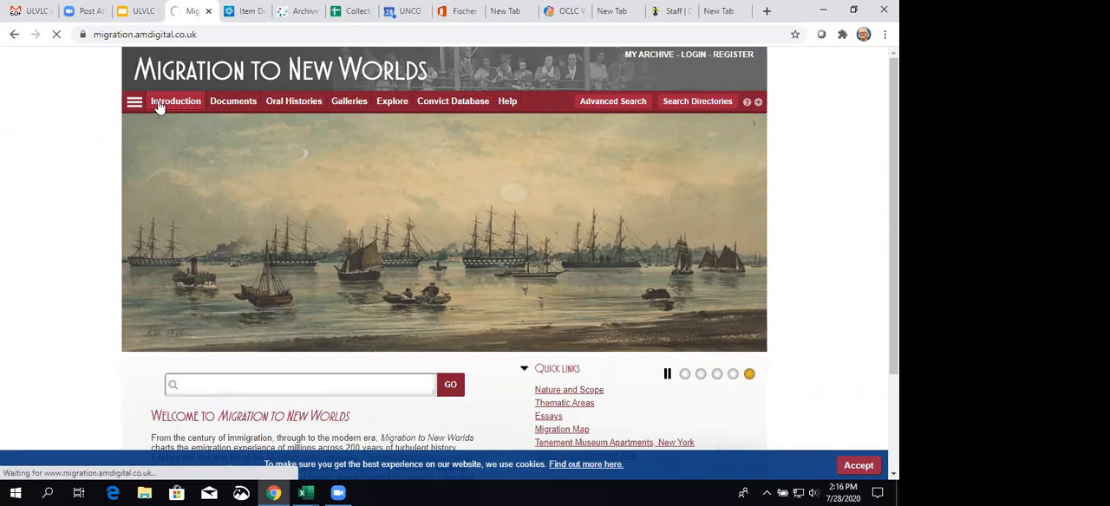
Open the Introduction page and scroll through tiles from Nature and Scope to Copyright Information.
{"action": "left_click", "coordinate": [175, 101]}
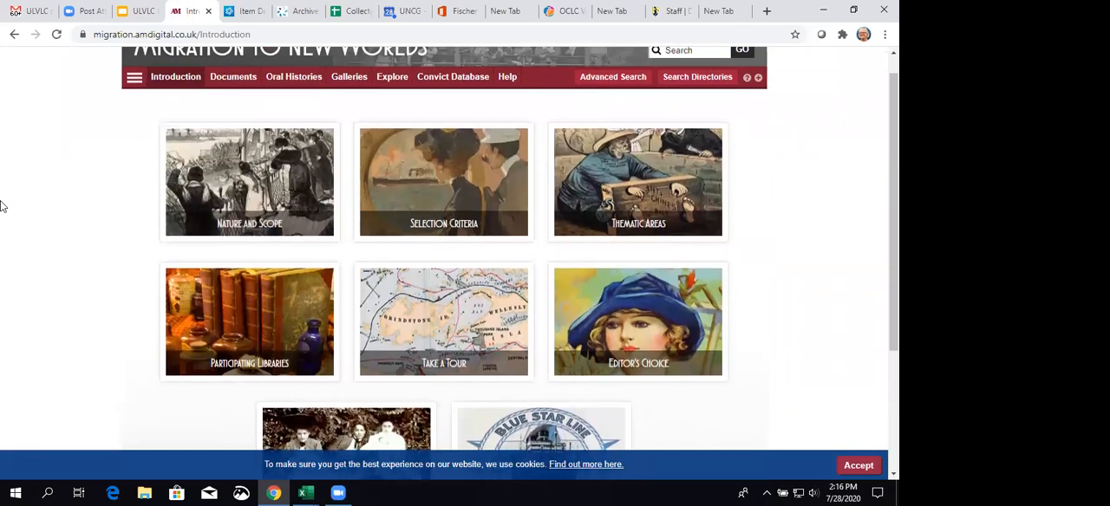
{"action": "scroll", "scroll_direction": "up", "scroll_amount": 3}
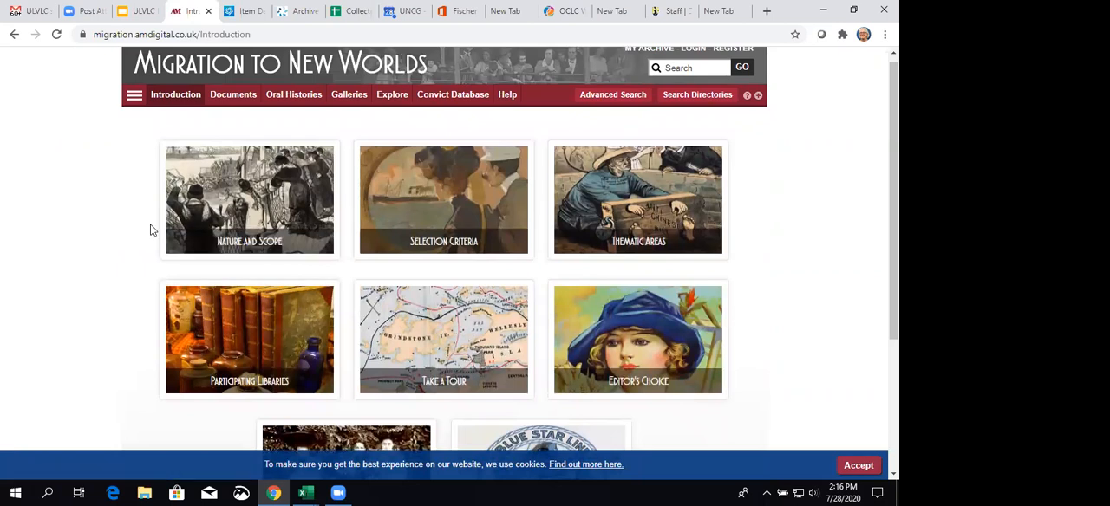
{"action": "mouse_move", "coordinate": [443, 242]}
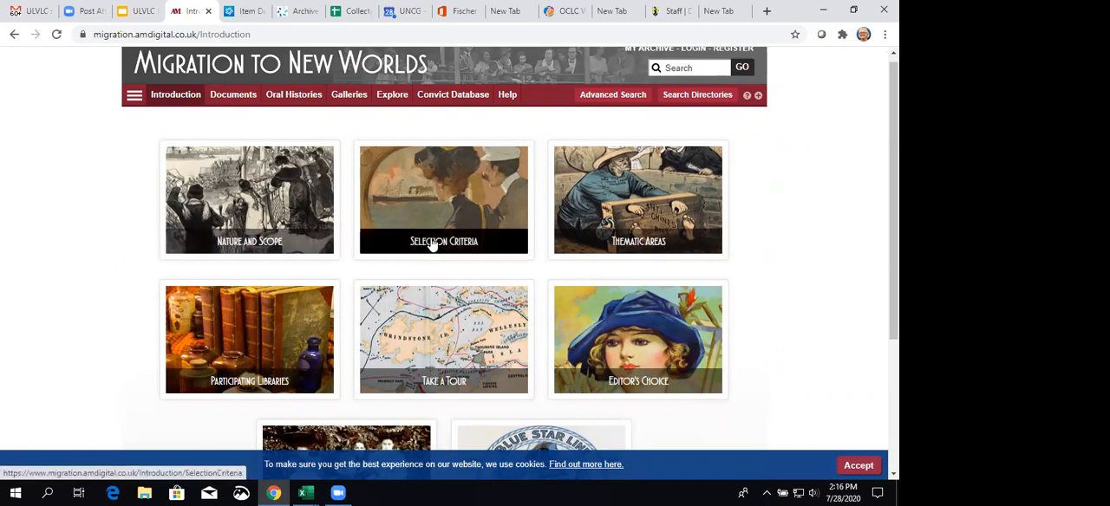
{"action": "mouse_move", "coordinate": [481, 265]}
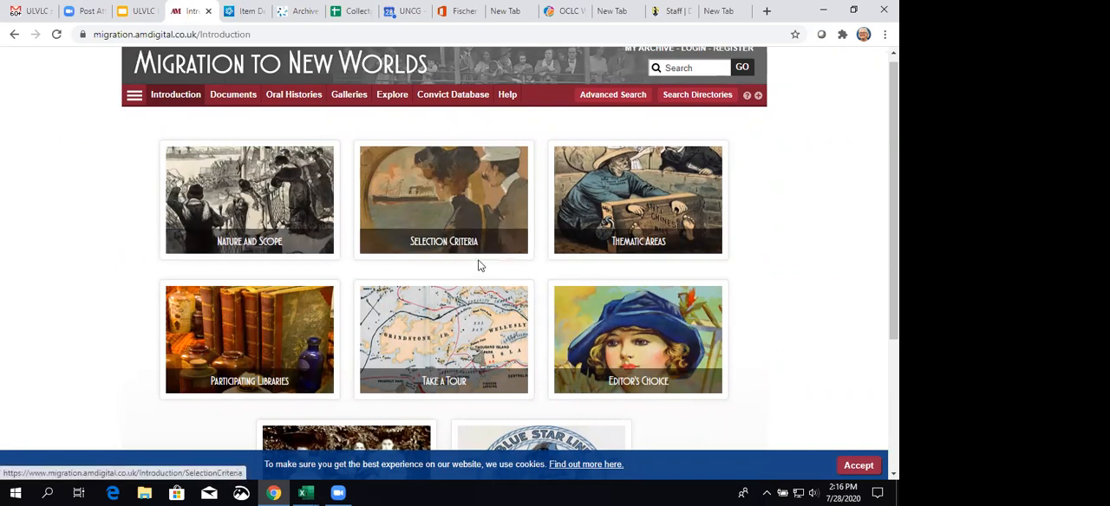
{"action": "mouse_move", "coordinate": [271, 356]}
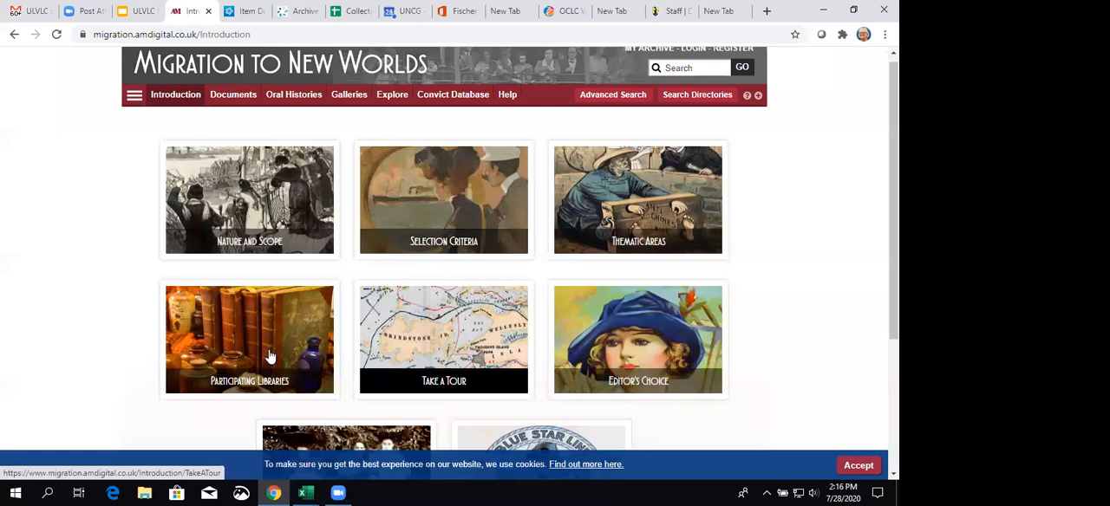
{"action": "mouse_move", "coordinate": [234, 351]}
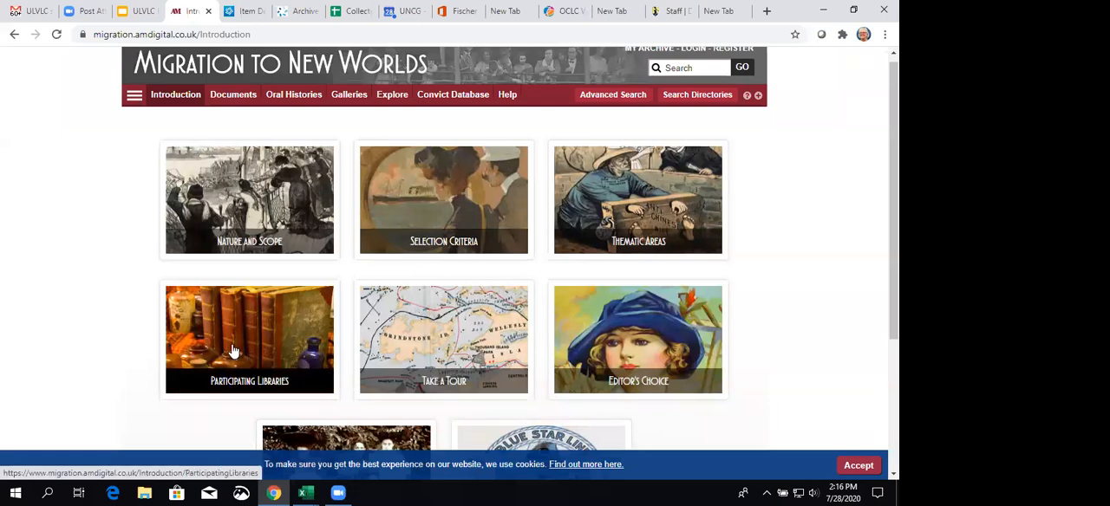
{"action": "mouse_move", "coordinate": [786, 312]}
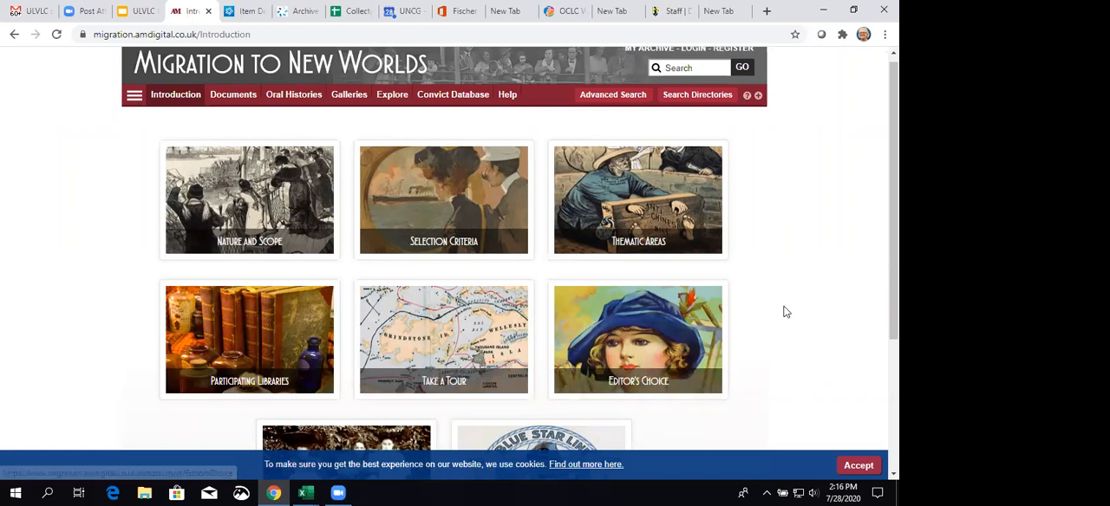
{"action": "scroll", "scroll_direction": "down", "scroll_amount": 3}
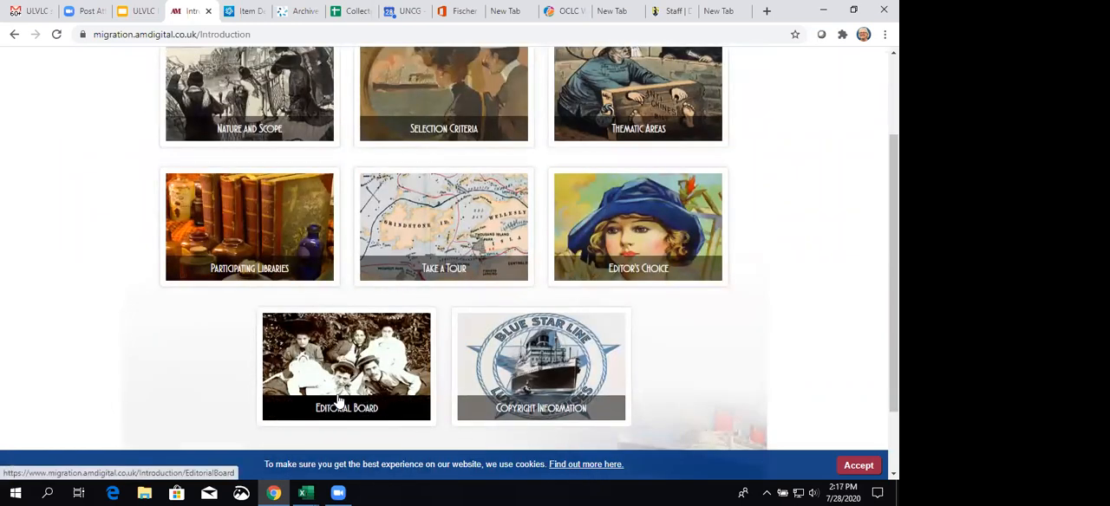
{"action": "scroll", "scroll_direction": "up", "scroll_amount": 3}
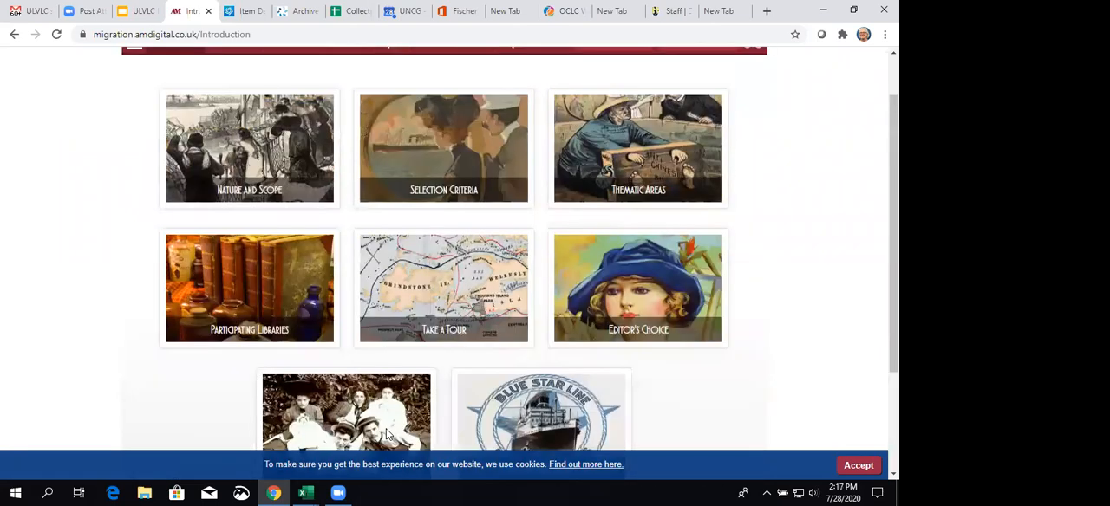
{"action": "scroll", "scroll_direction": "up", "scroll_amount": 3}
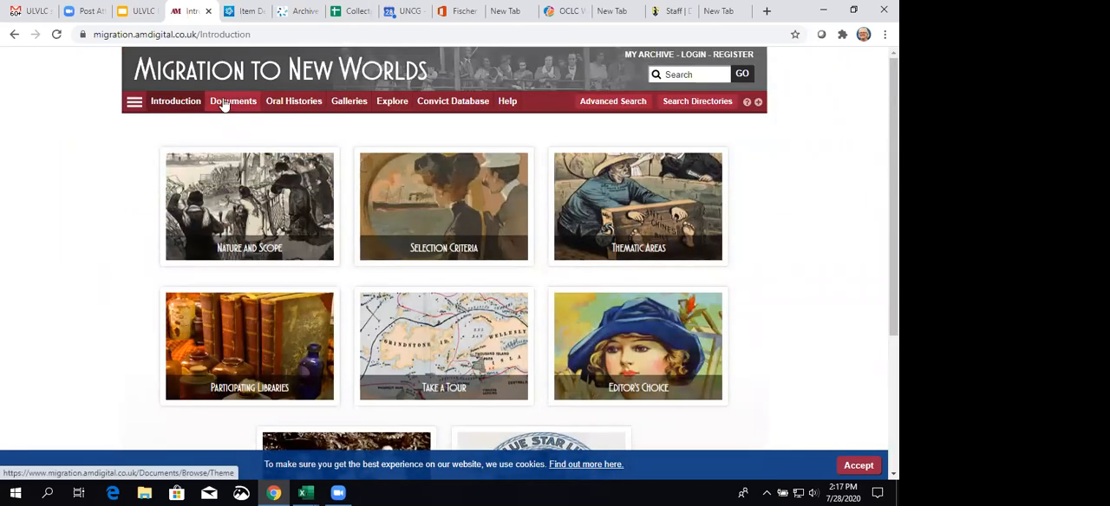
Open Documents and view the Document Type filters and theme tiles like Politics, Legislation and Governance.
{"action": "left_click", "coordinate": [232, 101]}
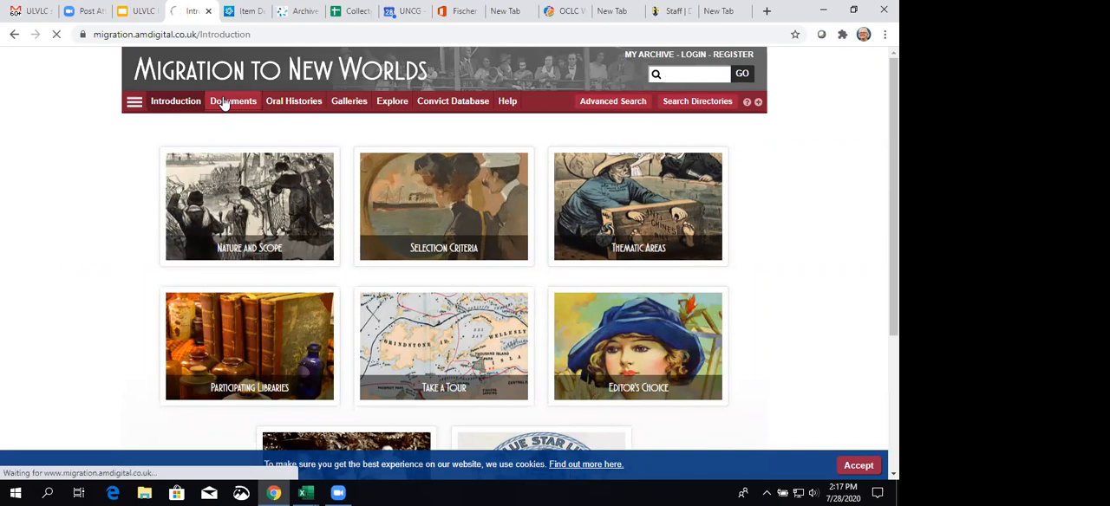
{"action": "left_click", "coordinate": [232, 100]}
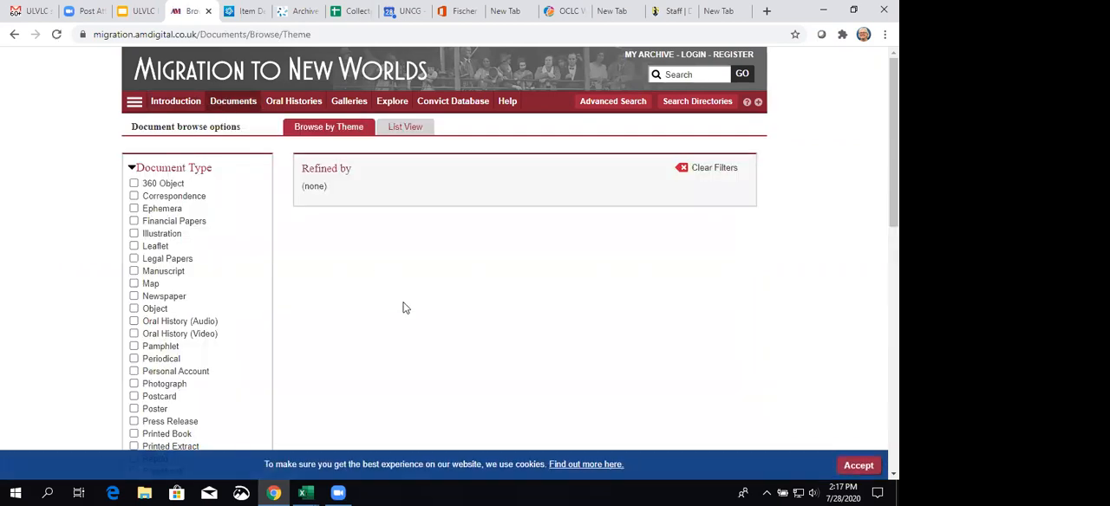
{"action": "scroll", "scroll_direction": "down", "scroll_amount": 3}
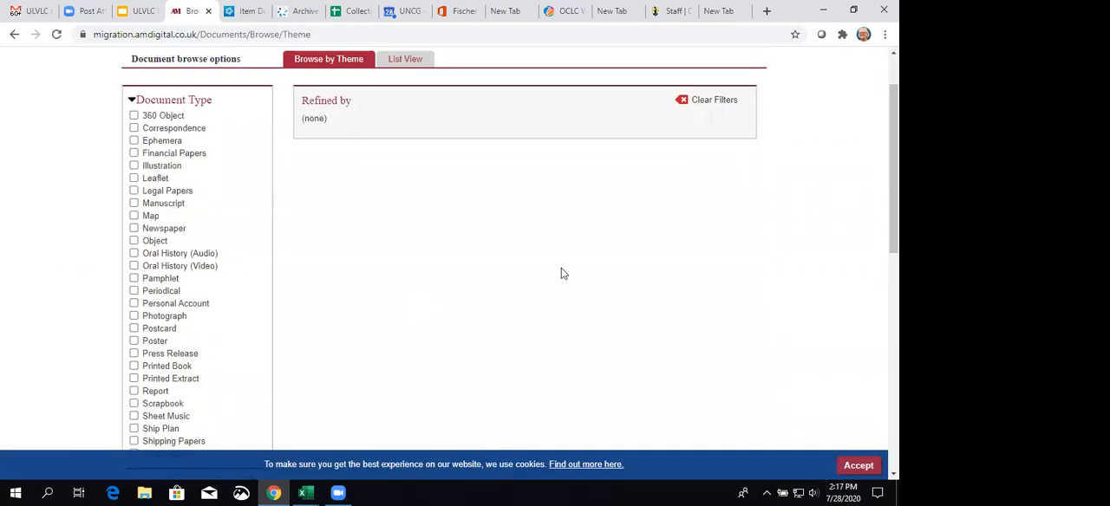
{"action": "mouse_move", "coordinate": [363, 304]}
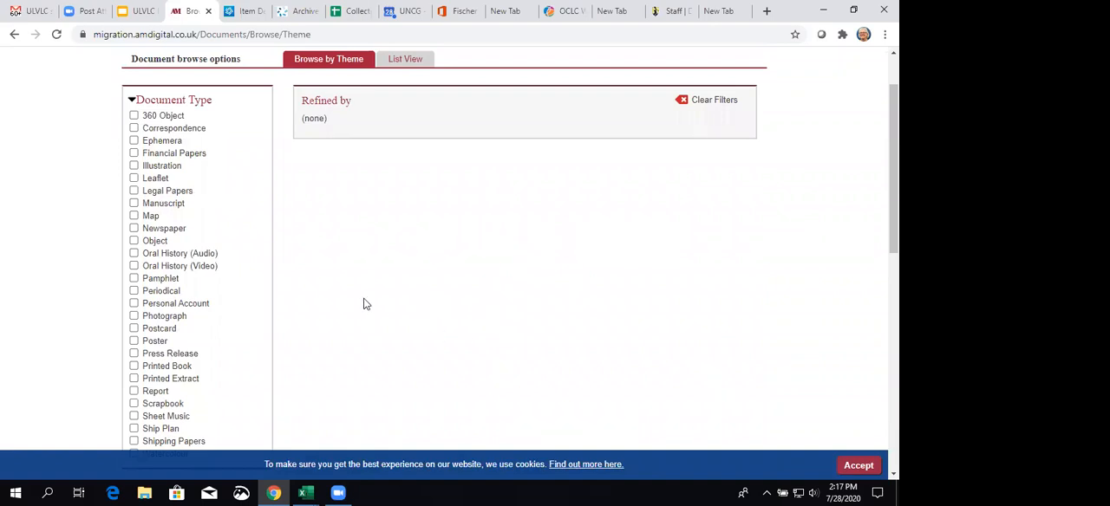
{"action": "mouse_move", "coordinate": [23, 294]}
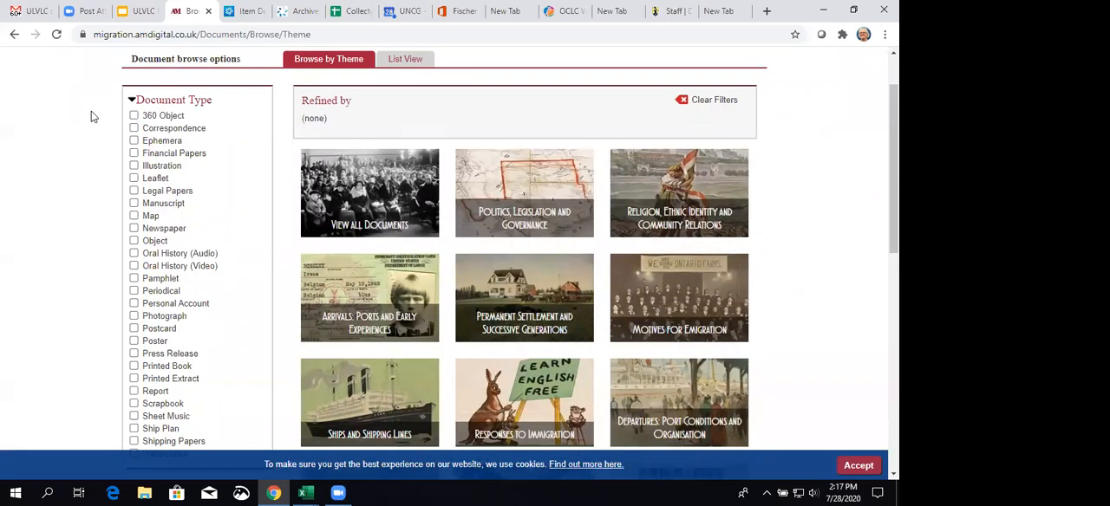
{"action": "scroll", "scroll_direction": "down", "scroll_amount": 3}
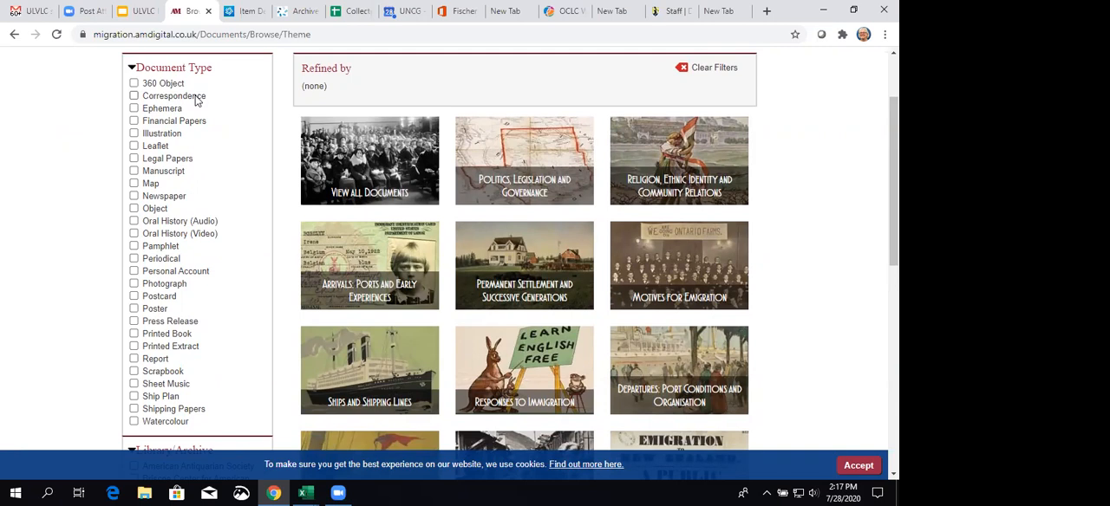
{"action": "mouse_move", "coordinate": [193, 193]}
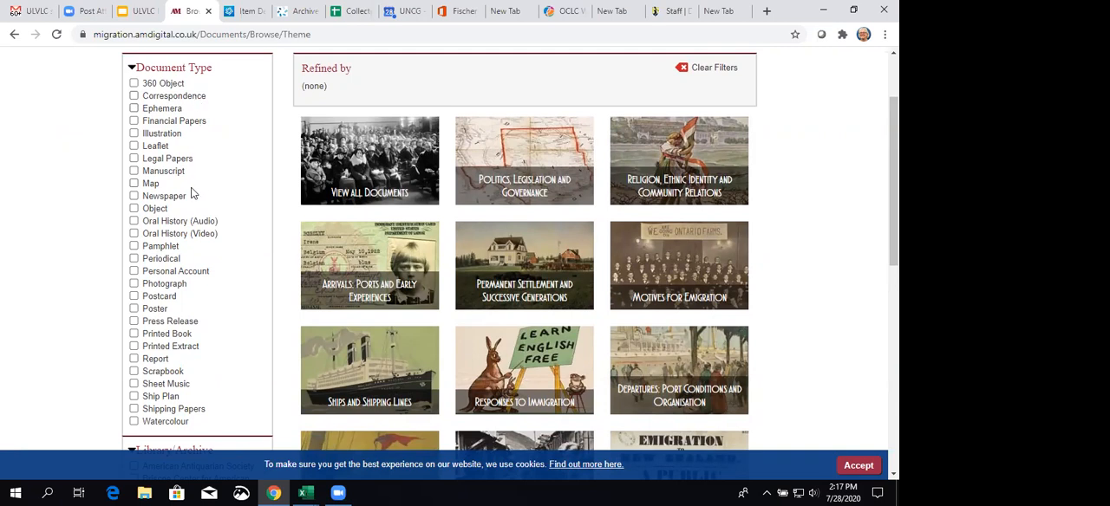
{"action": "mouse_move", "coordinate": [206, 272]}
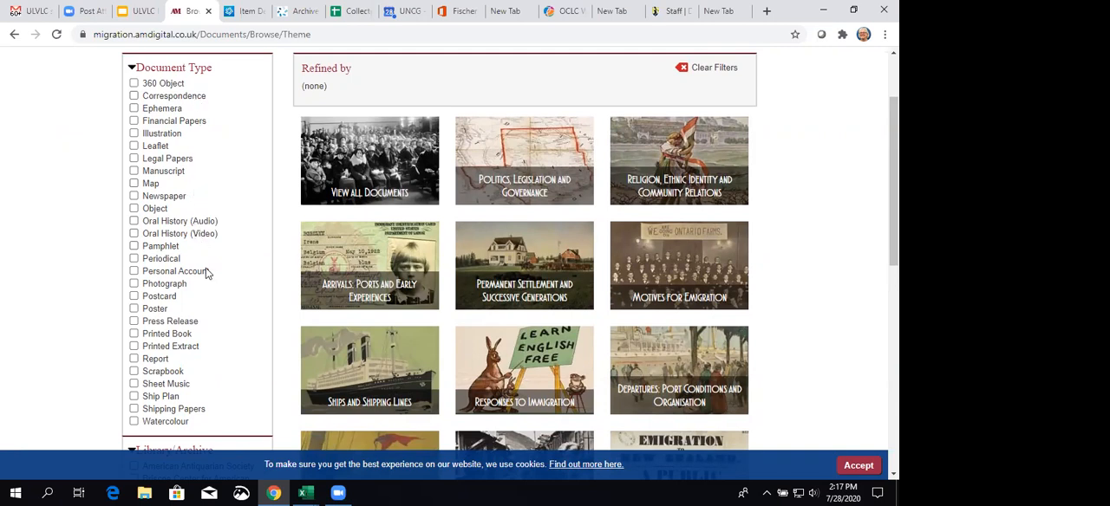
{"action": "mouse_move", "coordinate": [208, 296]}
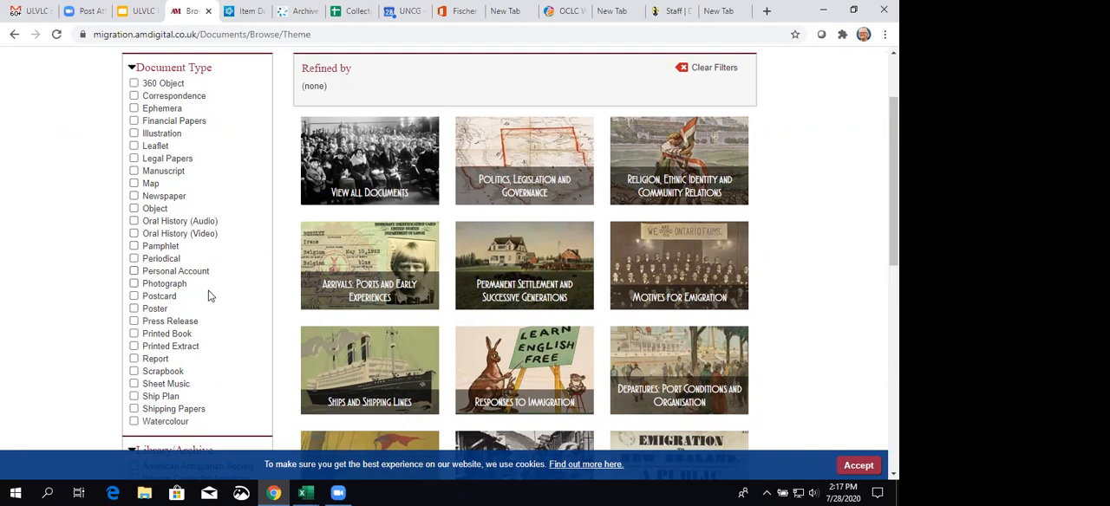
{"action": "mouse_move", "coordinate": [130, 334]}
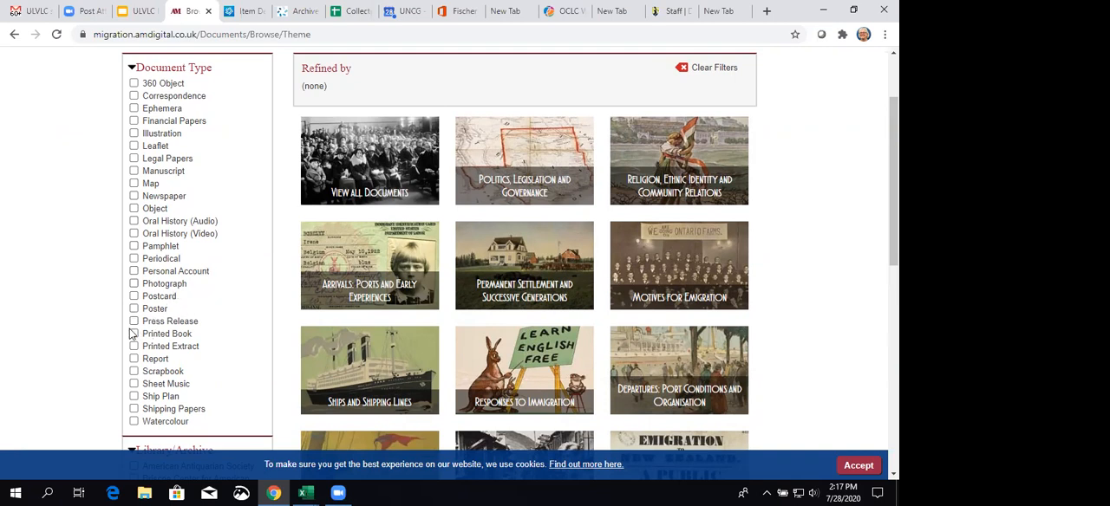
{"action": "mouse_move", "coordinate": [163, 379]}
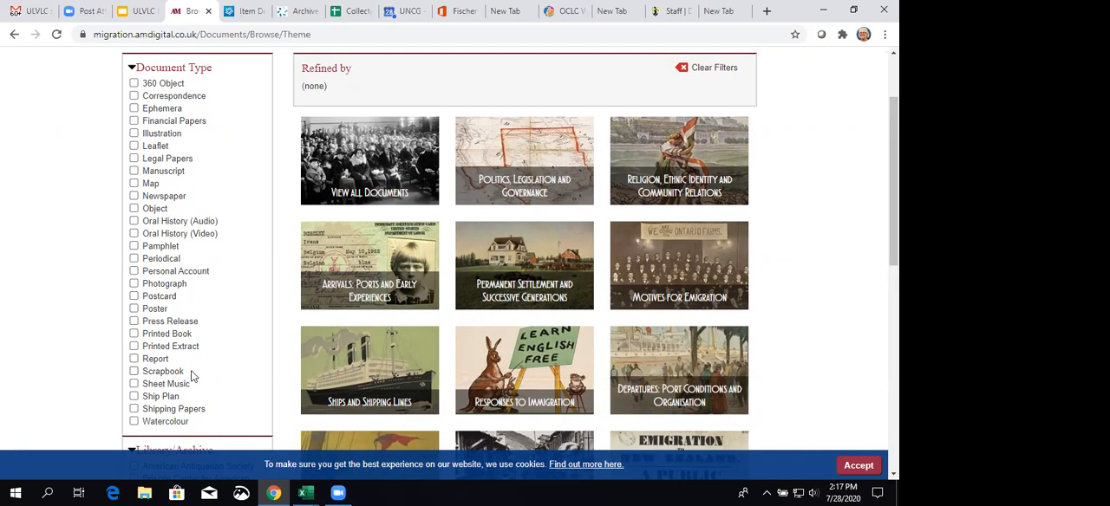
{"action": "mouse_move", "coordinate": [106, 291]}
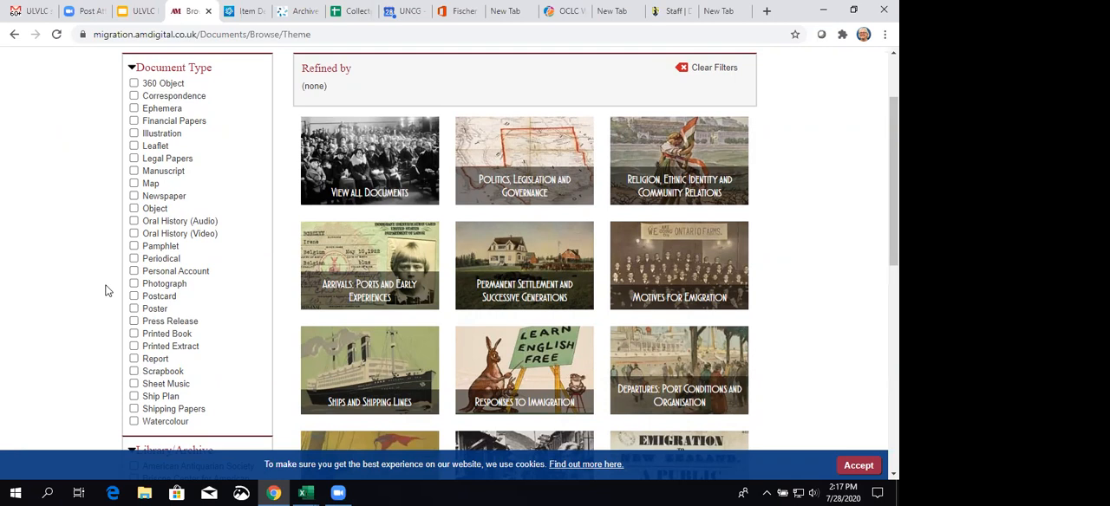
{"action": "scroll", "scroll_direction": "up", "scroll_amount": 3}
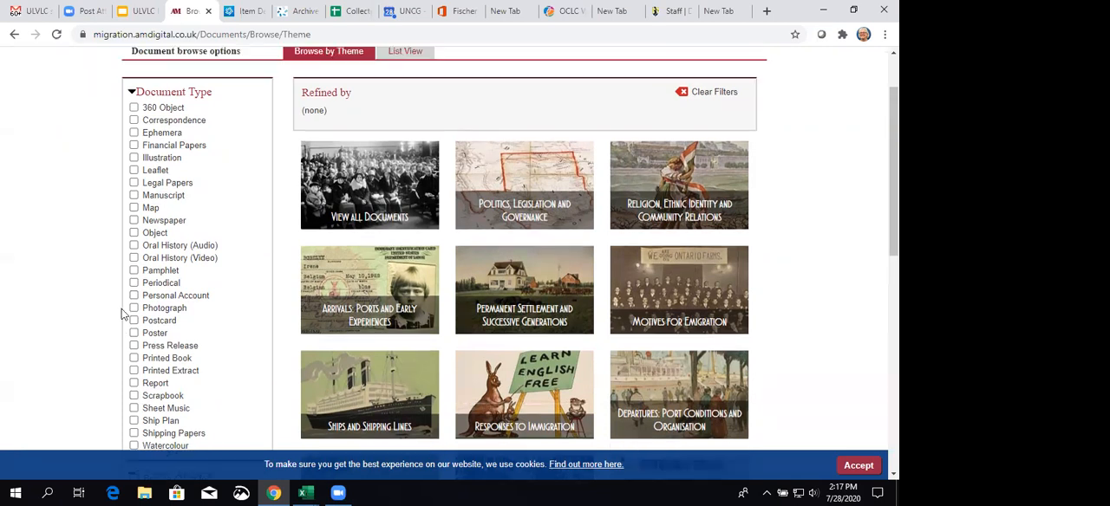
{"action": "scroll", "scroll_direction": "down", "scroll_amount": 3}
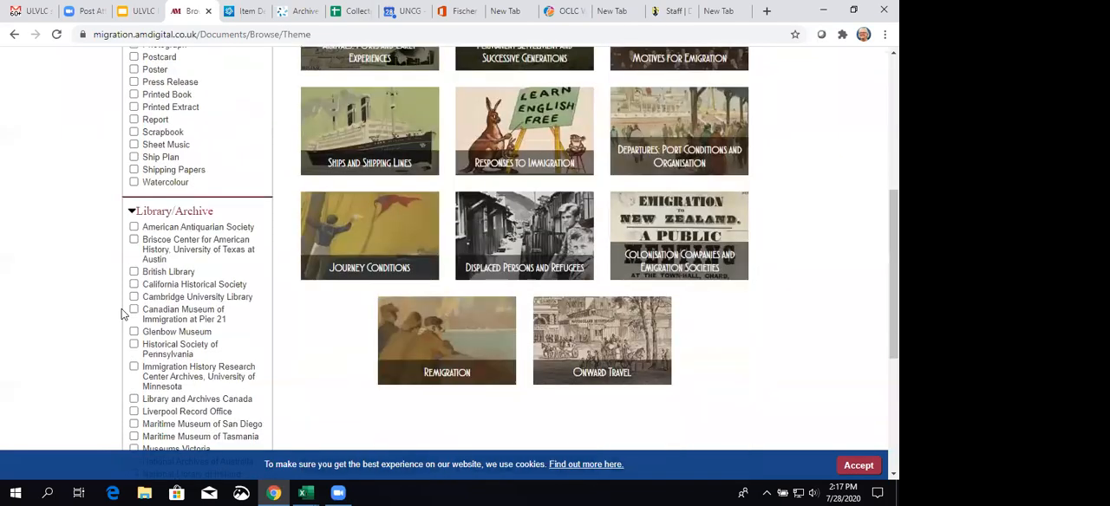
{"action": "scroll", "scroll_direction": "down", "scroll_amount": 3}
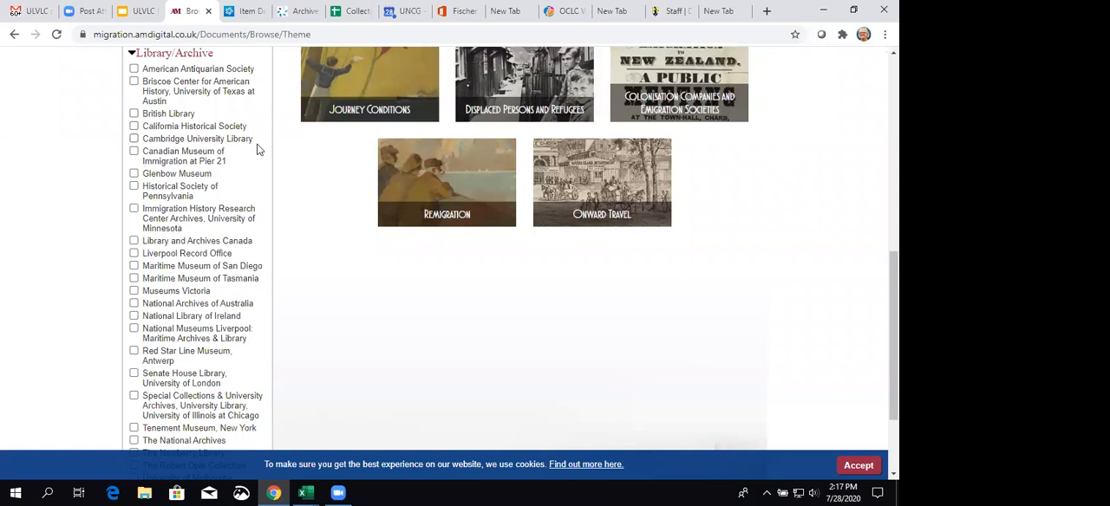
{"action": "mouse_move", "coordinate": [219, 278]}
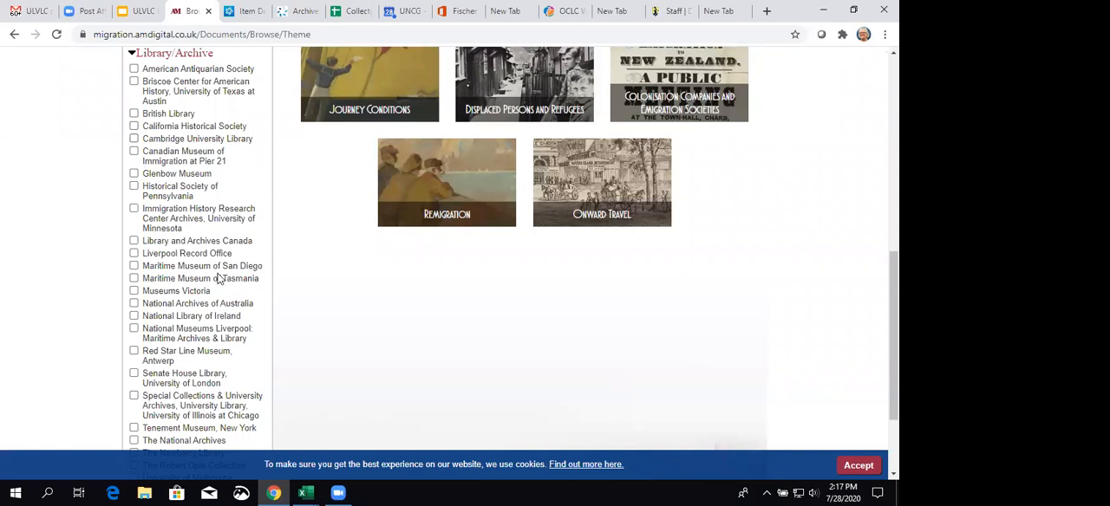
{"action": "scroll", "scroll_direction": "up", "scroll_amount": 3}
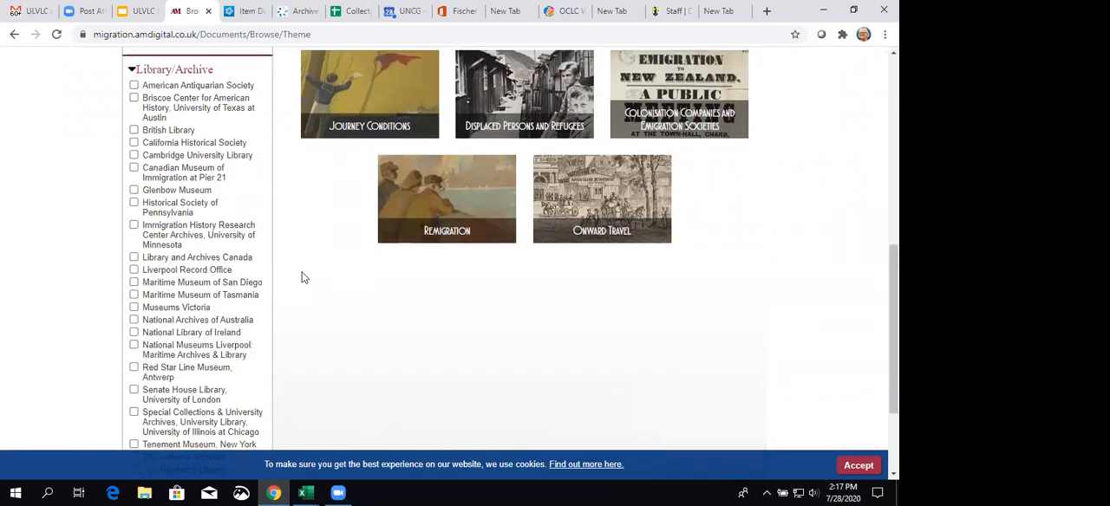
{"action": "scroll", "scroll_direction": "down", "scroll_amount": 3}
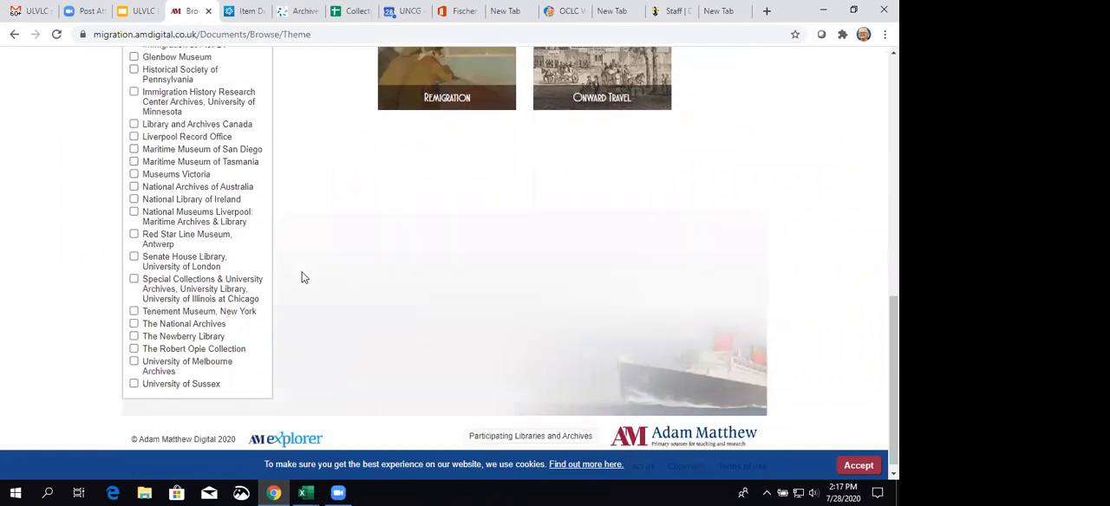
{"action": "scroll", "scroll_direction": "up", "scroll_amount": 3}
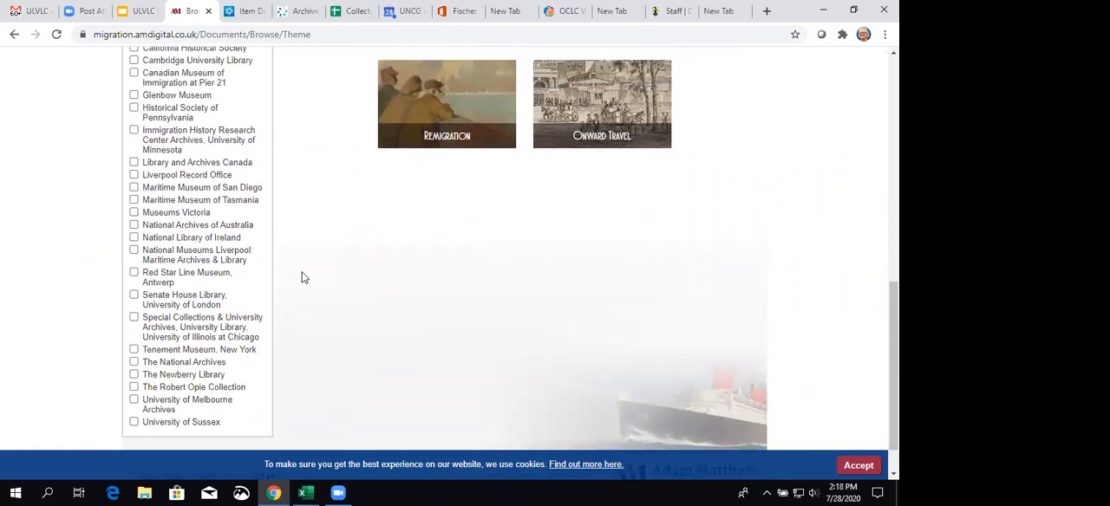
{"action": "scroll", "scroll_direction": "up", "scroll_amount": 3}
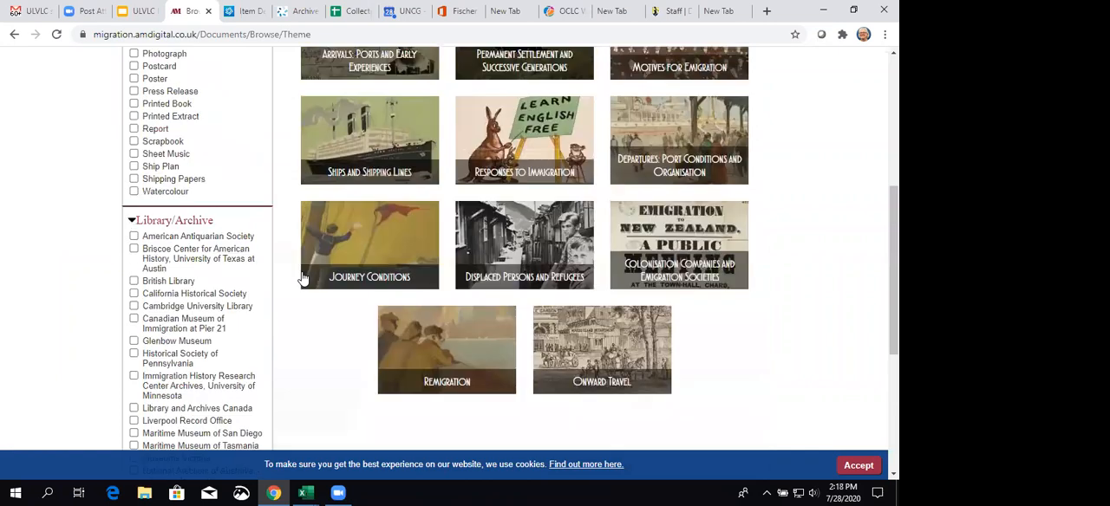
{"action": "scroll", "scroll_direction": "up", "scroll_amount": 3}
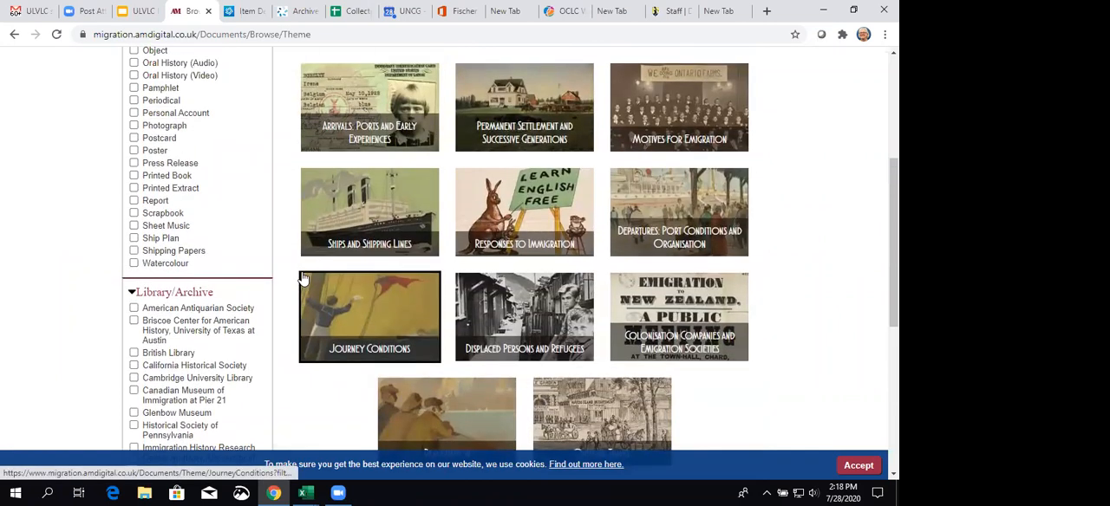
{"action": "mouse_move", "coordinate": [371, 338]}
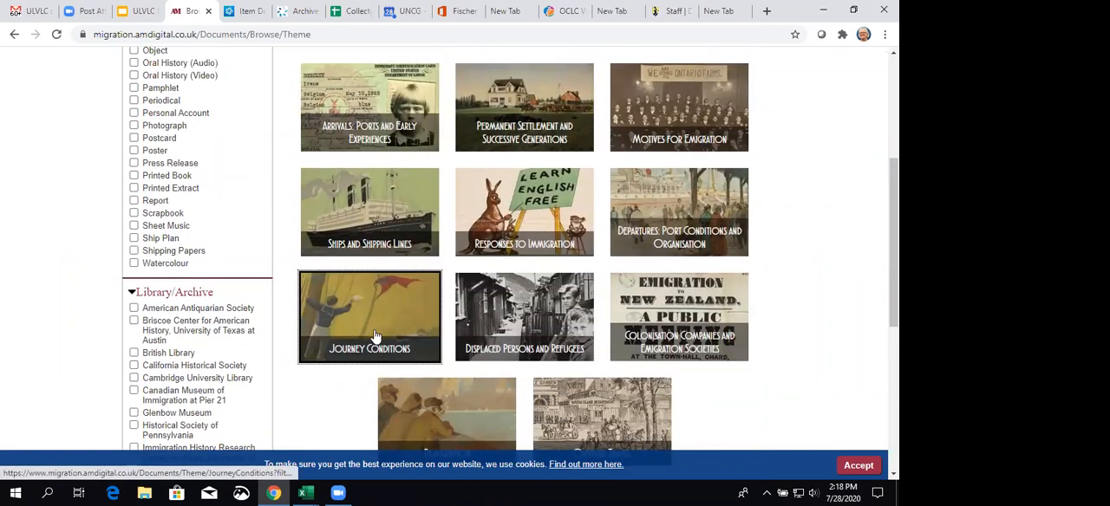
Open the Journey Conditions theme, browse its documents, and pick 'The Adventures of a Family of Emigrants...Texas in 1834'.
{"action": "left_click", "coordinate": [369, 316]}
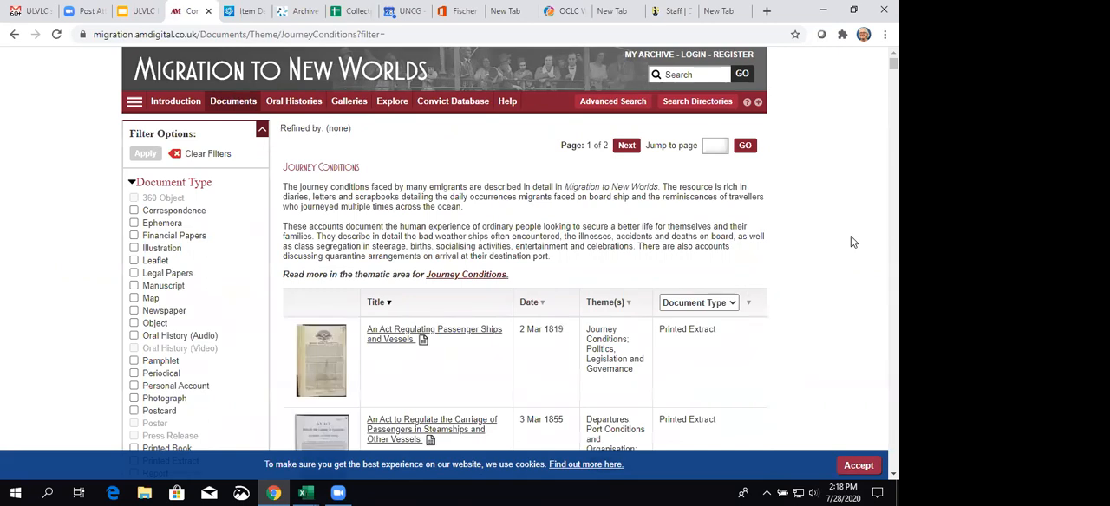
{"action": "mouse_move", "coordinate": [73, 339]}
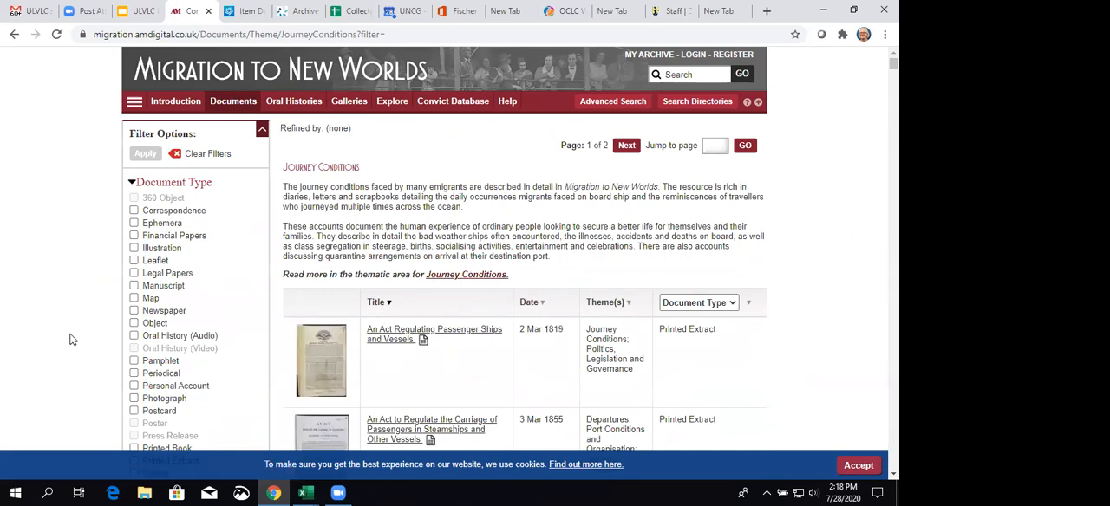
{"action": "scroll", "scroll_direction": "down", "scroll_amount": 3}
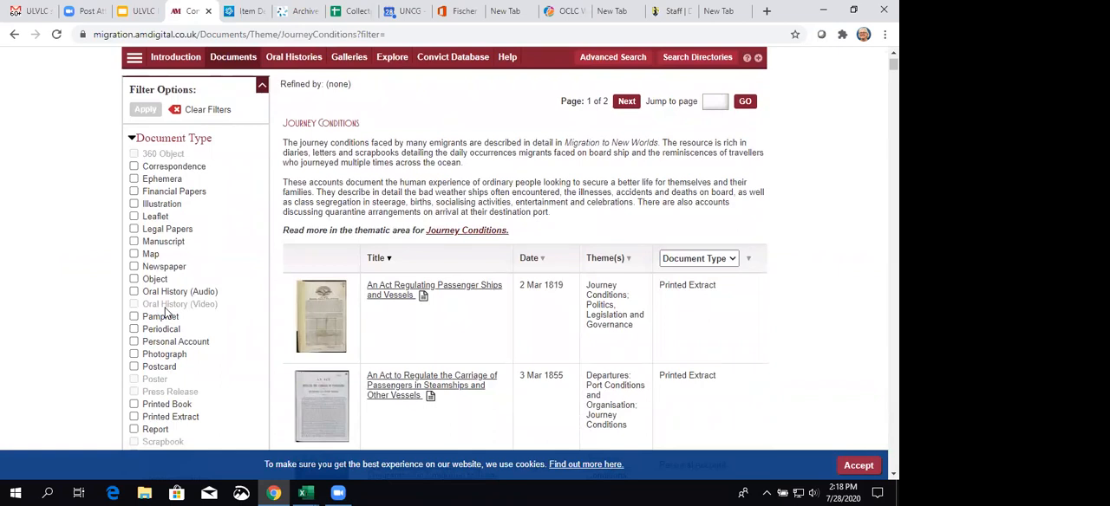
{"action": "mouse_move", "coordinate": [245, 314]}
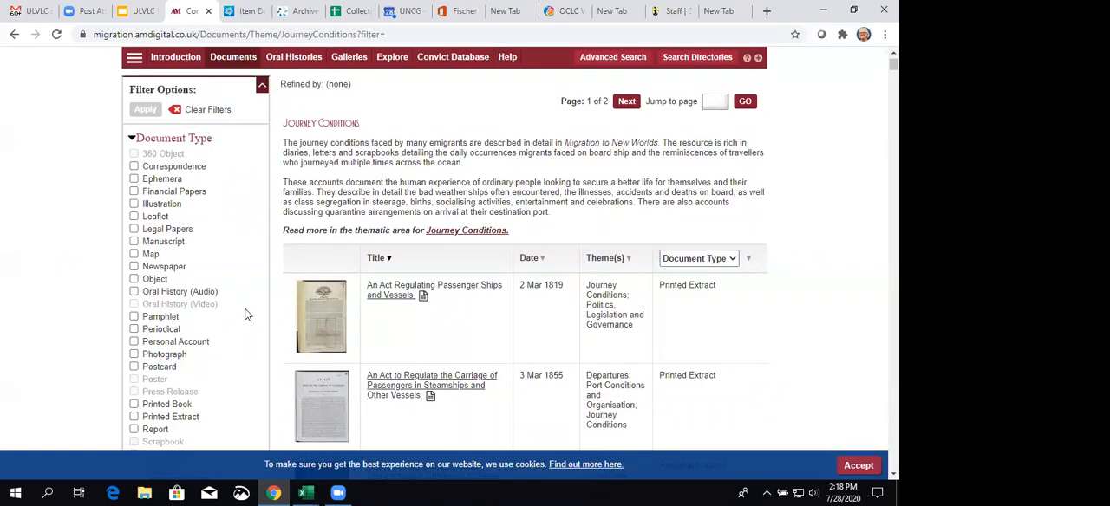
{"action": "scroll", "scroll_direction": "down", "scroll_amount": 3}
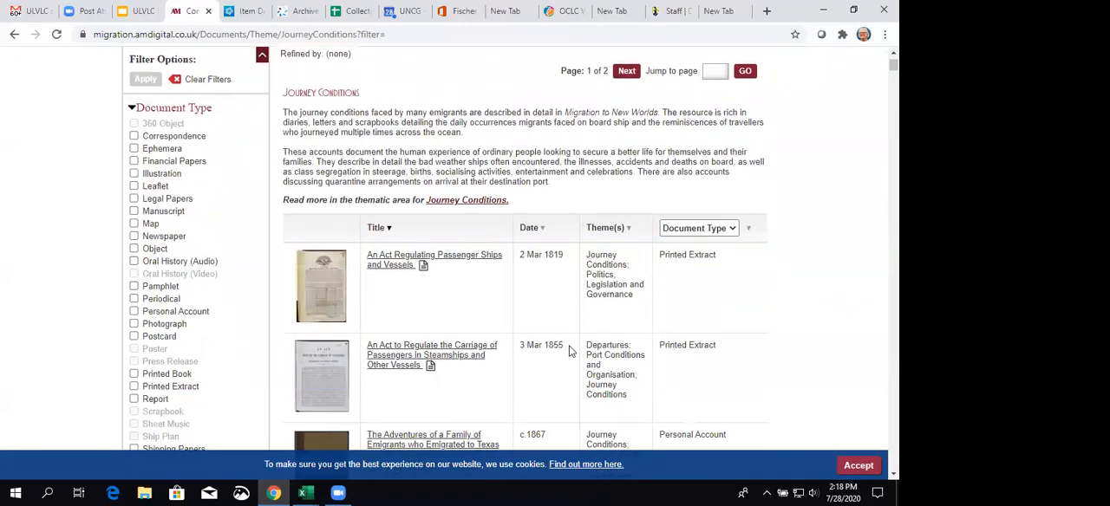
{"action": "scroll", "scroll_direction": "down", "scroll_amount": 3}
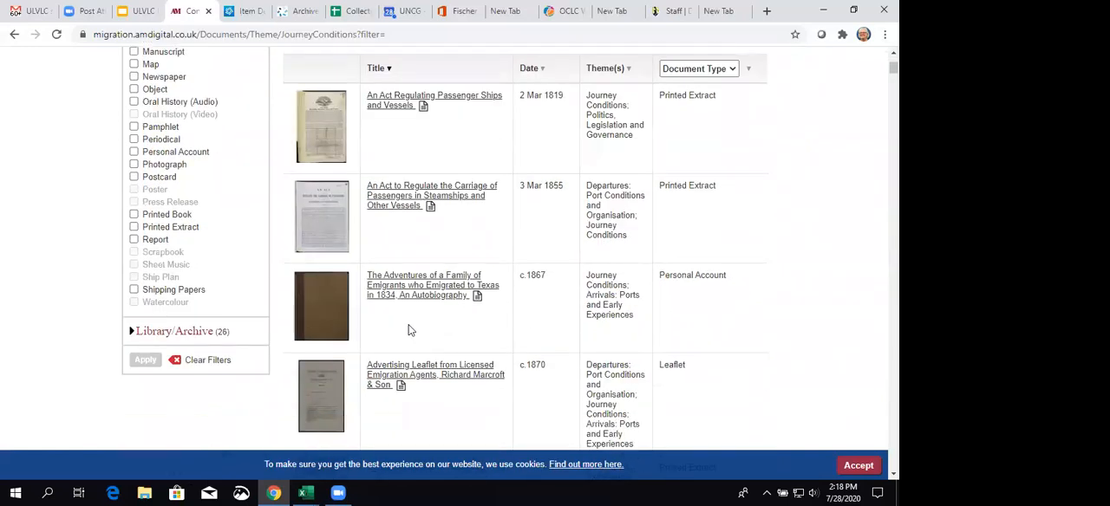
{"action": "mouse_move", "coordinate": [399, 312]}
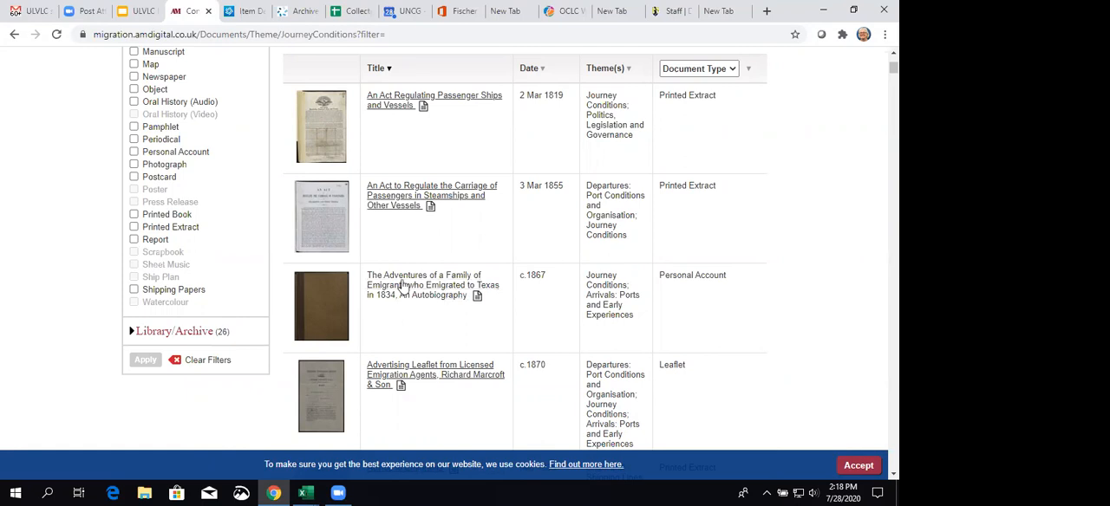
{"action": "left_click", "coordinate": [425, 284]}
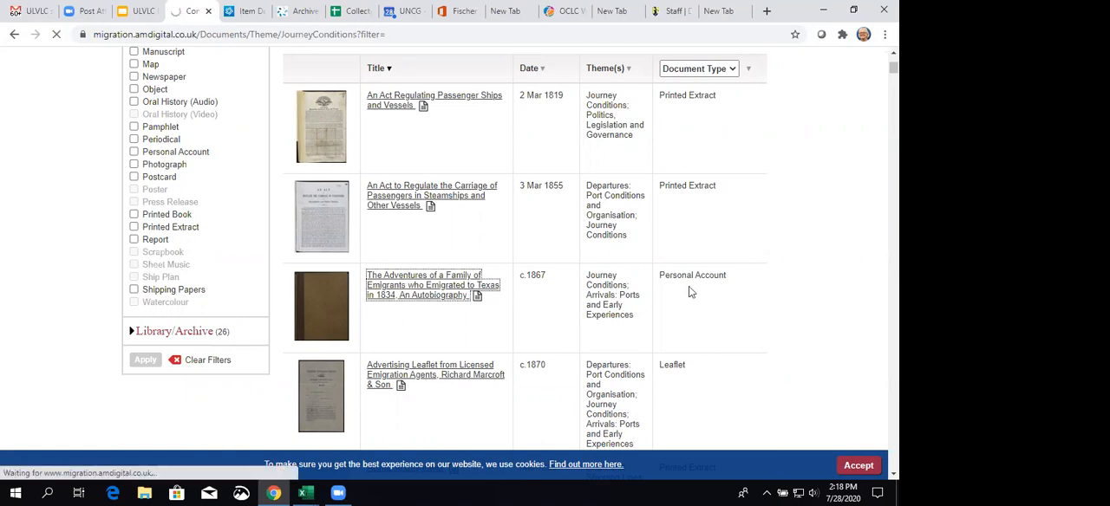
{"action": "mouse_move", "coordinate": [542, 299]}
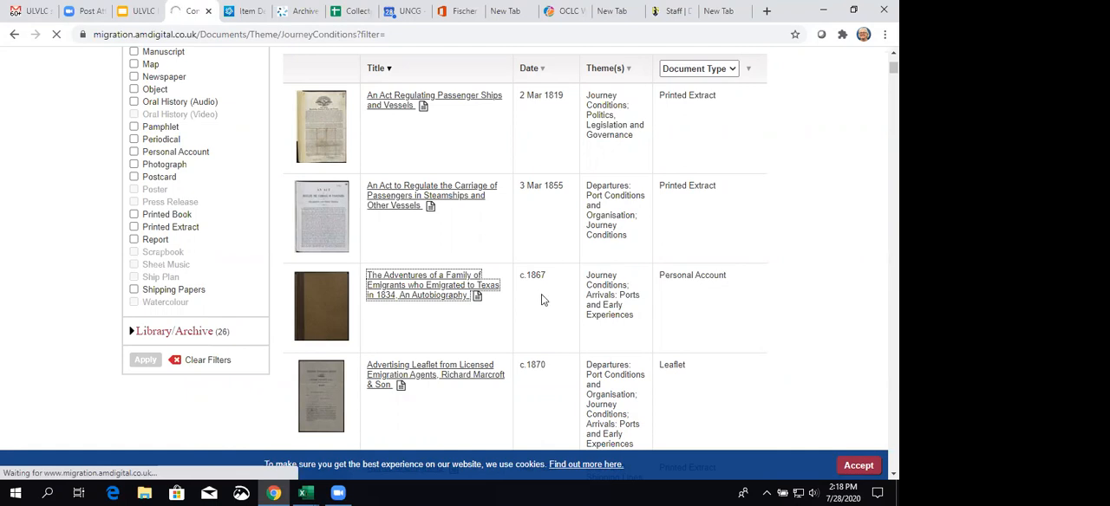
Review the Texas emigrant family autobiography's full metadata down to the Briscoe Center credit.
{"action": "left_click", "coordinate": [432, 284]}
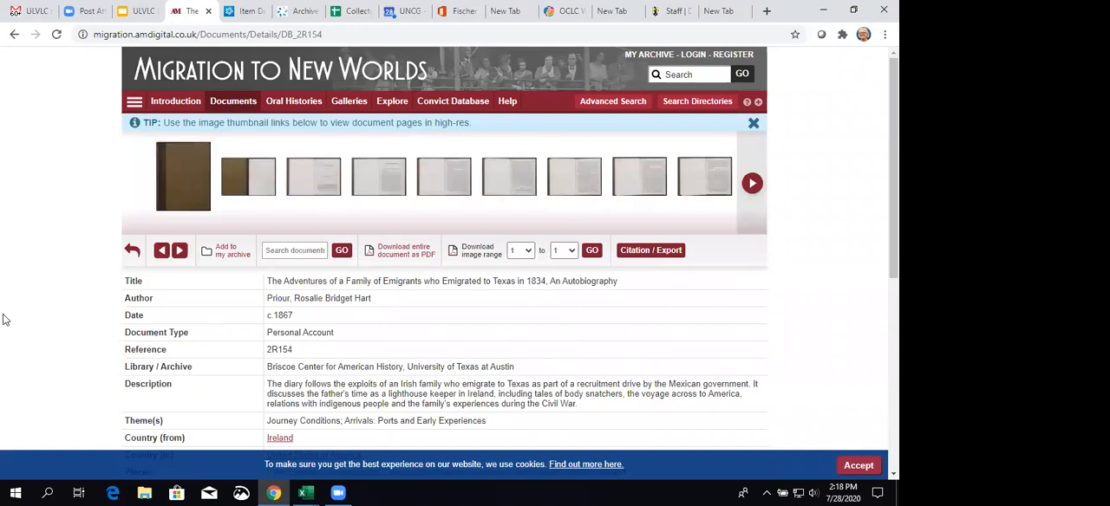
{"action": "scroll", "scroll_direction": "down", "scroll_amount": 3}
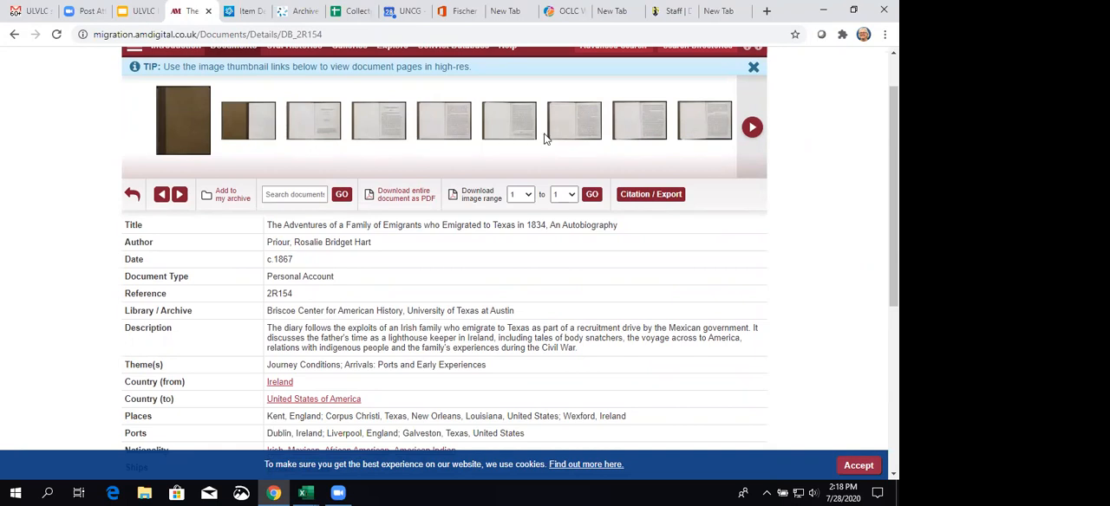
{"action": "mouse_move", "coordinate": [120, 258]}
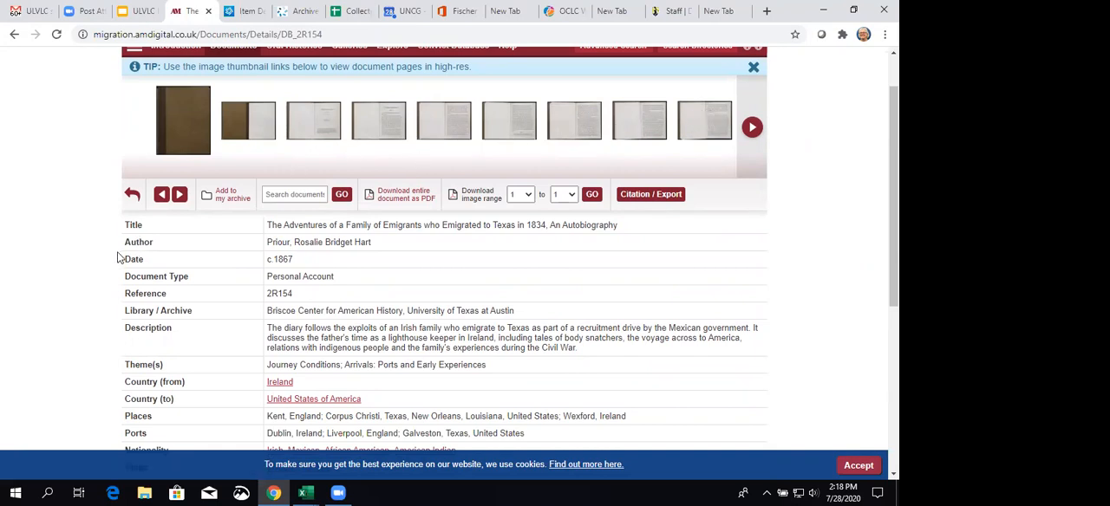
{"action": "scroll", "scroll_direction": "down", "scroll_amount": 3}
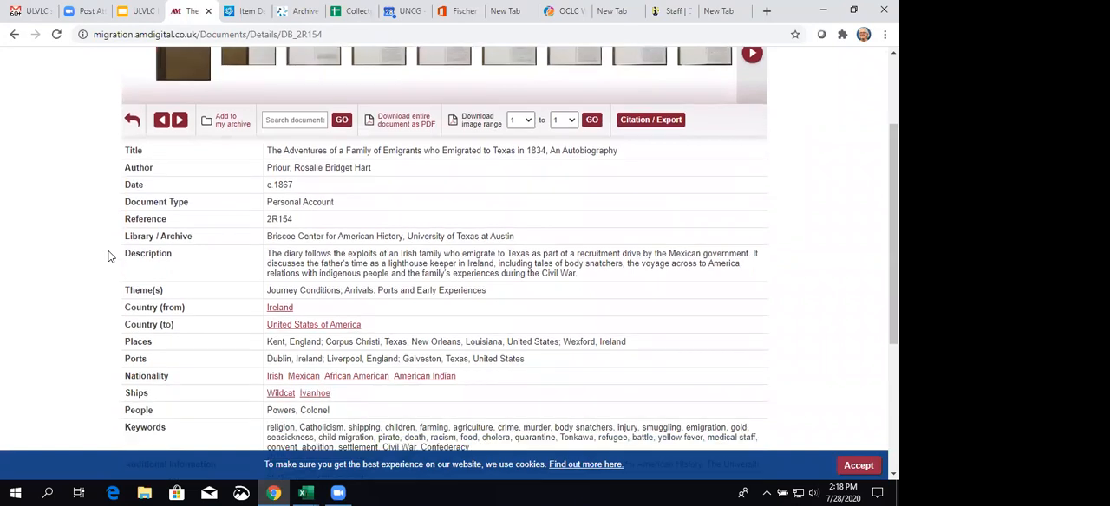
{"action": "scroll", "scroll_direction": "down", "scroll_amount": 3}
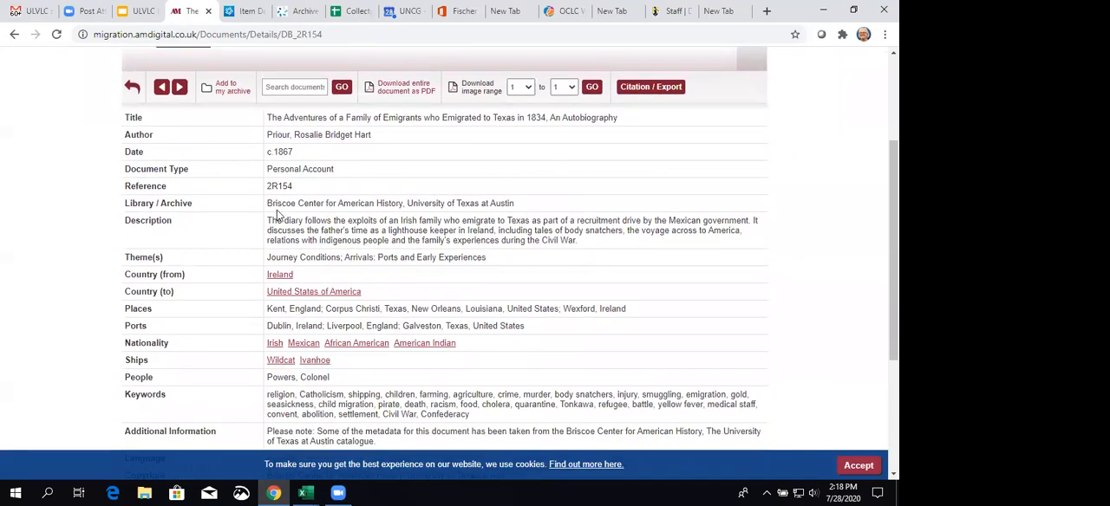
{"action": "mouse_move", "coordinate": [447, 233]}
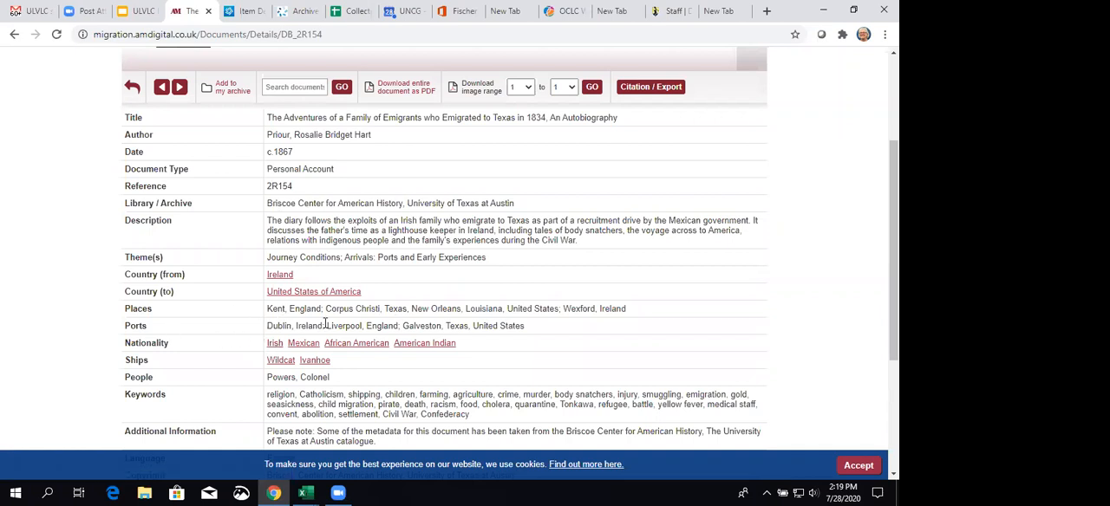
{"action": "scroll", "scroll_direction": "down", "scroll_amount": 3}
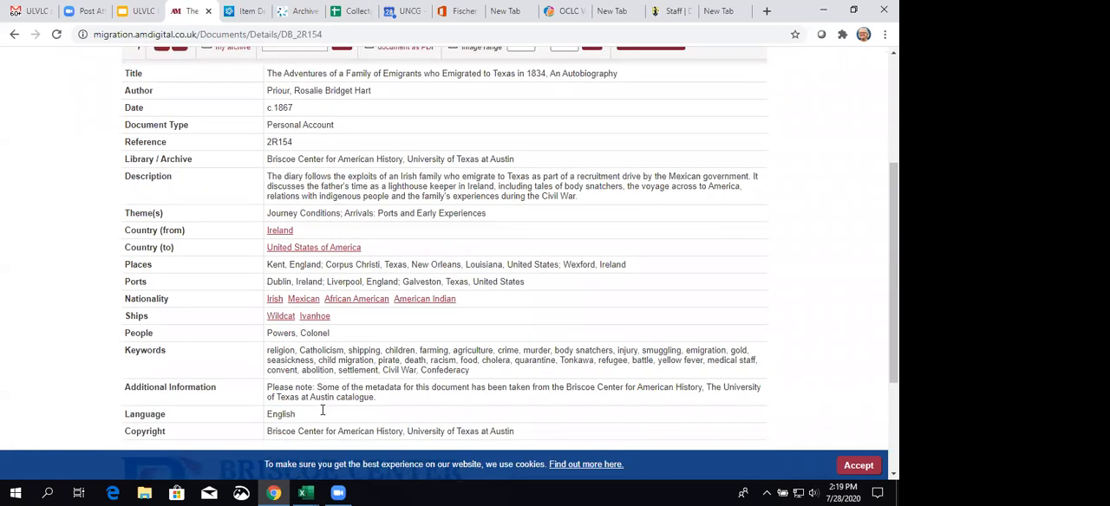
{"action": "mouse_move", "coordinate": [389, 380]}
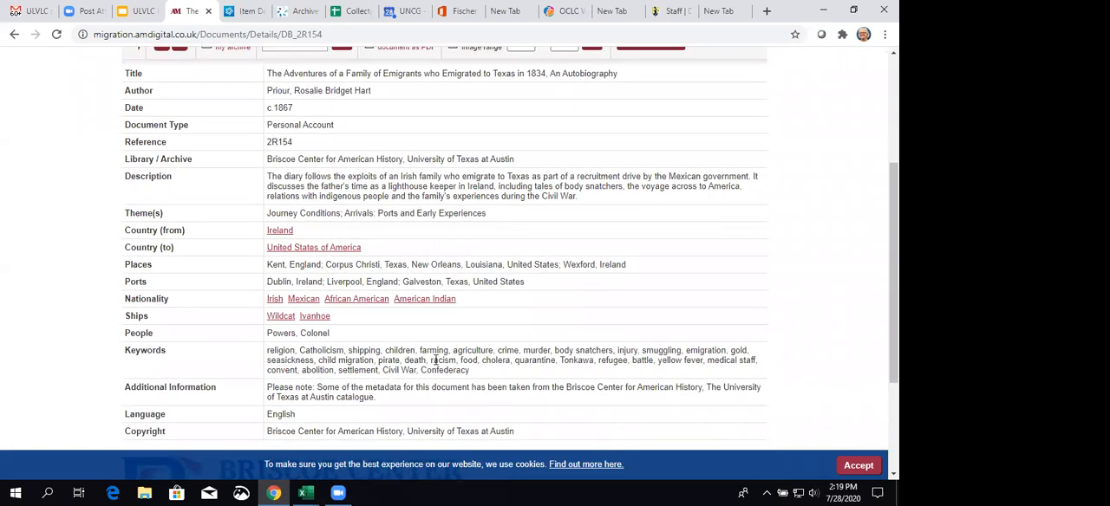
{"action": "scroll", "scroll_direction": "down", "scroll_amount": 3}
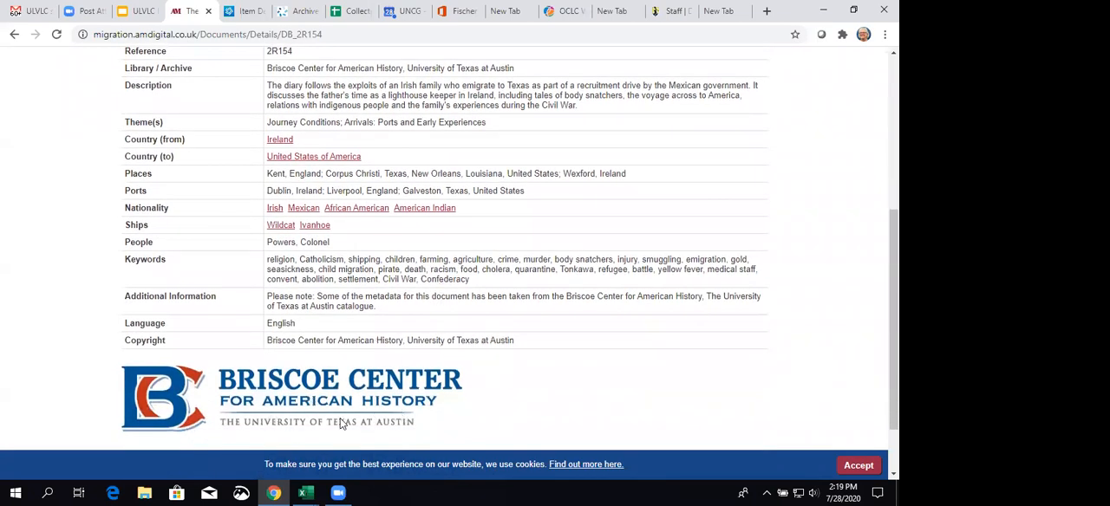
{"action": "scroll", "scroll_direction": "down", "scroll_amount": 3}
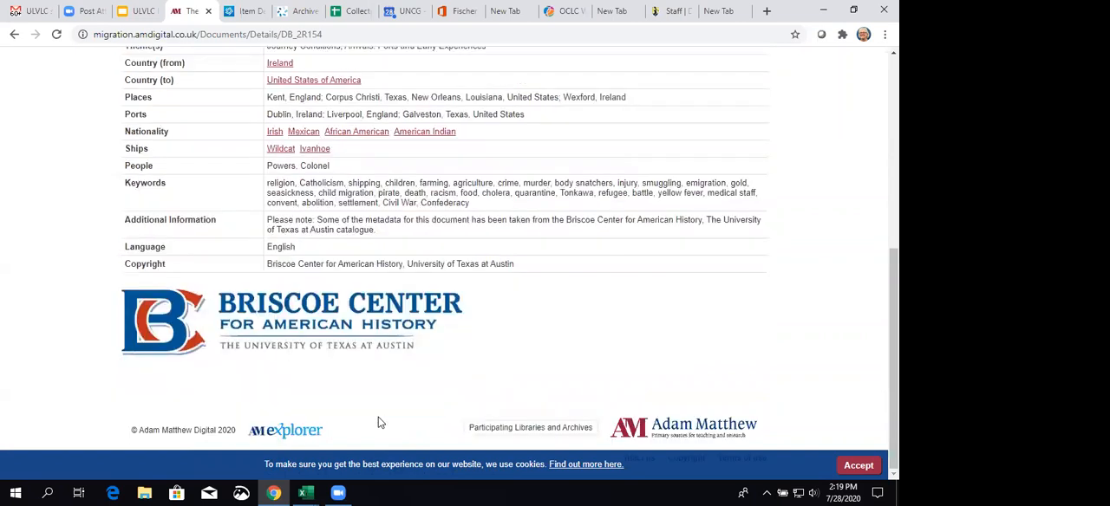
{"action": "scroll", "scroll_direction": "up", "scroll_amount": 3}
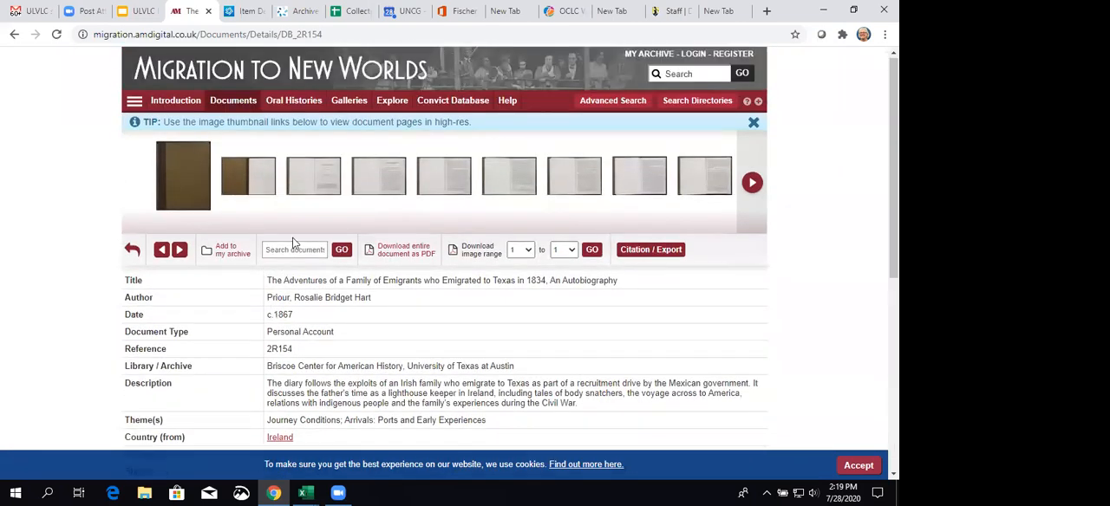
Page the Texas emigrants autobiography forward to Chapter I on page 4 and enlarge it.
{"action": "left_click", "coordinate": [313, 176]}
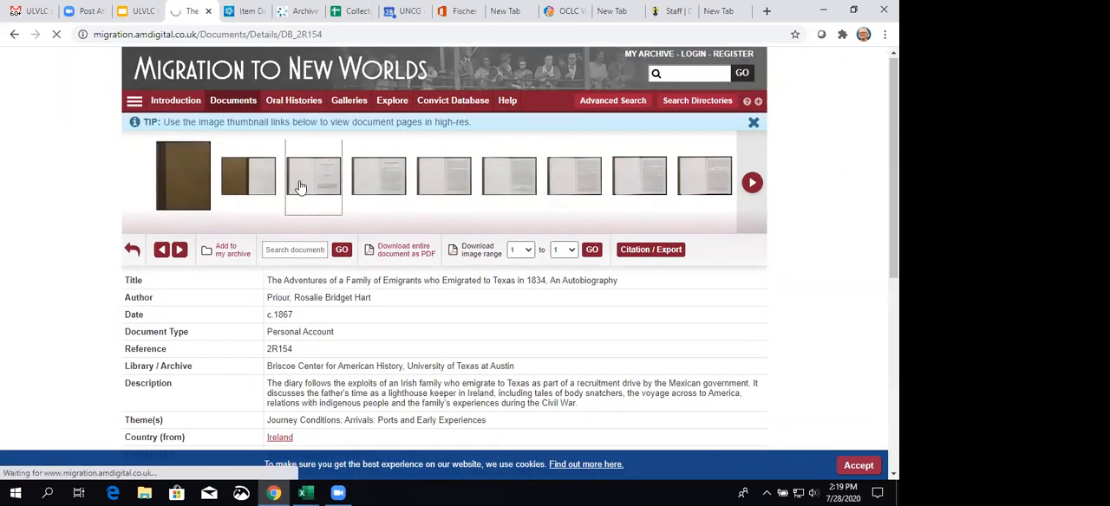
{"action": "left_click", "coordinate": [313, 176]}
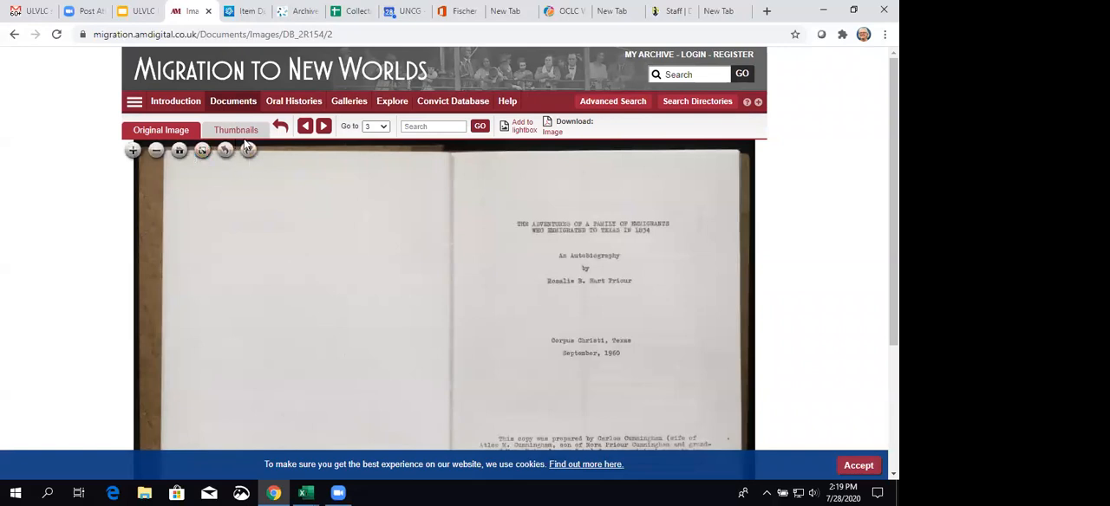
{"action": "left_click", "coordinate": [322, 126]}
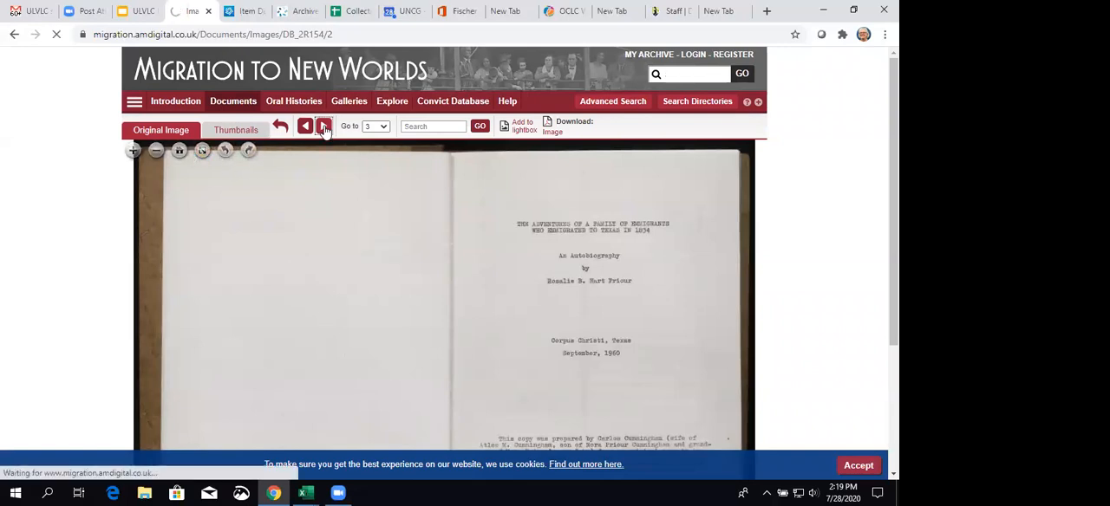
{"action": "left_click", "coordinate": [321, 126]}
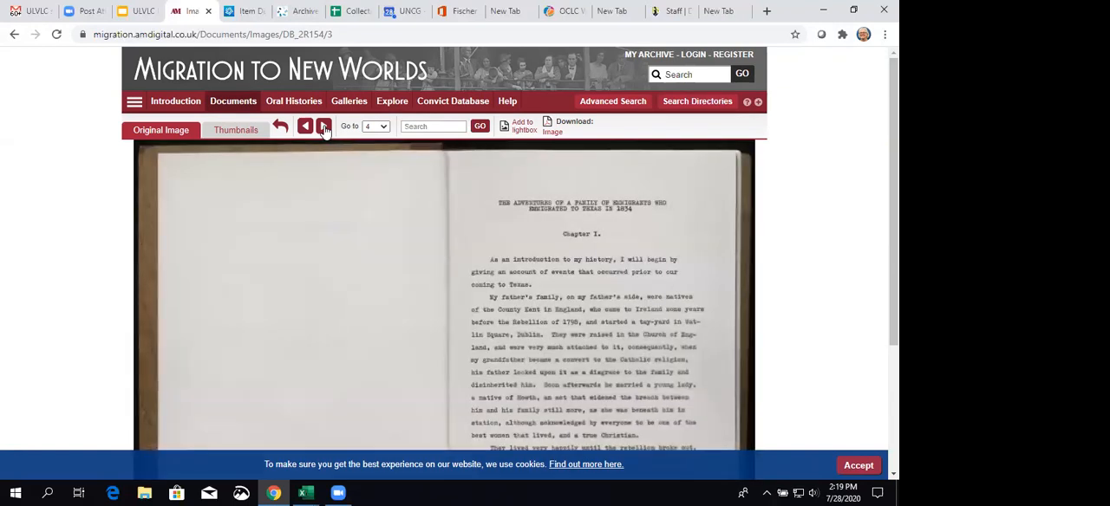
{"action": "left_click", "coordinate": [323, 126]}
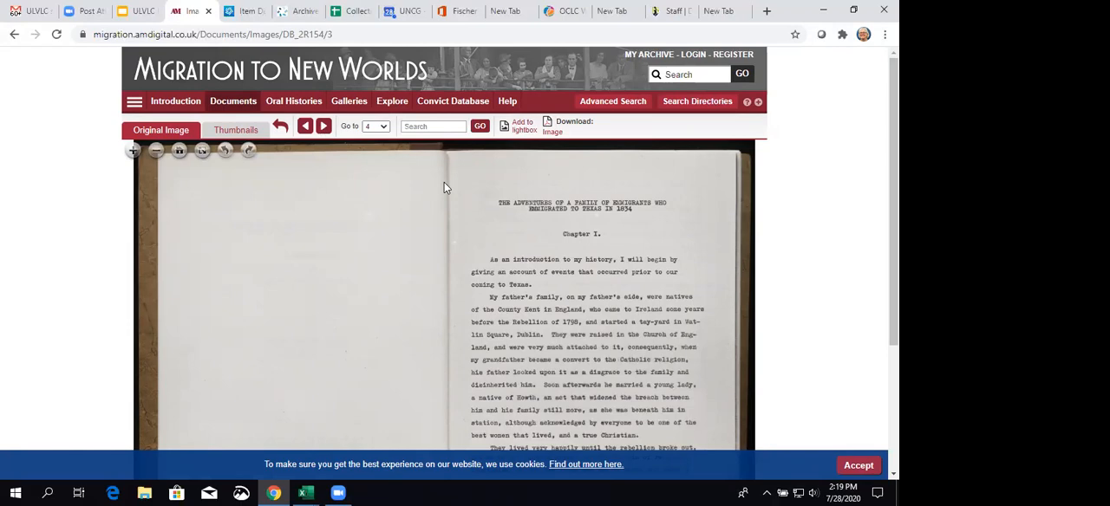
{"action": "left_click", "coordinate": [132, 149]}
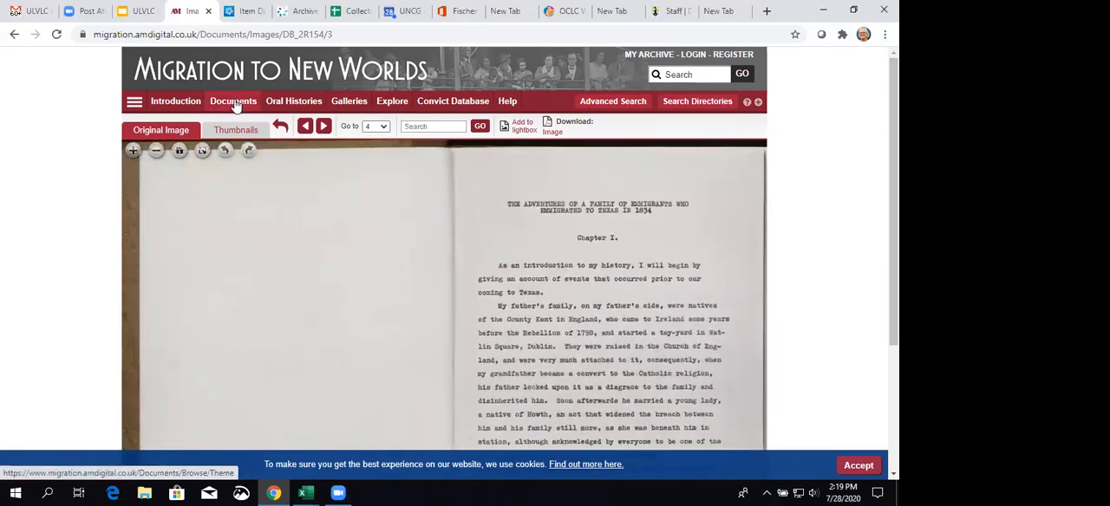
{"action": "mouse_move", "coordinate": [233, 101]}
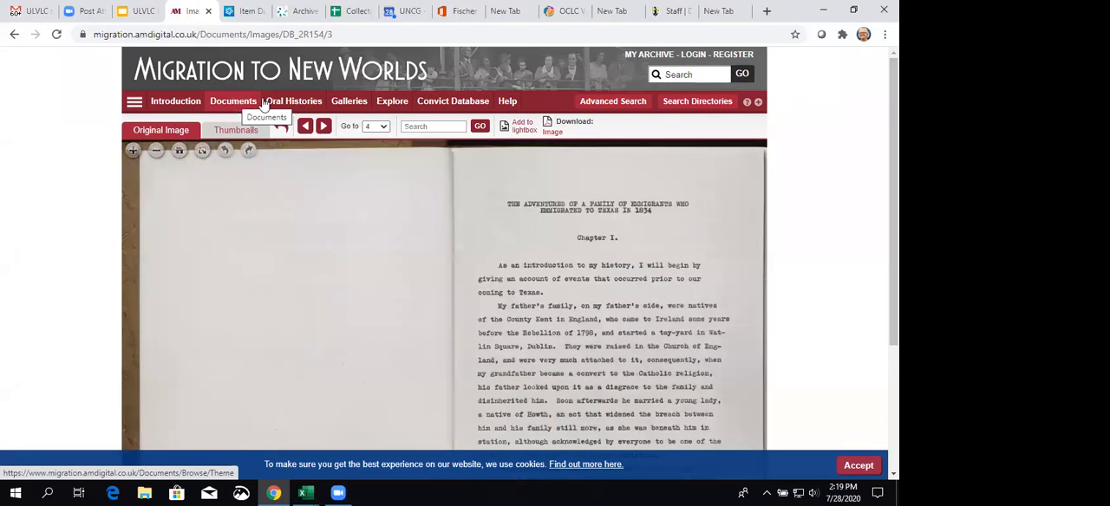
Browse the Oral Histories list of Arnold Ahonen interviews and choose the Part 3 title.
{"action": "left_click", "coordinate": [293, 101]}
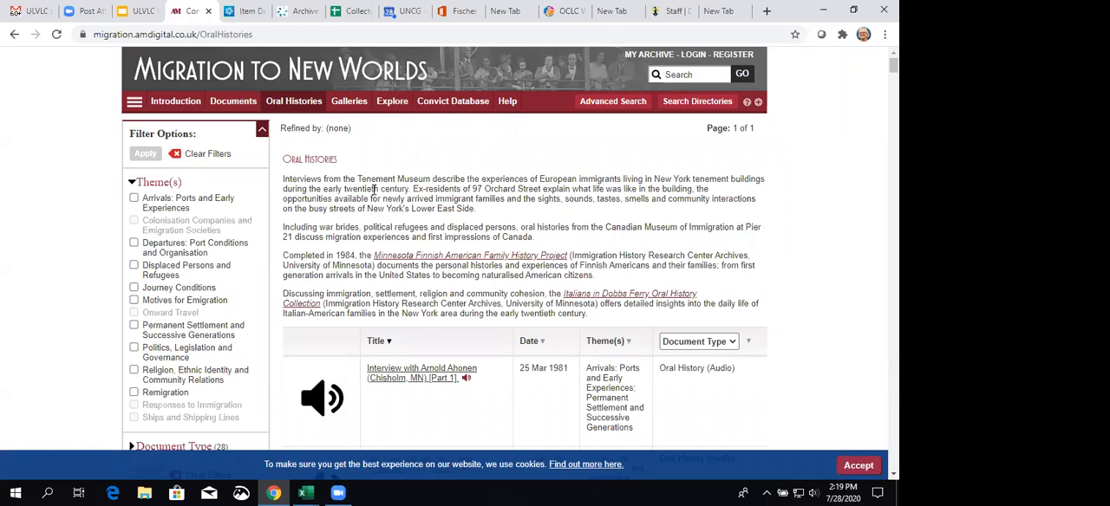
{"action": "mouse_move", "coordinate": [832, 275]}
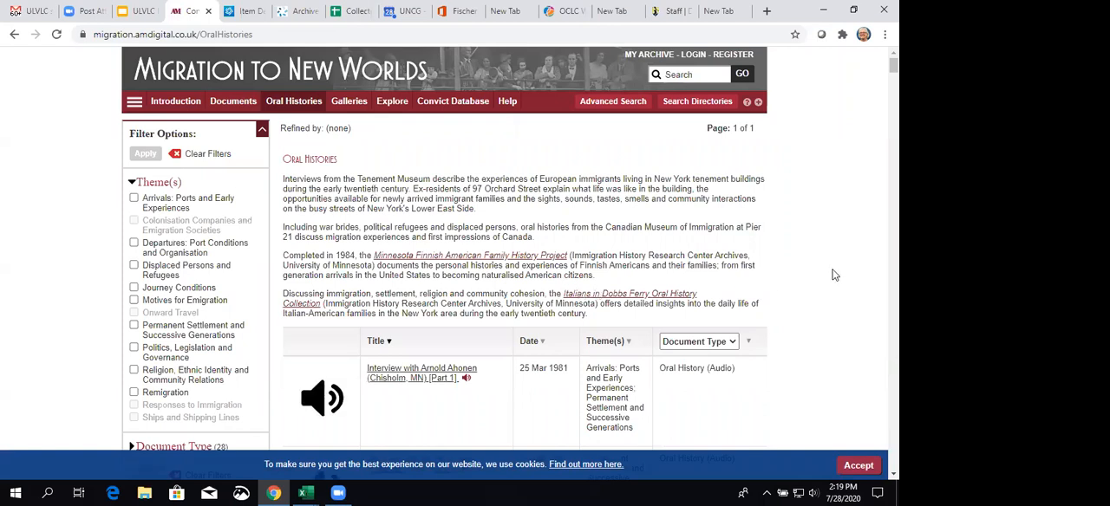
{"action": "scroll", "scroll_direction": "down", "scroll_amount": 3}
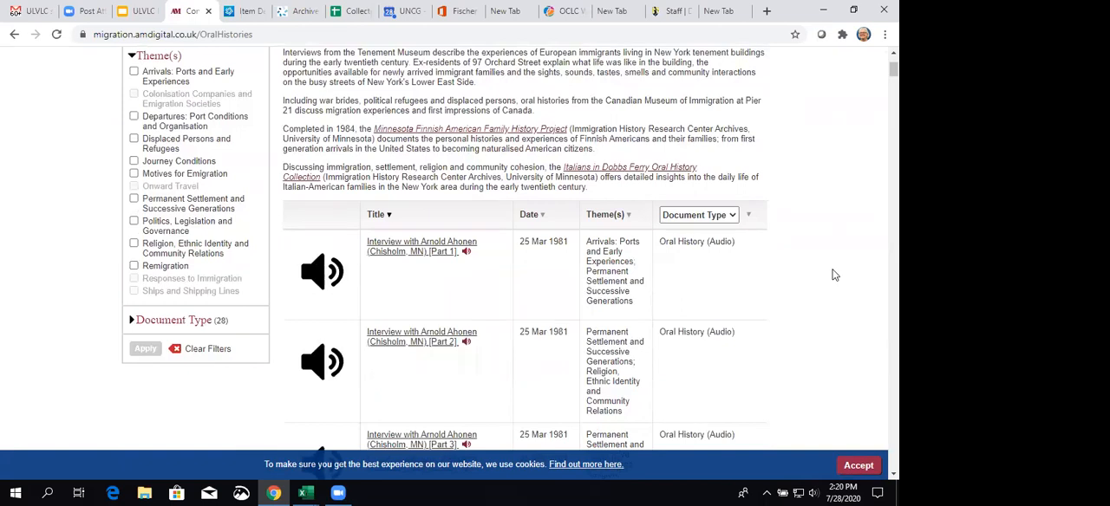
{"action": "scroll", "scroll_direction": "down", "scroll_amount": 3}
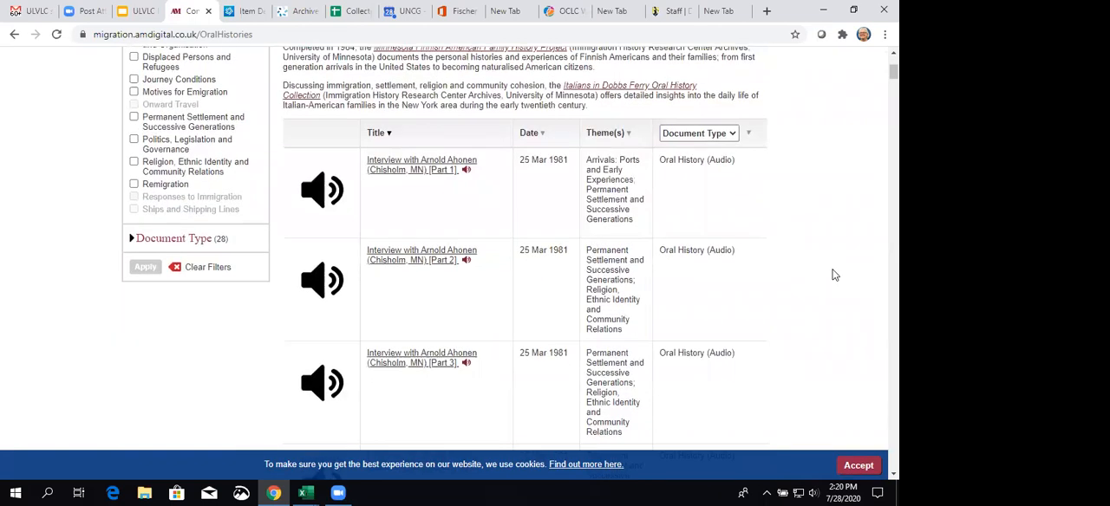
{"action": "scroll", "scroll_direction": "down", "scroll_amount": 3}
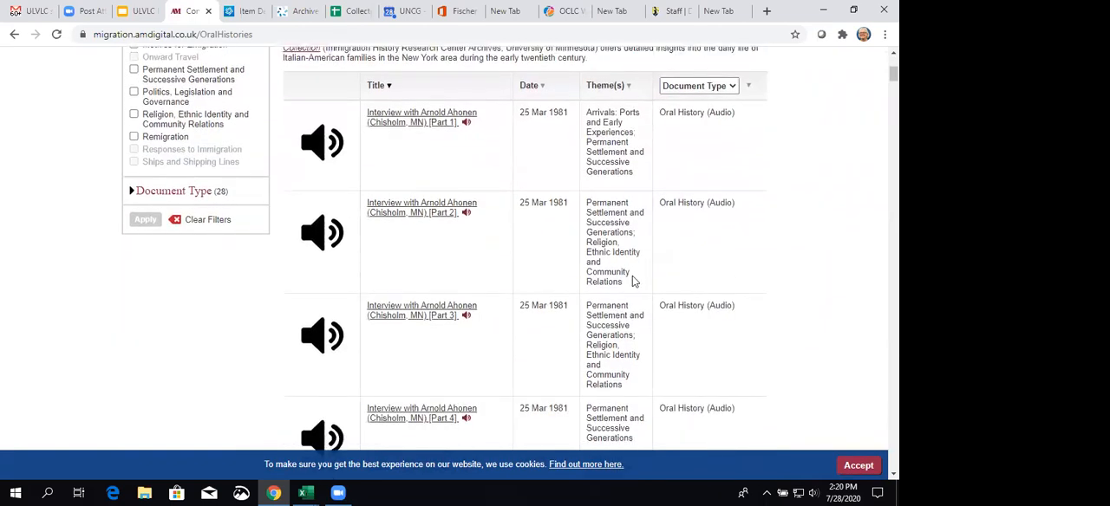
{"action": "mouse_move", "coordinate": [390, 278]}
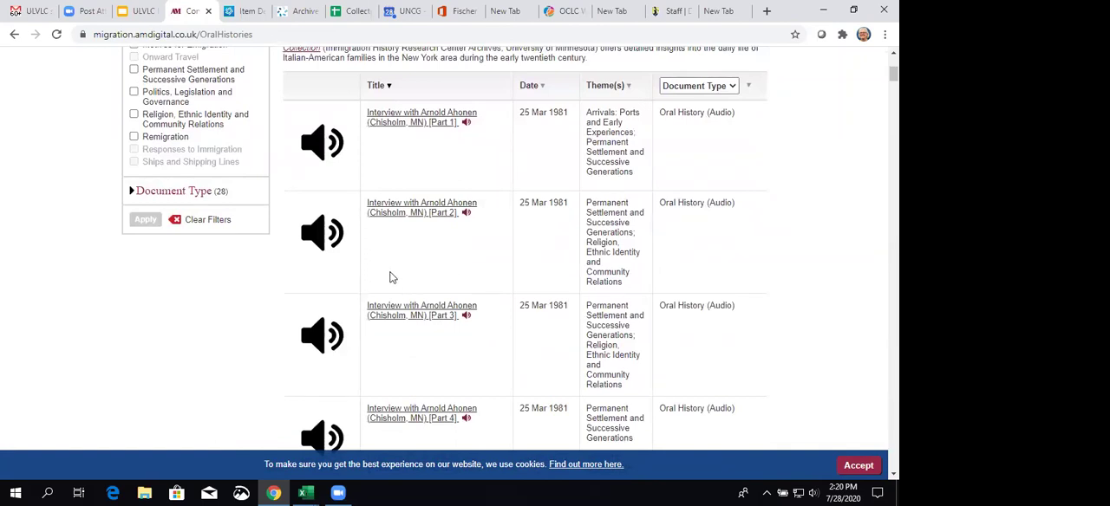
{"action": "left_click", "coordinate": [421, 310]}
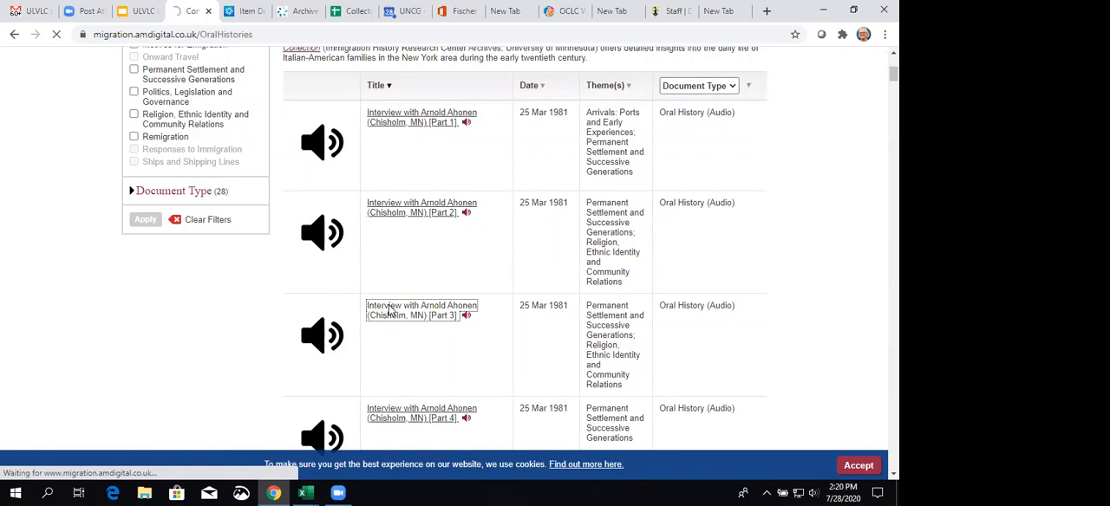
Start the Arnold Ahonen Part 3 recording and scroll through its transcript.
{"action": "left_click", "coordinate": [422, 310]}
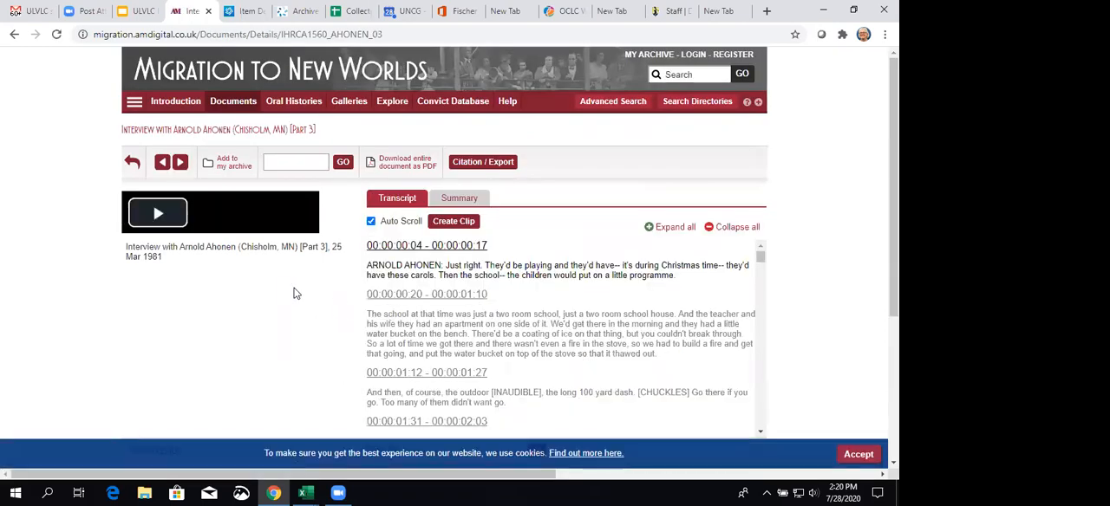
{"action": "left_click", "coordinate": [157, 213]}
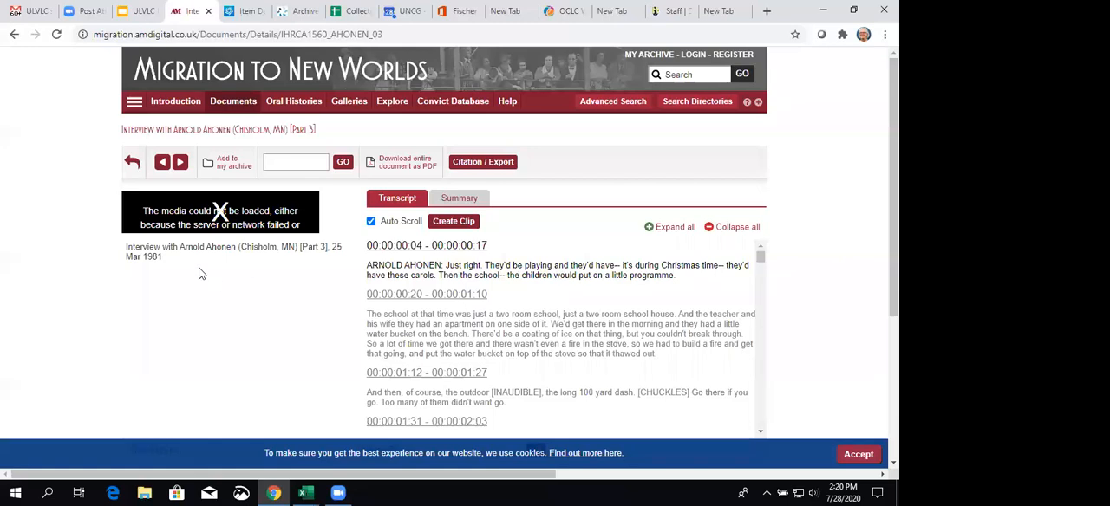
{"action": "mouse_move", "coordinate": [736, 287]}
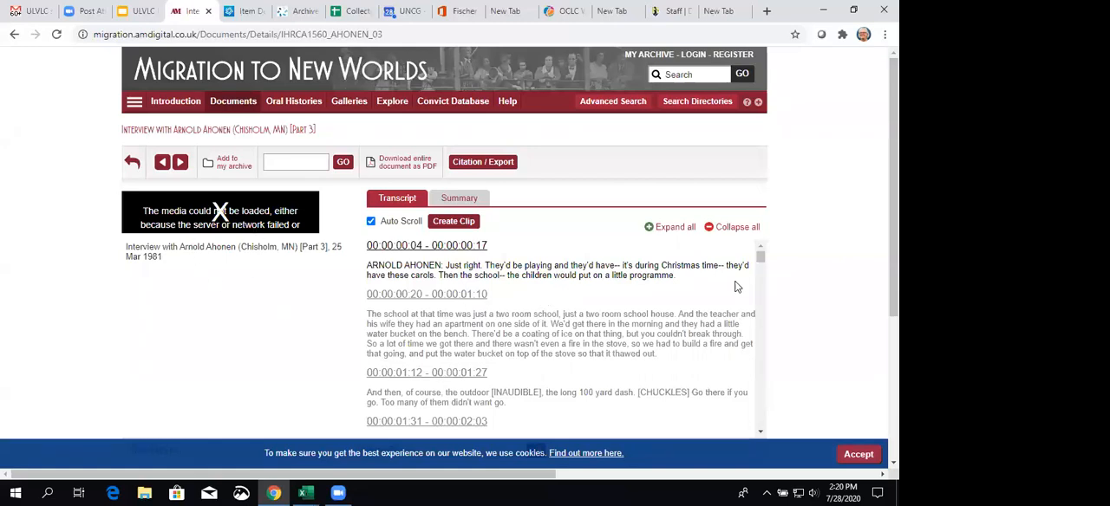
{"action": "mouse_move", "coordinate": [778, 299]}
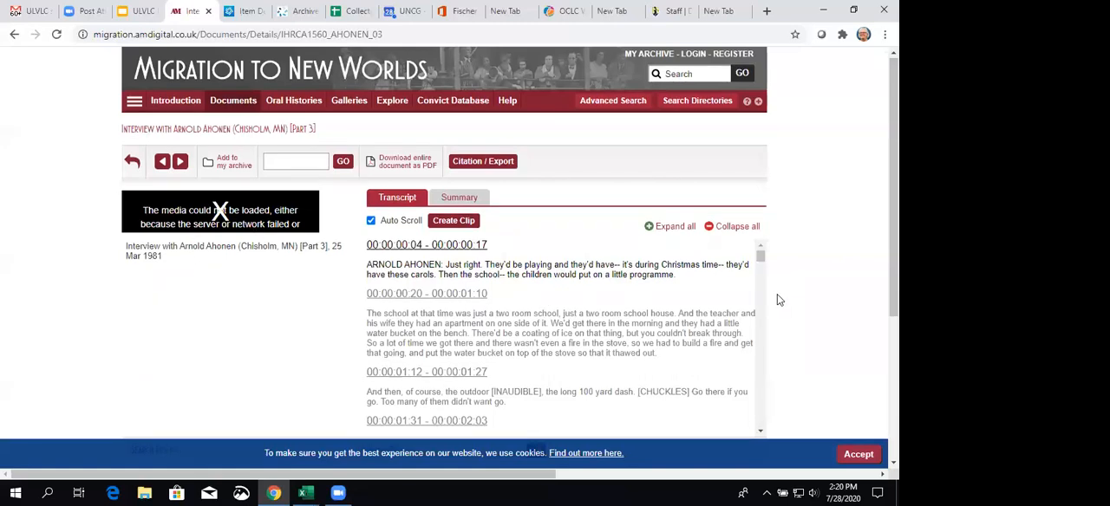
{"action": "scroll", "scroll_direction": "down", "scroll_amount": 3}
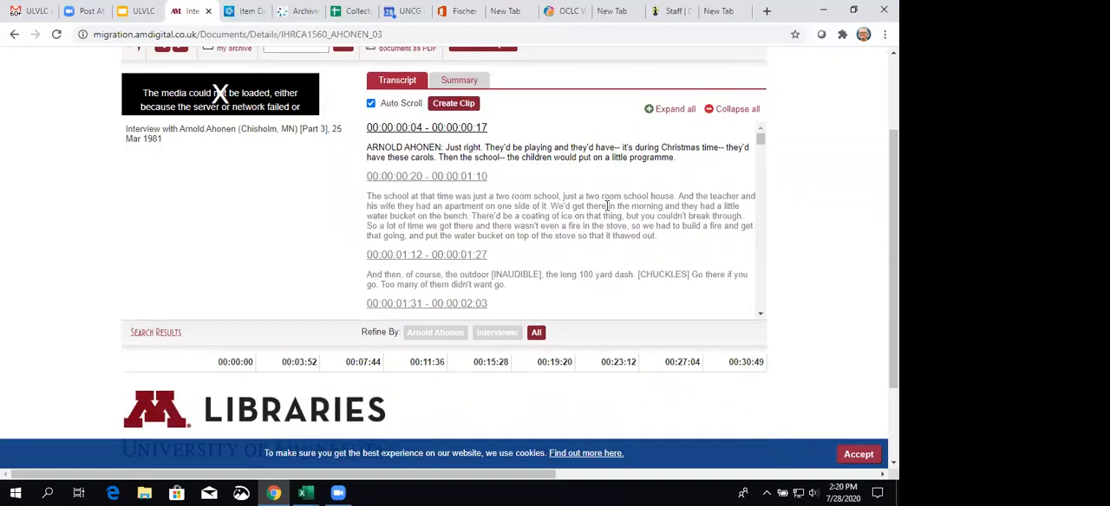
{"action": "scroll", "scroll_direction": "down", "scroll_amount": 3}
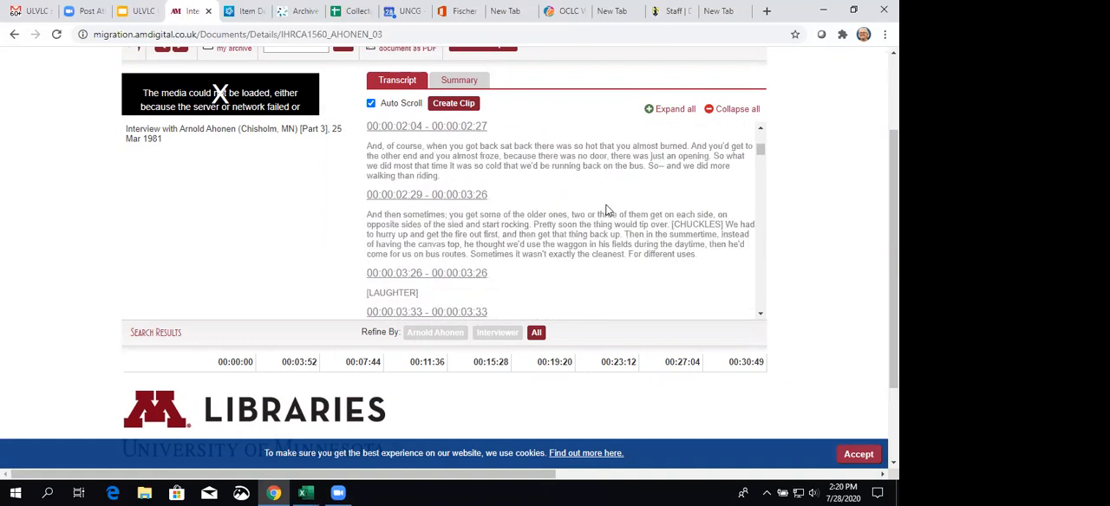
{"action": "scroll", "scroll_direction": "up", "scroll_amount": 3}
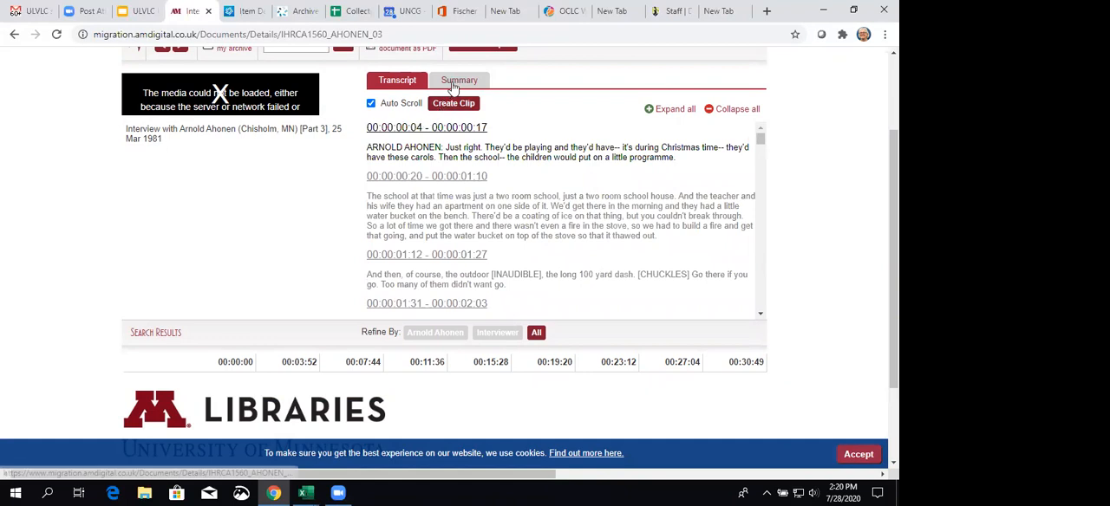
Review the interview's Summary tab metadata.
{"action": "left_click", "coordinate": [459, 79]}
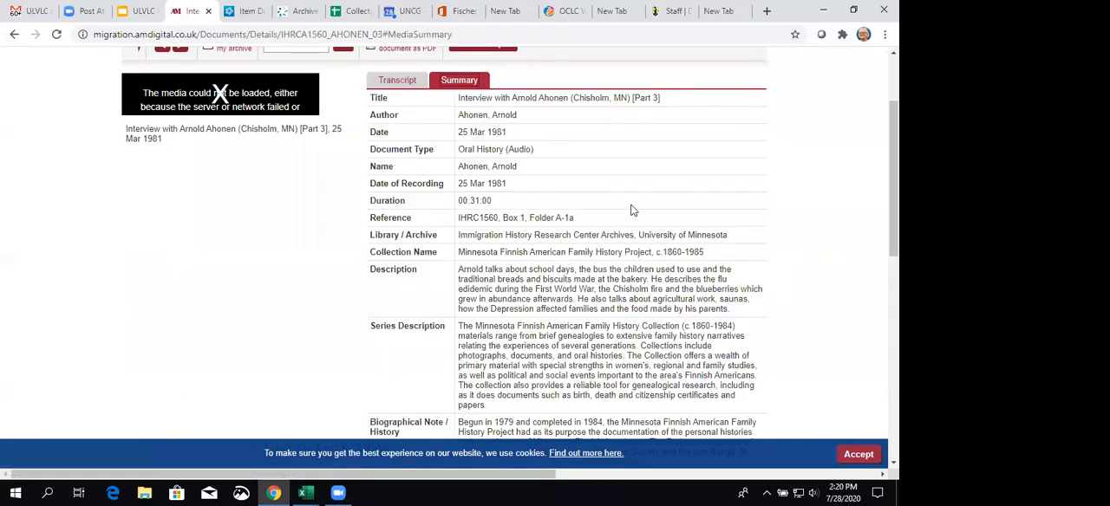
{"action": "mouse_move", "coordinate": [822, 187]}
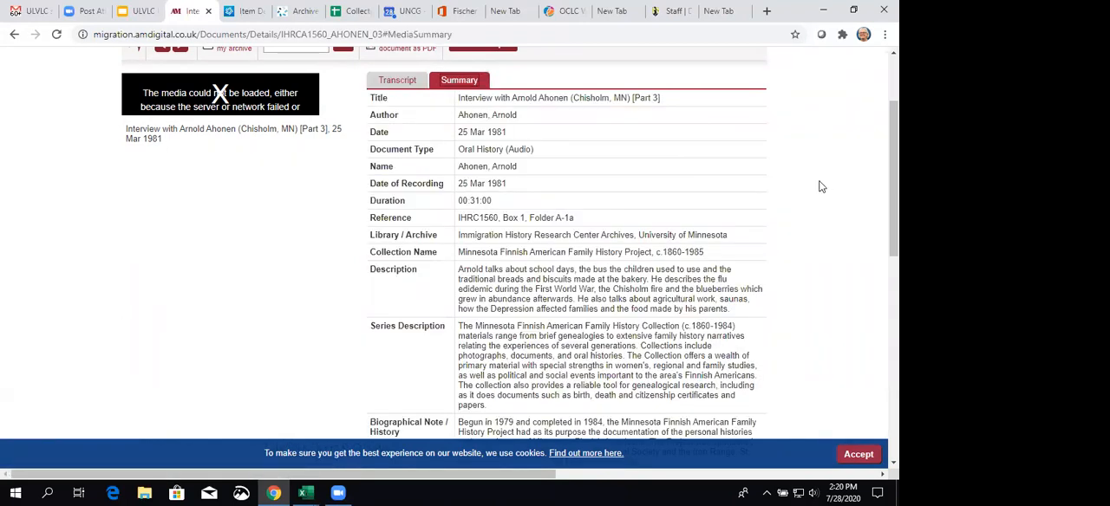
{"action": "scroll", "scroll_direction": "down", "scroll_amount": 3}
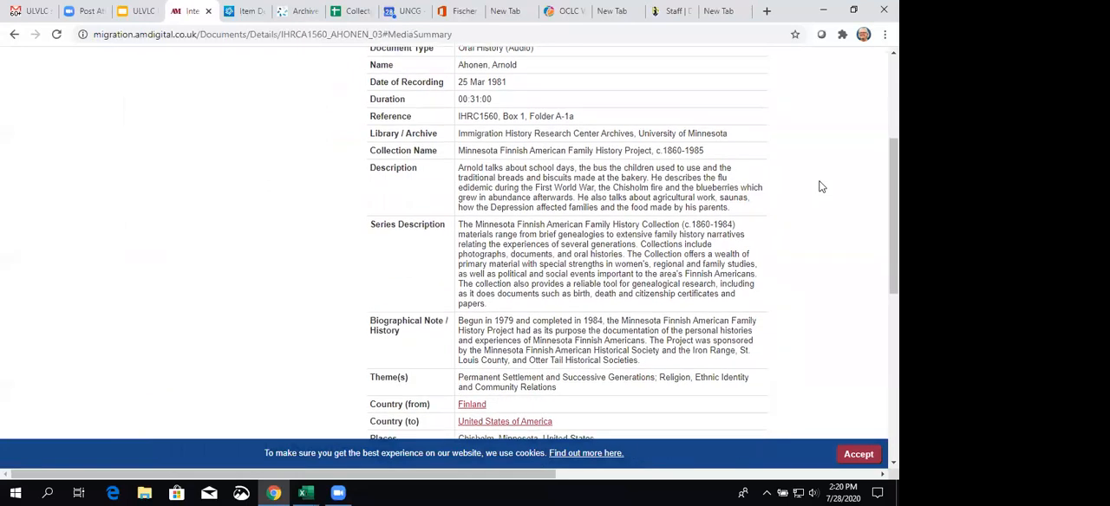
{"action": "scroll", "scroll_direction": "up", "scroll_amount": 3}
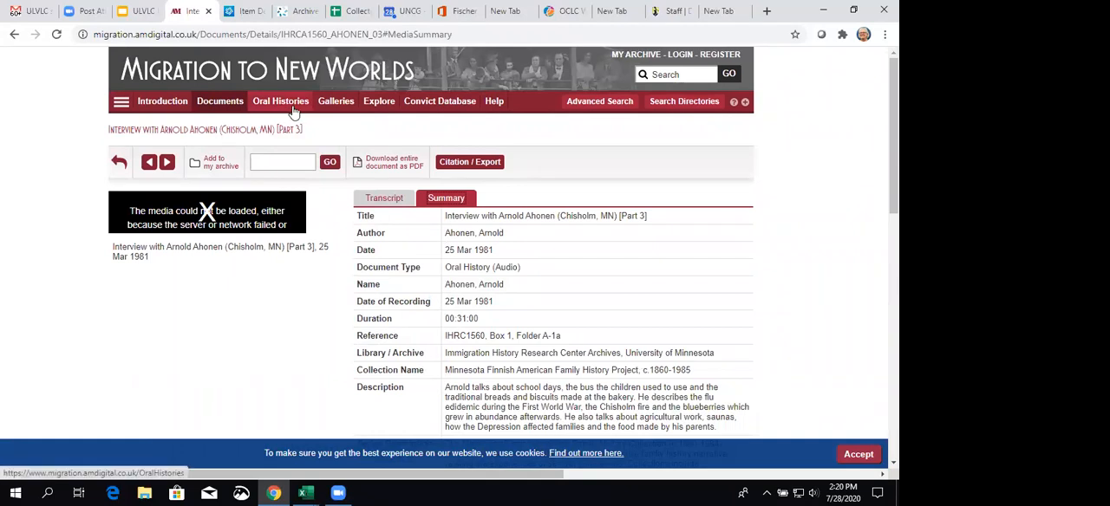
{"action": "left_click", "coordinate": [336, 100]}
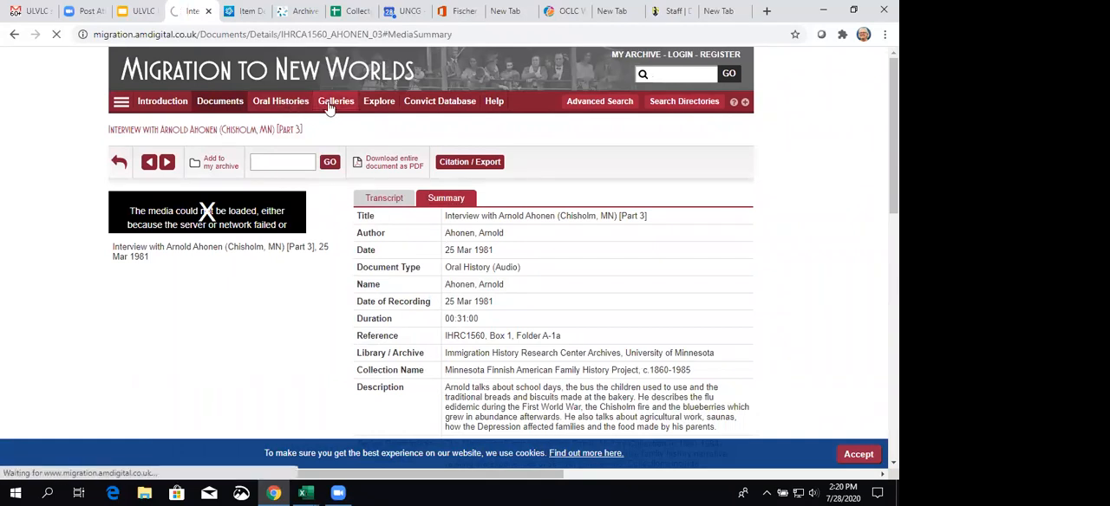
{"action": "left_click", "coordinate": [335, 101]}
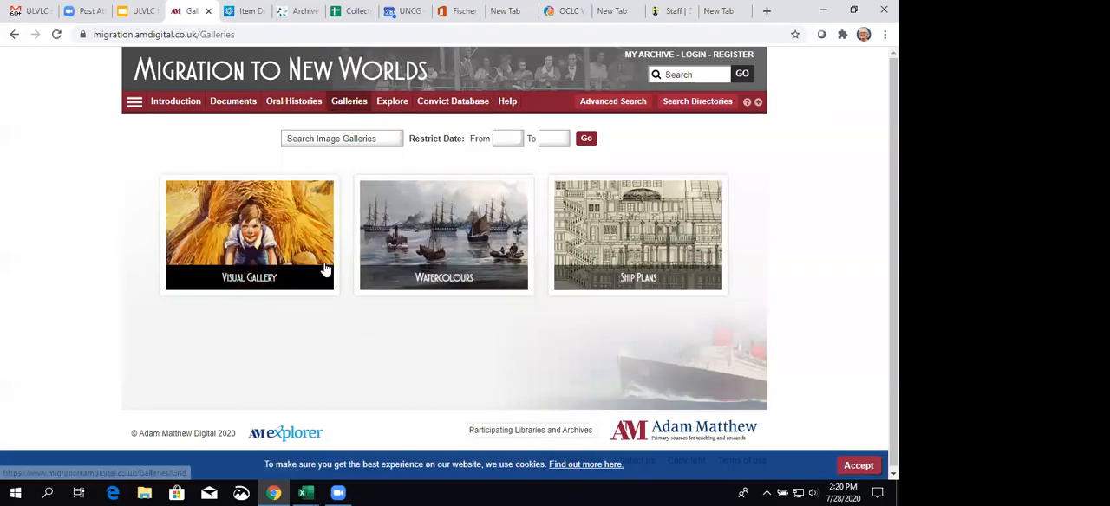
{"action": "mouse_move", "coordinate": [443, 277]}
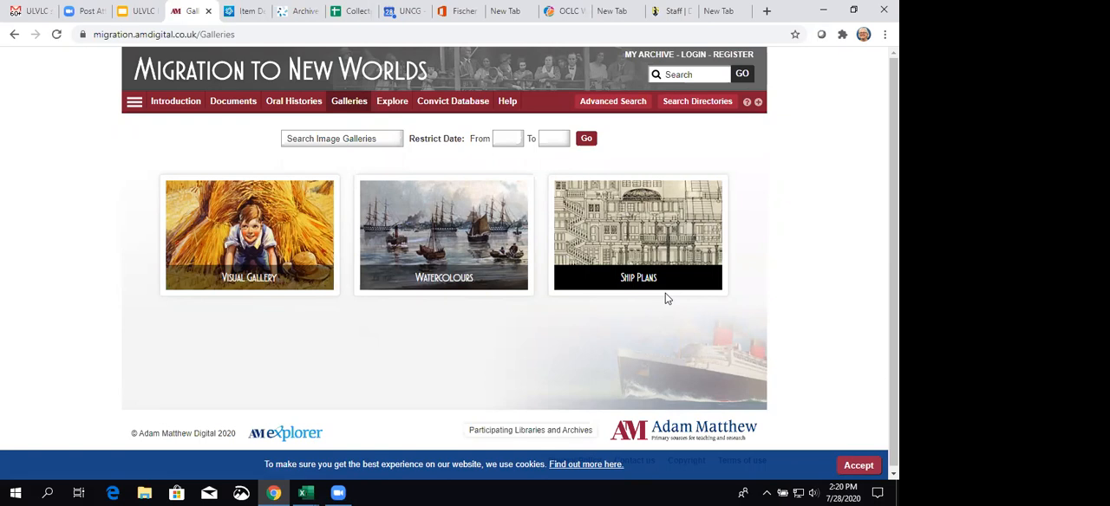
{"action": "mouse_move", "coordinate": [519, 279]}
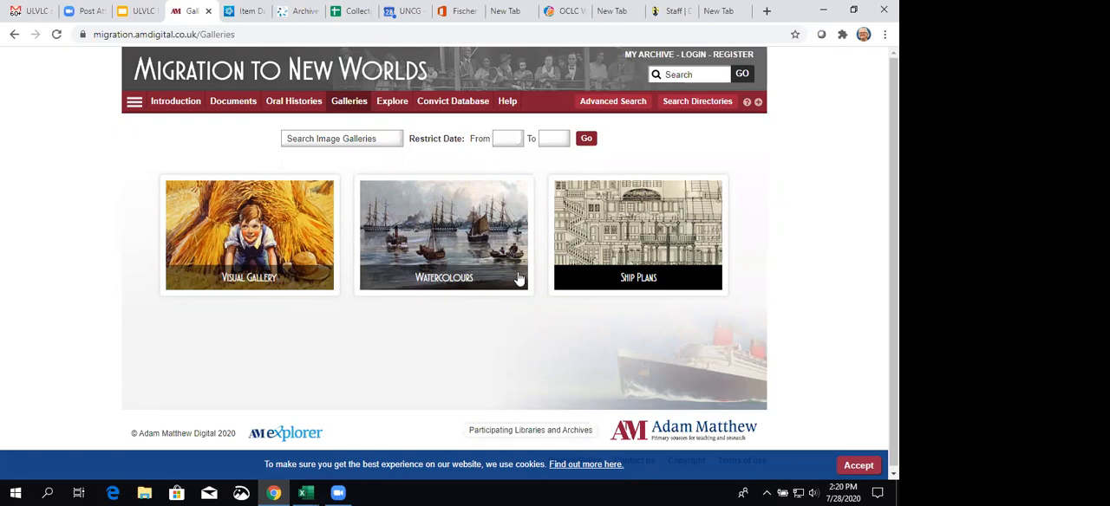
{"action": "mouse_move", "coordinate": [520, 312]}
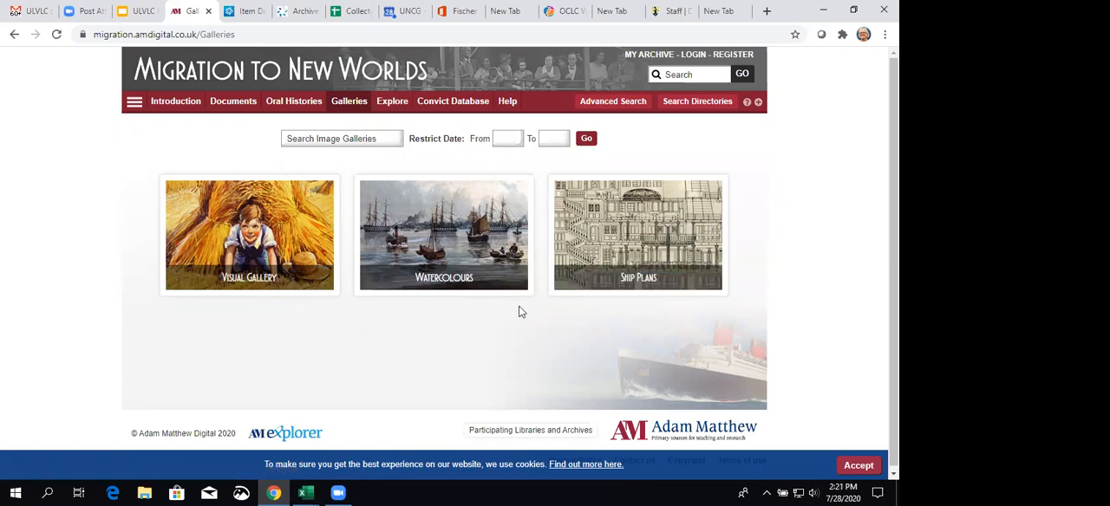
{"action": "mouse_move", "coordinate": [414, 335]}
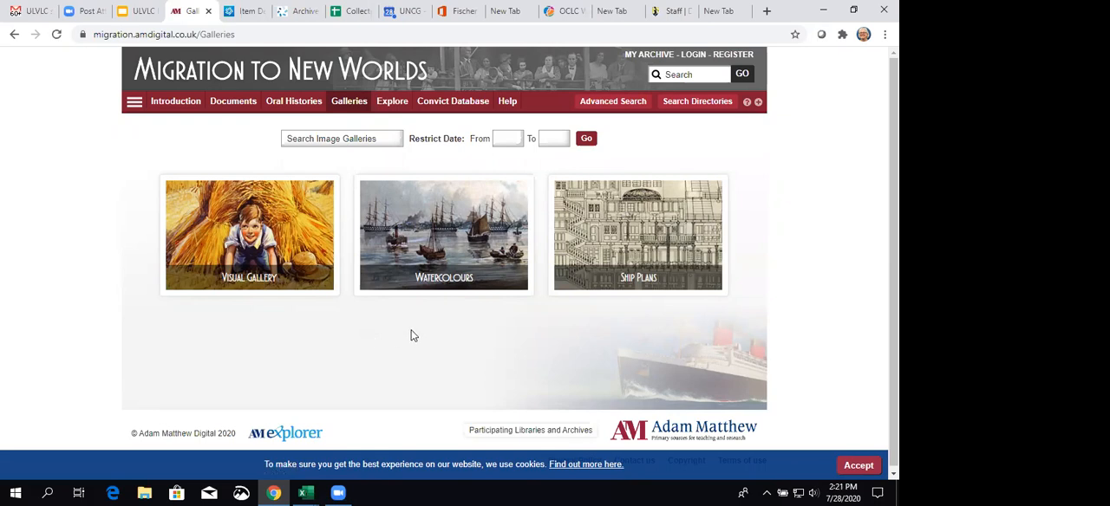
{"action": "mouse_move", "coordinate": [579, 318]}
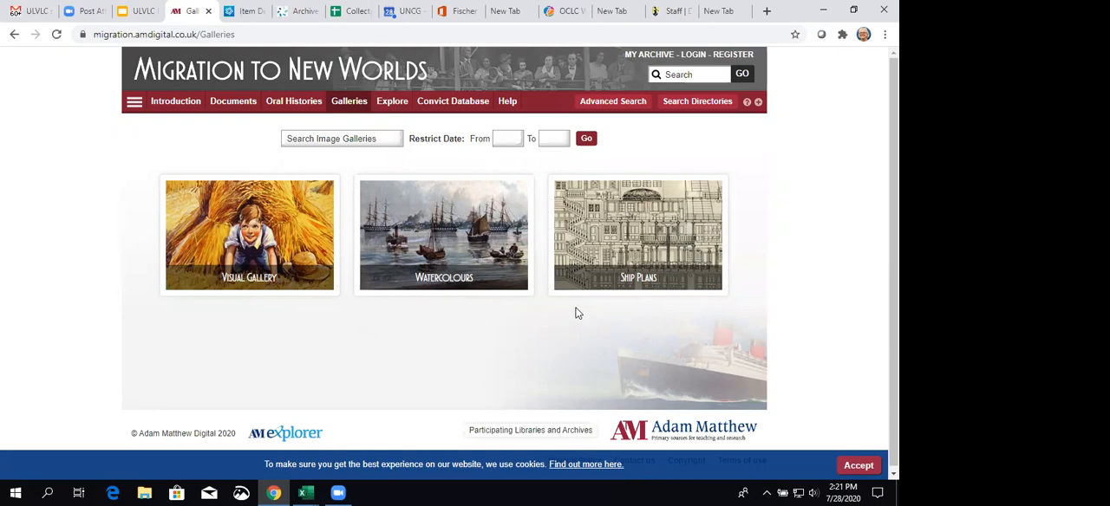
{"action": "mouse_move", "coordinate": [560, 304]}
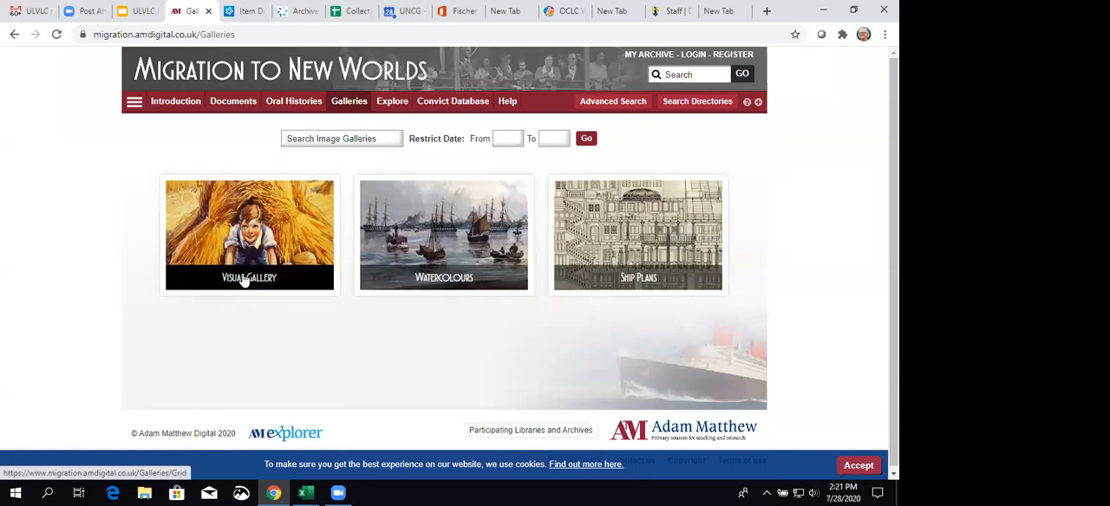
View the '40,000 Men Needed in Western Canada' poster from the Visual Gallery, fitted in the viewer.
{"action": "left_click", "coordinate": [249, 235]}
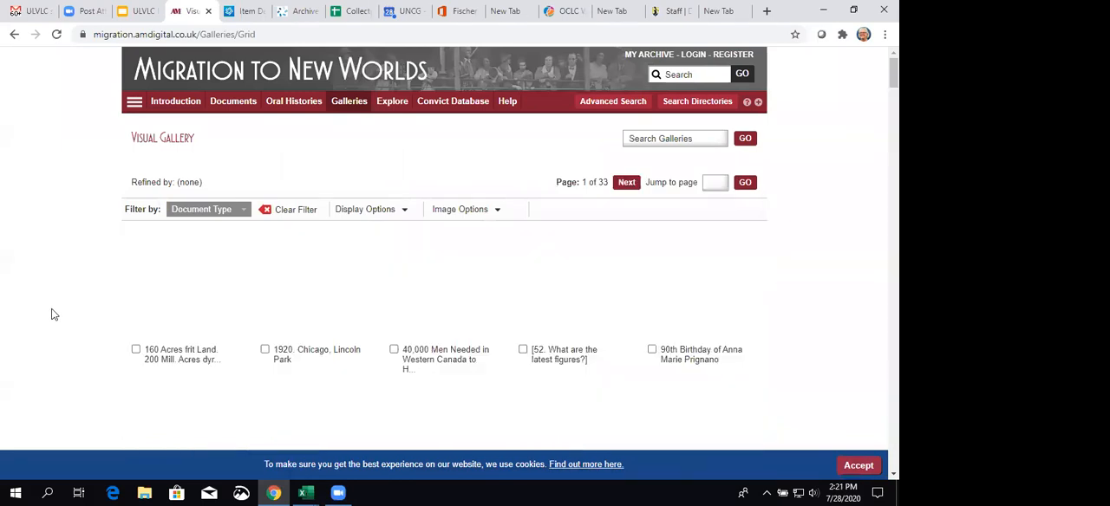
{"action": "scroll", "scroll_direction": "down", "scroll_amount": 3}
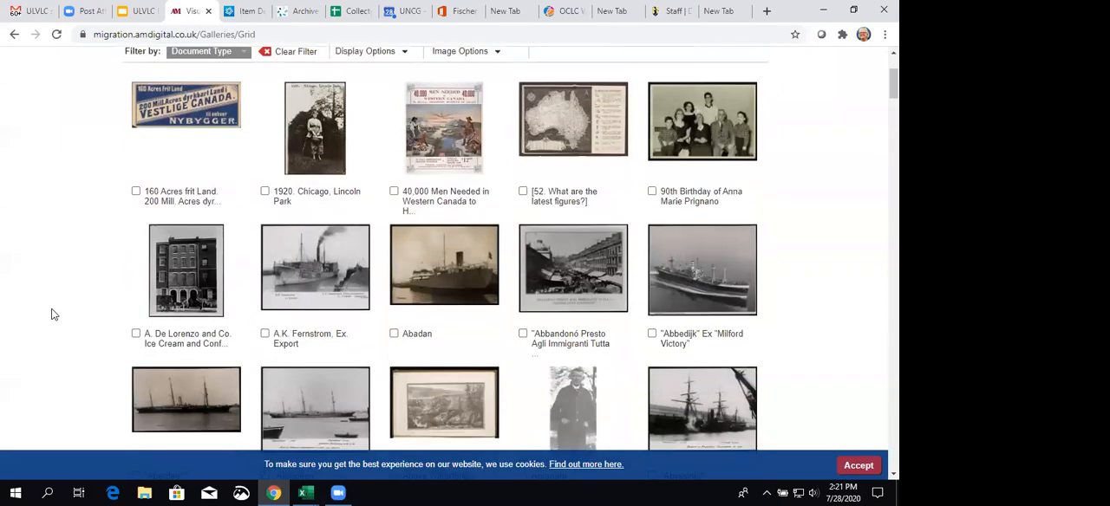
{"action": "mouse_move", "coordinate": [444, 128]}
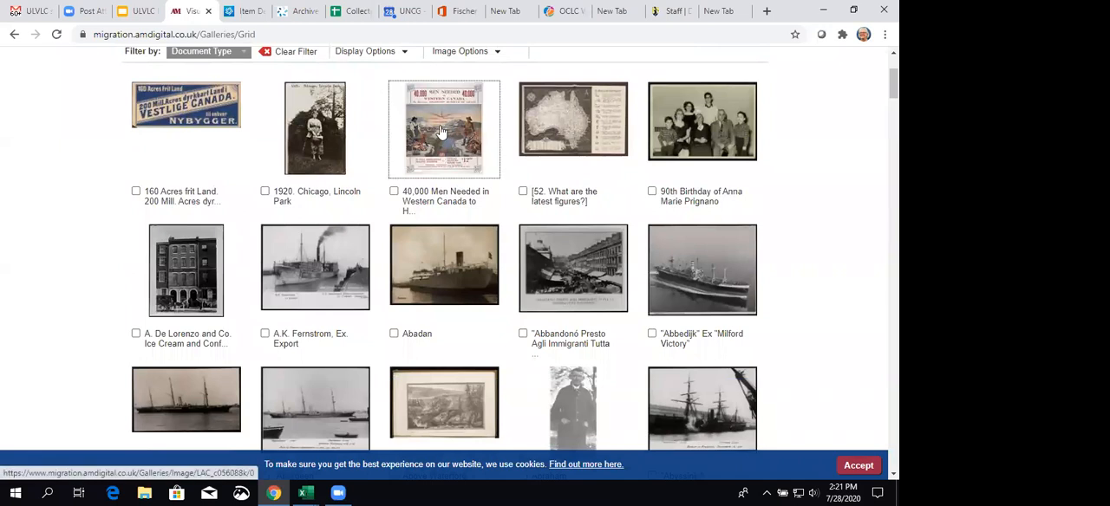
{"action": "left_click", "coordinate": [444, 128]}
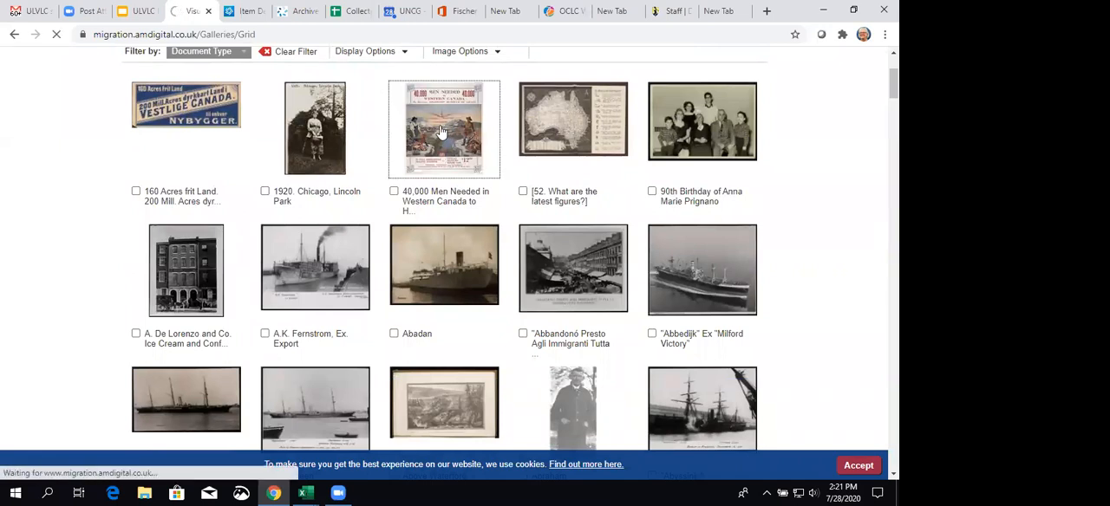
{"action": "mouse_move", "coordinate": [675, 318]}
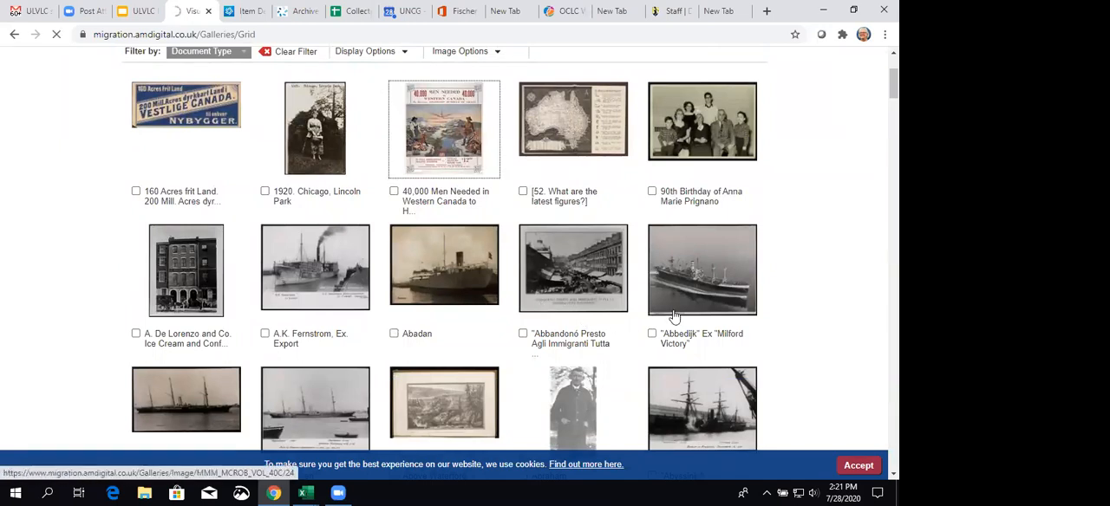
{"action": "left_click", "coordinate": [702, 268]}
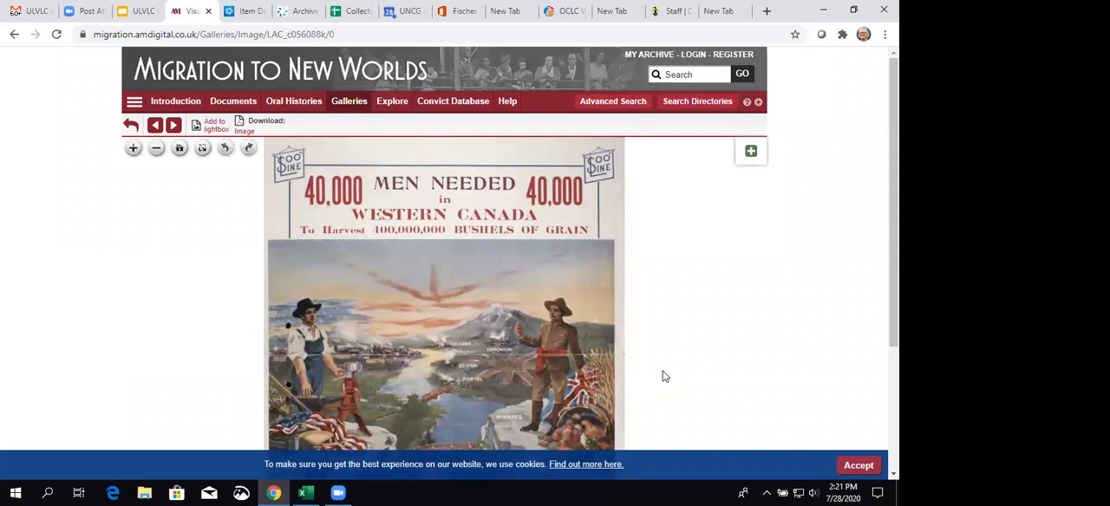
{"action": "left_click", "coordinate": [133, 147]}
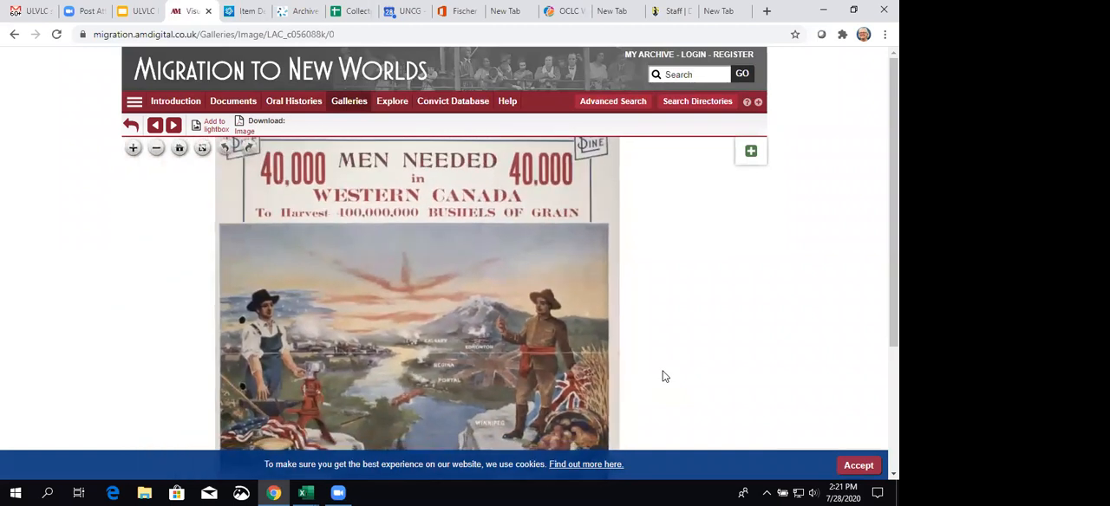
{"action": "left_click", "coordinate": [155, 148]}
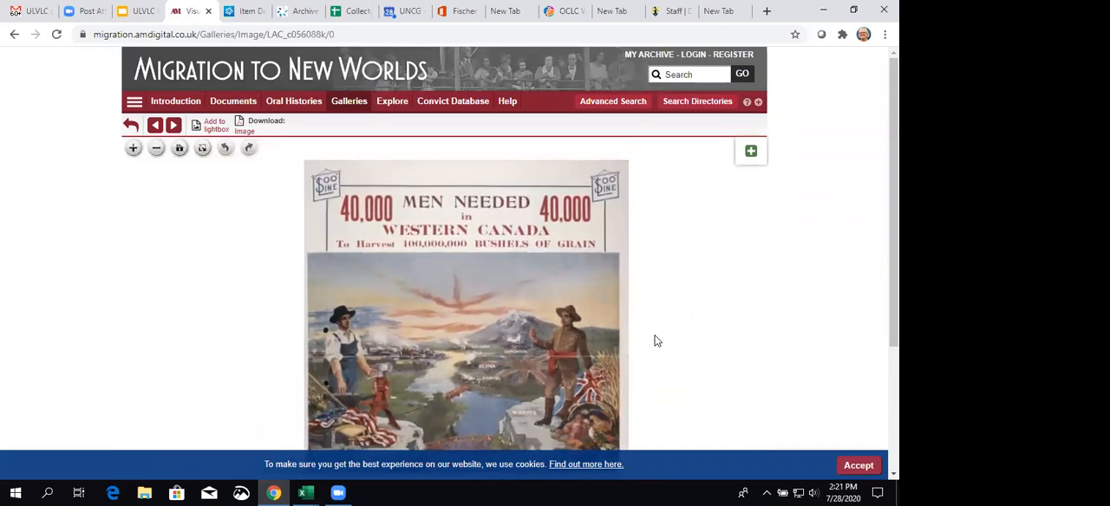
{"action": "mouse_move", "coordinate": [377, 195]}
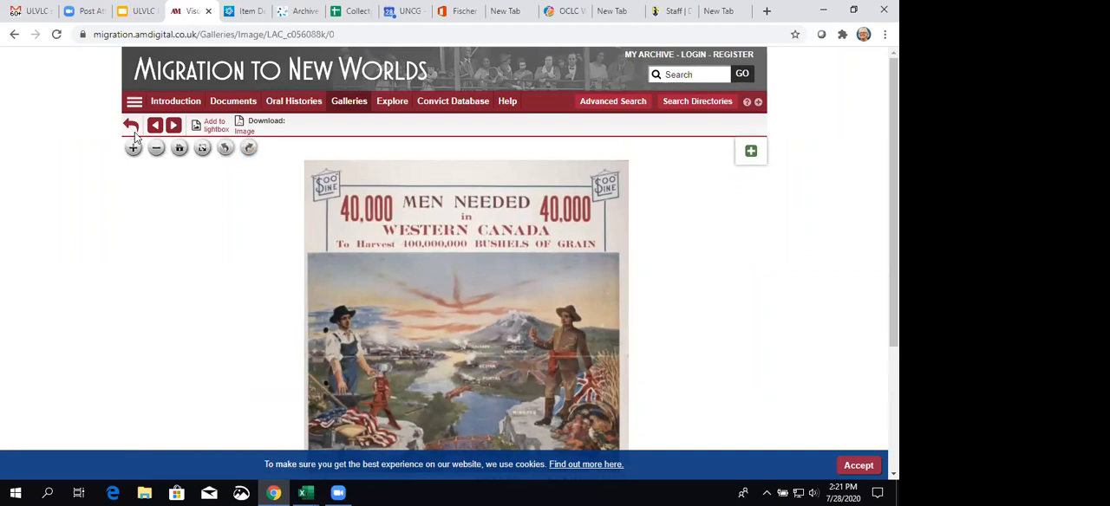
{"action": "mouse_move", "coordinate": [348, 101]}
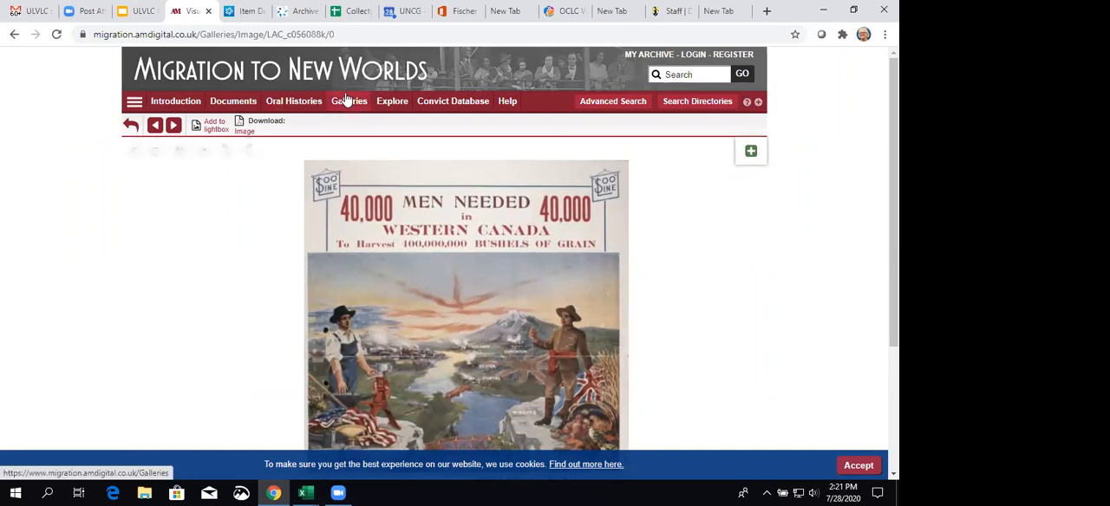
{"action": "mouse_move", "coordinate": [391, 101]}
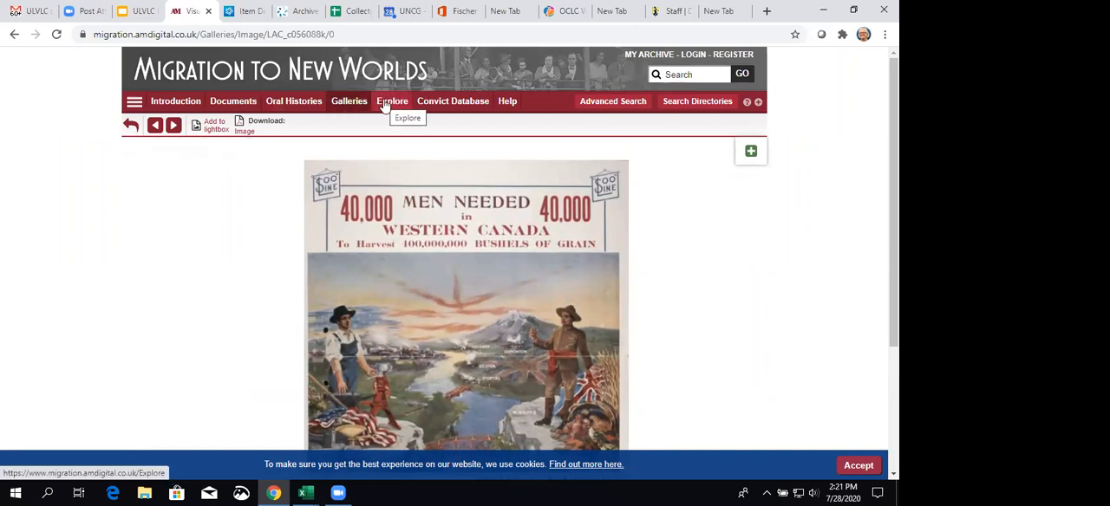
Show the Explore page and scroll its tiles from Interactive Research to External Links.
{"action": "left_click", "coordinate": [392, 101]}
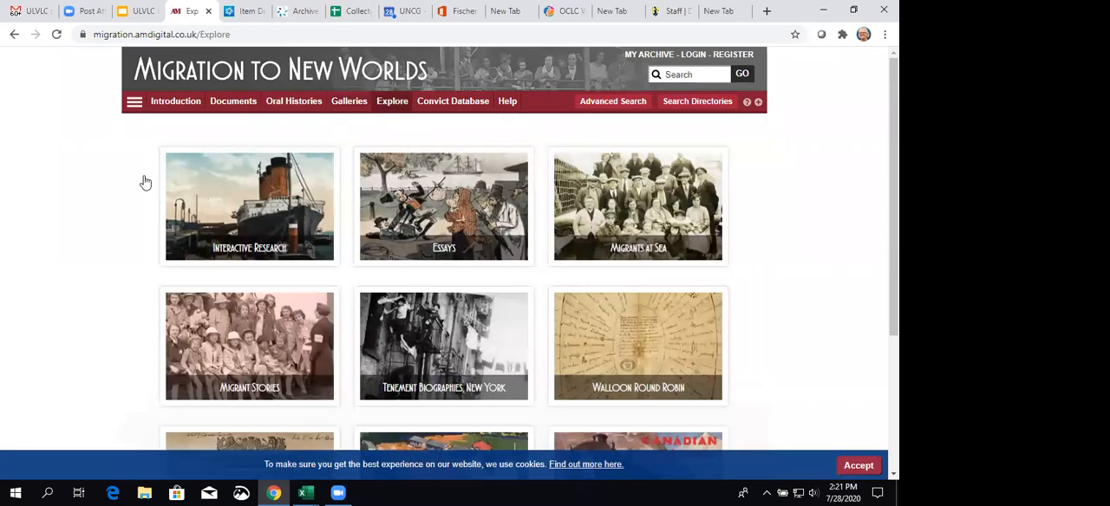
{"action": "mouse_move", "coordinate": [78, 257]}
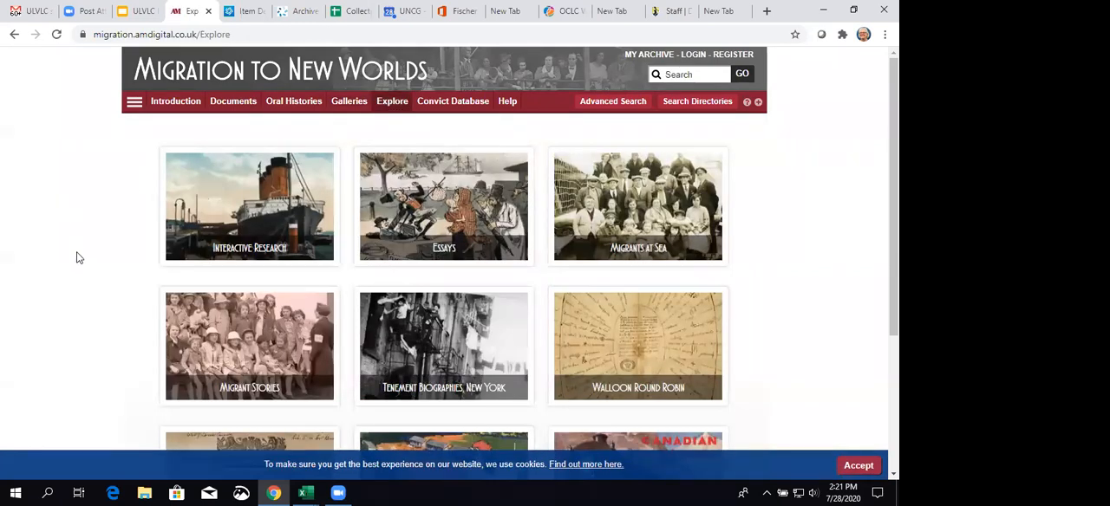
{"action": "scroll", "scroll_direction": "down", "scroll_amount": 3}
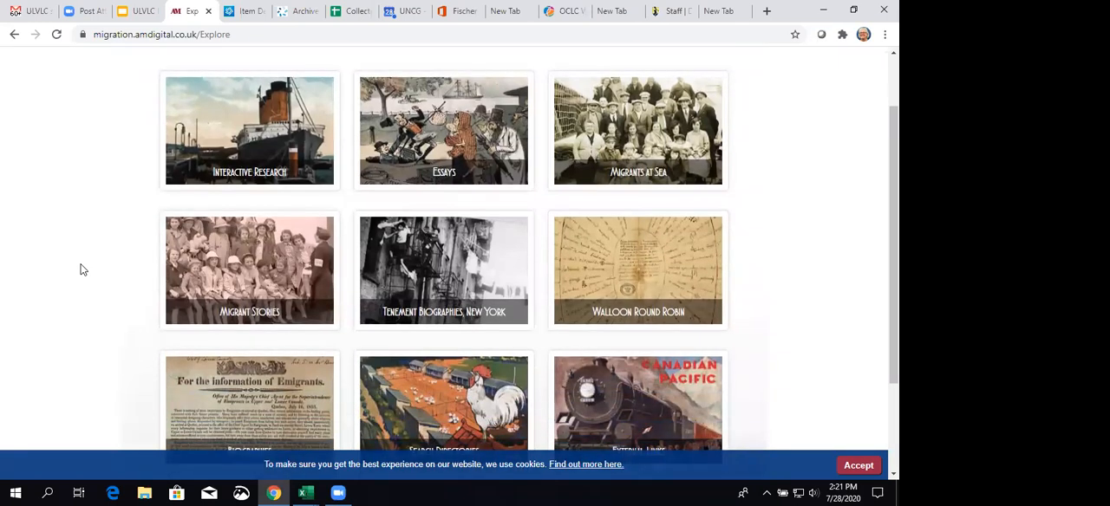
{"action": "mouse_move", "coordinate": [397, 327]}
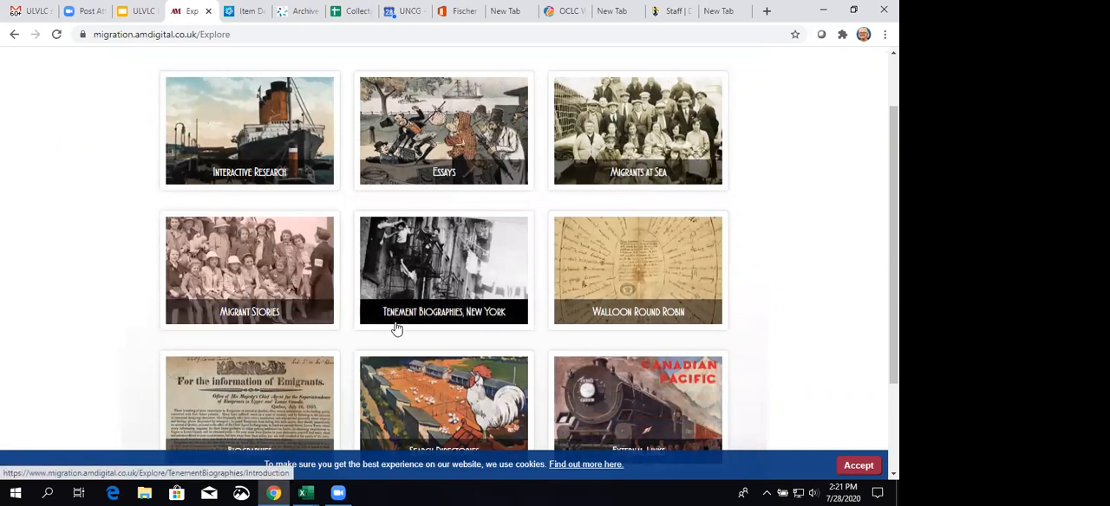
{"action": "mouse_move", "coordinate": [424, 316]}
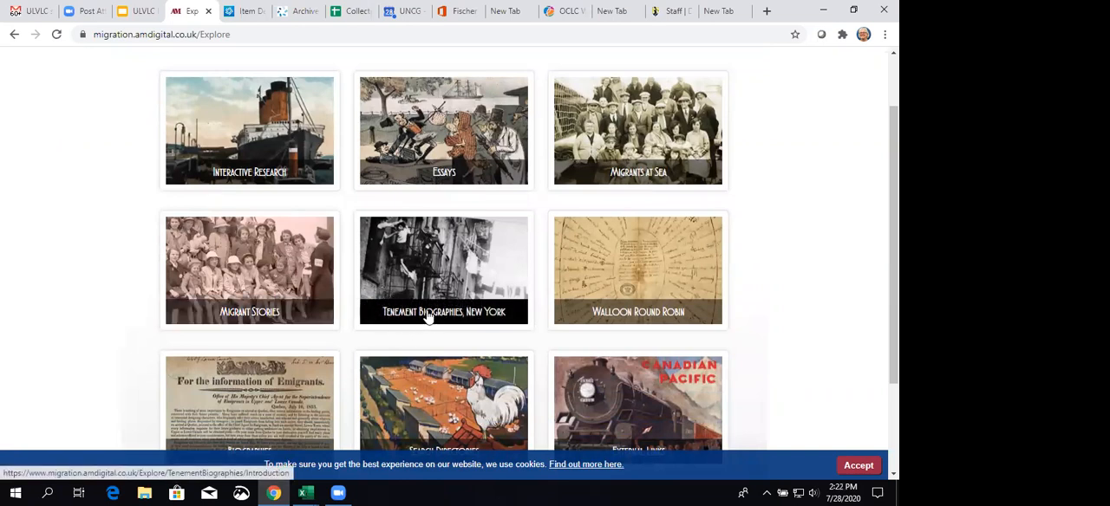
Open the 'Tenement Biographies, New York' tile for the 97 Orchard Street introduction.
{"action": "left_click", "coordinate": [443, 270]}
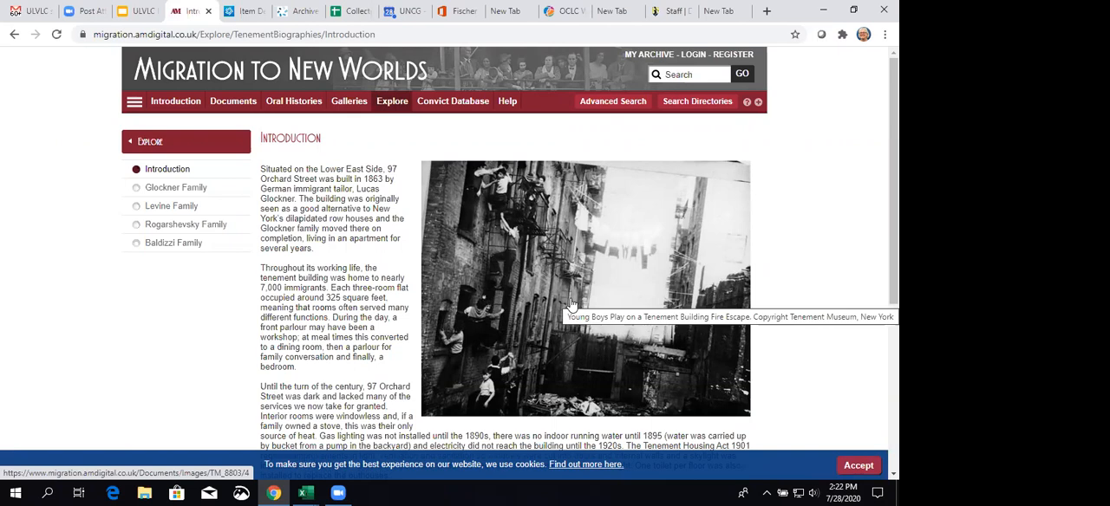
{"action": "mouse_move", "coordinate": [758, 274]}
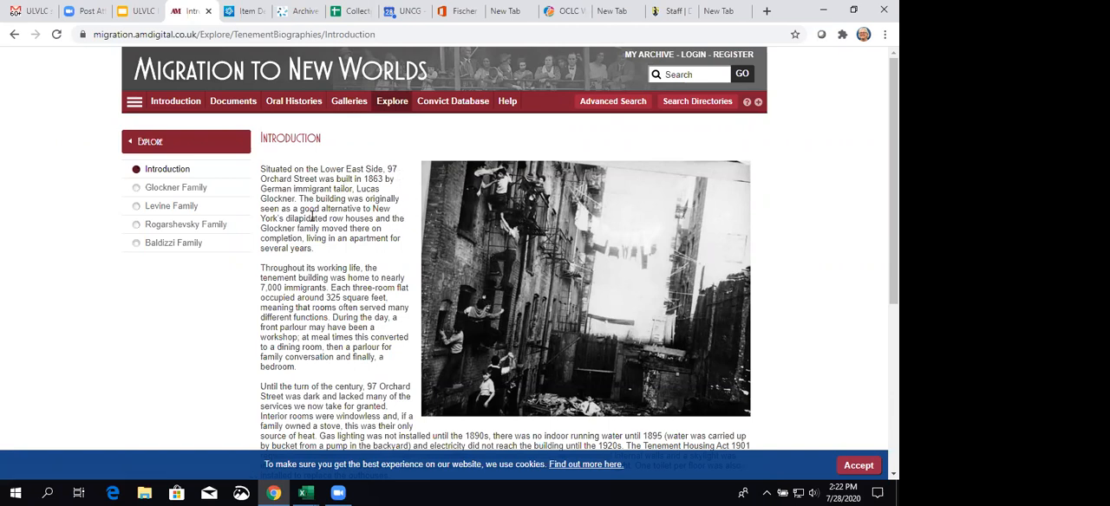
{"action": "mouse_move", "coordinate": [170, 243]}
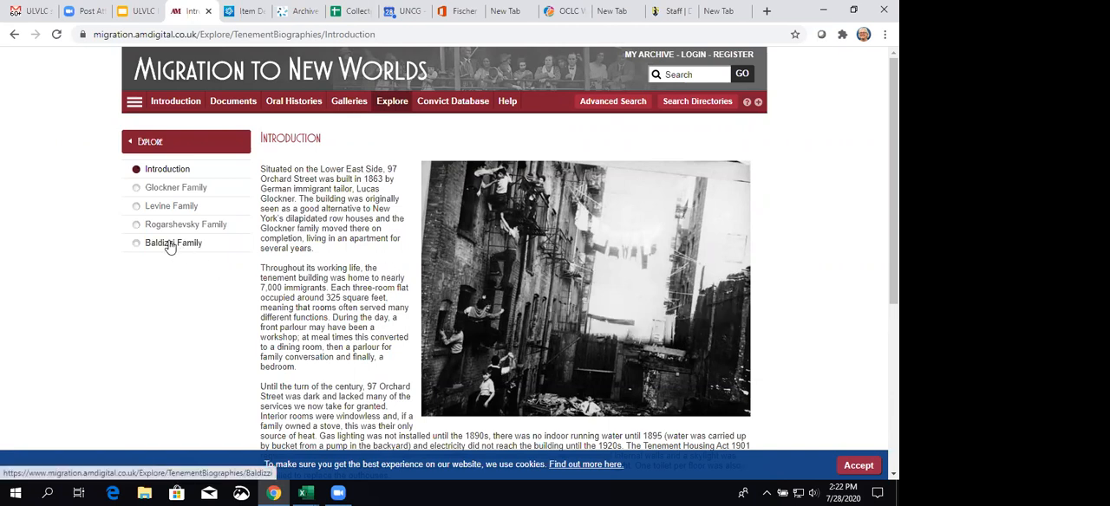
{"action": "mouse_move", "coordinate": [337, 222]}
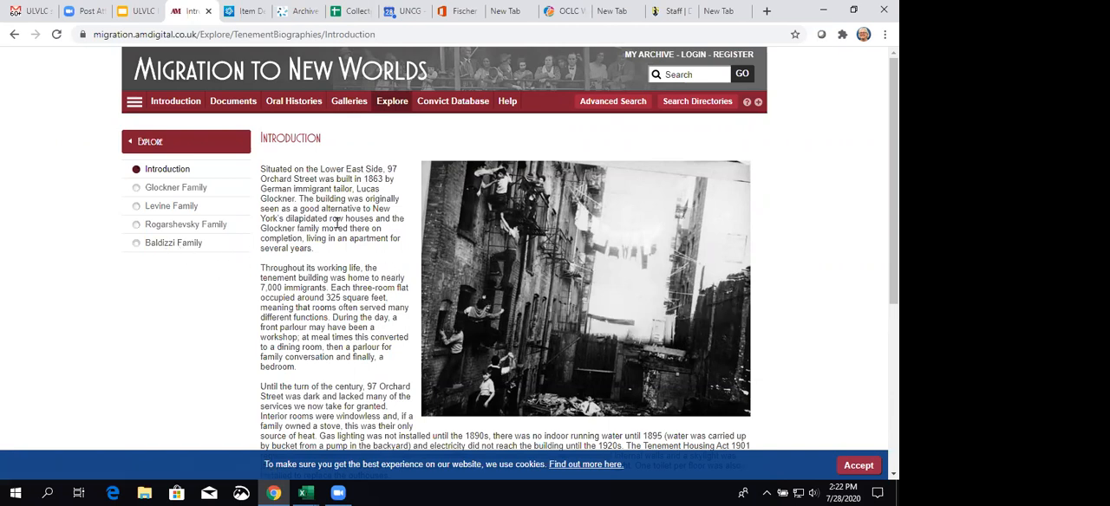
{"action": "mouse_move", "coordinate": [388, 162]}
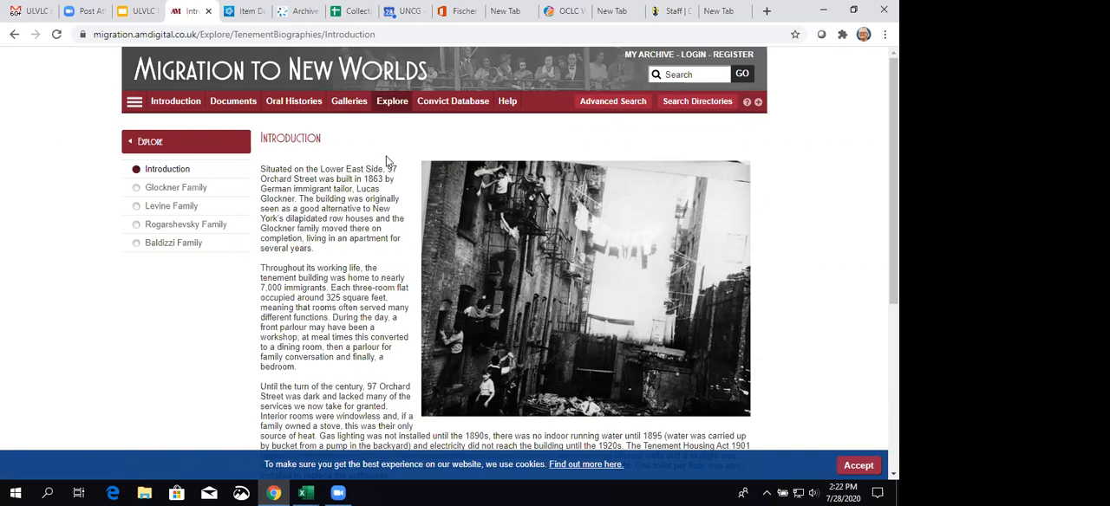
{"action": "mouse_move", "coordinate": [362, 144]}
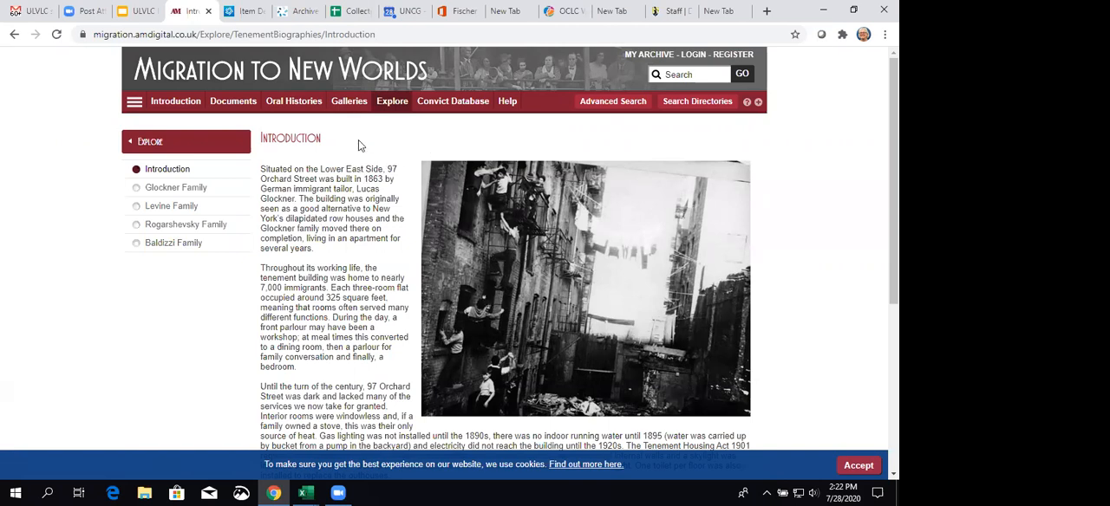
{"action": "mouse_move", "coordinate": [391, 101]}
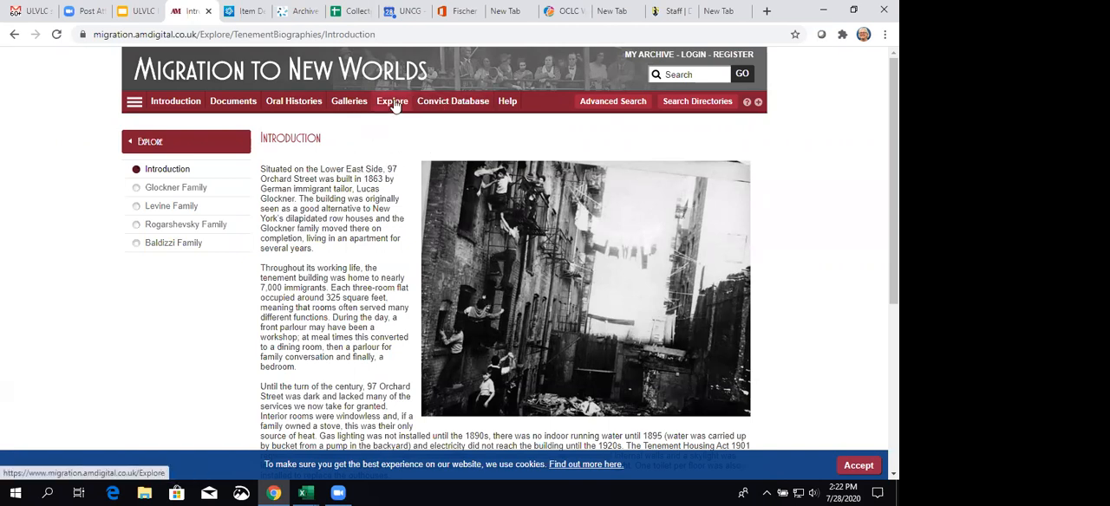
Glance back at Explore, then go to the New South Wales Convict Database page.
{"action": "left_click", "coordinate": [392, 101]}
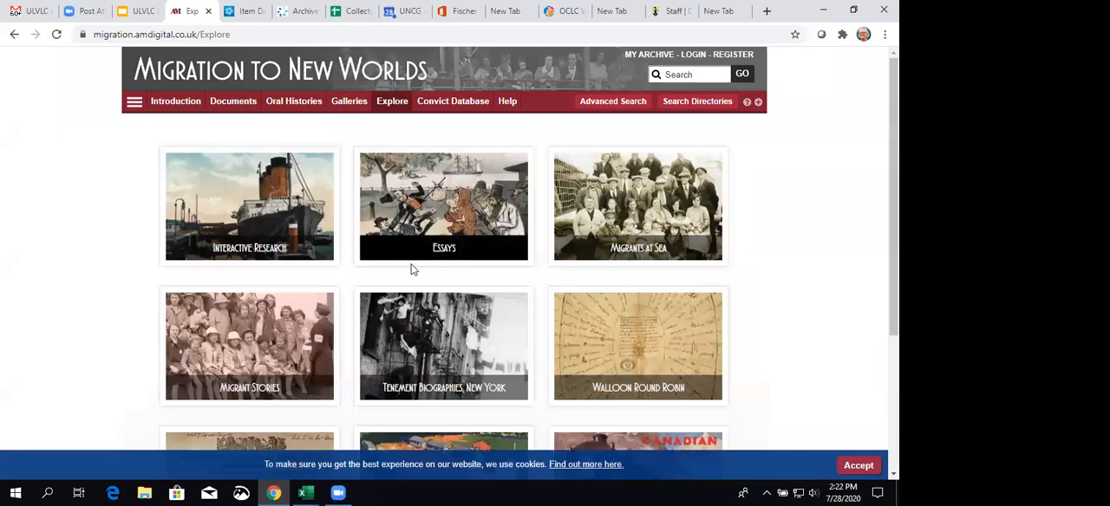
{"action": "scroll", "scroll_direction": "down", "scroll_amount": 3}
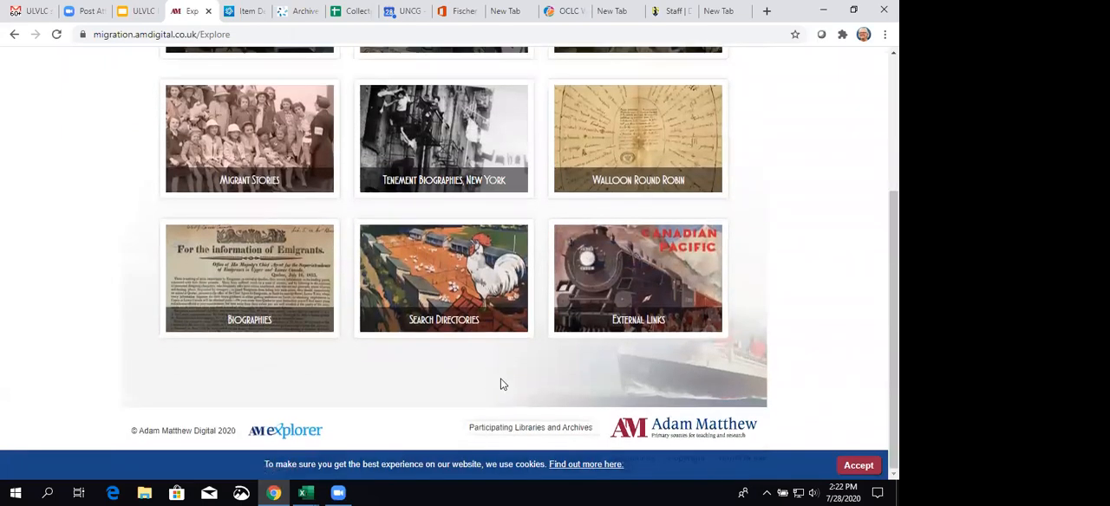
{"action": "scroll", "scroll_direction": "up", "scroll_amount": 3}
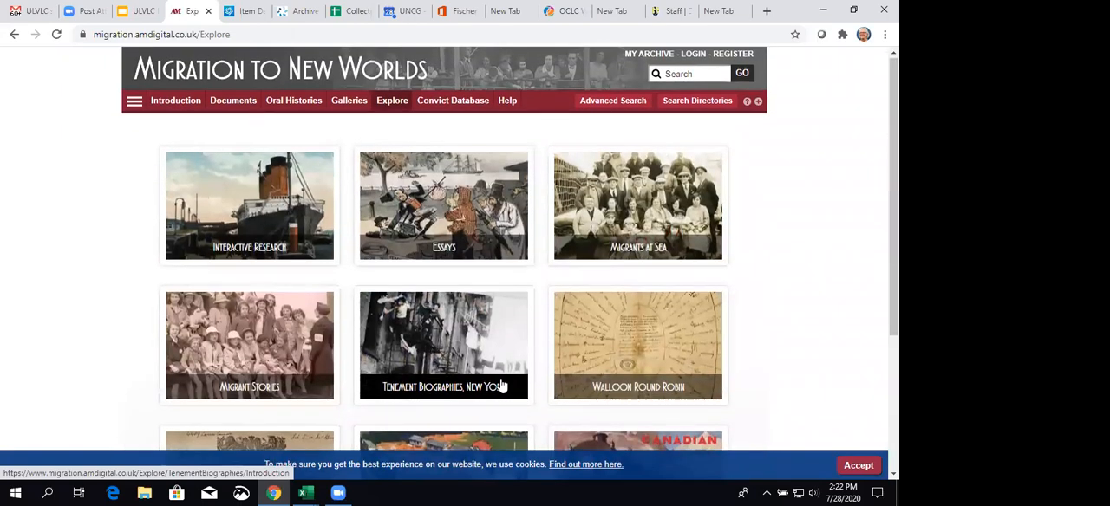
{"action": "mouse_move", "coordinate": [452, 100]}
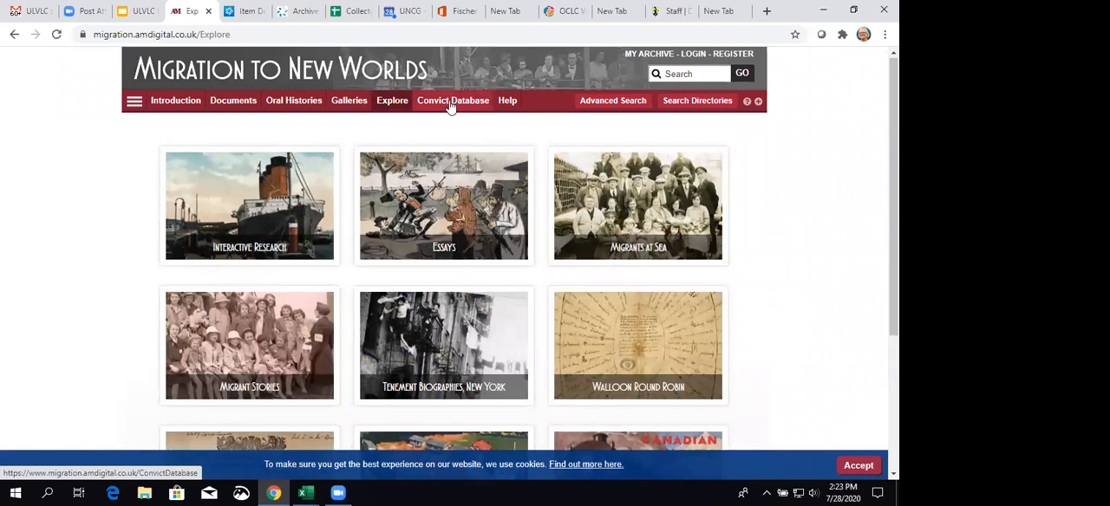
{"action": "left_click", "coordinate": [452, 101]}
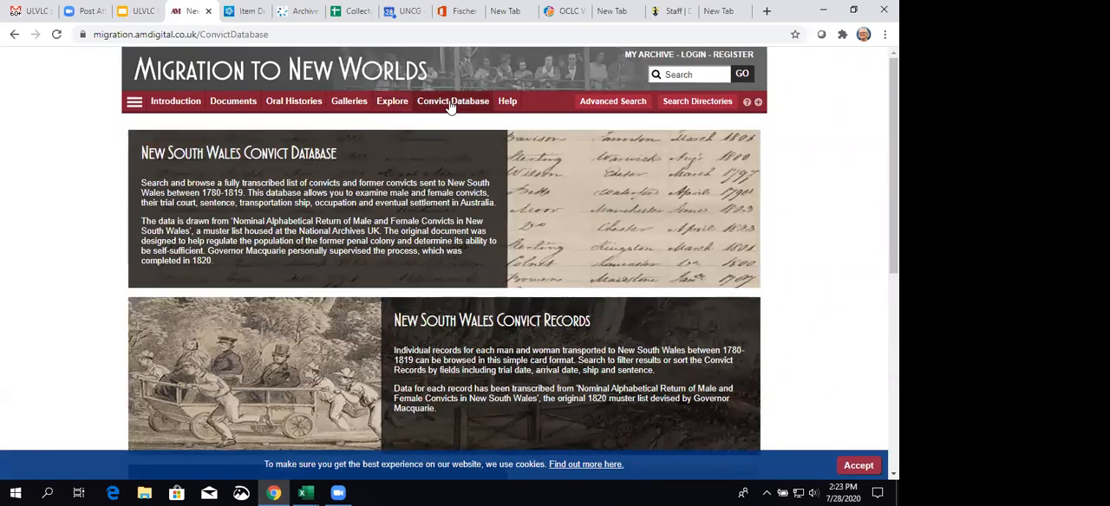
{"action": "mouse_move", "coordinate": [391, 100]}
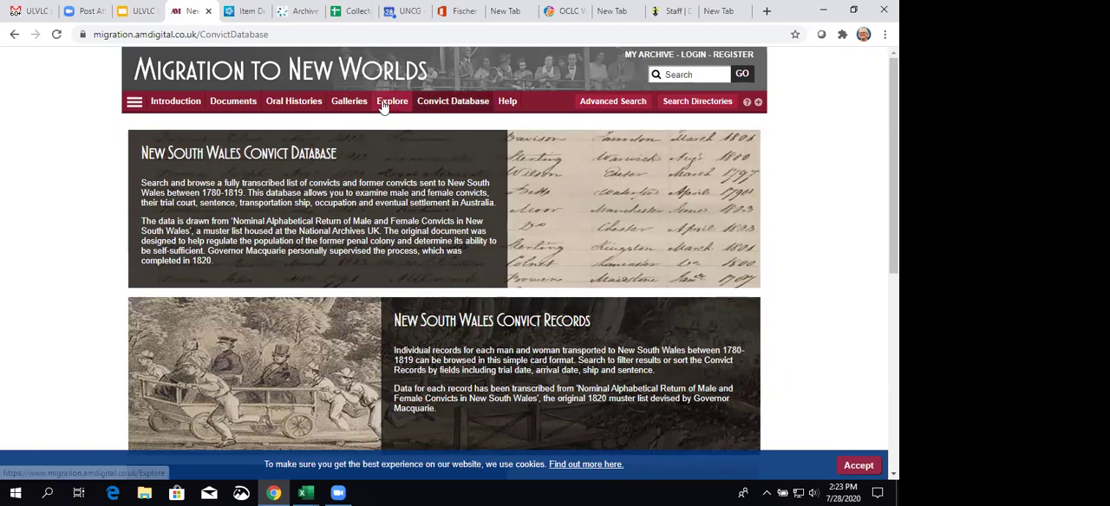
{"action": "mouse_move", "coordinate": [465, 133]}
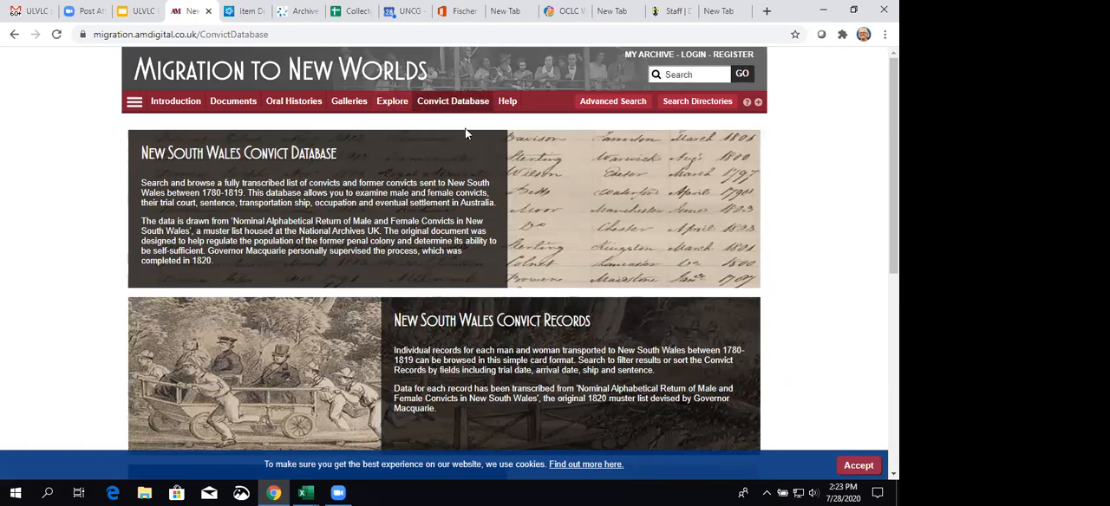
Return to Explore and enter the Interactive Research tile.
{"action": "left_click", "coordinate": [392, 101]}
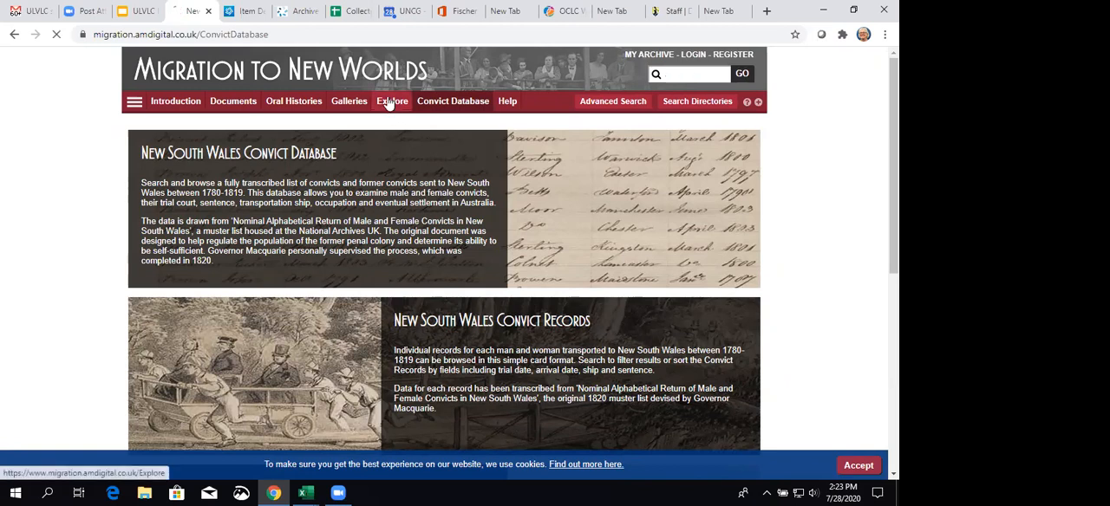
{"action": "left_click", "coordinate": [391, 100]}
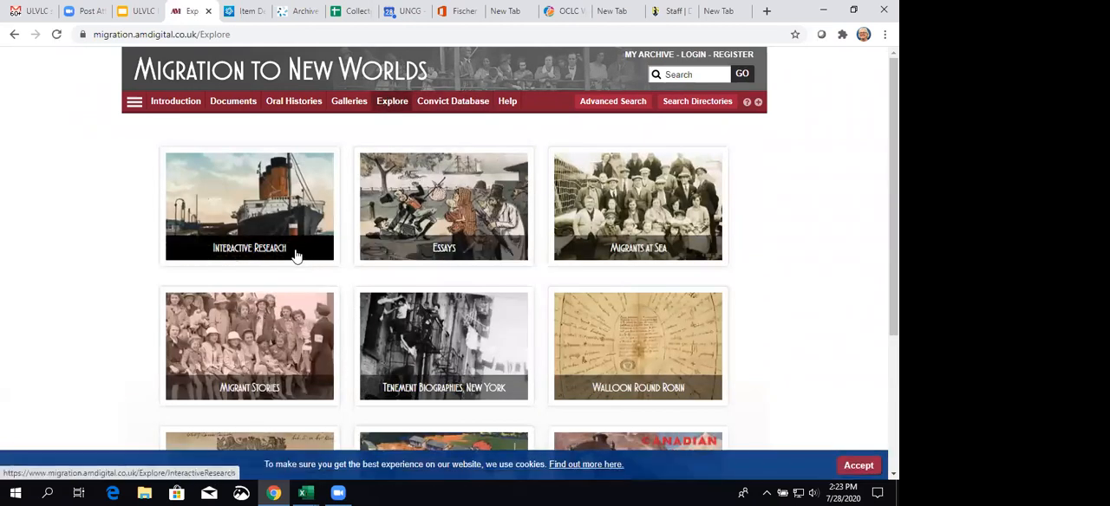
{"action": "left_click", "coordinate": [249, 207]}
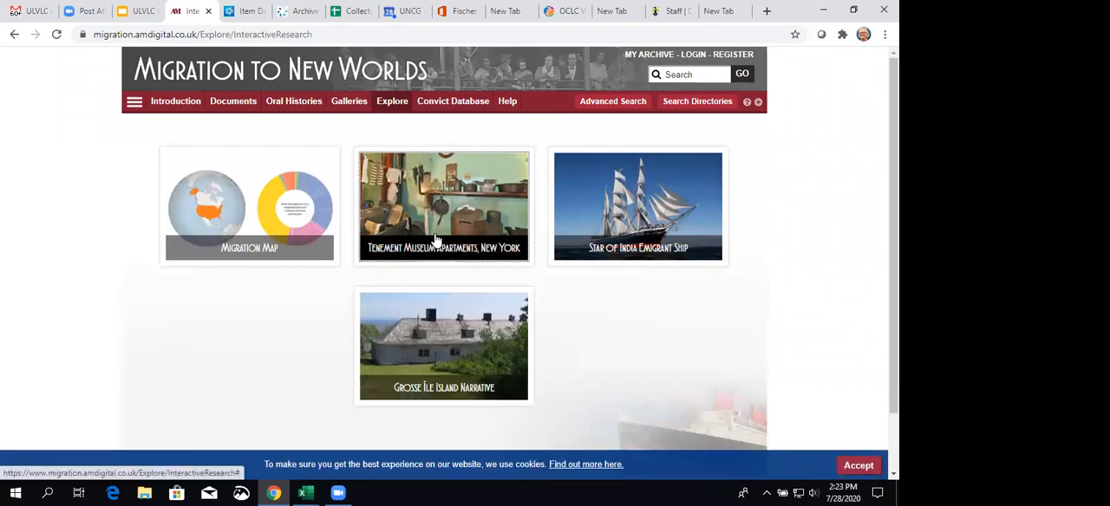
Launch the 'Tenement Museum Apartments, New York' floorplans explorer with Levine and Rogarshevsky apartments.
{"action": "left_click", "coordinate": [443, 206]}
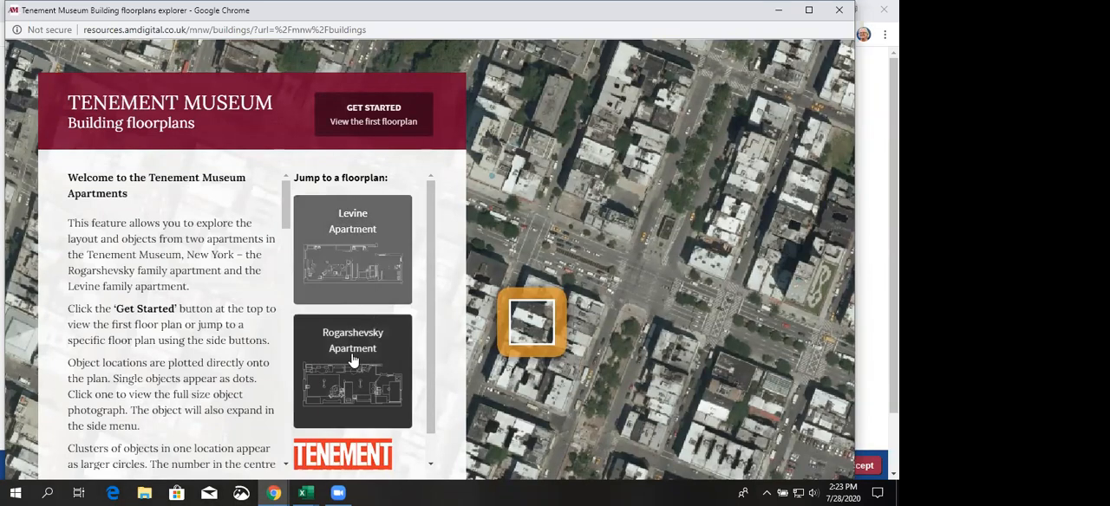
{"action": "mouse_move", "coordinate": [344, 348]}
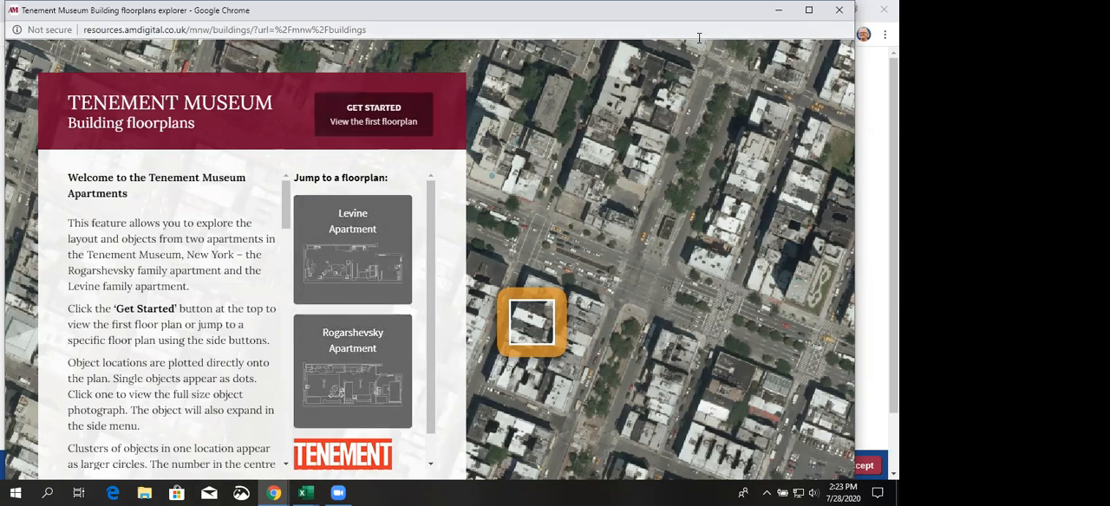
{"action": "mouse_move", "coordinate": [837, 10]}
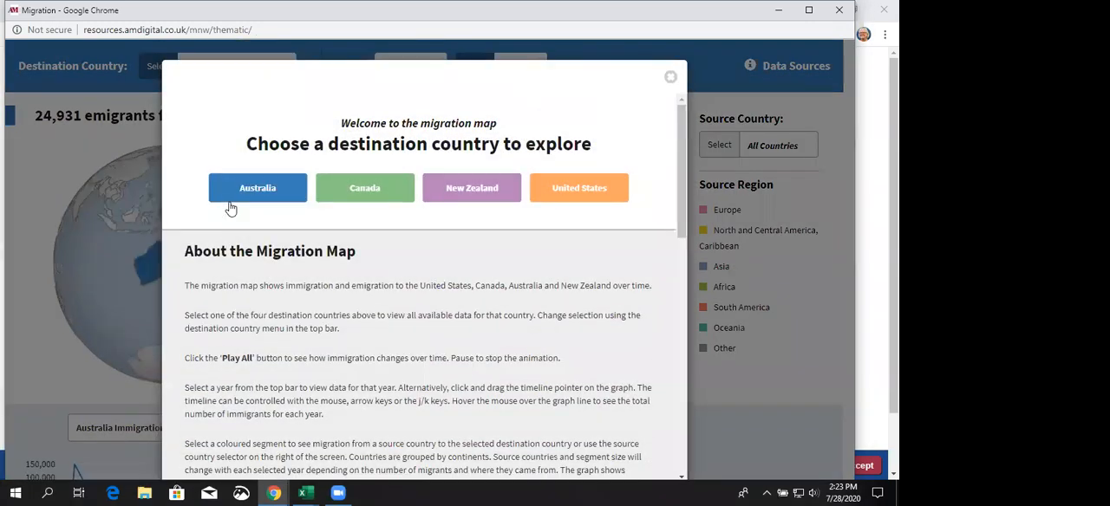
{"action": "mouse_move", "coordinate": [465, 192]}
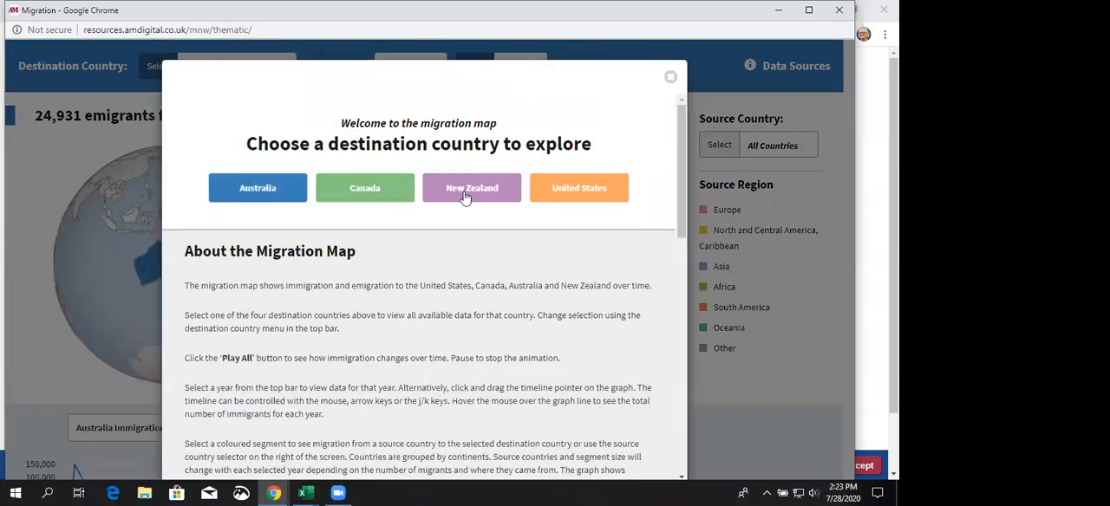
Choose New Zealand as destination to show its 2,183 emigrants in 1871.
{"action": "left_click", "coordinate": [471, 187]}
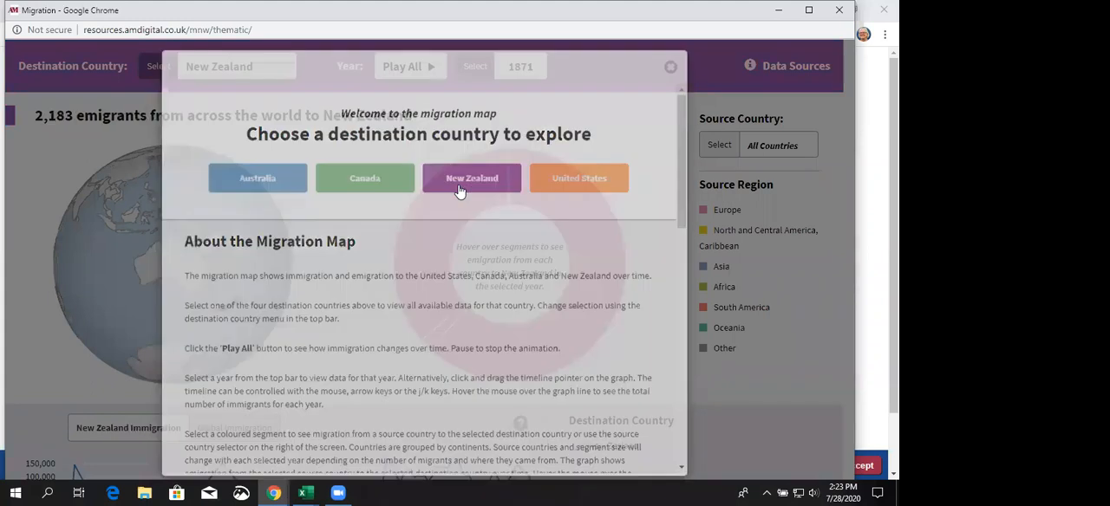
{"action": "left_click", "coordinate": [470, 178]}
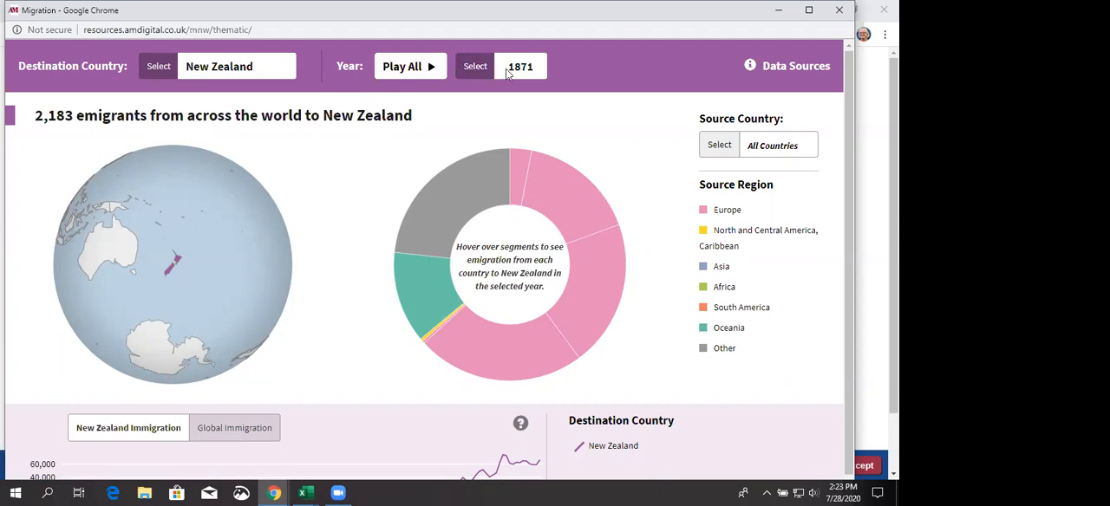
{"action": "left_click", "coordinate": [475, 66]}
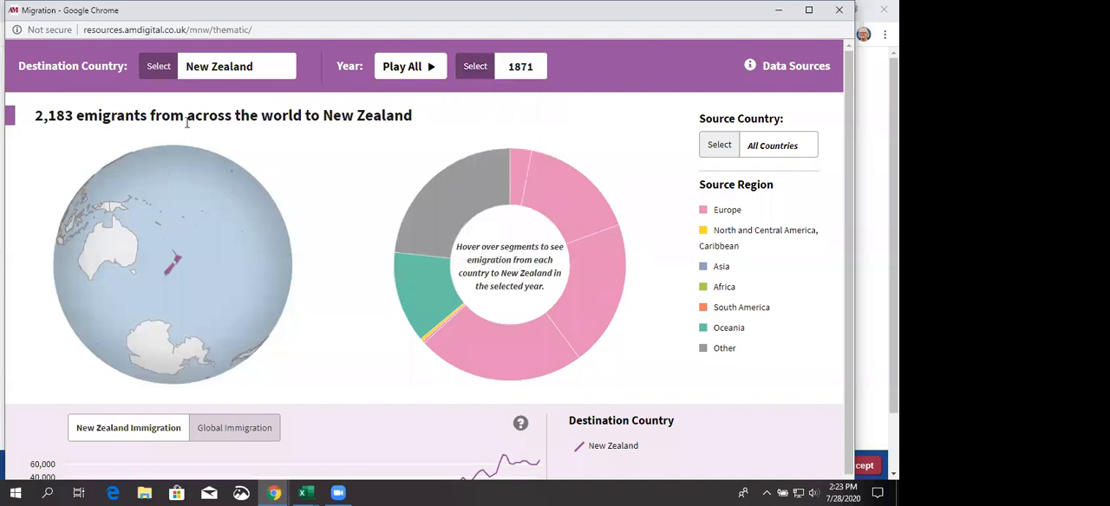
{"action": "mouse_move", "coordinate": [464, 87]}
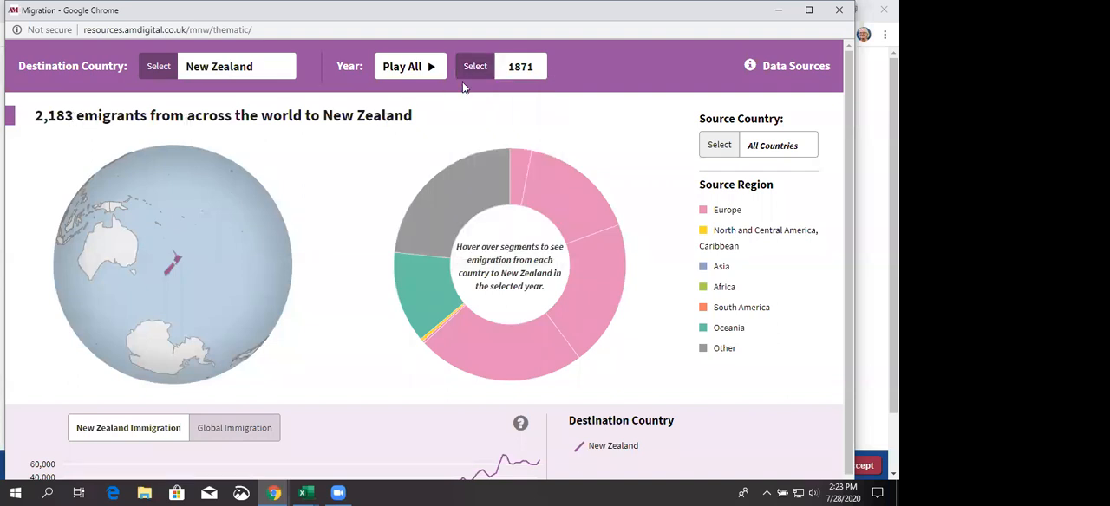
{"action": "mouse_move", "coordinate": [121, 130]}
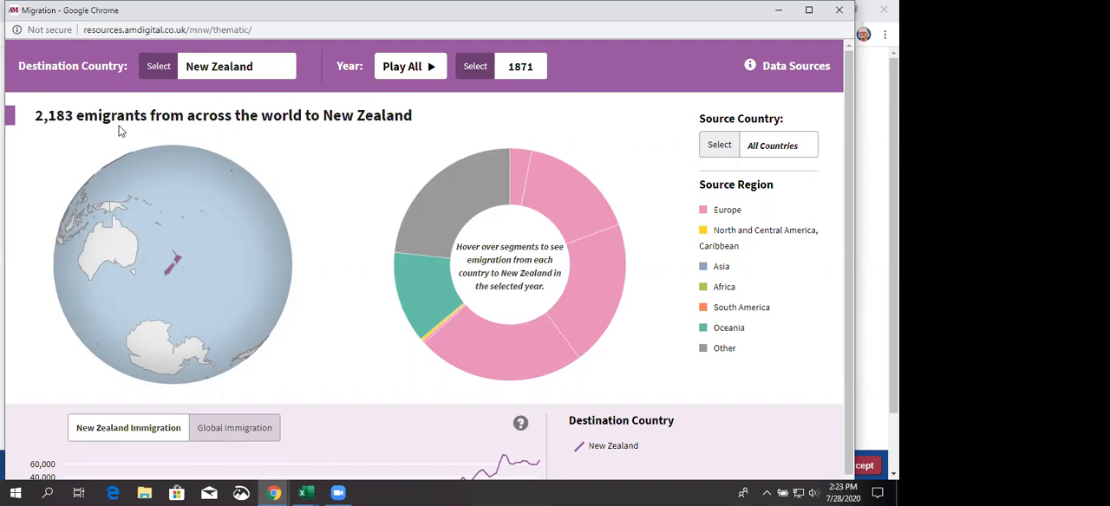
{"action": "mouse_move", "coordinate": [360, 201]}
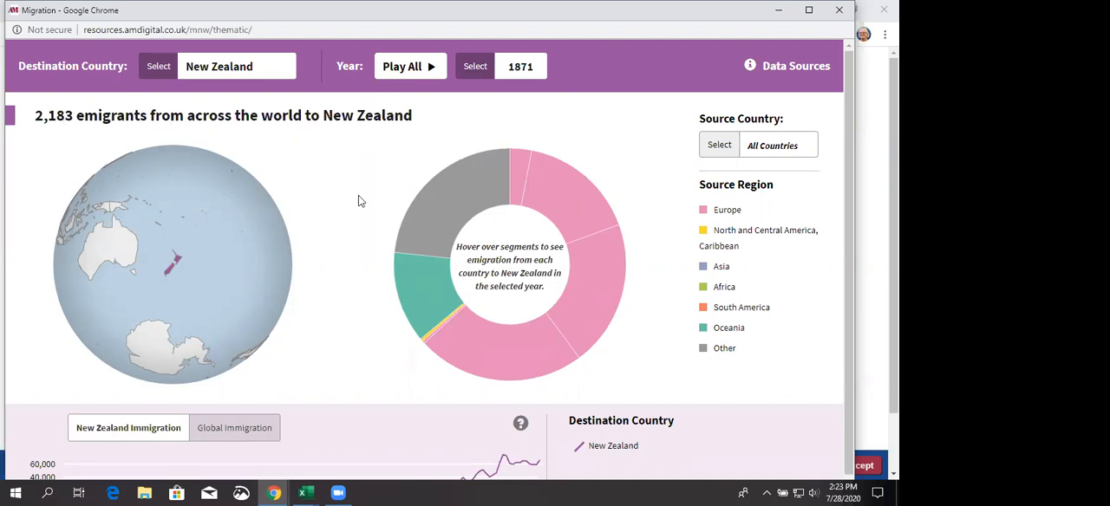
{"action": "mouse_move", "coordinate": [568, 217]}
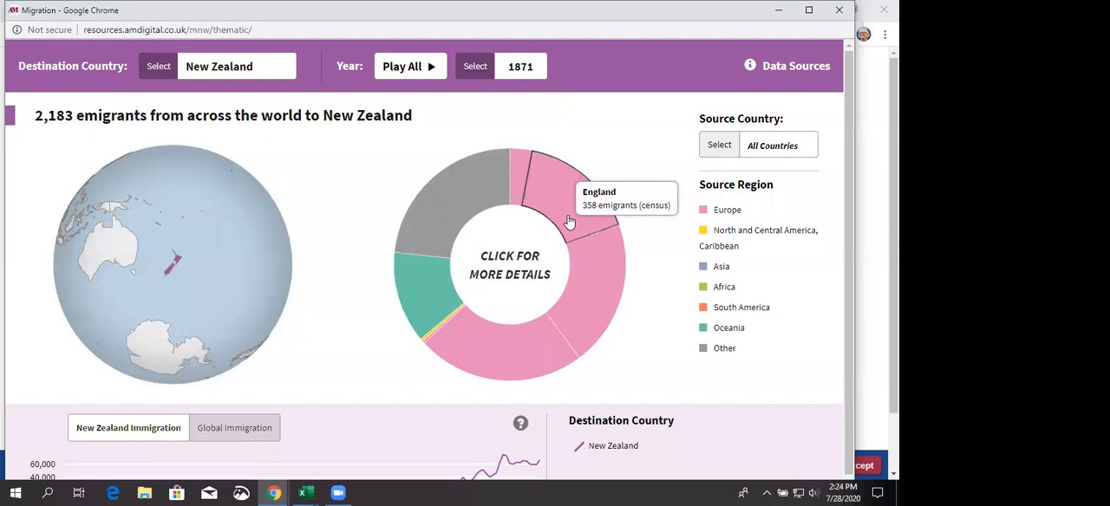
{"action": "mouse_move", "coordinate": [568, 217]}
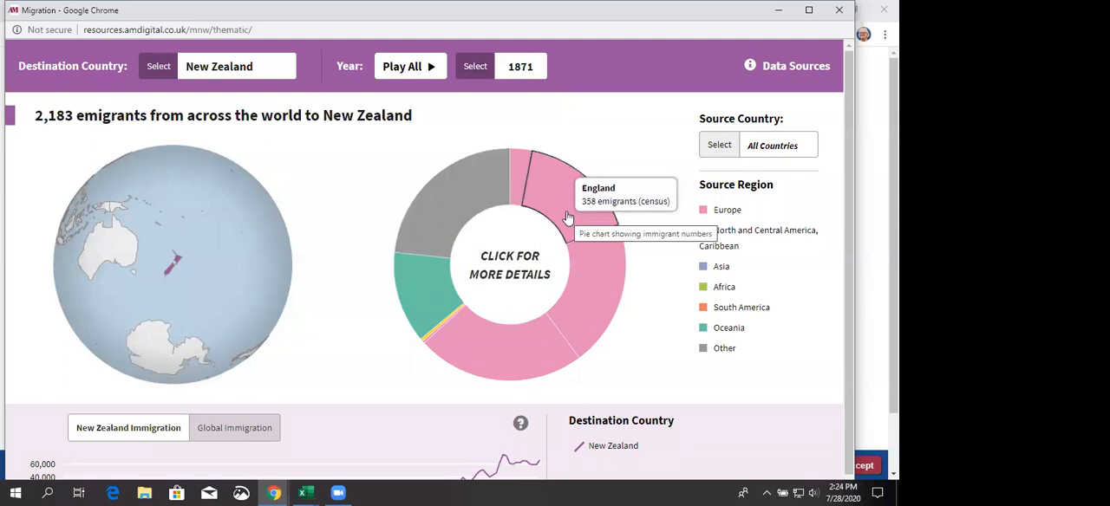
{"action": "mouse_move", "coordinate": [592, 284]}
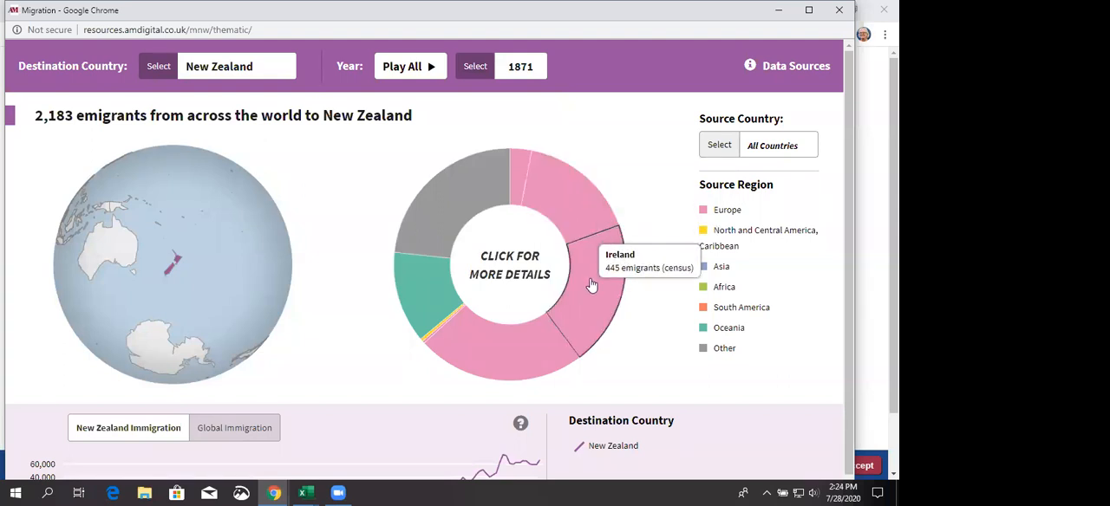
{"action": "mouse_move", "coordinate": [516, 359]}
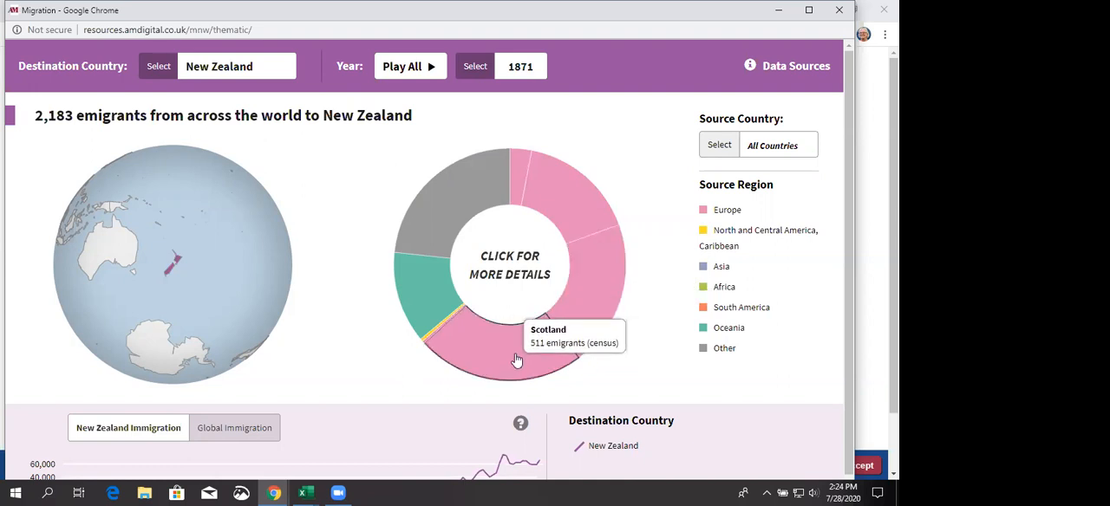
{"action": "mouse_move", "coordinate": [390, 125]}
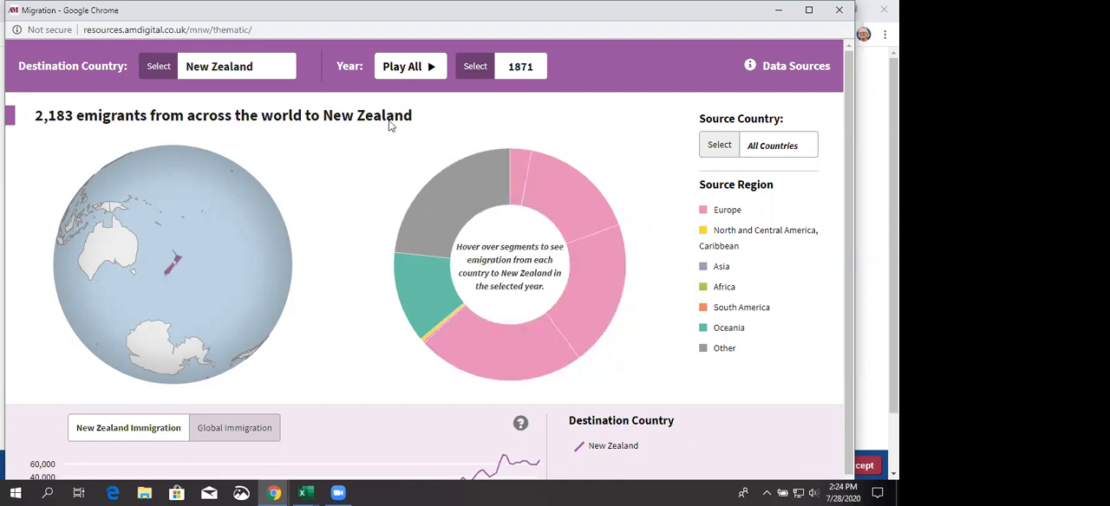
Play and stop the New Zealand year animation, then select 1982 (31,601 emigrants).
{"action": "left_click", "coordinate": [409, 66]}
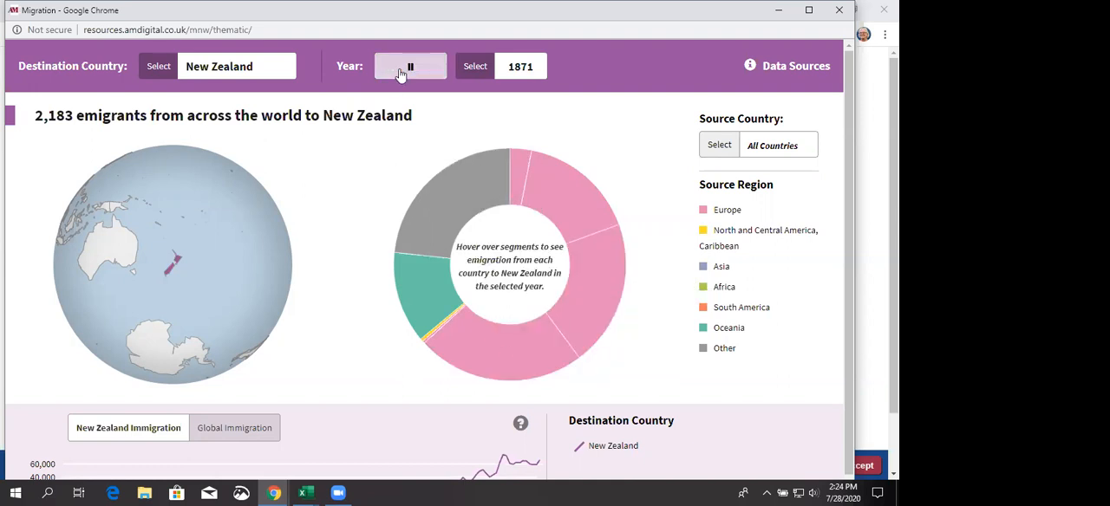
{"action": "left_click", "coordinate": [409, 66]}
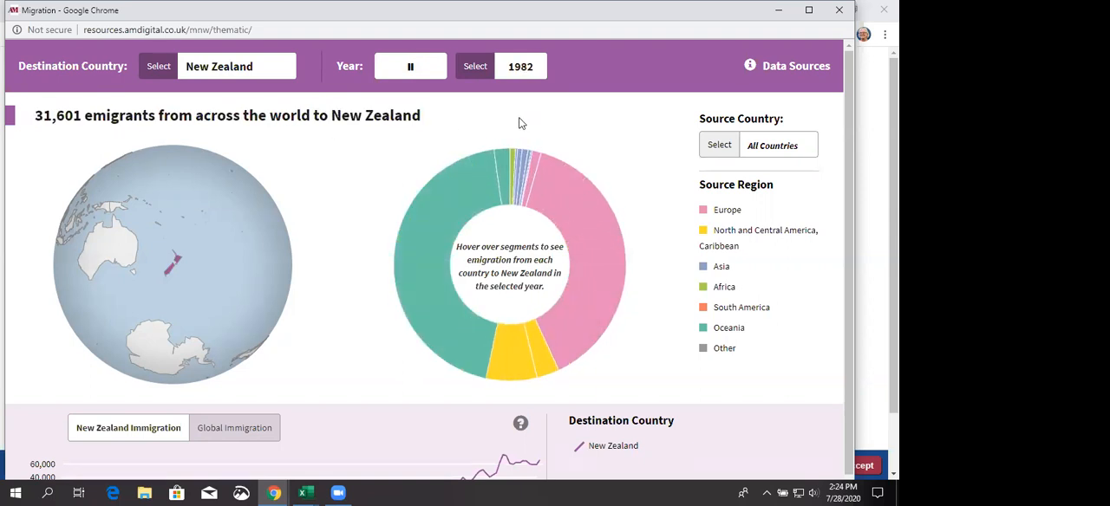
{"action": "left_click", "coordinate": [475, 66]}
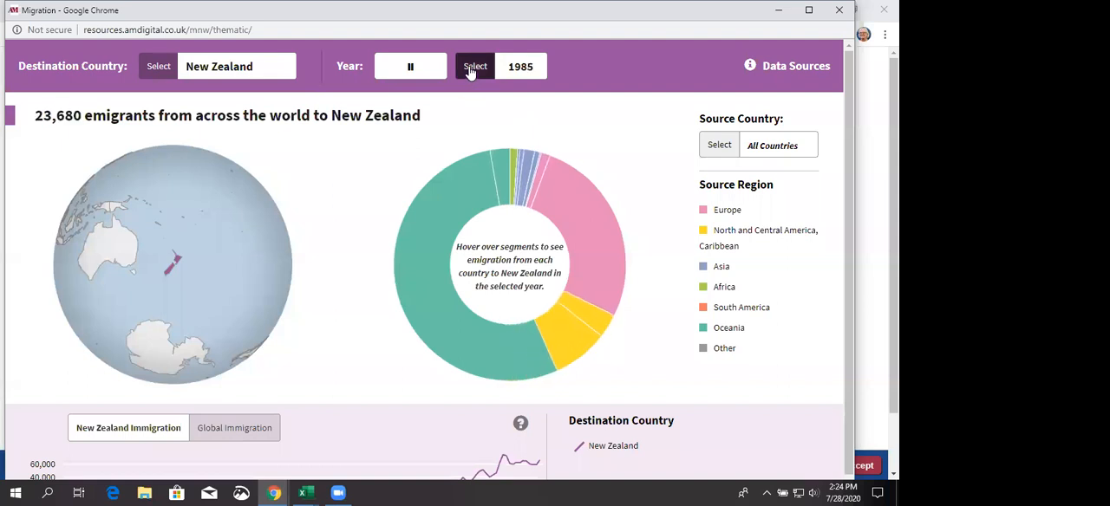
{"action": "left_click", "coordinate": [474, 66]}
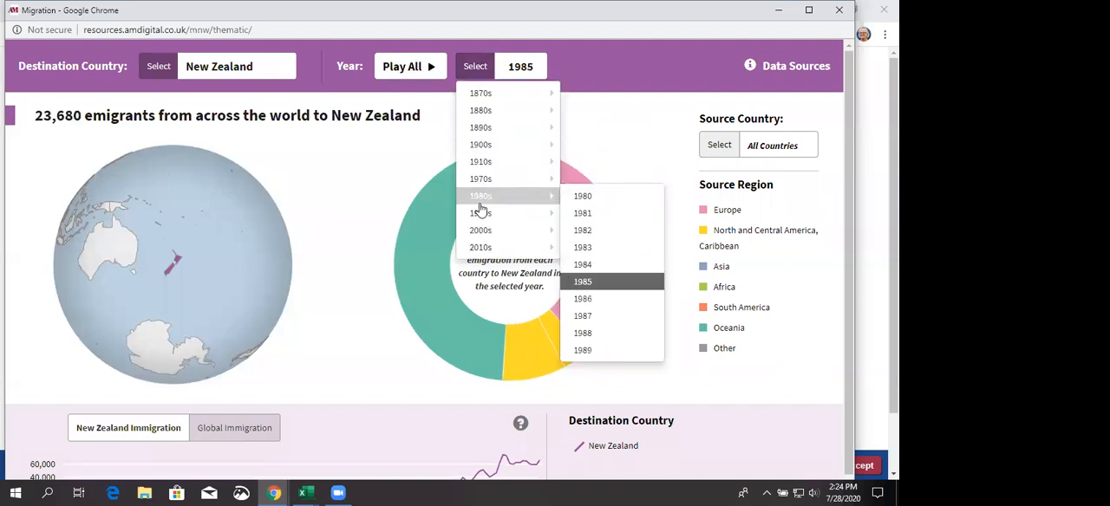
{"action": "mouse_move", "coordinate": [582, 212]}
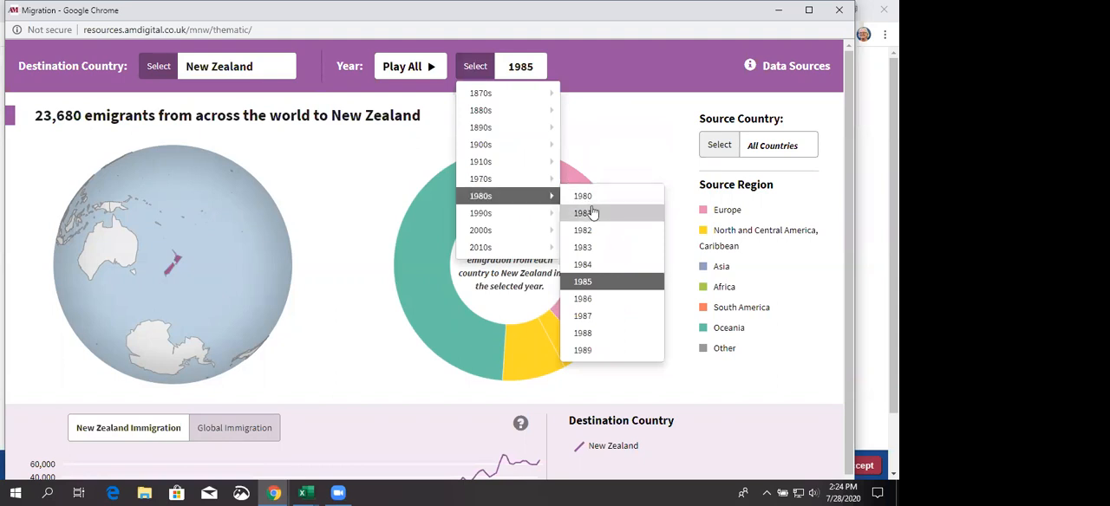
{"action": "left_click", "coordinate": [583, 230]}
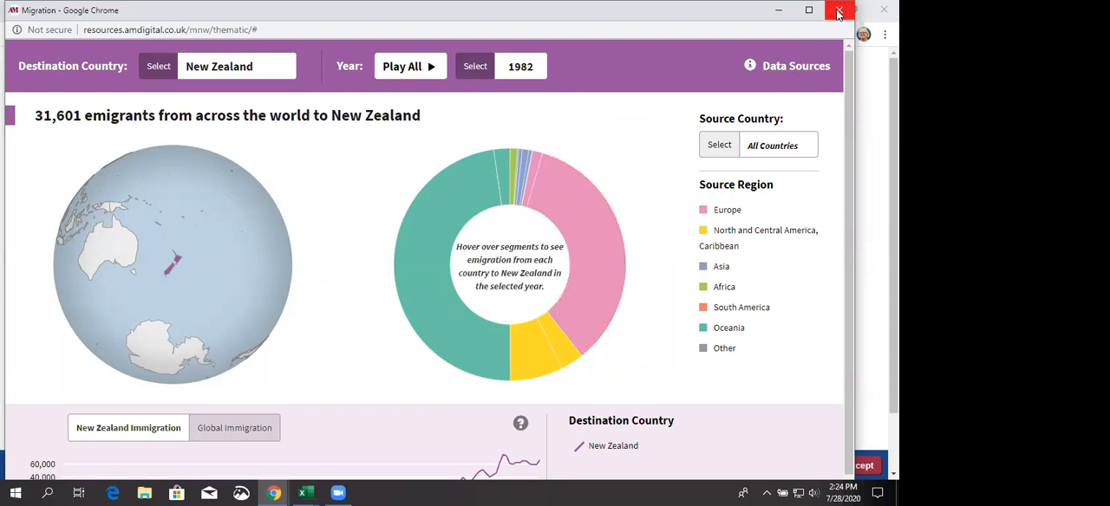
Close the migration map window and browse the Convict Database overview sections.
{"action": "left_click", "coordinate": [838, 10]}
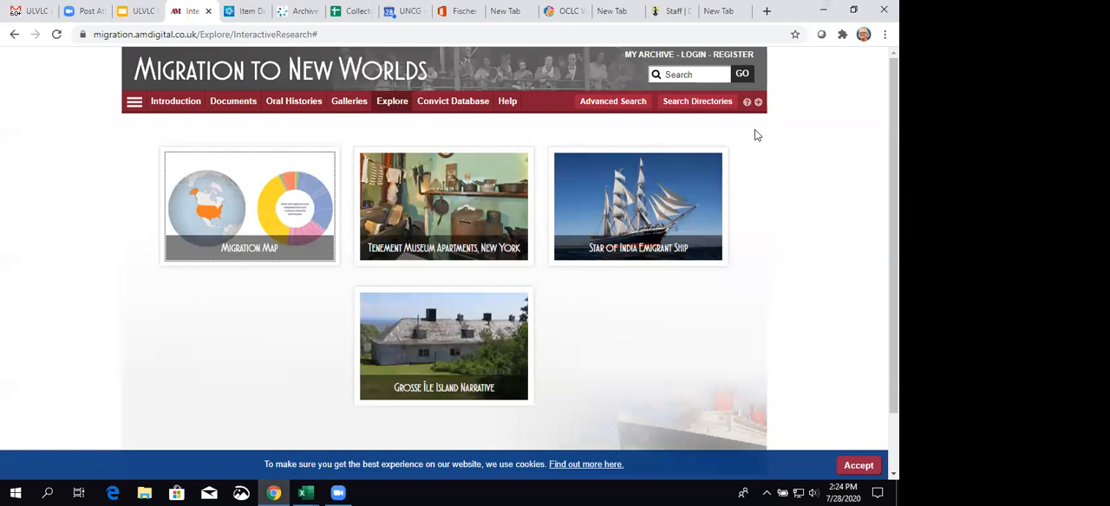
{"action": "mouse_move", "coordinate": [452, 100]}
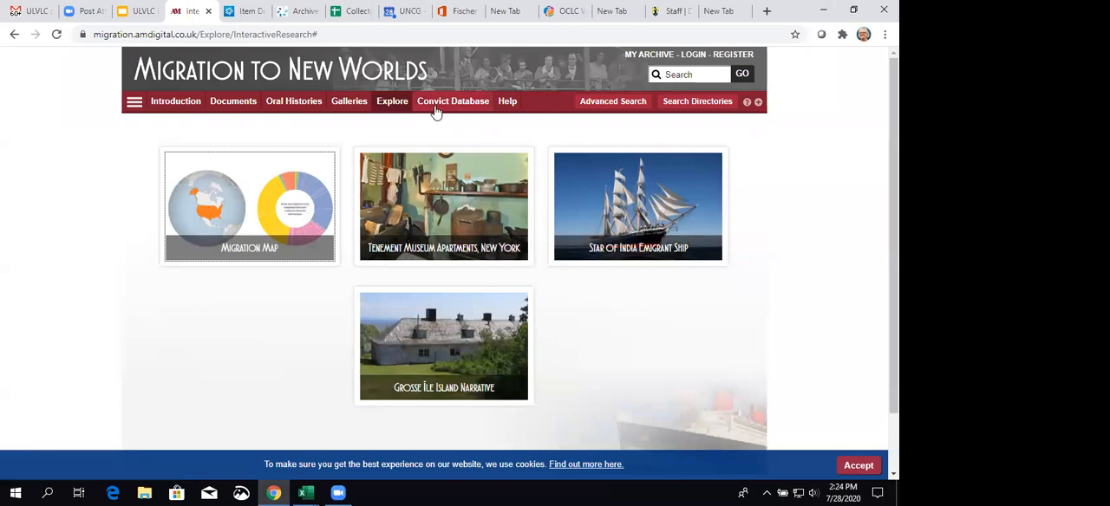
{"action": "left_click", "coordinate": [452, 100]}
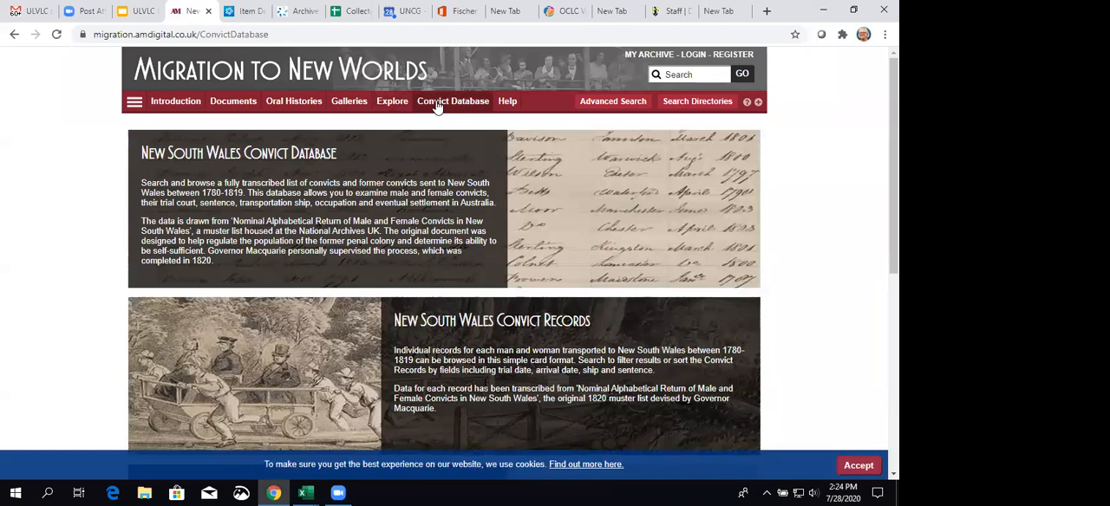
{"action": "mouse_move", "coordinate": [541, 189]}
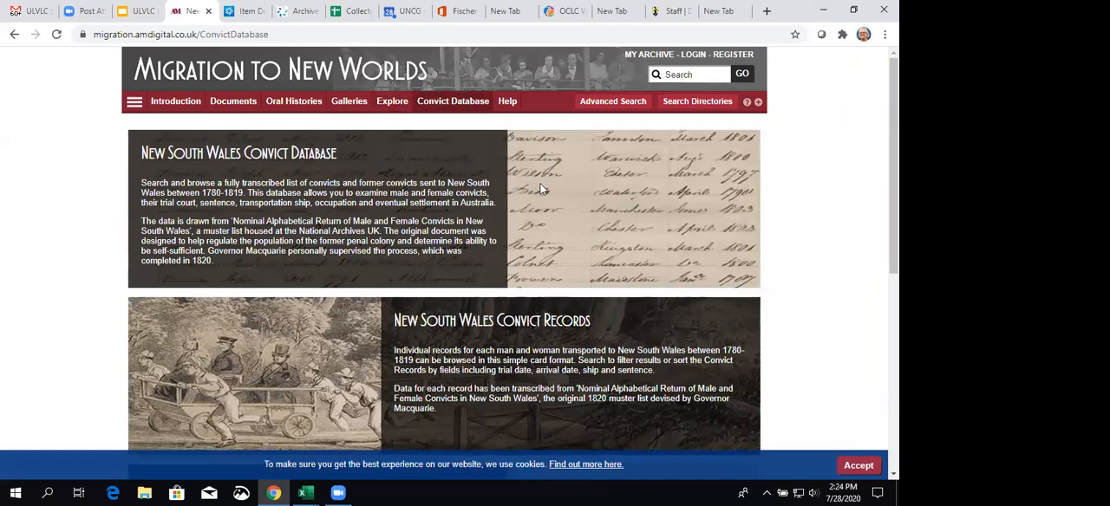
{"action": "mouse_move", "coordinate": [530, 189]}
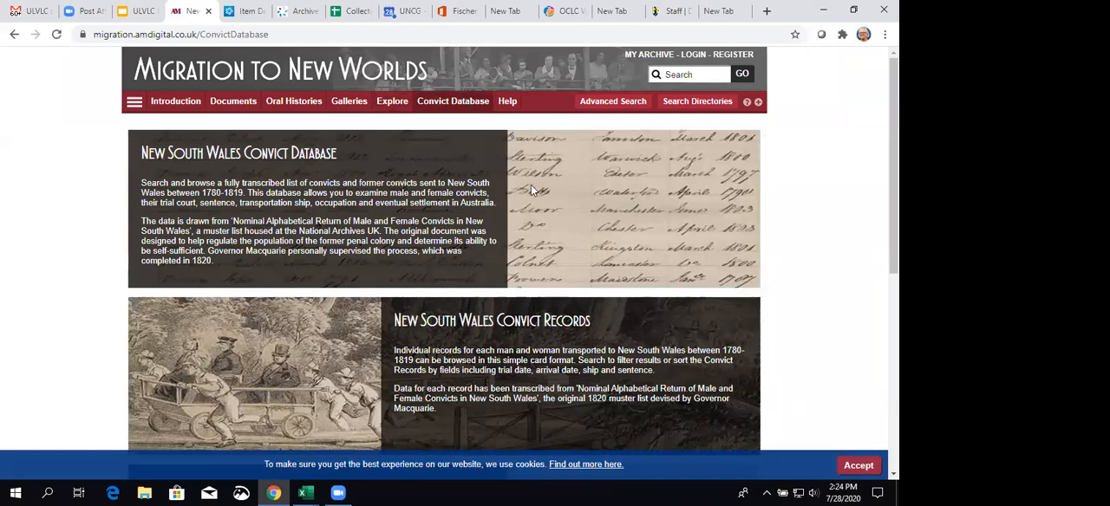
{"action": "mouse_move", "coordinate": [477, 195]}
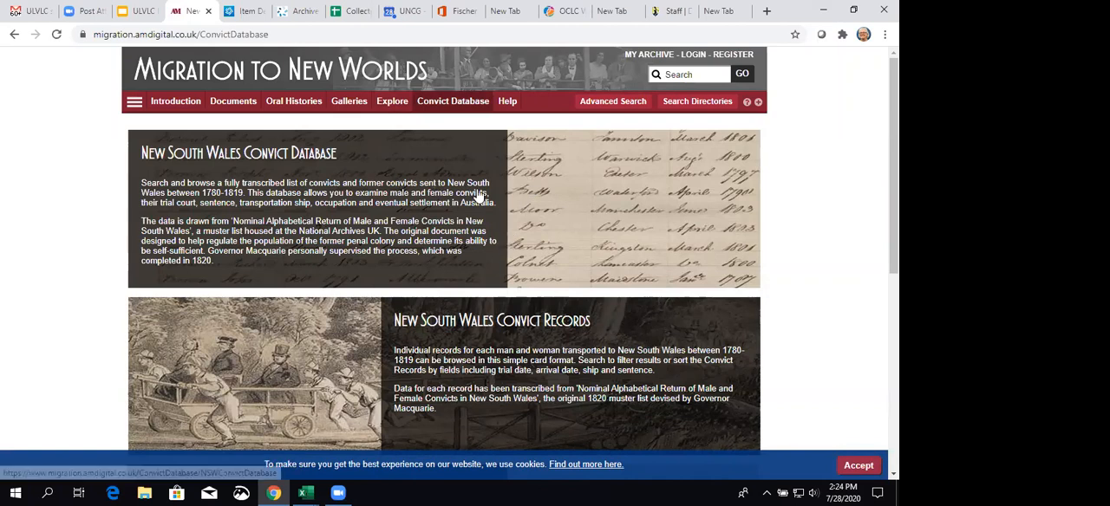
{"action": "mouse_move", "coordinate": [447, 210]}
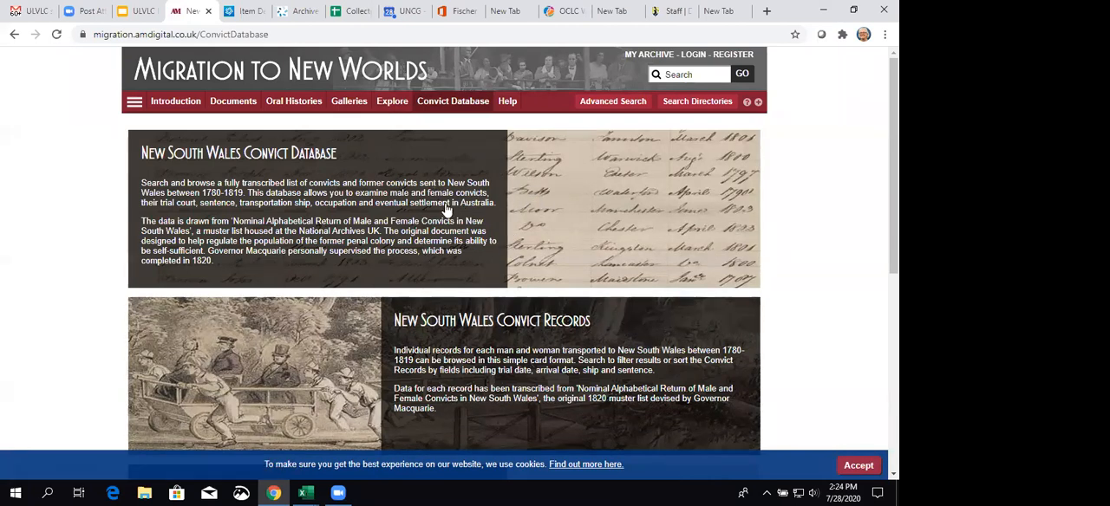
{"action": "mouse_move", "coordinate": [449, 210]}
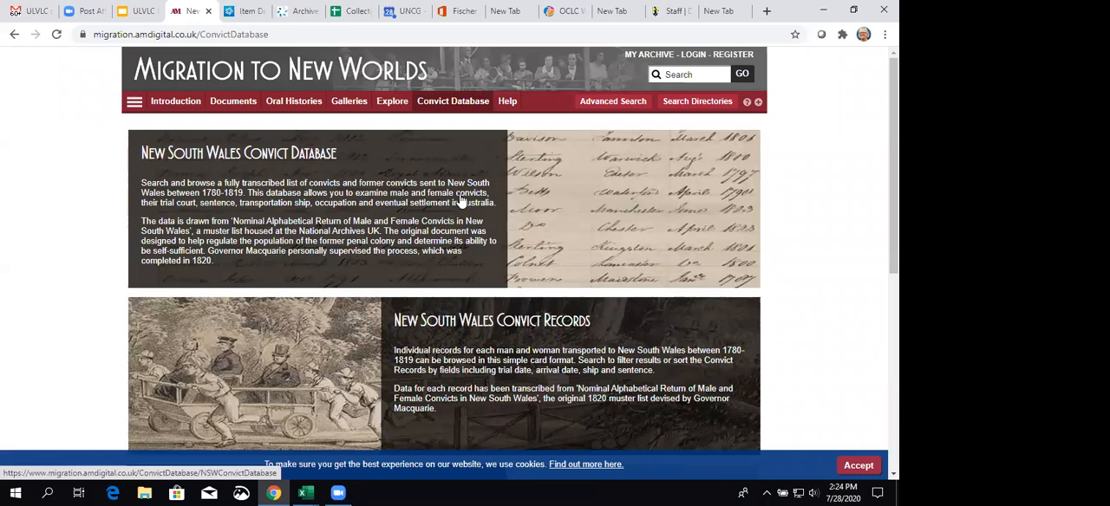
{"action": "scroll", "scroll_direction": "down", "scroll_amount": 3}
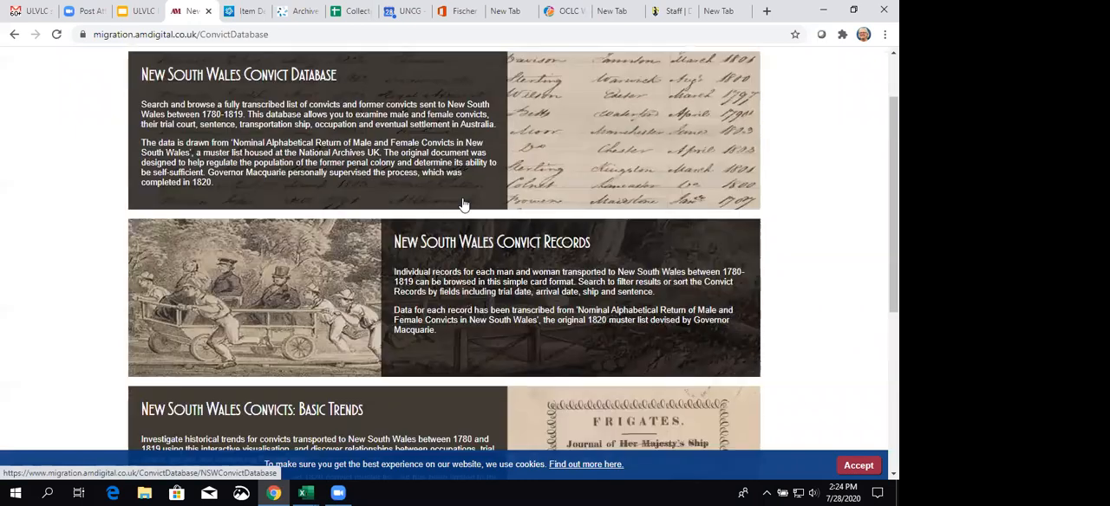
{"action": "scroll", "scroll_direction": "down", "scroll_amount": 3}
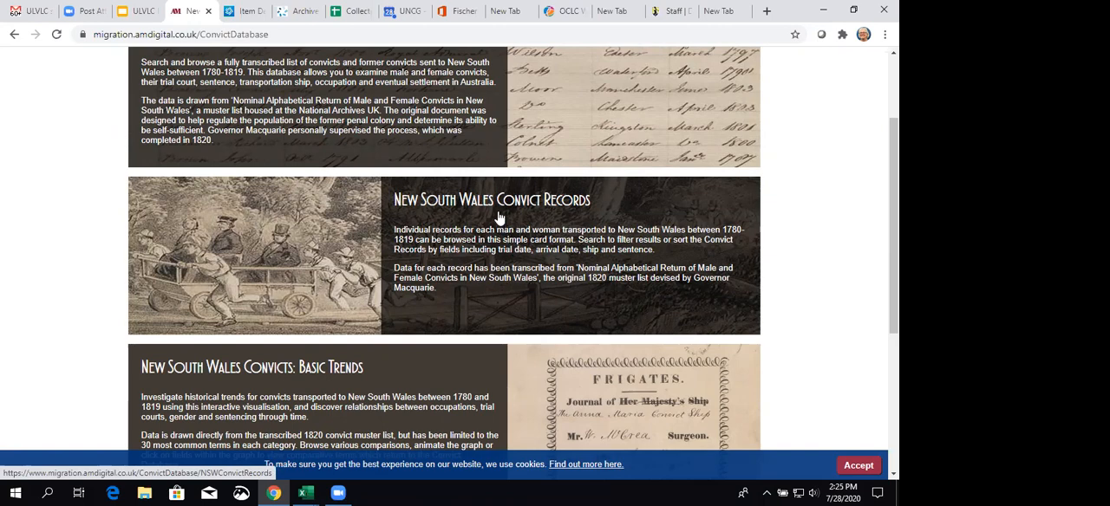
{"action": "mouse_move", "coordinate": [492, 288]}
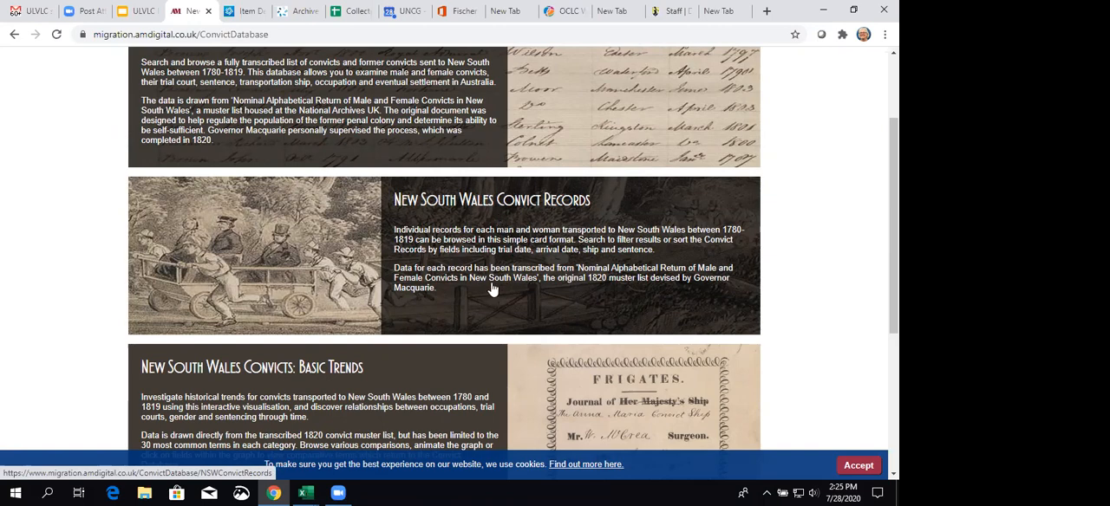
{"action": "scroll", "scroll_direction": "down", "scroll_amount": 3}
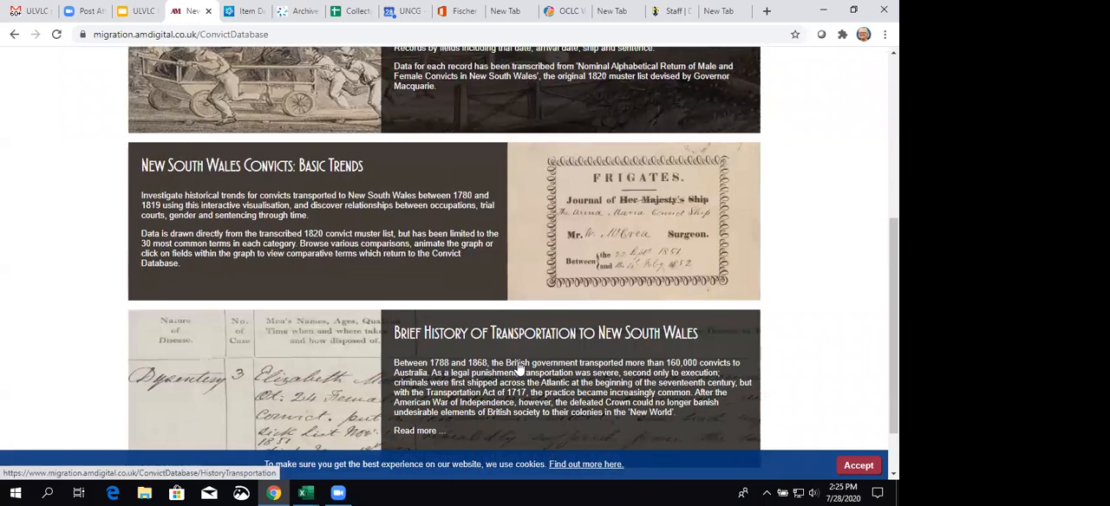
{"action": "scroll", "scroll_direction": "up", "scroll_amount": 3}
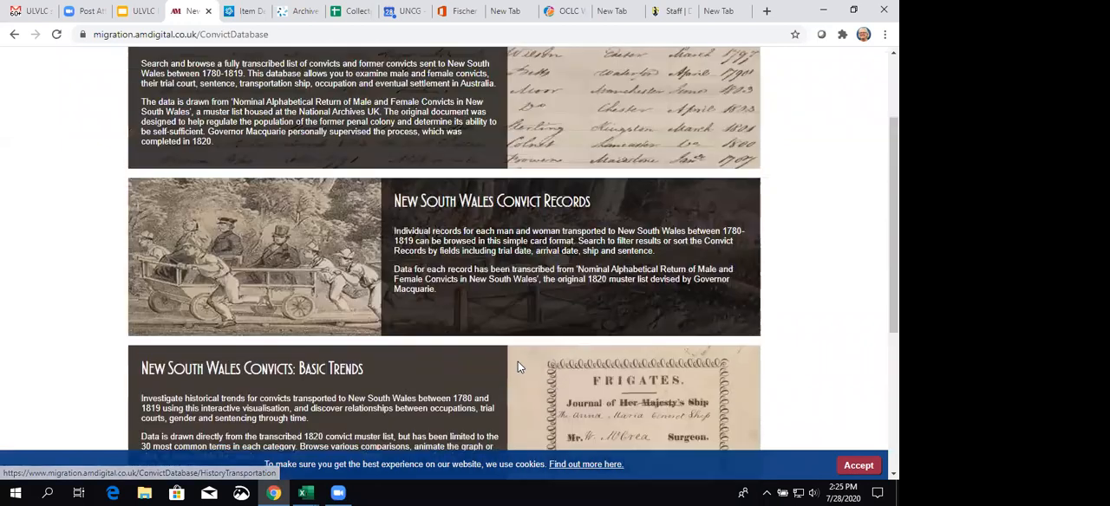
{"action": "scroll", "scroll_direction": "up", "scroll_amount": 3}
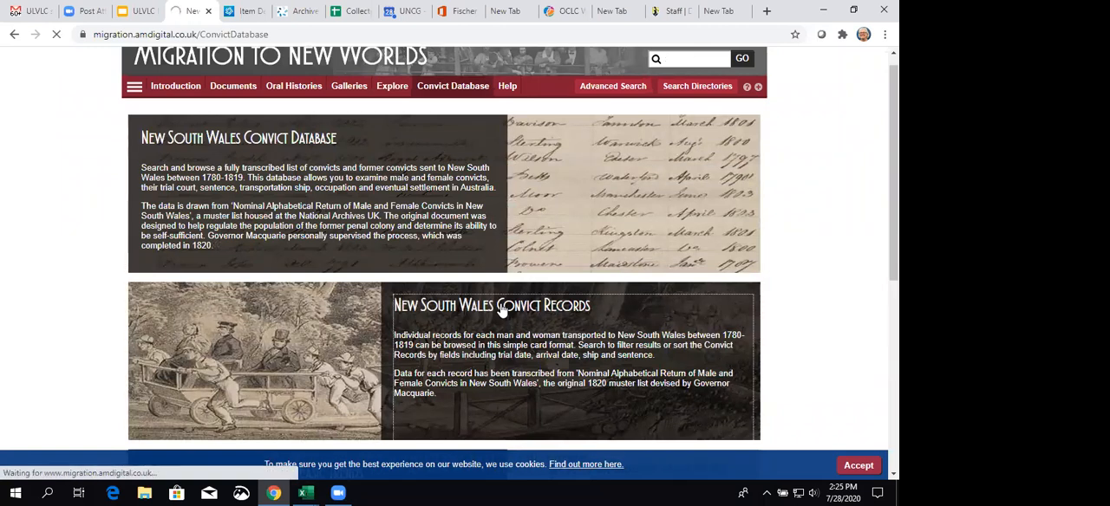
Open New South Wales Convict Records and enter 'mcgint' in the Name field.
{"action": "left_click", "coordinate": [491, 305]}
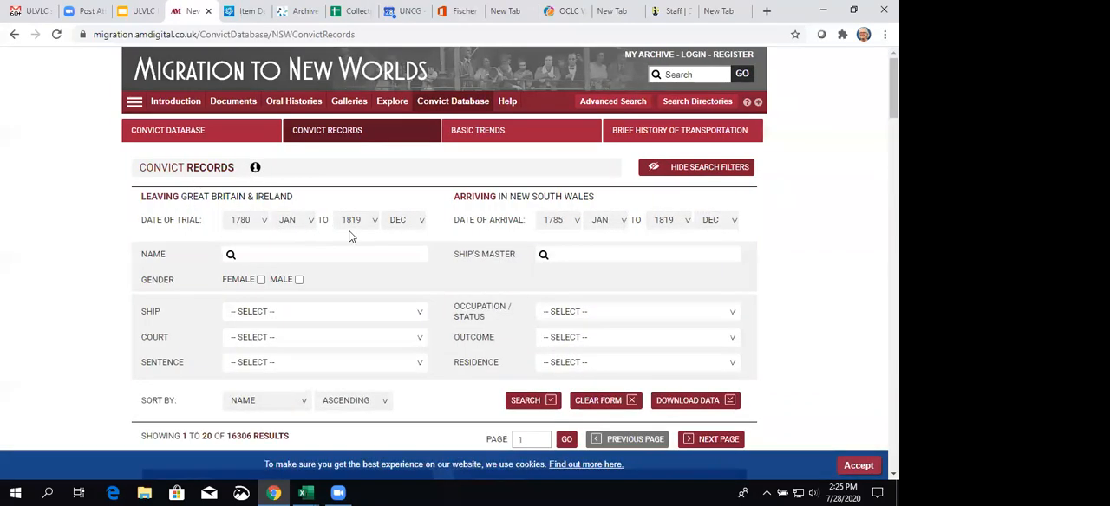
{"action": "mouse_move", "coordinate": [370, 242]}
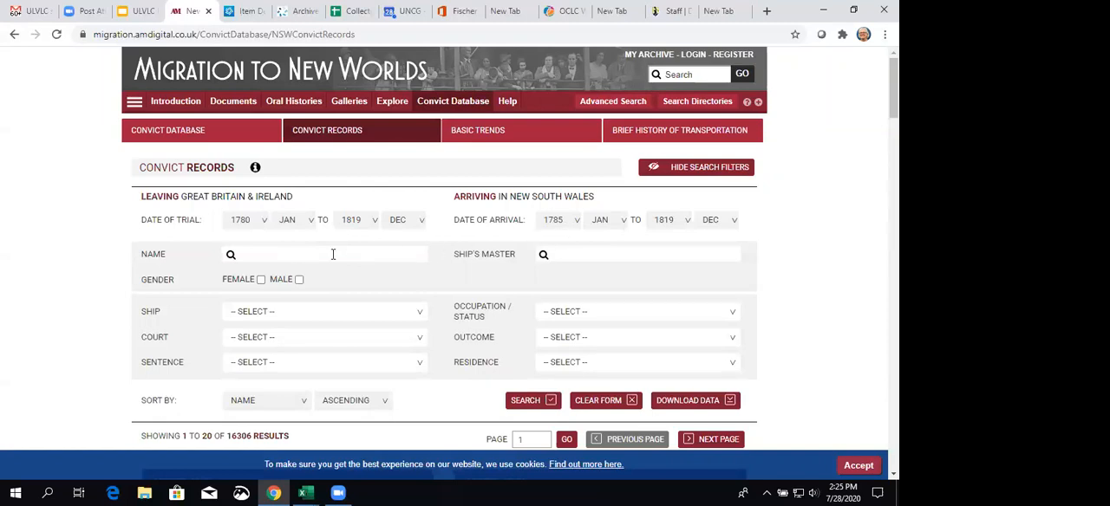
{"action": "mouse_move", "coordinate": [339, 276]}
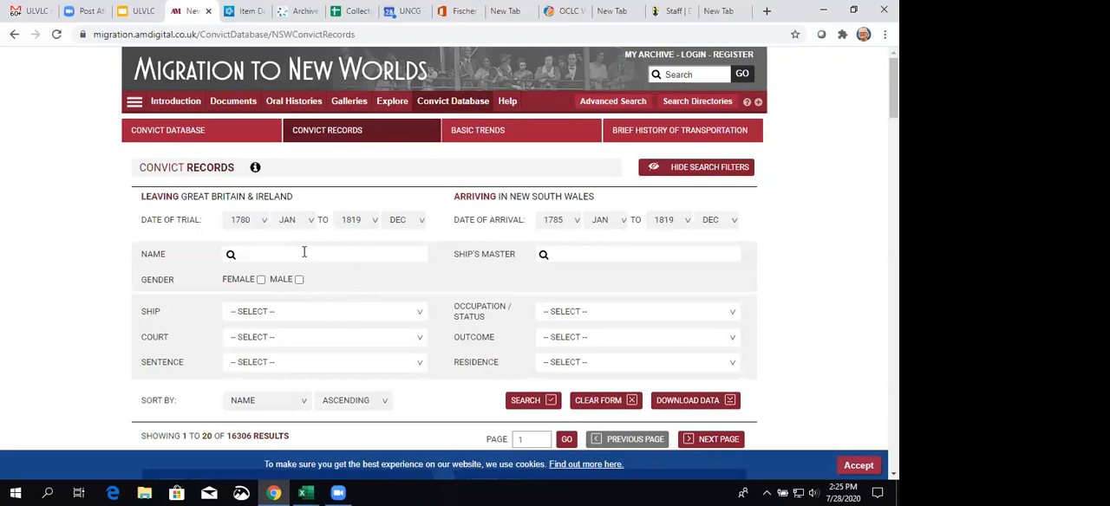
{"action": "left_click", "coordinate": [325, 253]}
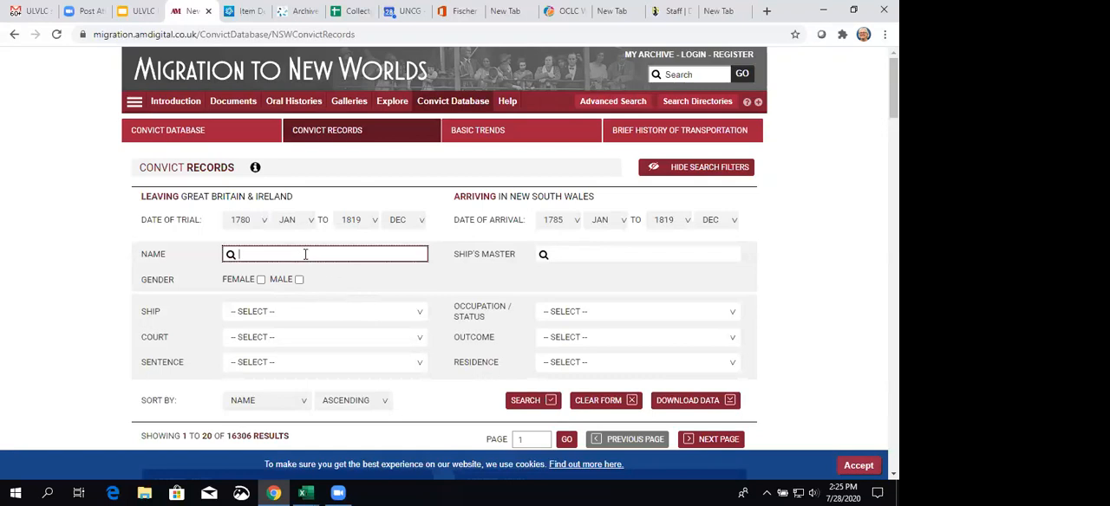
{"action": "type", "text": "mcginty"}
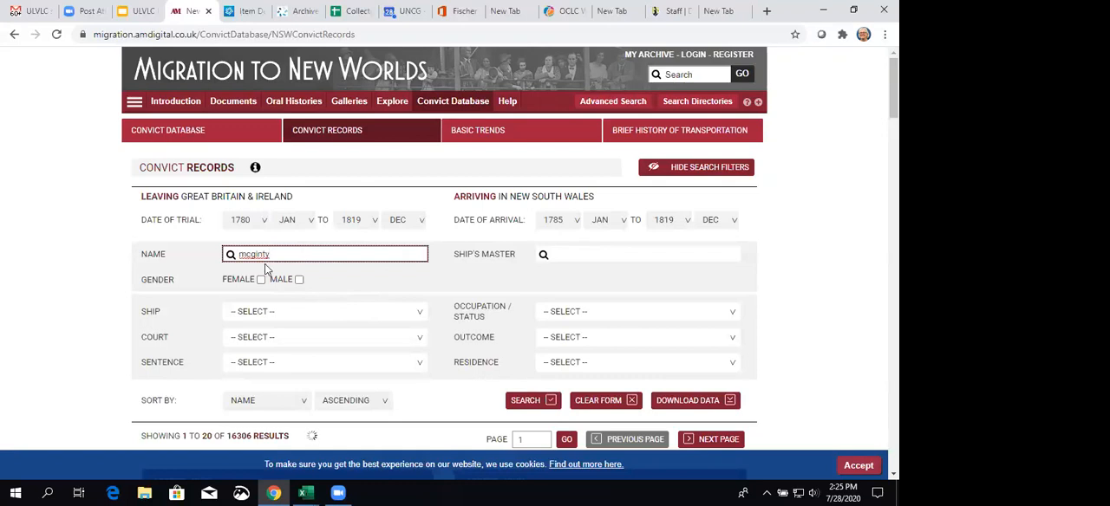
{"action": "left_click", "coordinate": [526, 399]}
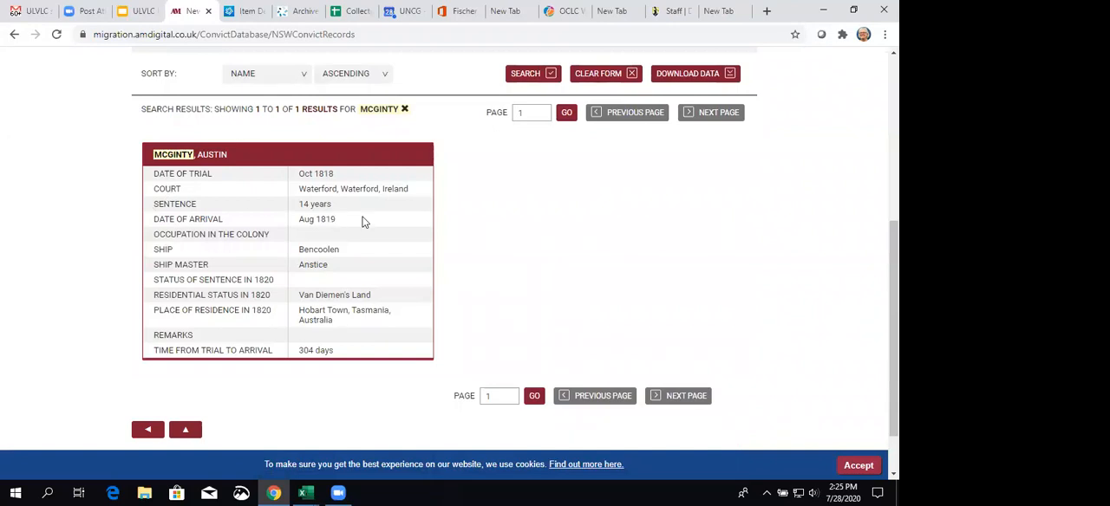
{"action": "mouse_move", "coordinate": [399, 230]}
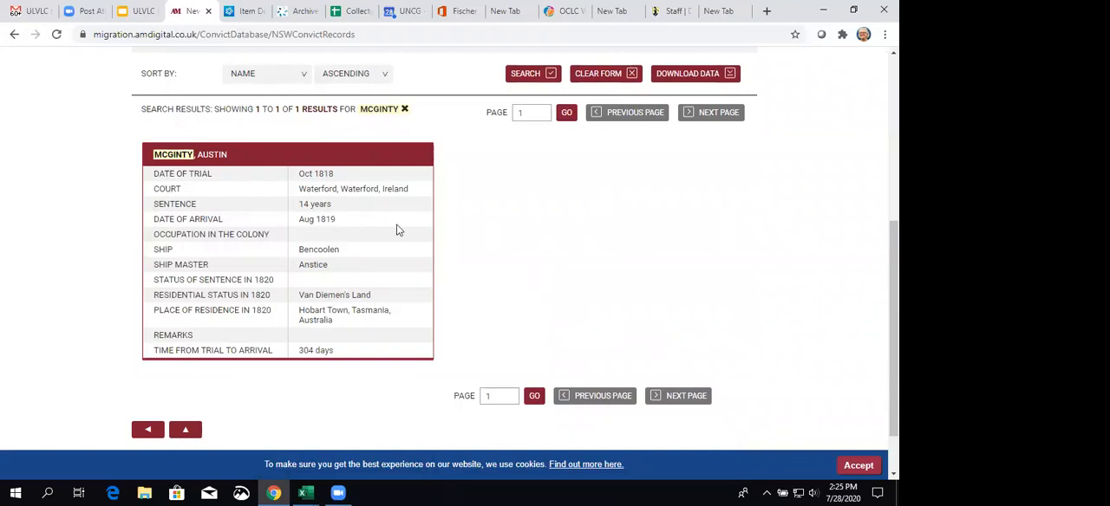
{"action": "mouse_move", "coordinate": [344, 206]}
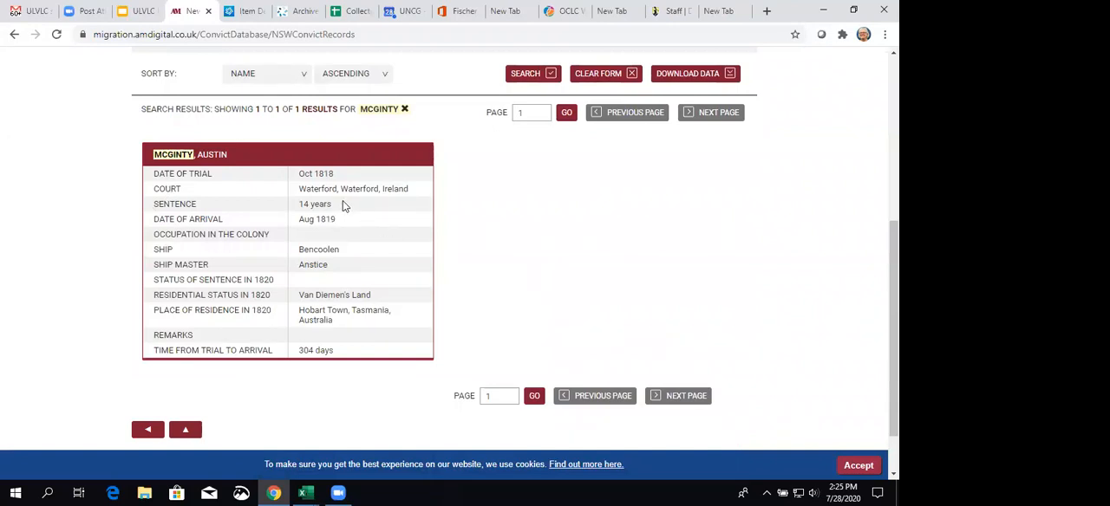
{"action": "mouse_move", "coordinate": [348, 213]}
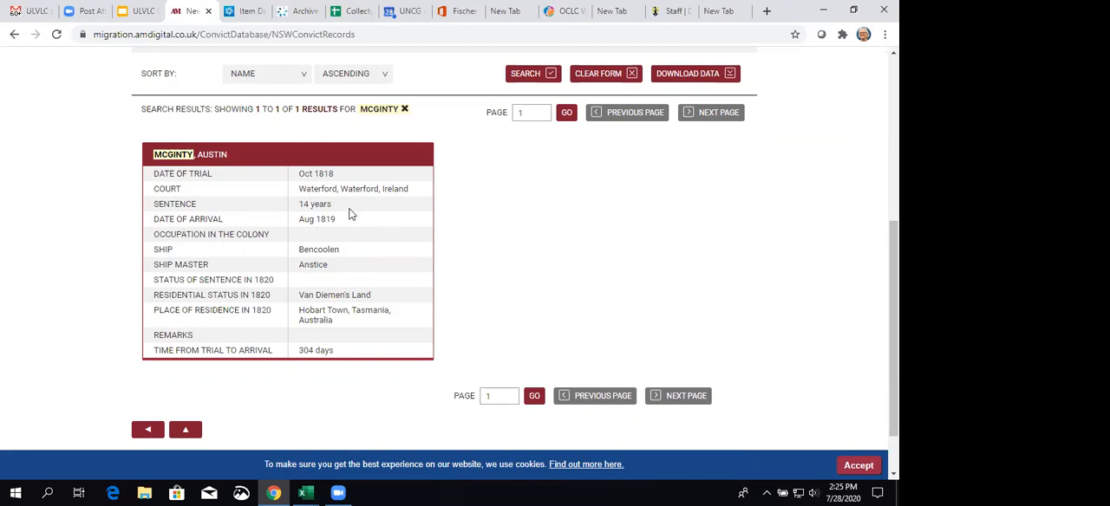
{"action": "mouse_move", "coordinate": [355, 256]}
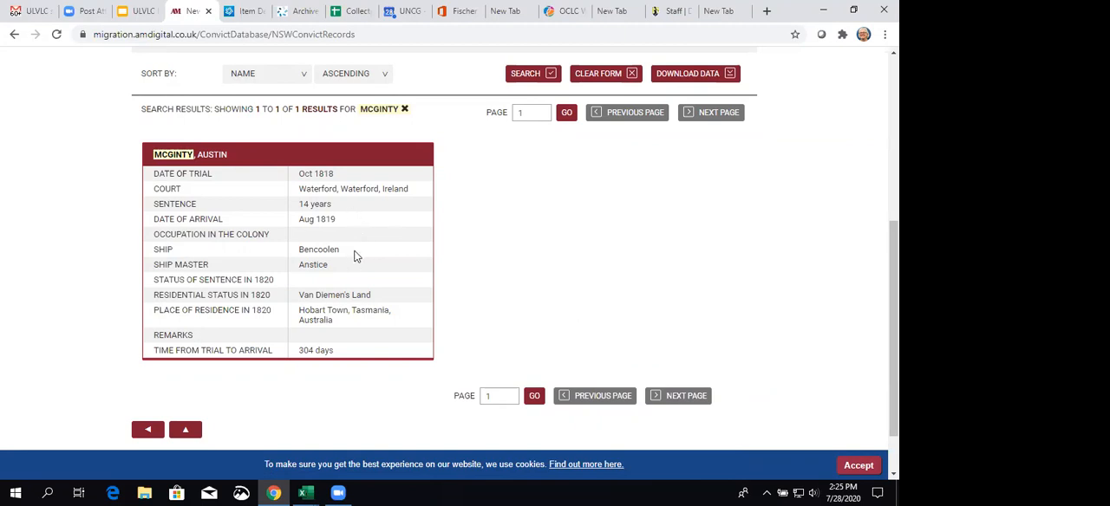
{"action": "mouse_move", "coordinate": [366, 358]}
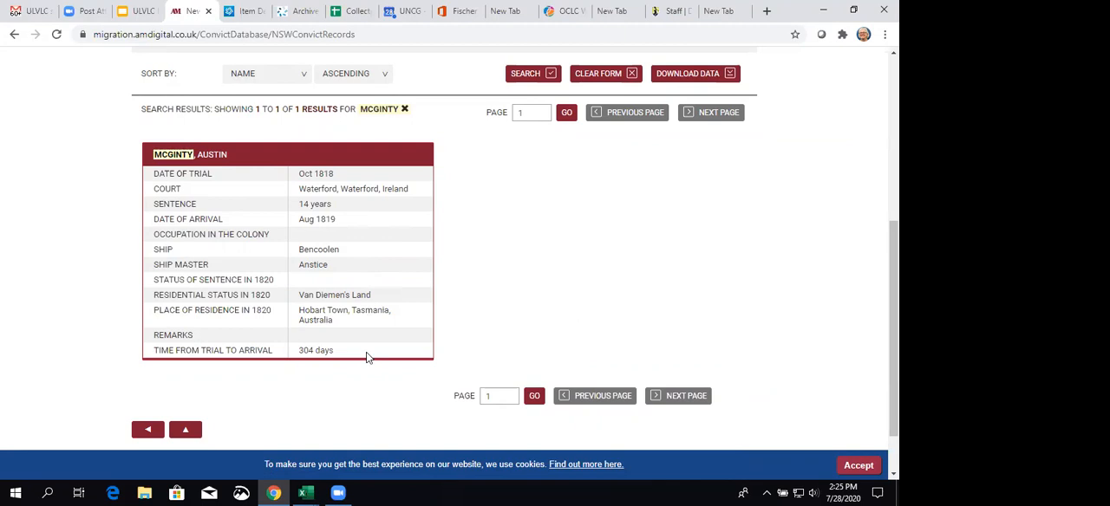
{"action": "scroll", "scroll_direction": "down", "scroll_amount": 3}
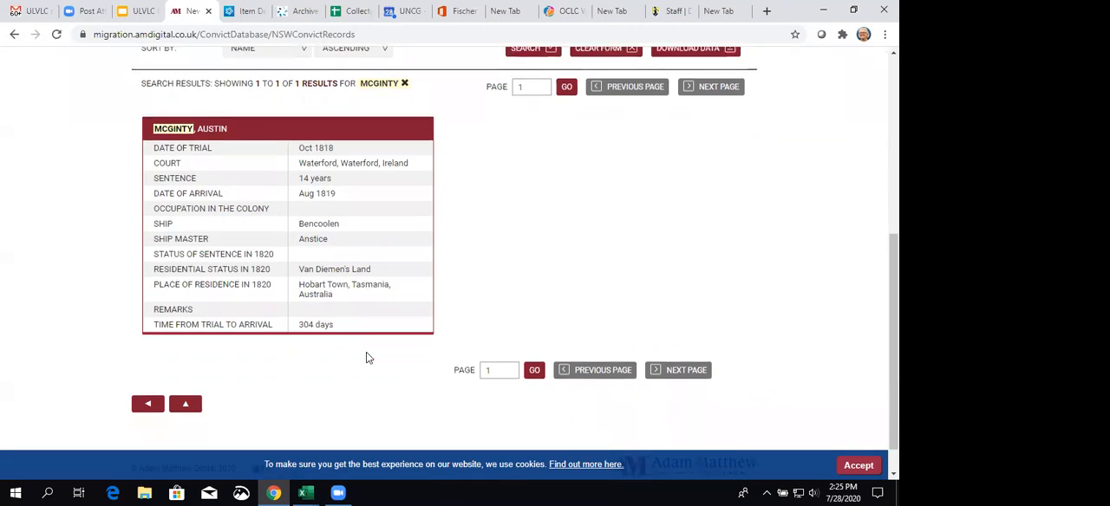
{"action": "scroll", "scroll_direction": "up", "scroll_amount": 3}
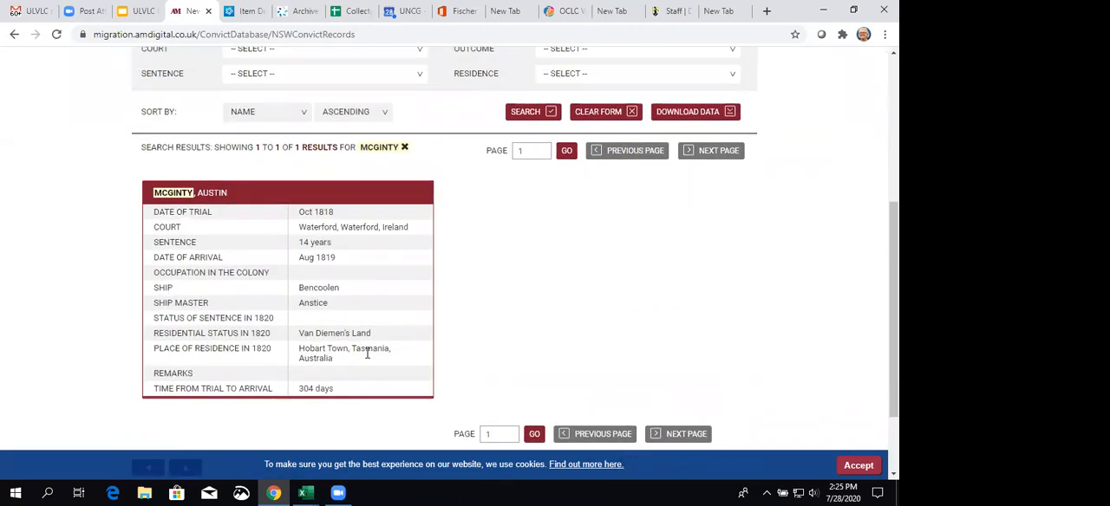
{"action": "scroll", "scroll_direction": "up", "scroll_amount": 3}
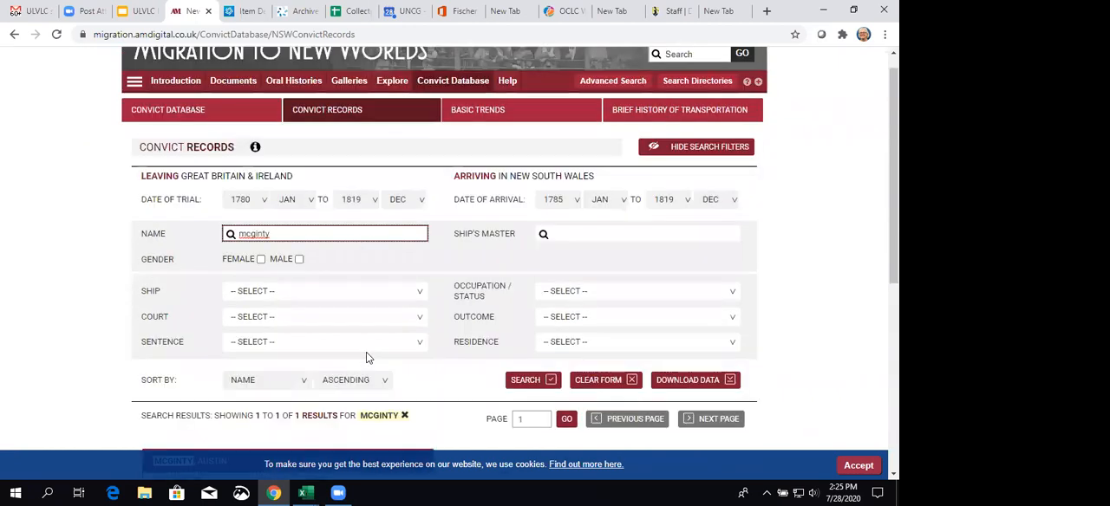
{"action": "scroll", "scroll_direction": "up", "scroll_amount": 3}
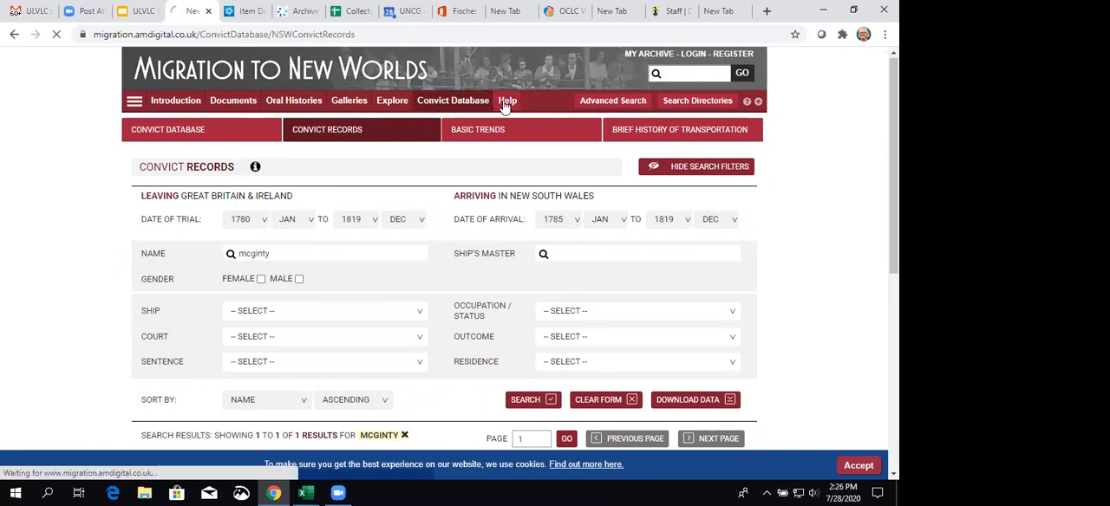
Open Help from the top navigation to show the Guide, FAQ, Teaching and Contact tiles.
{"action": "left_click", "coordinate": [507, 101]}
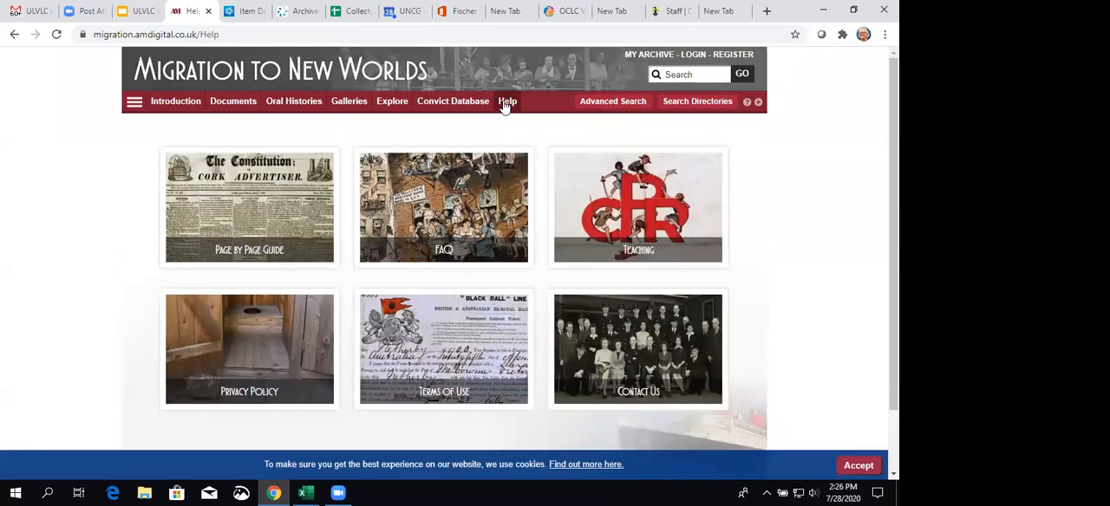
{"action": "mouse_move", "coordinate": [826, 234]}
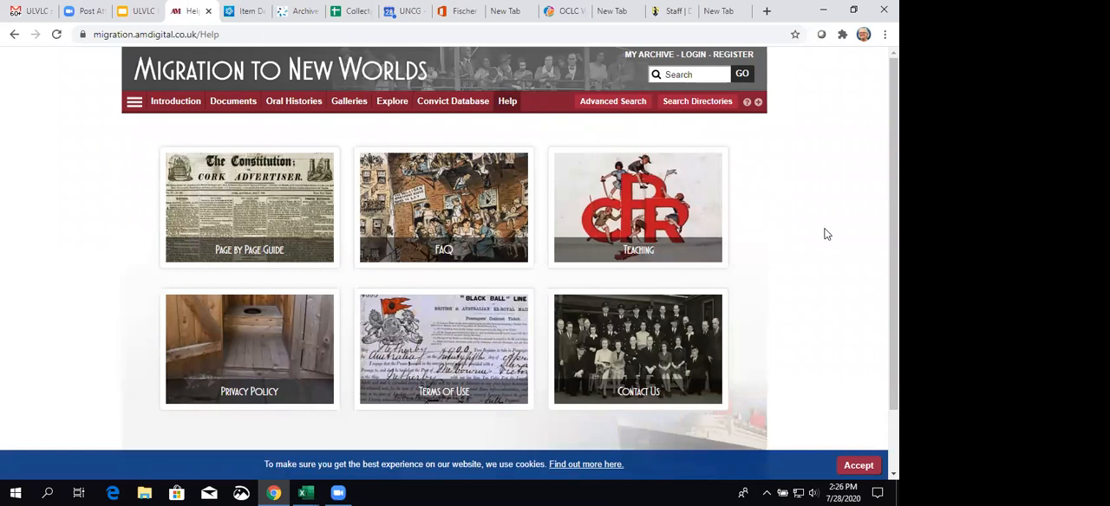
{"action": "mouse_move", "coordinate": [637, 250]}
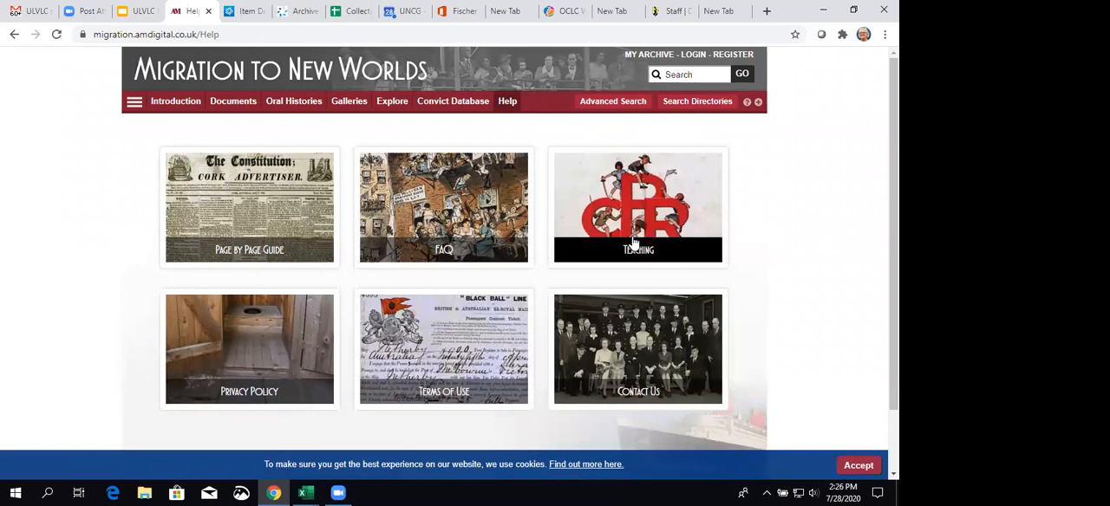
{"action": "mouse_move", "coordinate": [633, 247]}
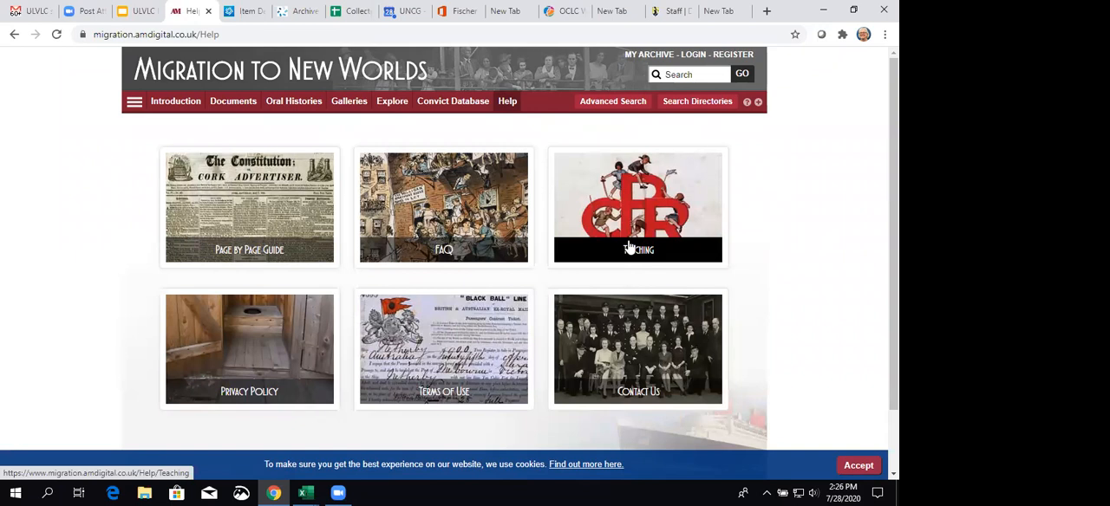
{"action": "mouse_move", "coordinate": [625, 227]}
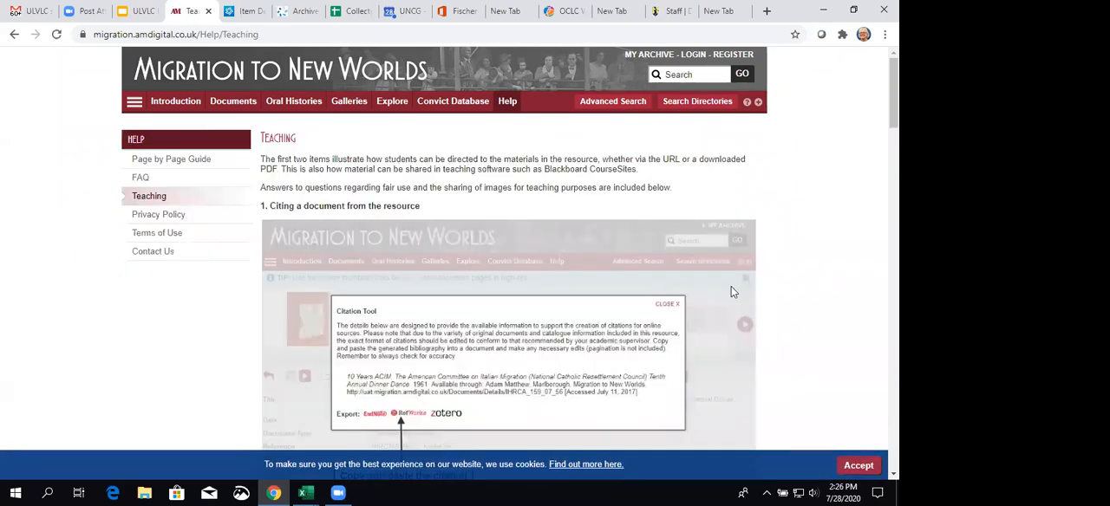
{"action": "mouse_move", "coordinate": [581, 288]}
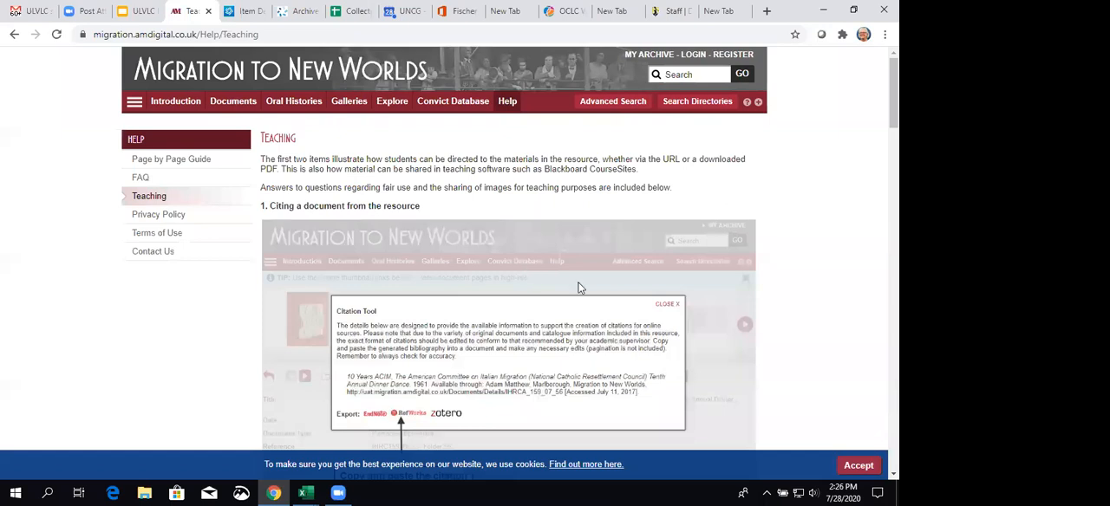
Scroll through the Teaching page's citing, linking, PDF and fair-use guidance.
{"action": "scroll", "scroll_direction": "down", "scroll_amount": 3}
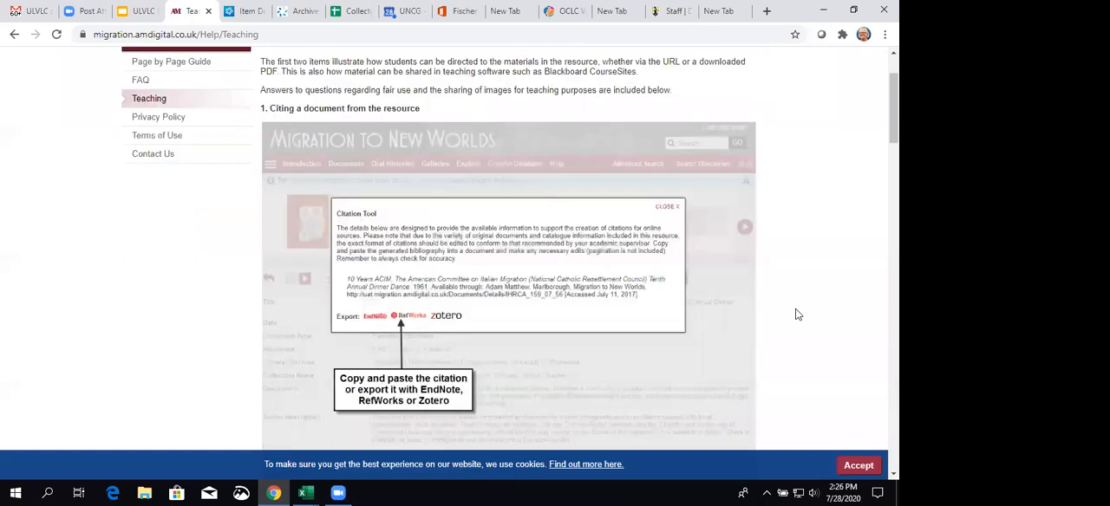
{"action": "scroll", "scroll_direction": "down", "scroll_amount": 3}
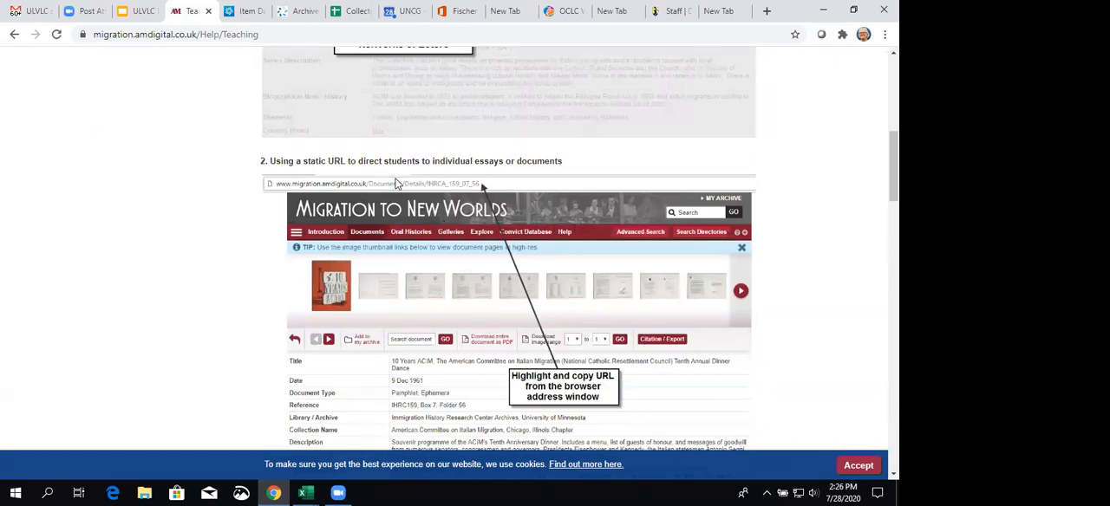
{"action": "mouse_move", "coordinate": [555, 266]}
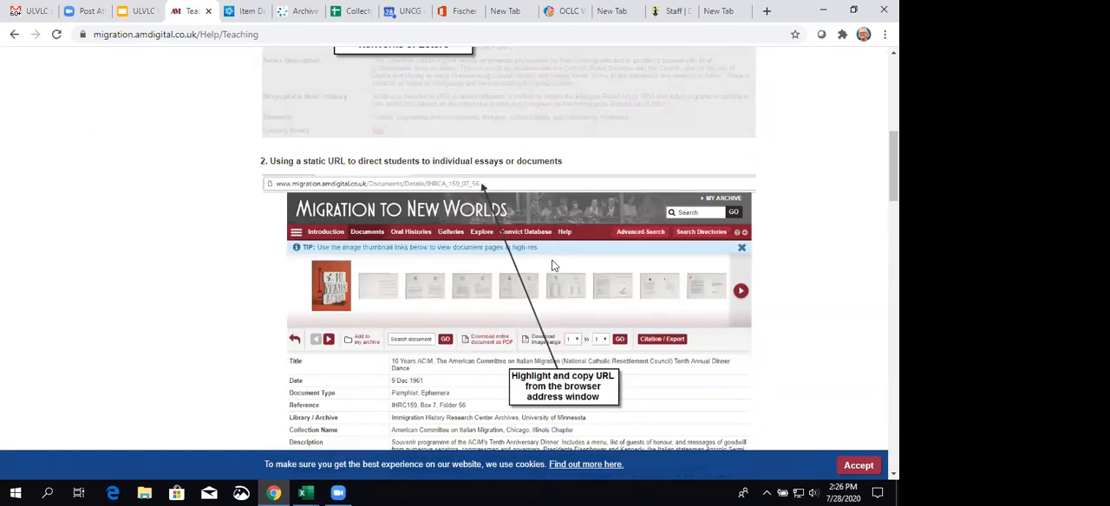
{"action": "mouse_move", "coordinate": [789, 345]}
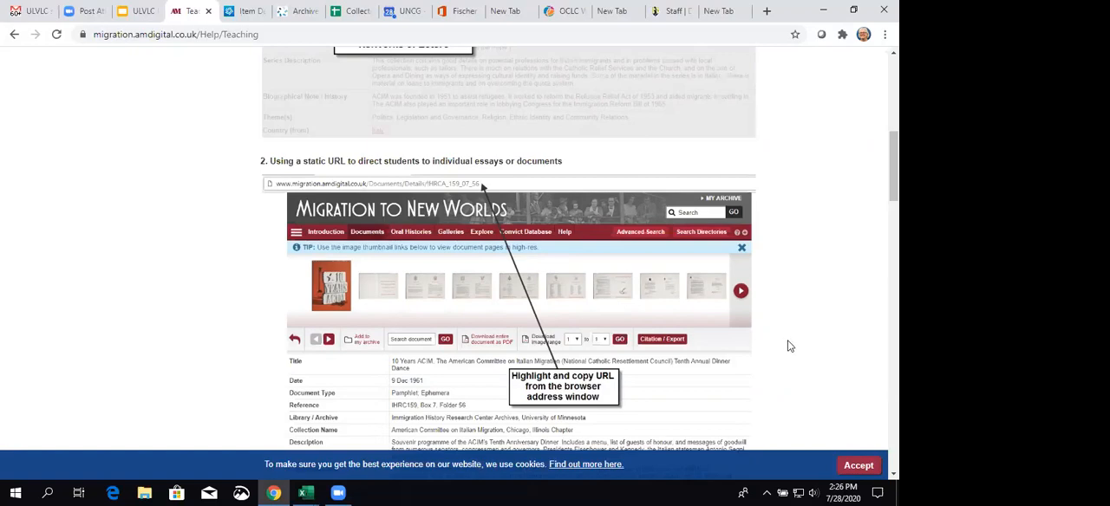
{"action": "scroll", "scroll_direction": "down", "scroll_amount": 3}
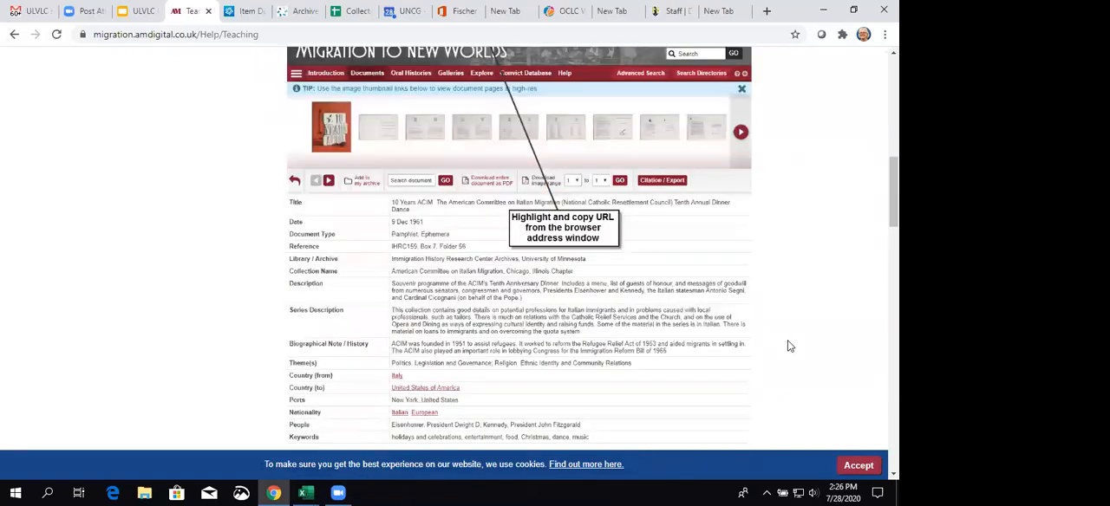
{"action": "scroll", "scroll_direction": "up", "scroll_amount": 3}
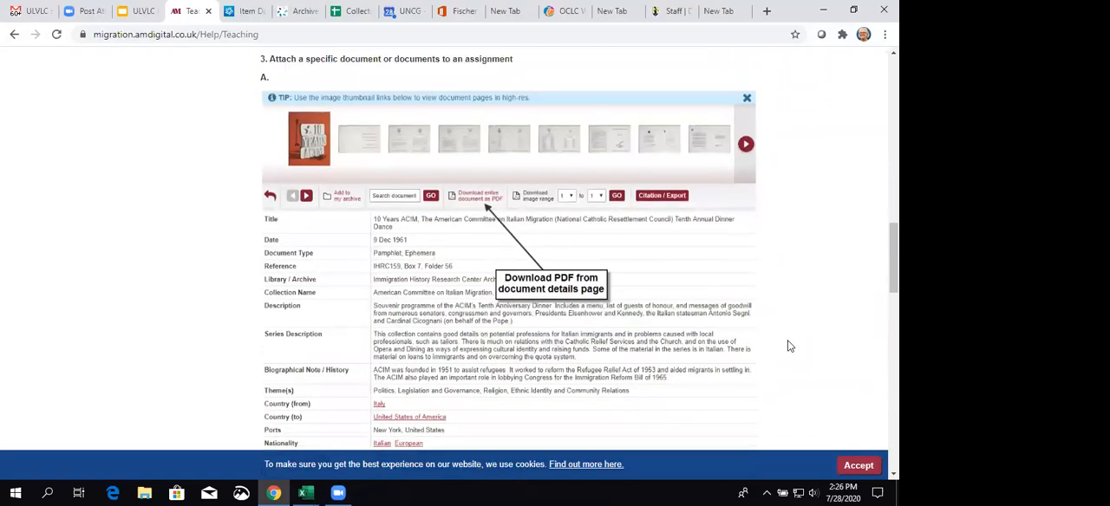
{"action": "scroll", "scroll_direction": "down", "scroll_amount": 3}
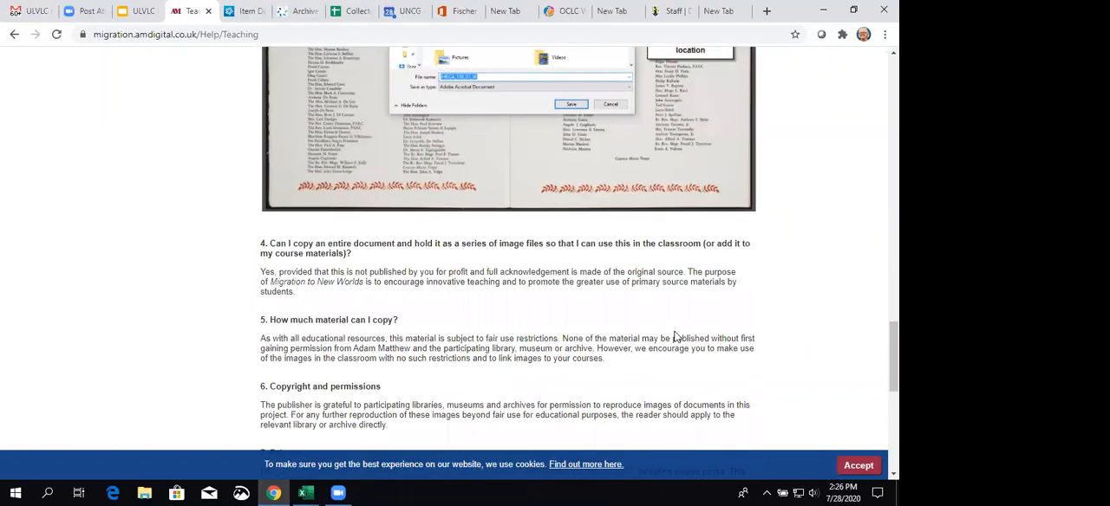
{"action": "scroll", "scroll_direction": "down", "scroll_amount": 3}
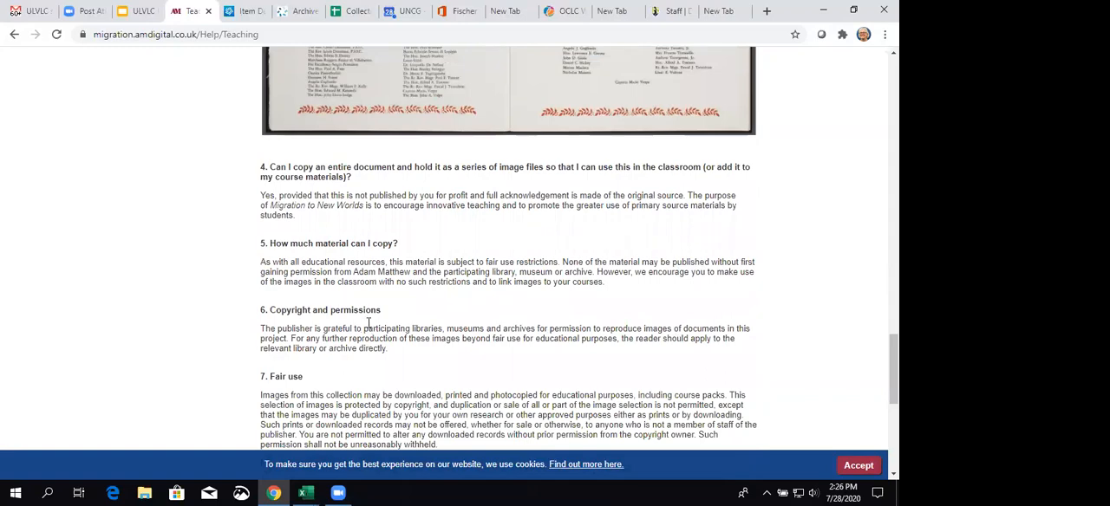
{"action": "scroll", "scroll_direction": "down", "scroll_amount": 3}
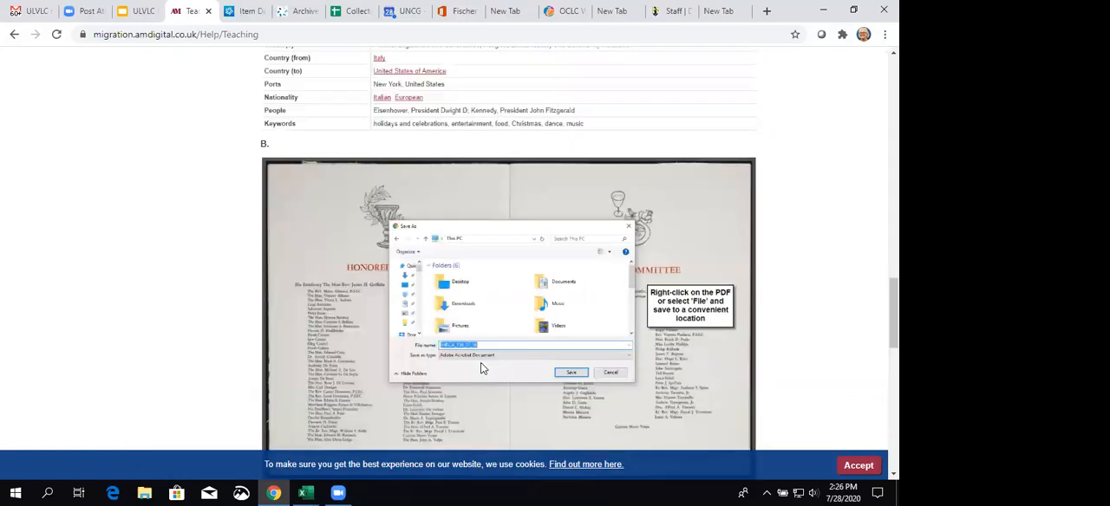
{"action": "left_click", "coordinate": [610, 372]}
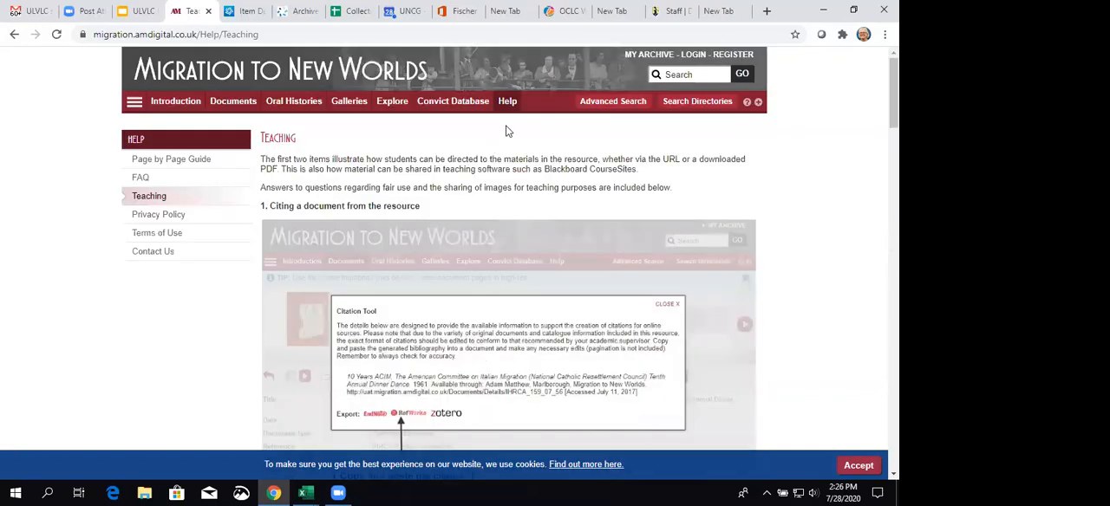
{"action": "mouse_move", "coordinate": [171, 159]}
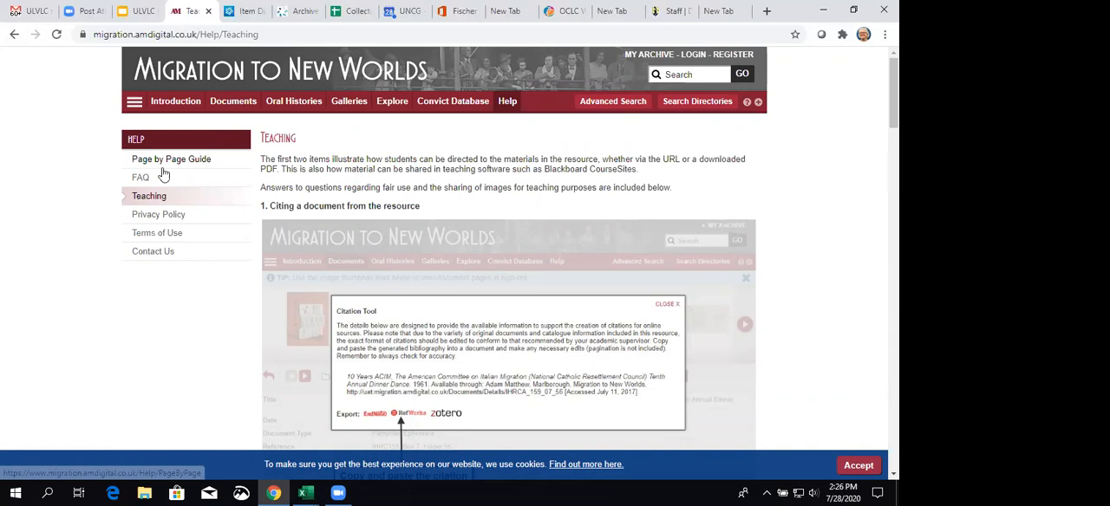
View the FAQ page from the Help sidebar, then switch to the Google Slides tab.
{"action": "left_click", "coordinate": [140, 177]}
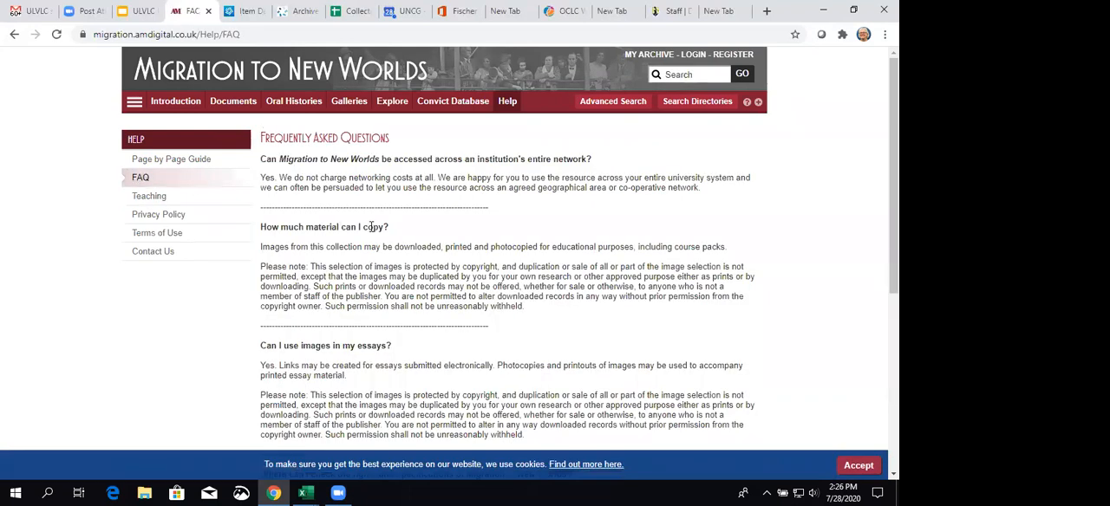
{"action": "mouse_move", "coordinate": [572, 260]}
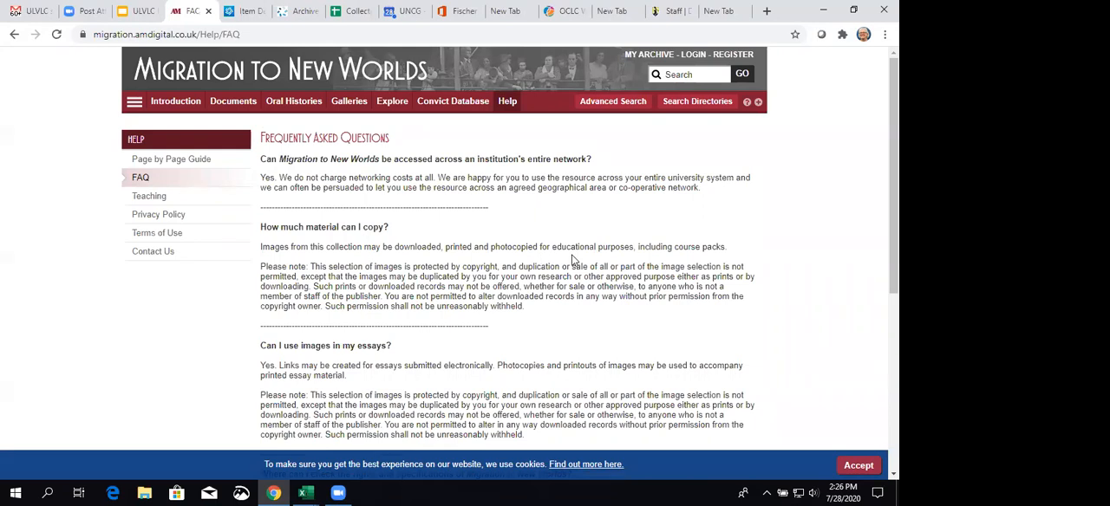
{"action": "mouse_move", "coordinate": [368, 243]}
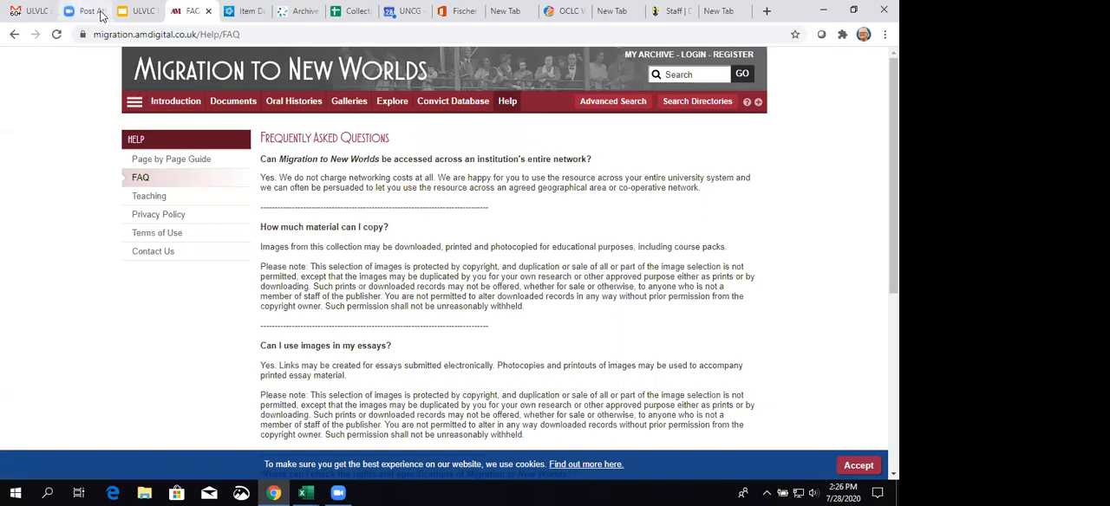
{"action": "left_click", "coordinate": [139, 11]}
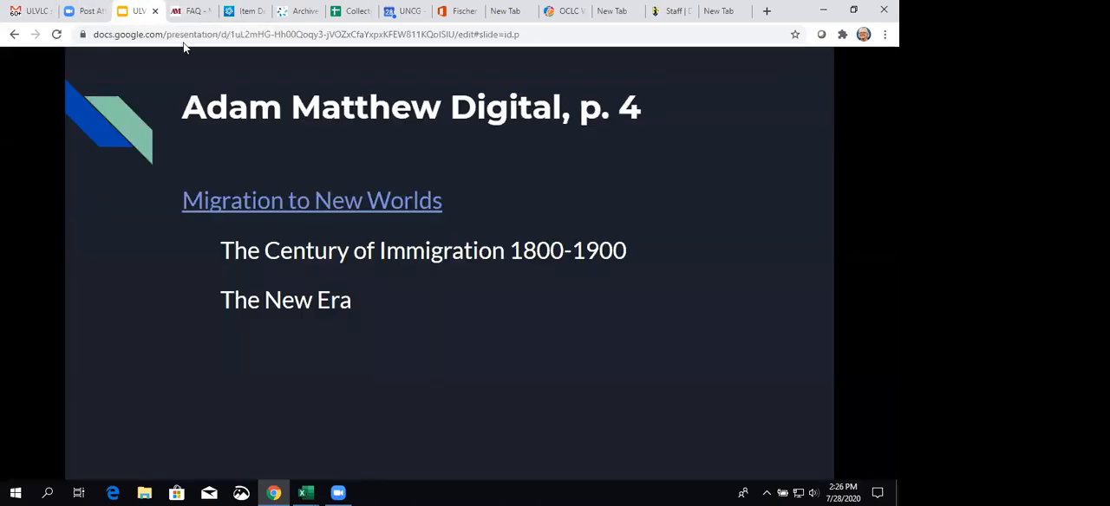
{"action": "mouse_move", "coordinate": [272, 230]}
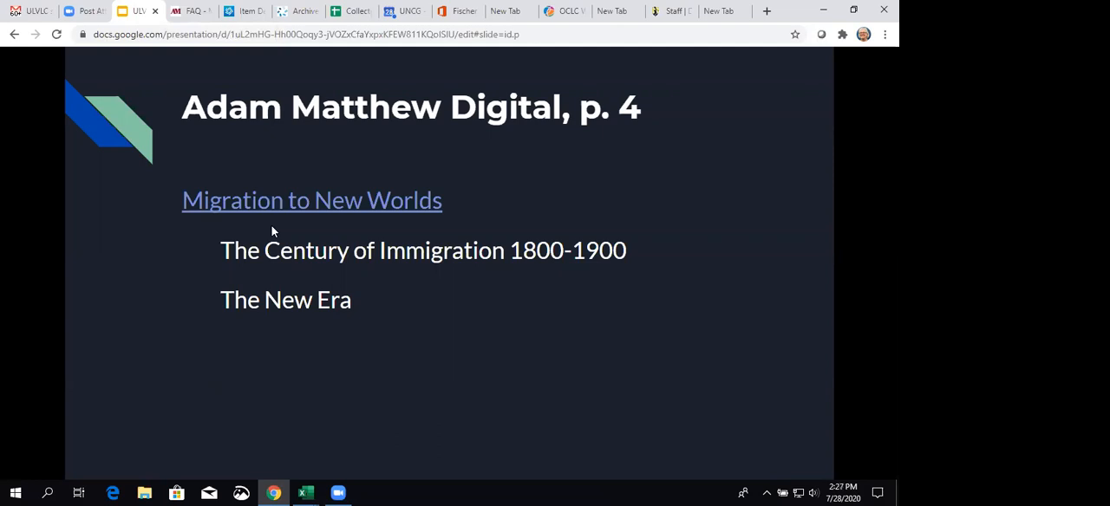